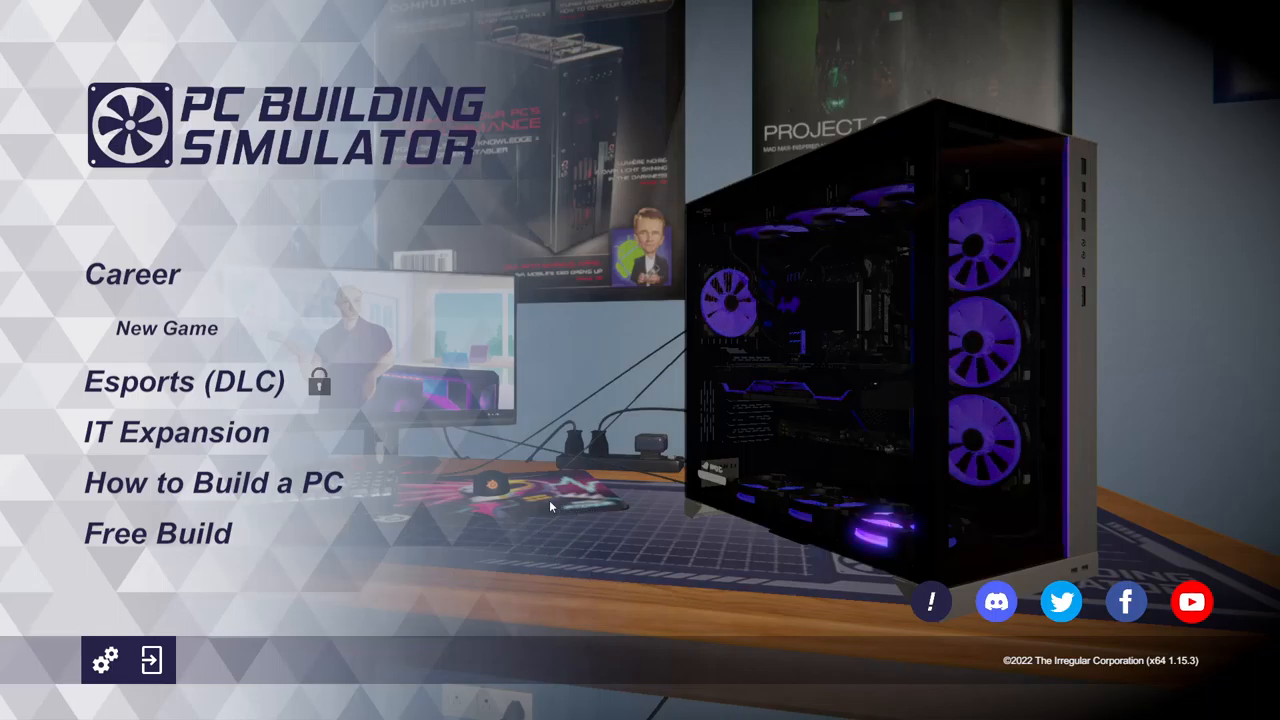
mouse_move(205, 230)
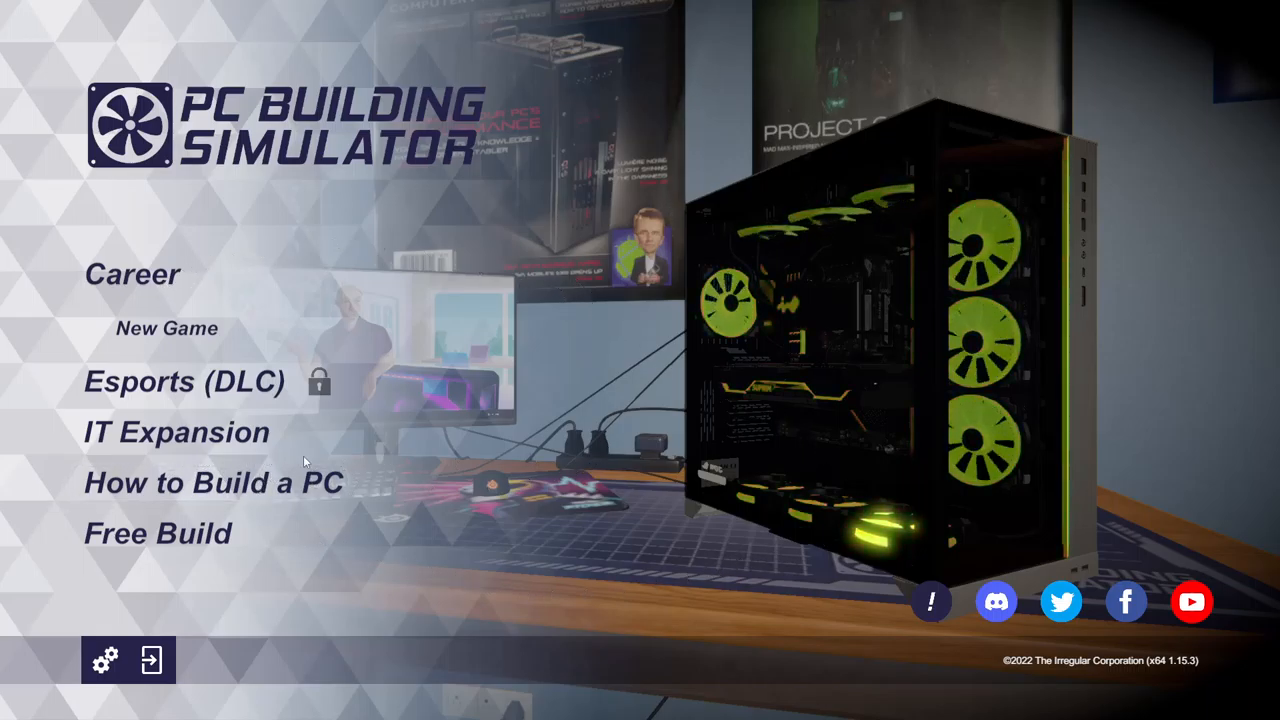
mouse_move(246, 583)
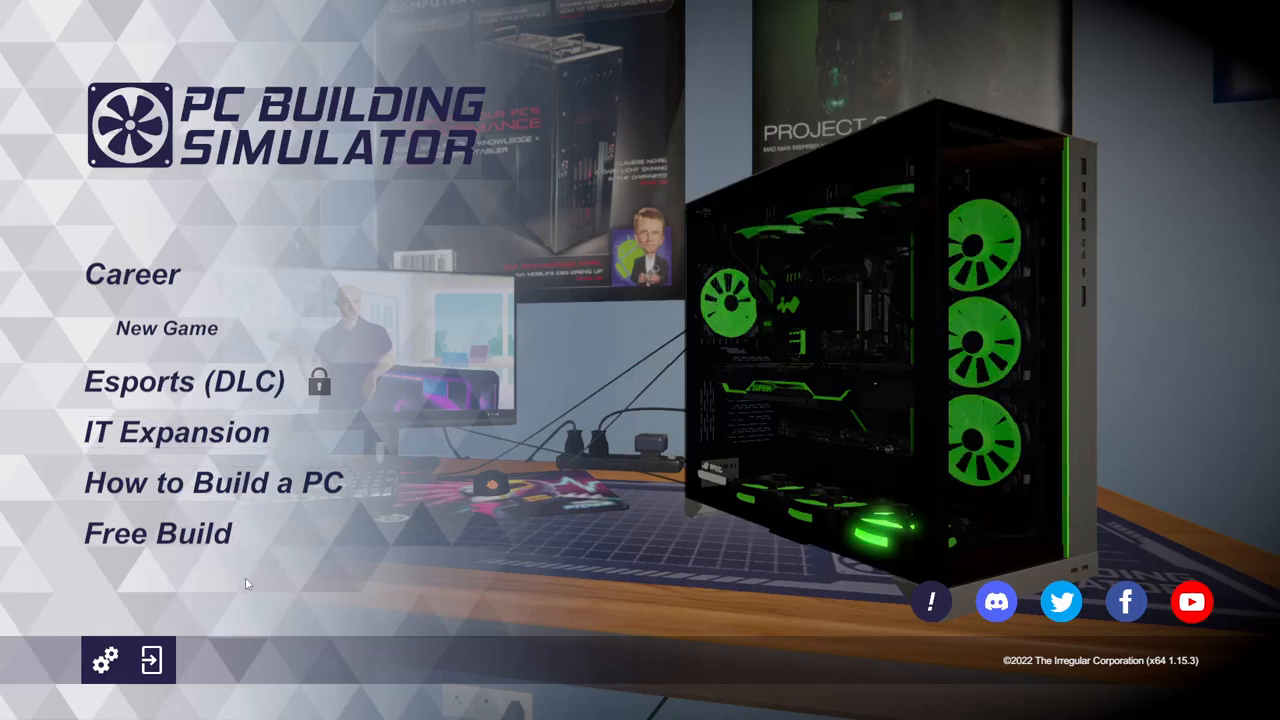
mouse_move(175, 432)
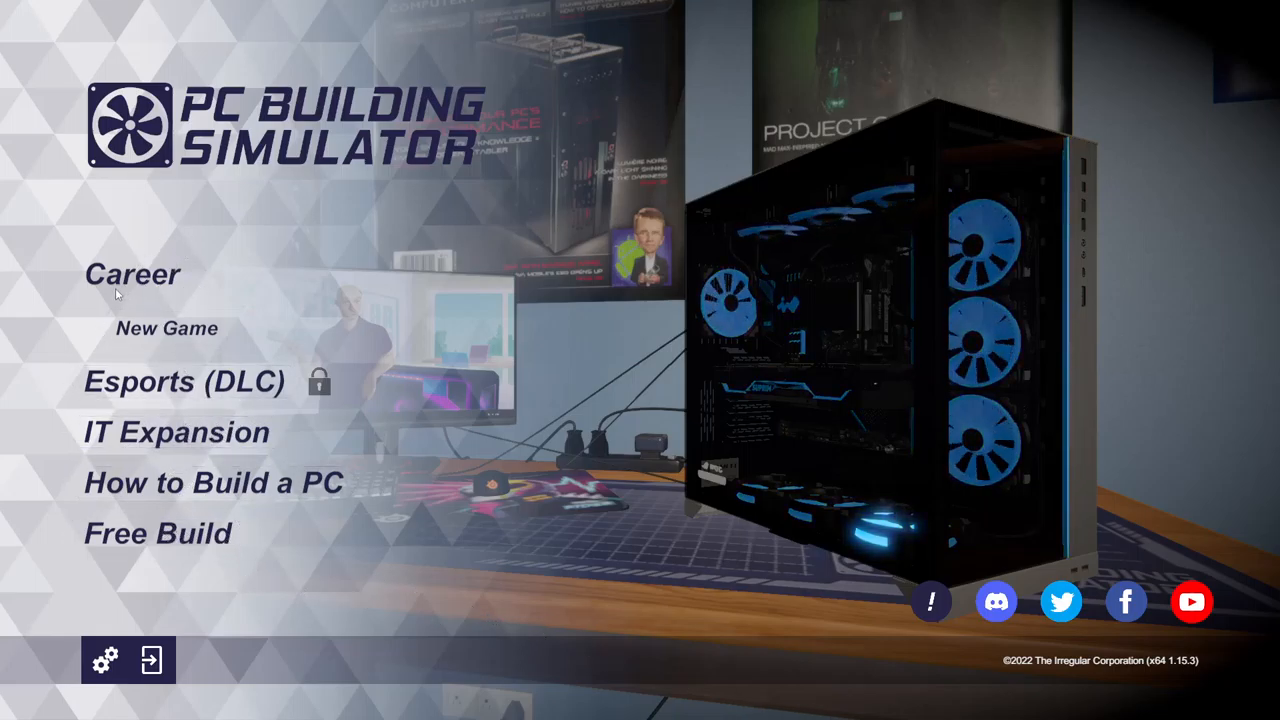
Begin a new career game from the main menu.
click(167, 328)
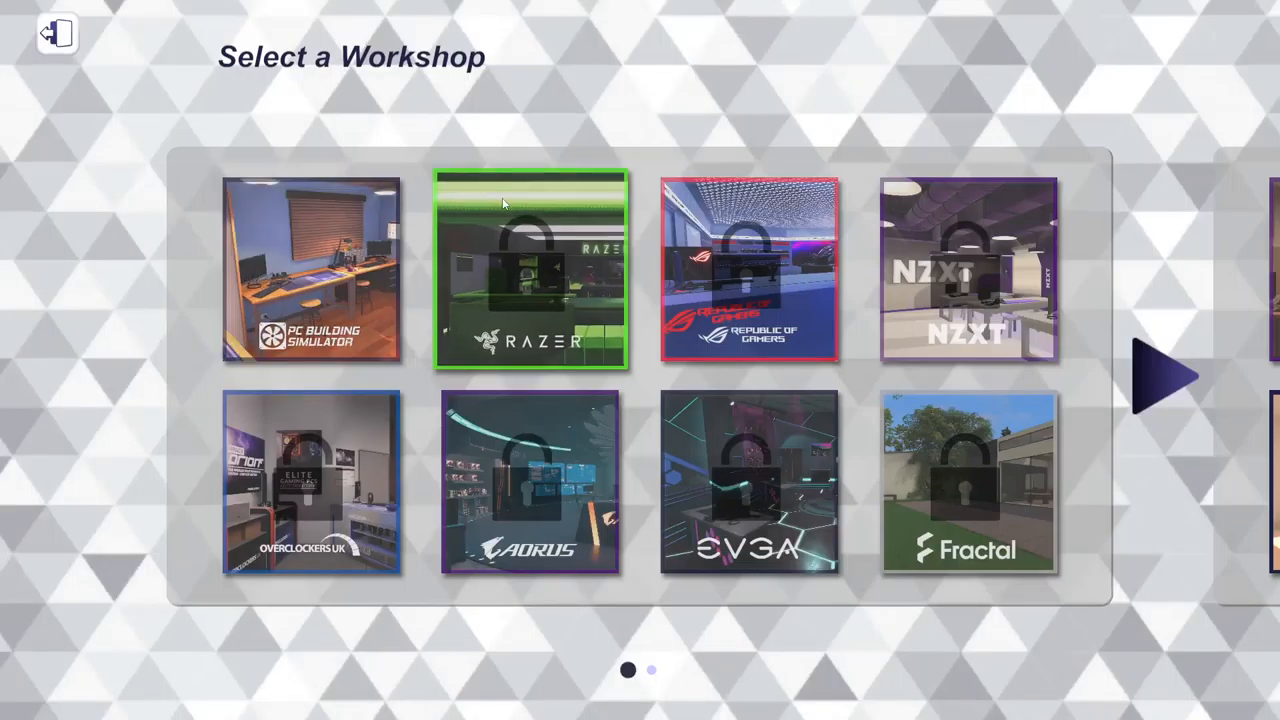
mouse_move(480, 316)
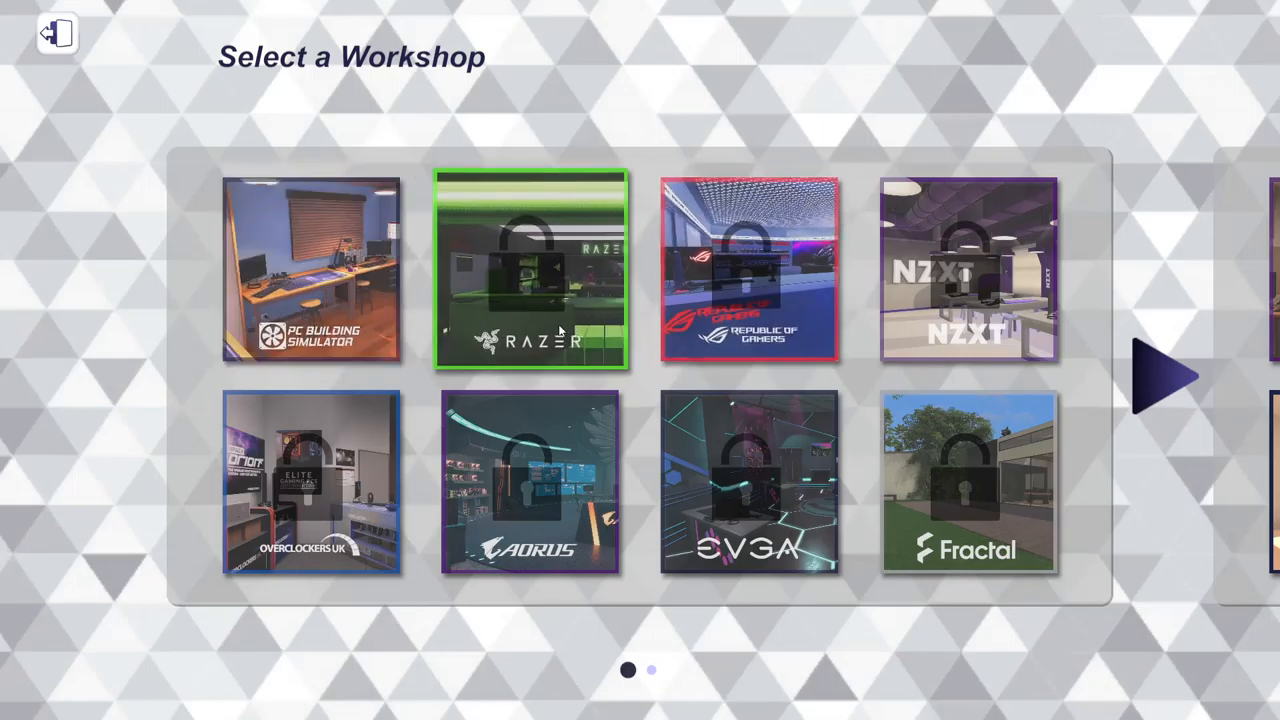
mouse_move(583, 316)
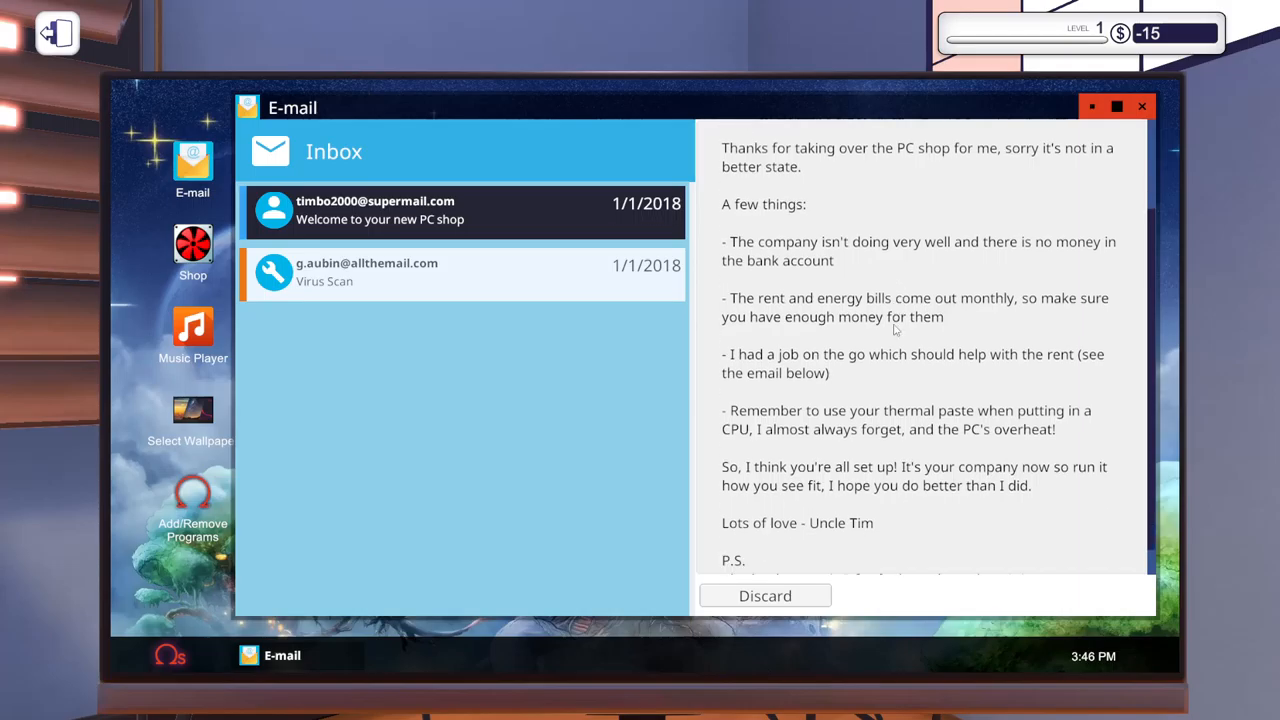
scroll(down, 3)
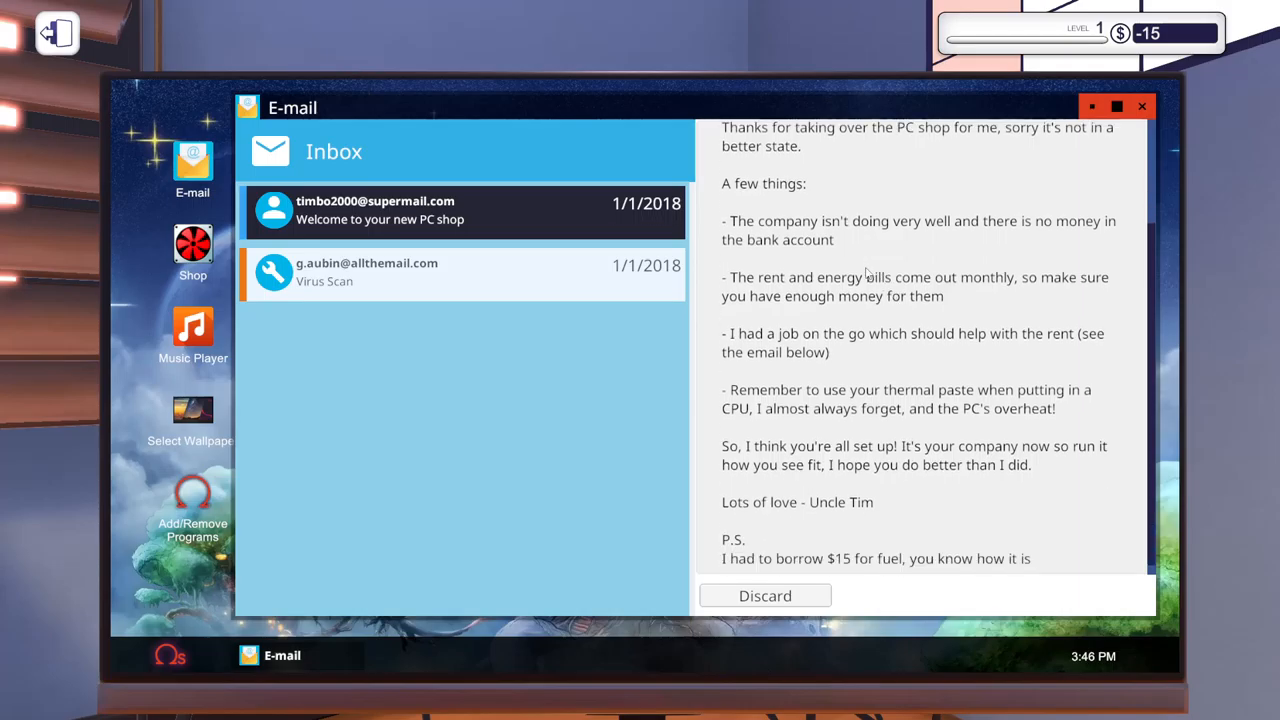
mouse_move(790, 237)
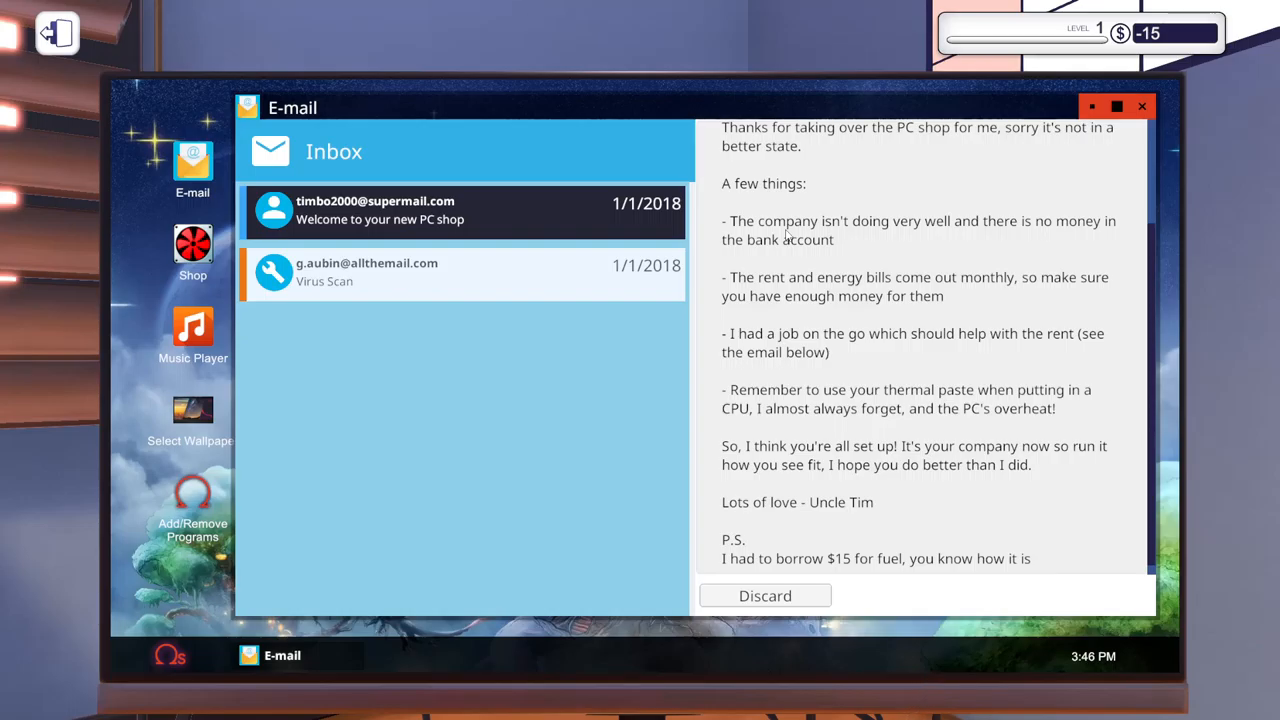
mouse_move(988, 402)
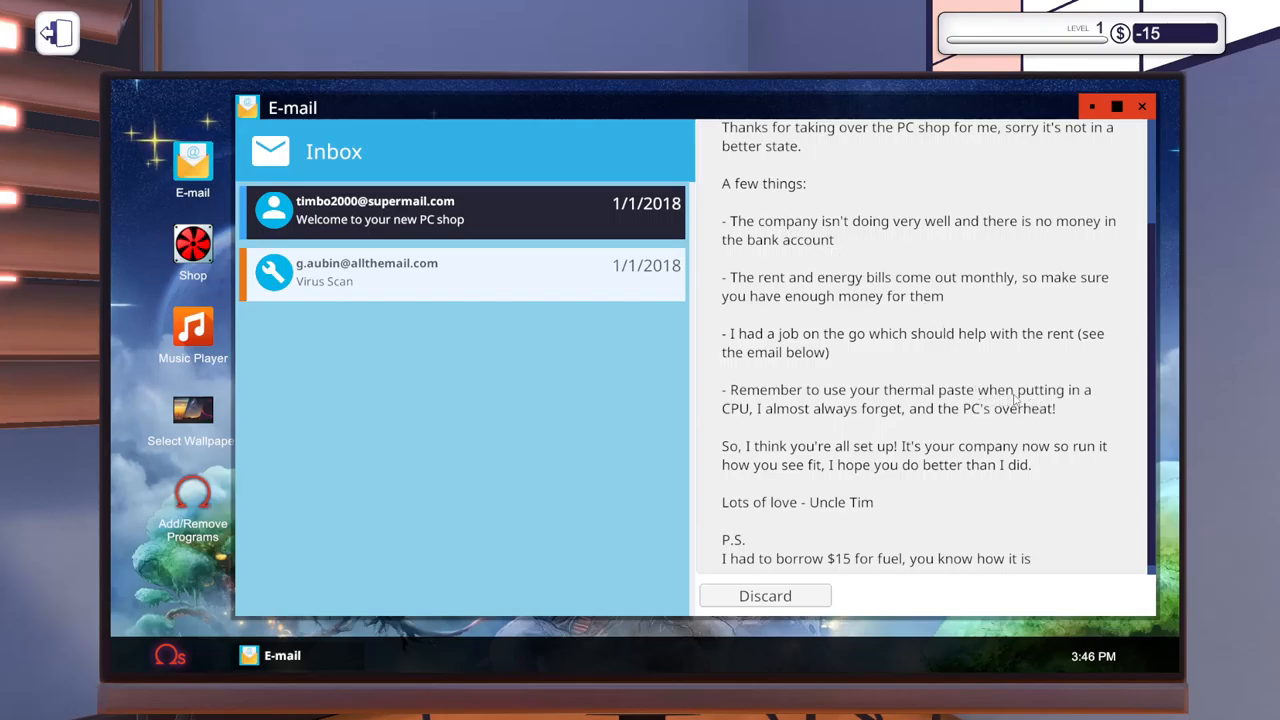
mouse_move(852, 430)
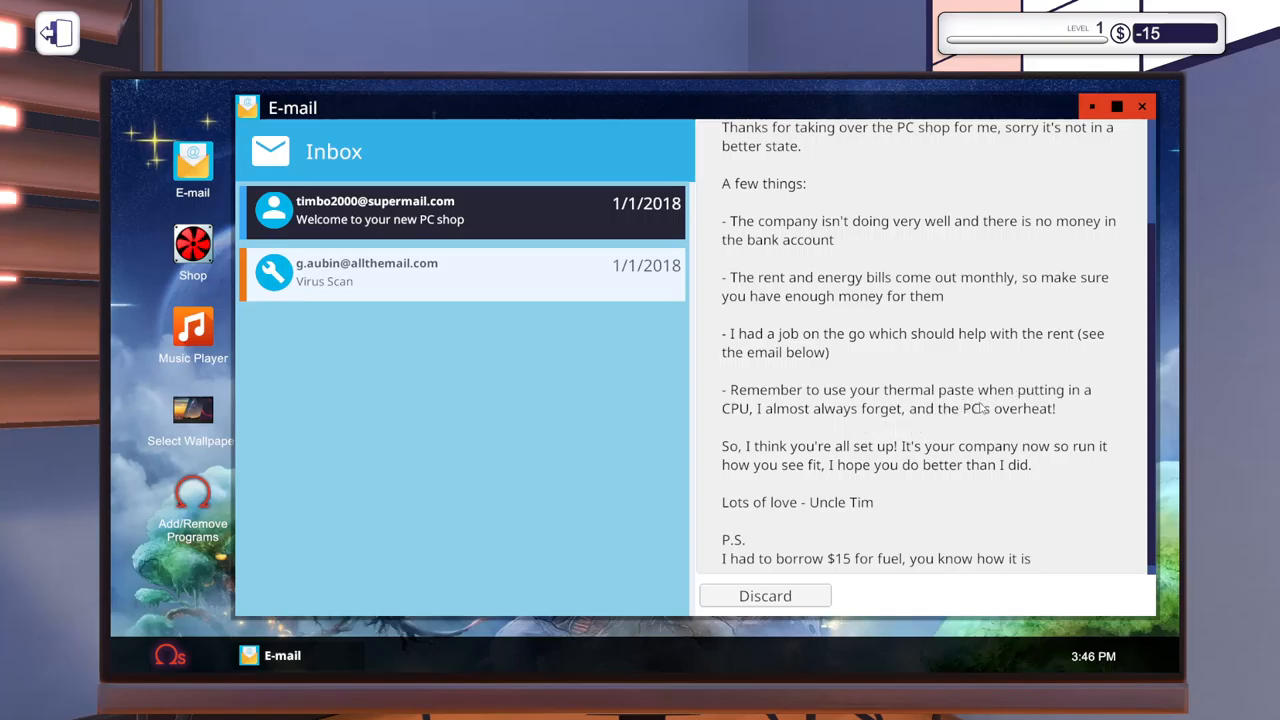
mouse_move(1040, 521)
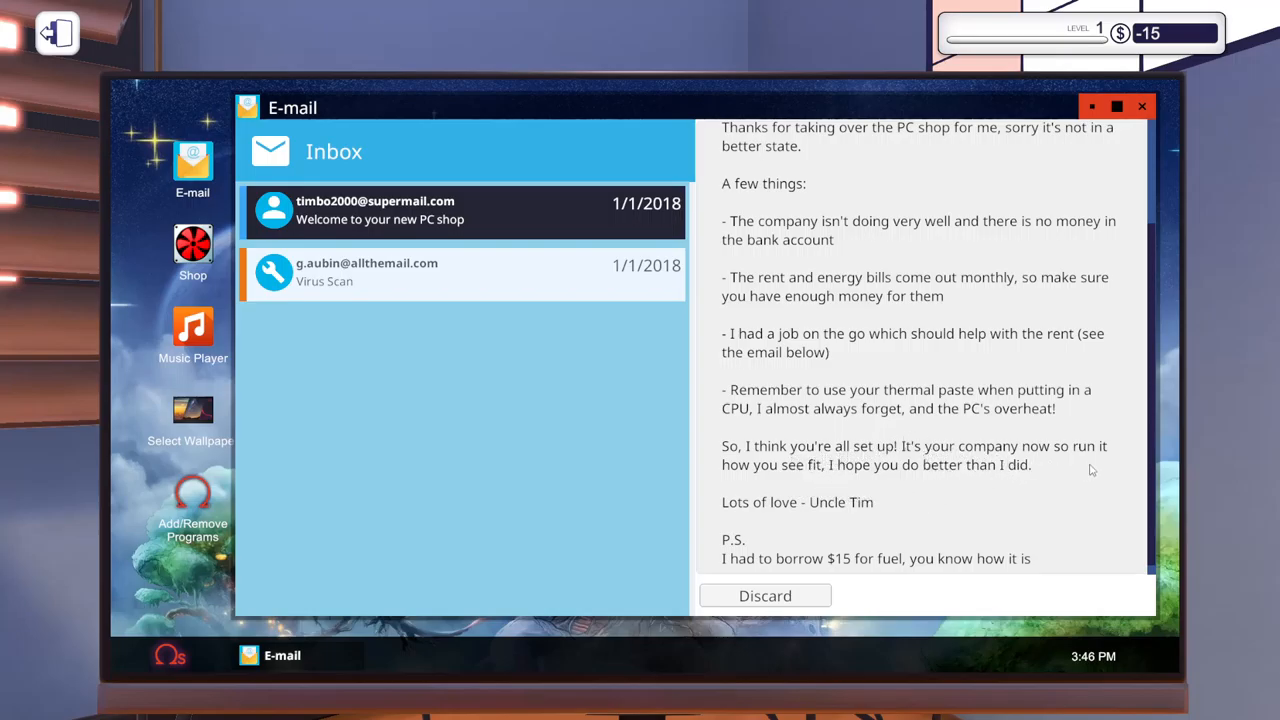
mouse_move(1078, 483)
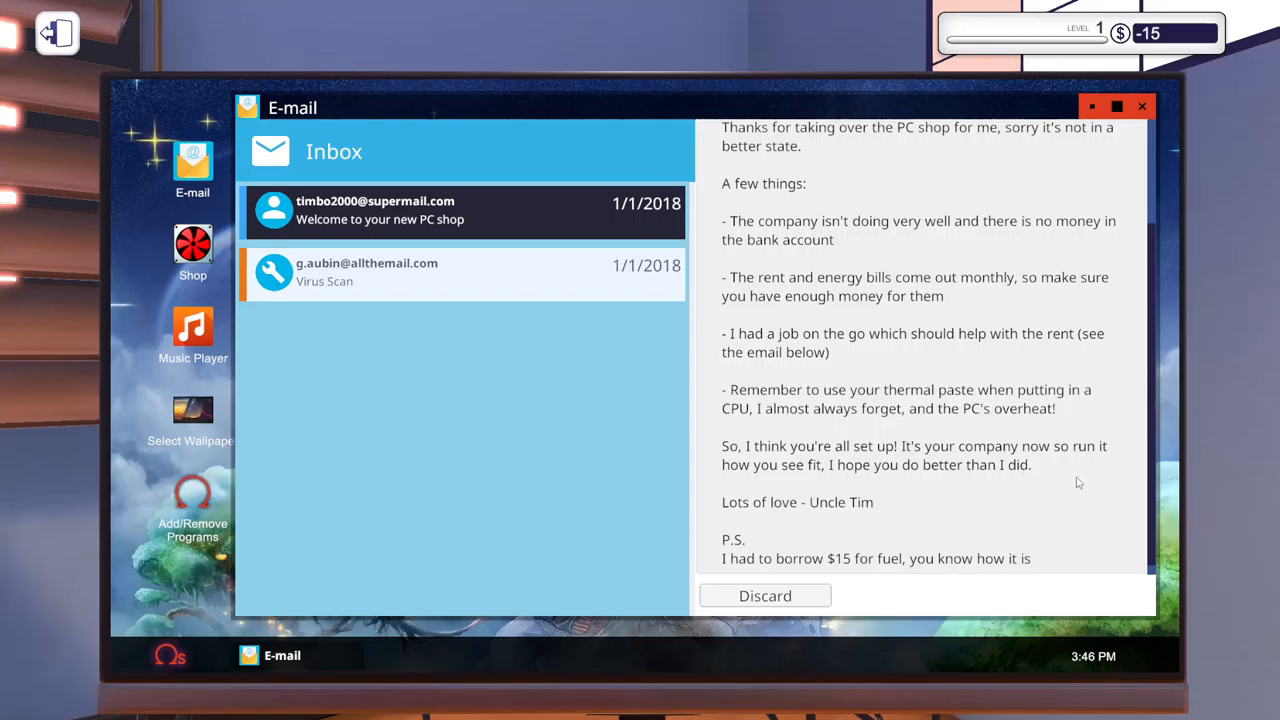
mouse_move(1042, 493)
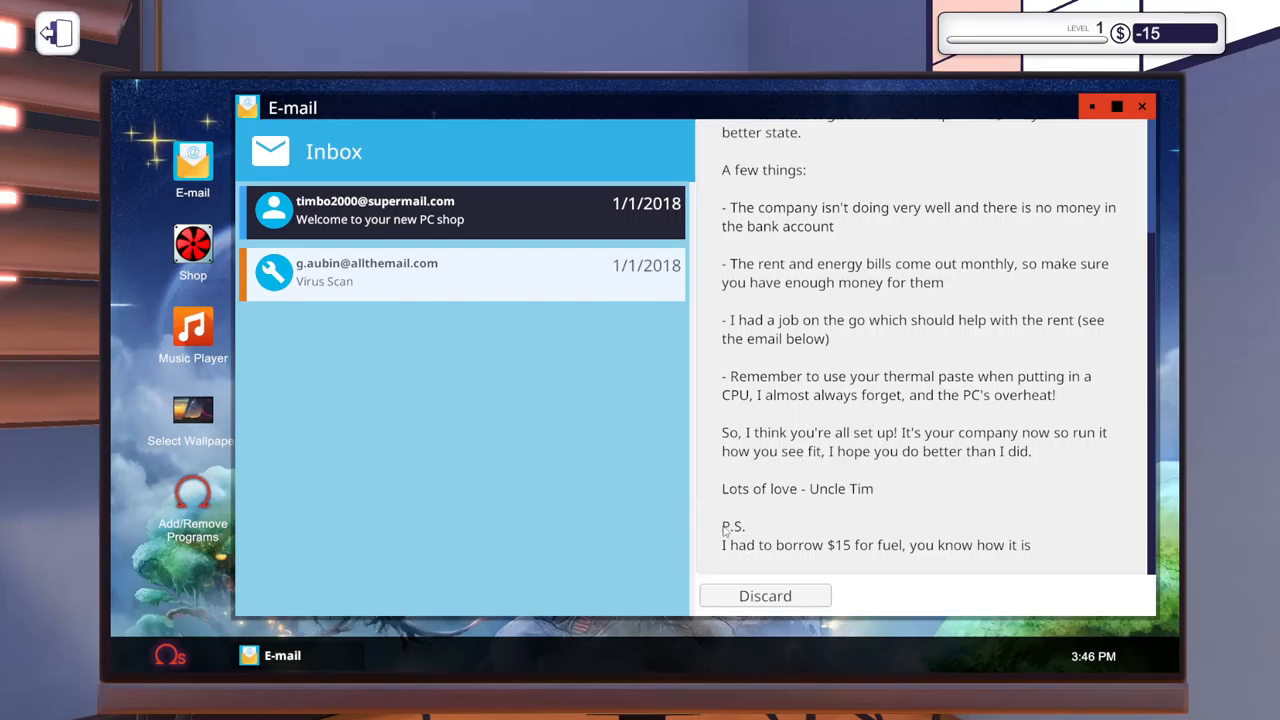
mouse_move(505, 243)
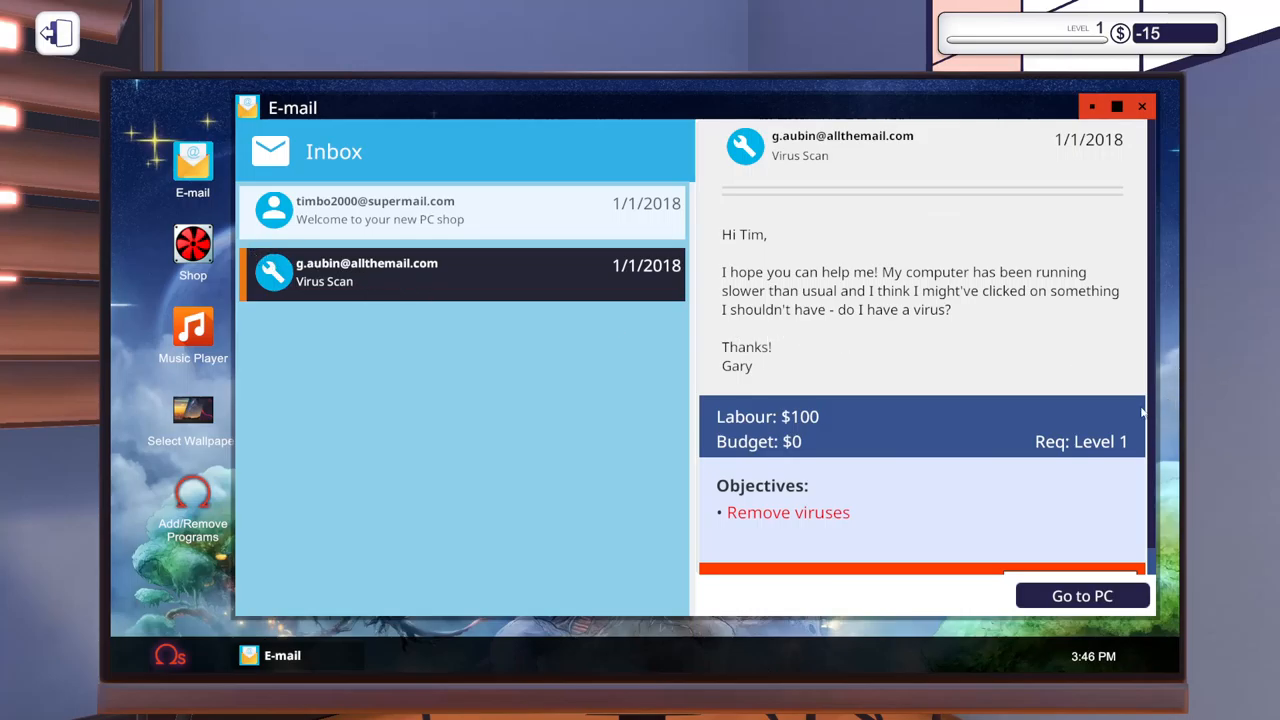
mouse_move(809, 465)
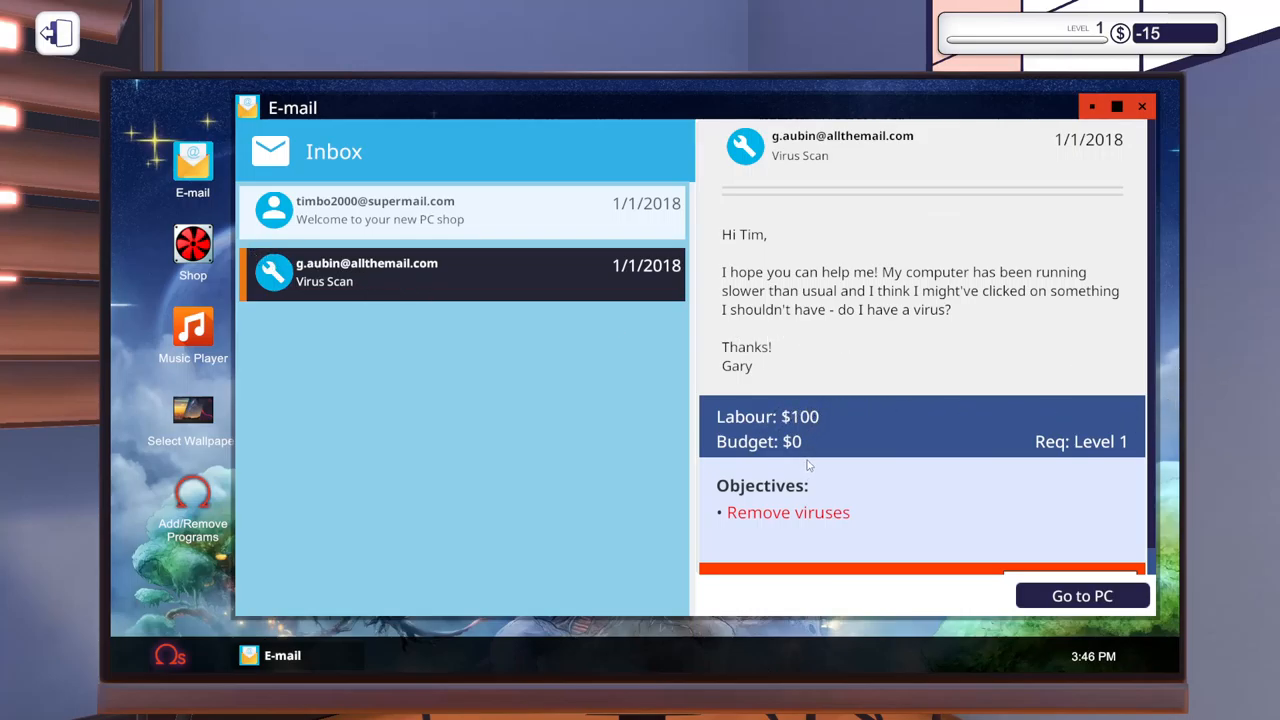
mouse_move(1047, 283)
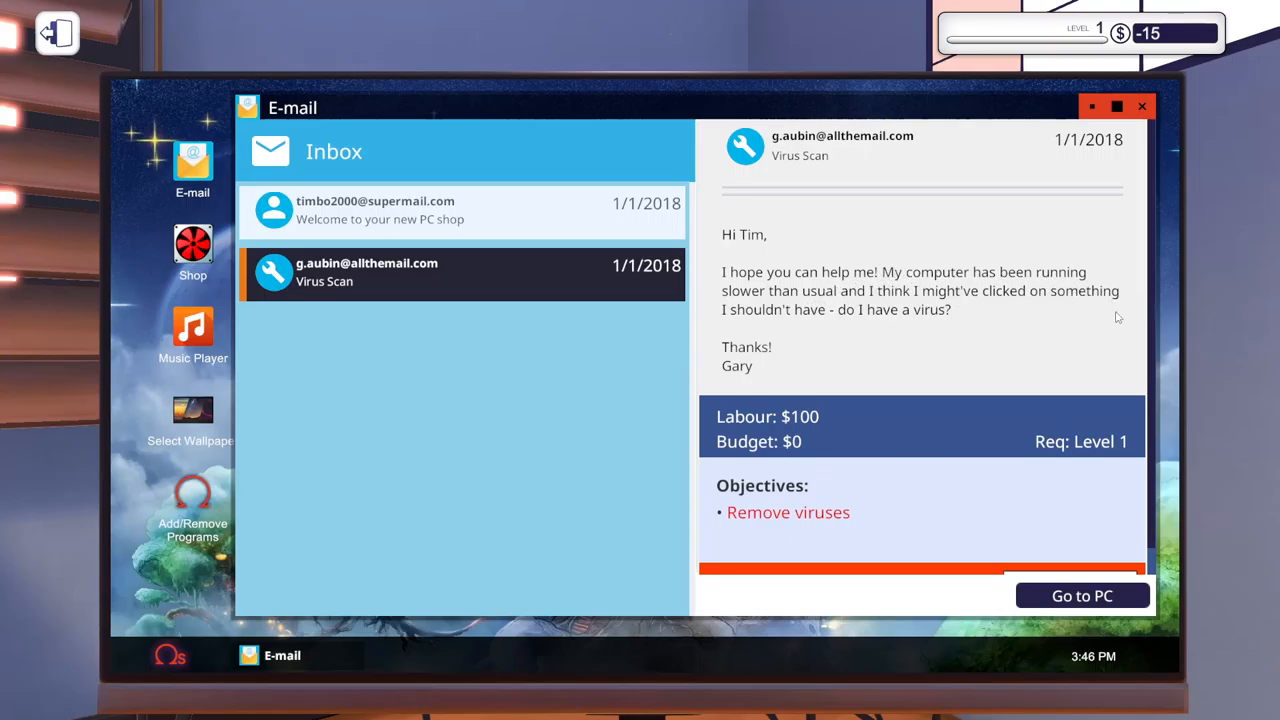
mouse_move(843, 315)
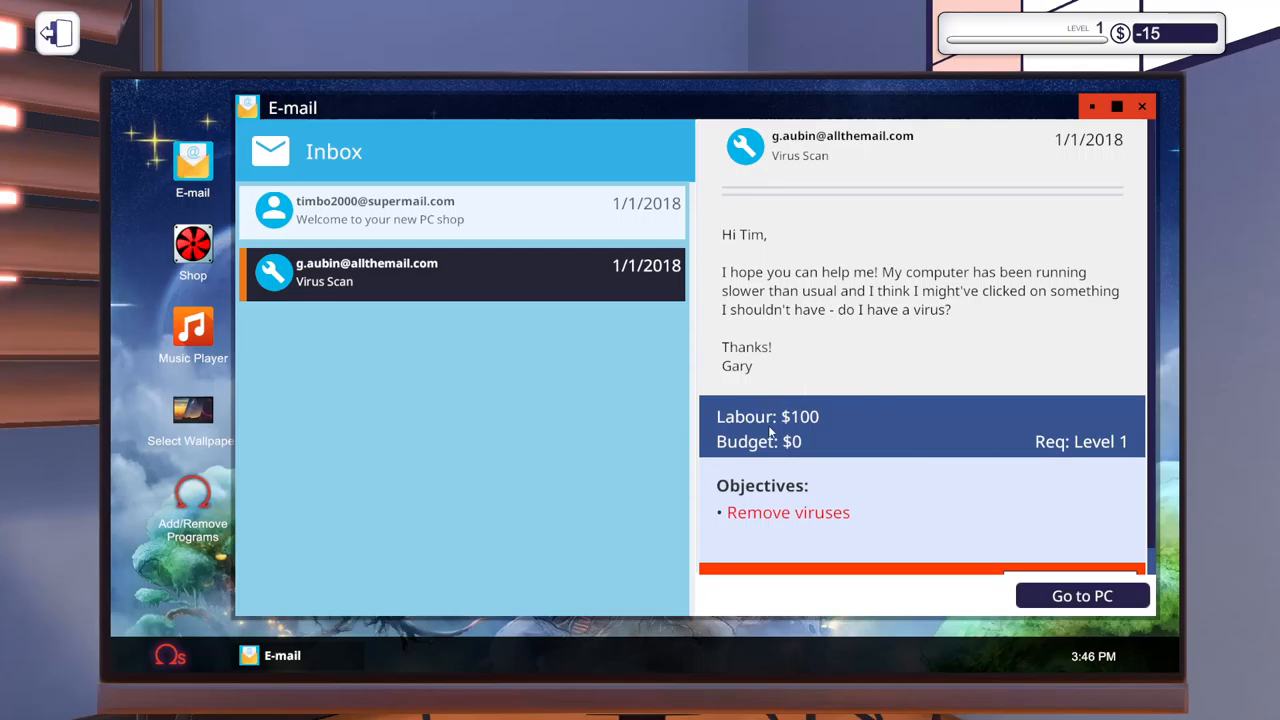
mouse_move(893, 477)
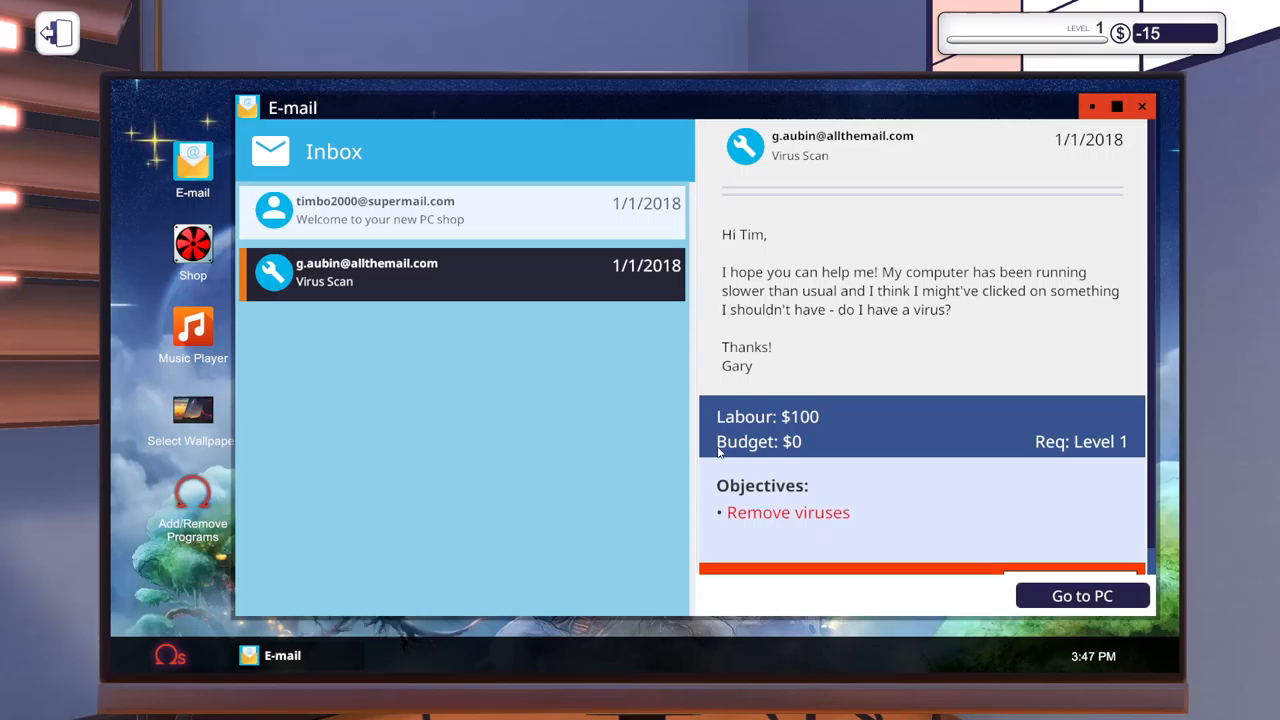
Accept the Virus Scan job from its email with Go to PC.
click(1081, 595)
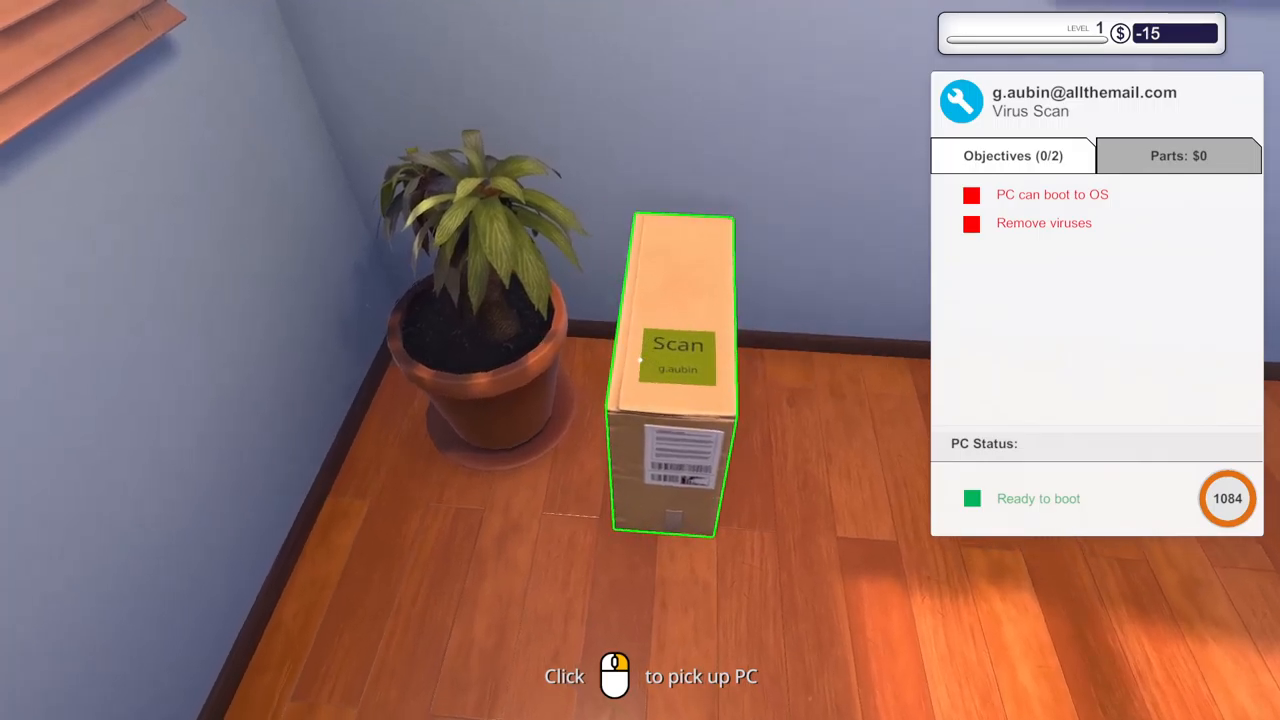
click(670, 375)
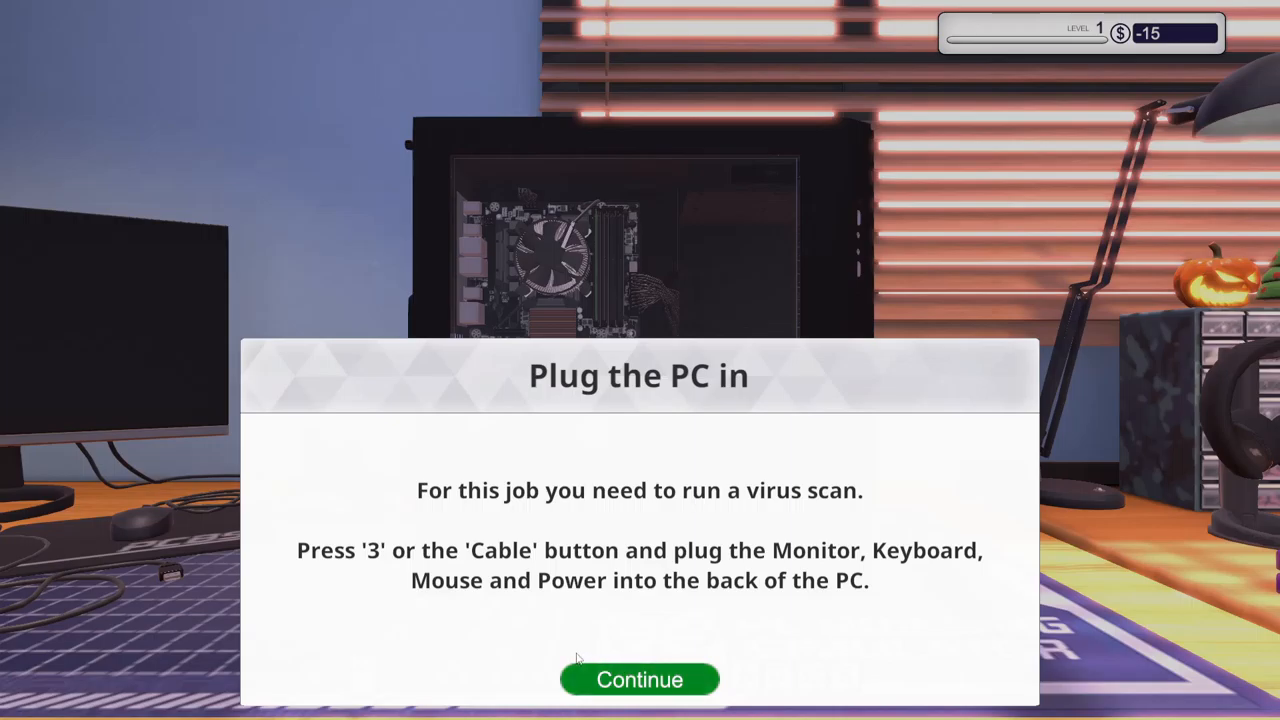
mouse_move(718, 675)
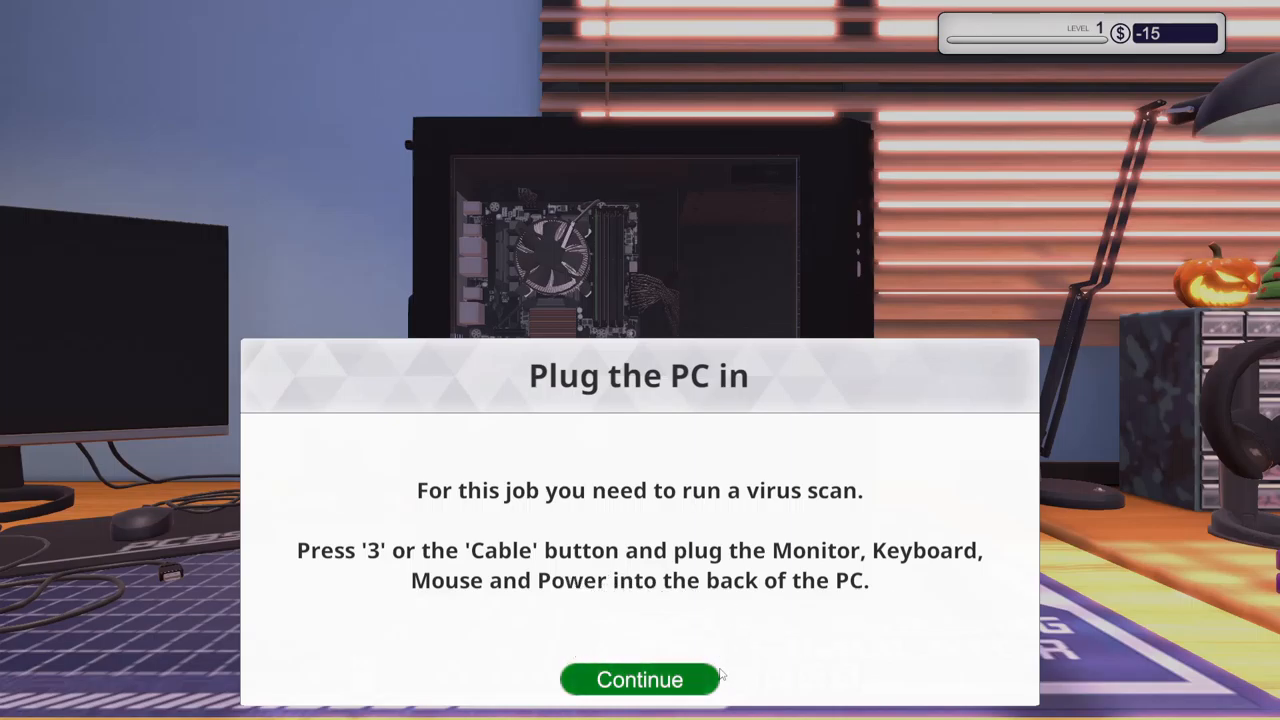
Dismiss the 'Plug the PC in' guidance popup.
click(639, 679)
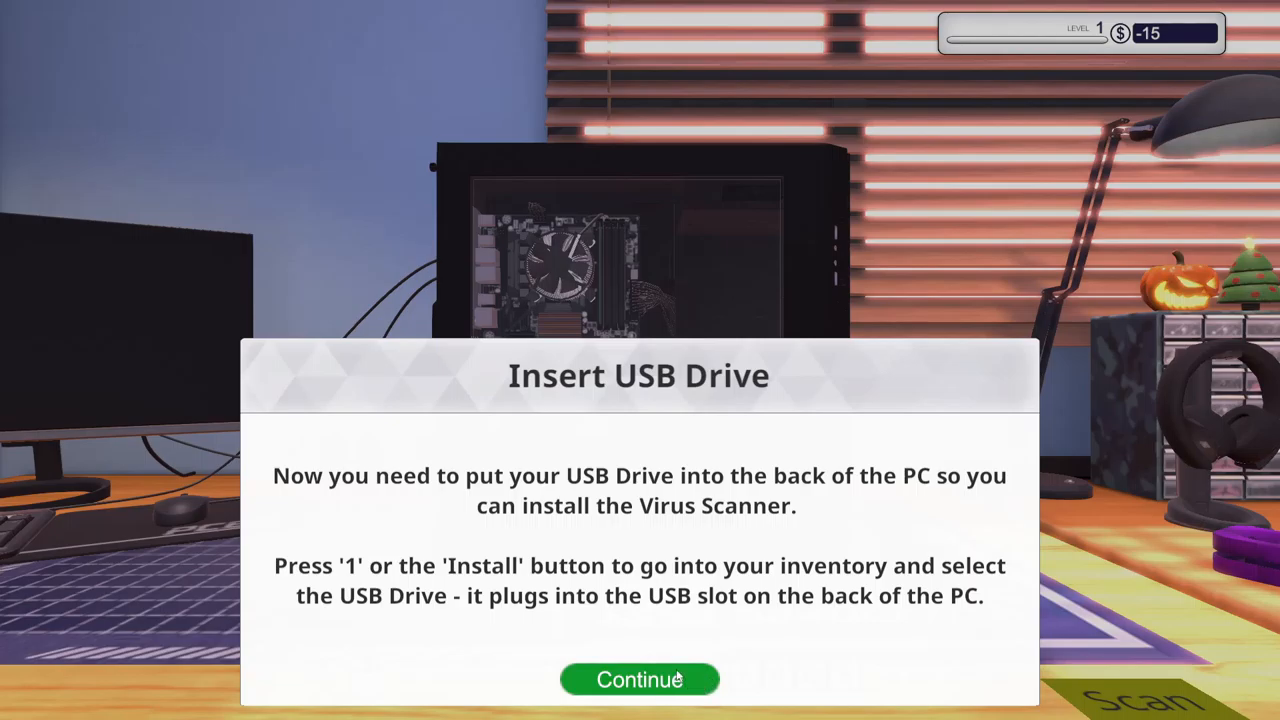
Dismiss the 'Insert USB Drive' guidance popup.
click(639, 679)
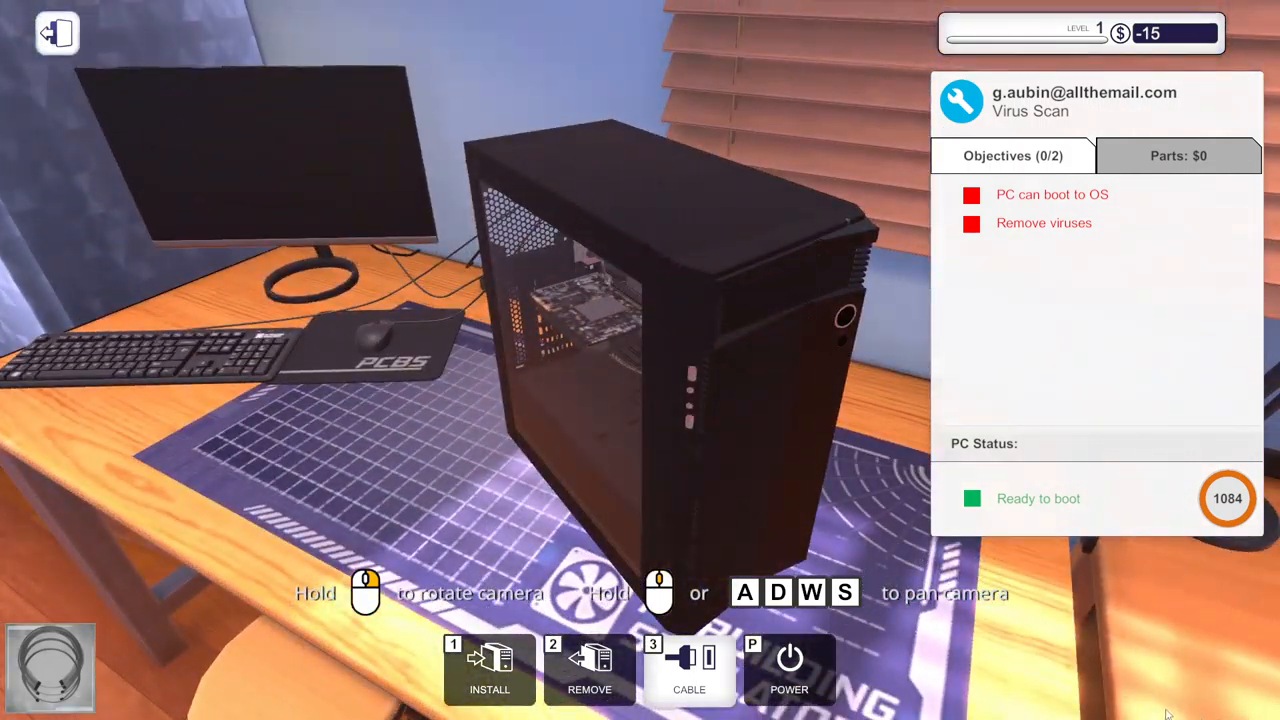
mouse_move(489, 670)
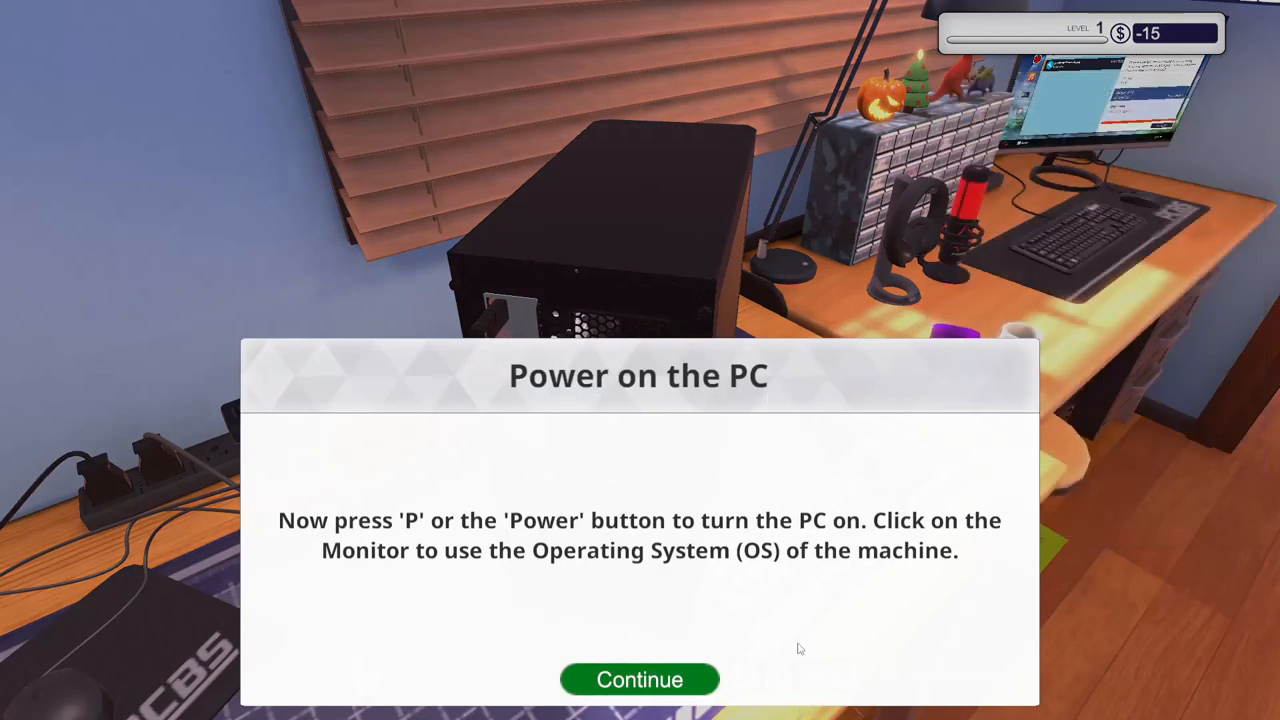
click(639, 679)
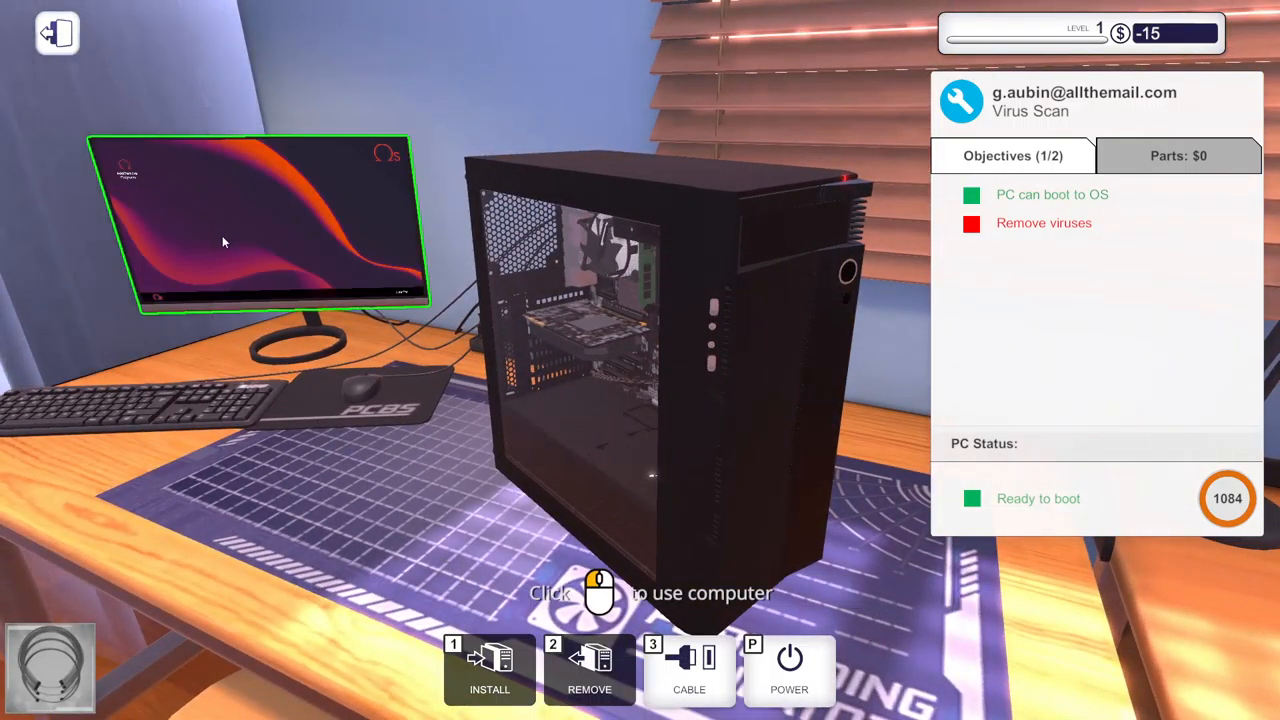
click(250, 220)
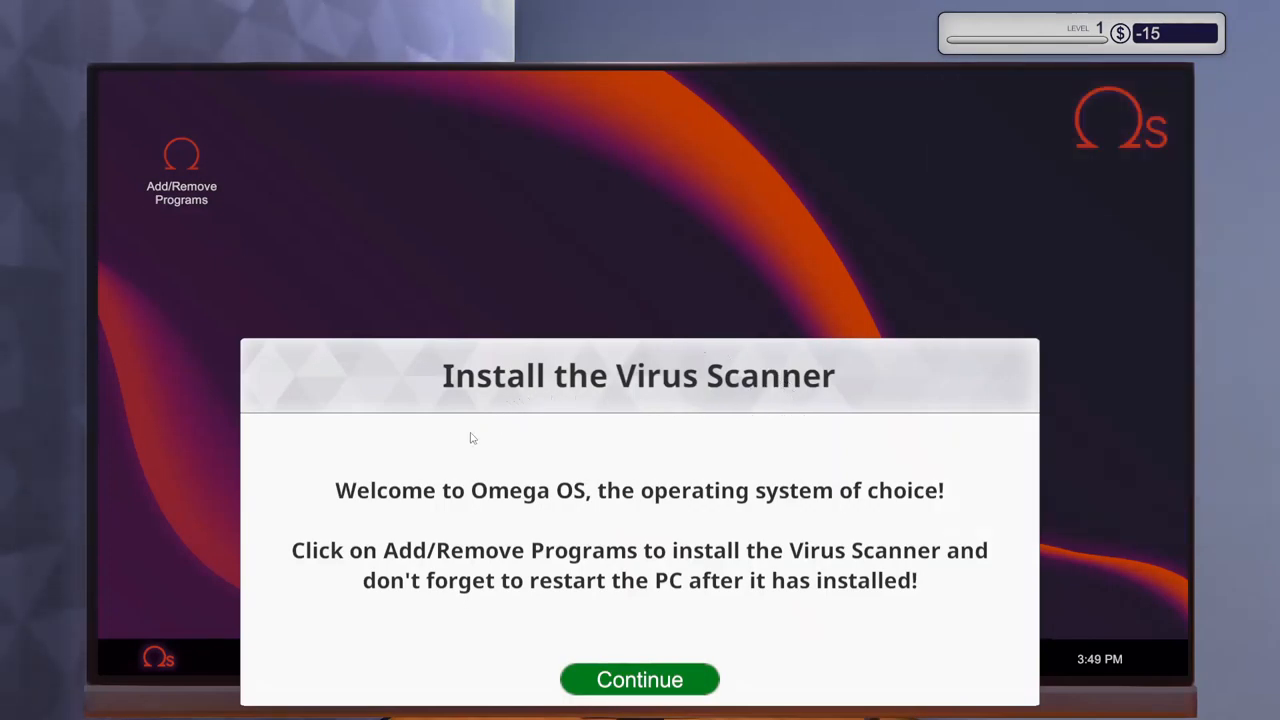
click(639, 679)
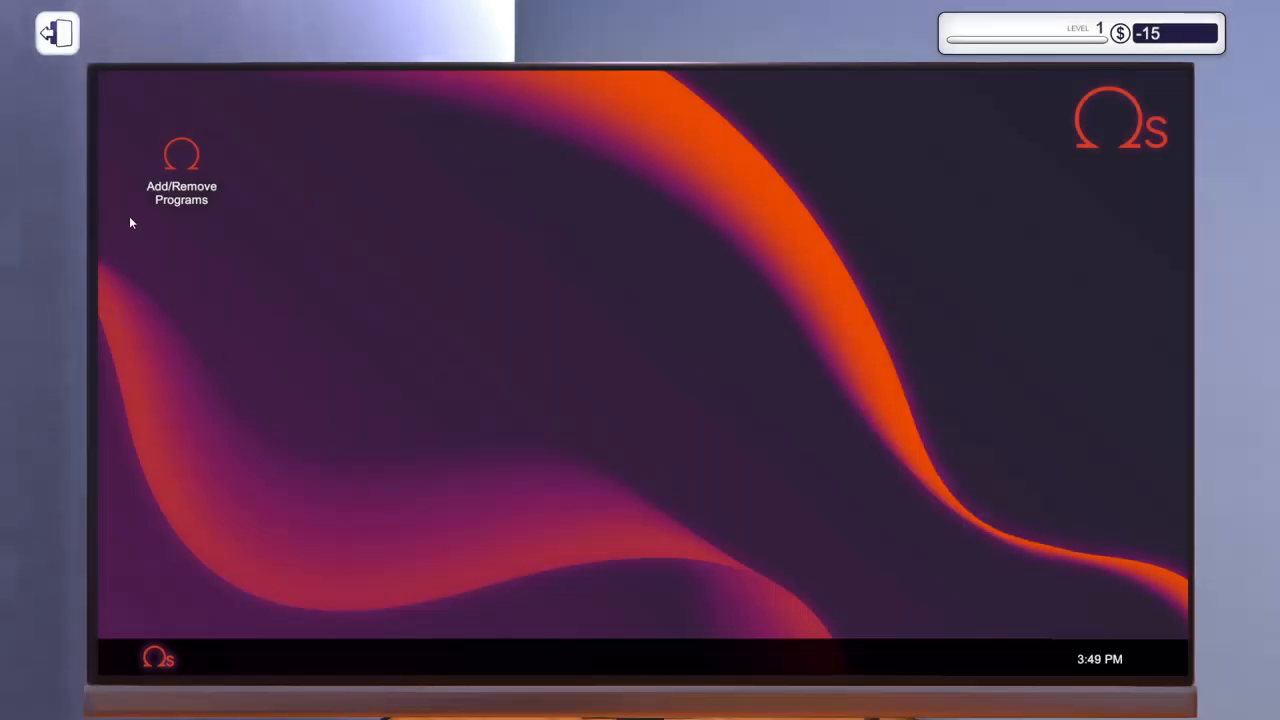
click(181, 155)
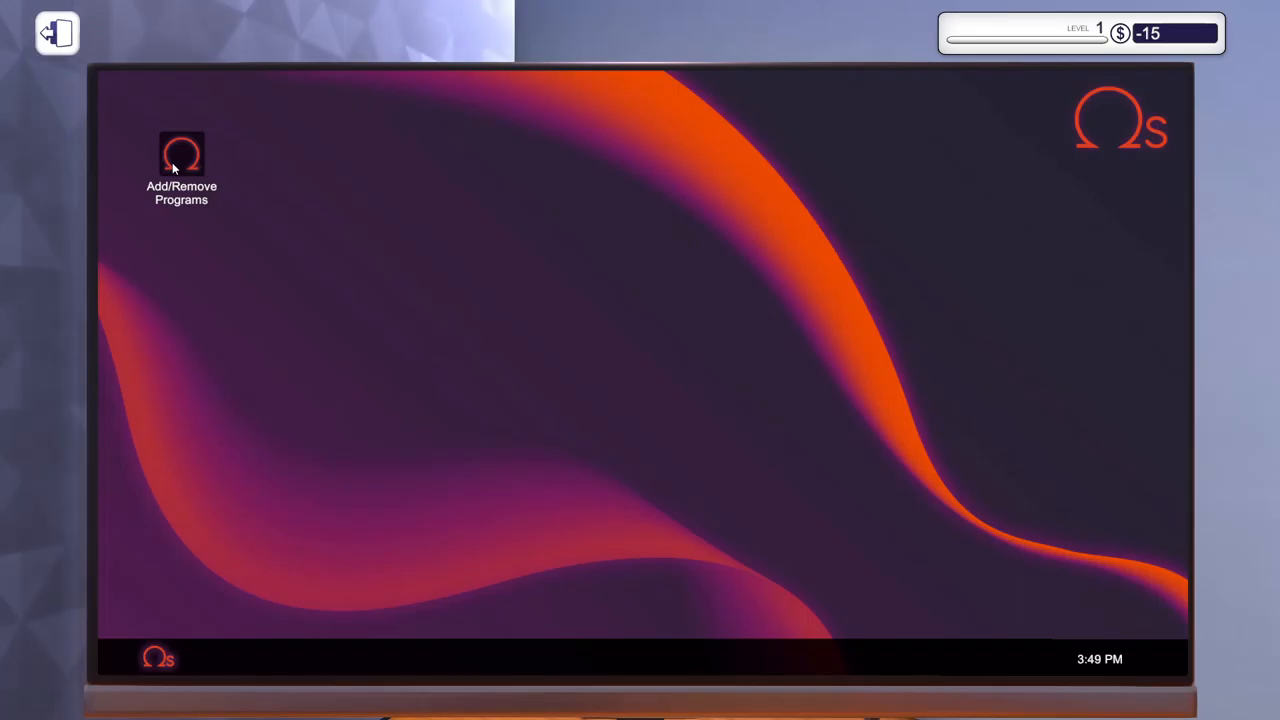
Install Virus Scanner through Add/Remove Programs and restart the customer's PC.
double_click(181, 155)
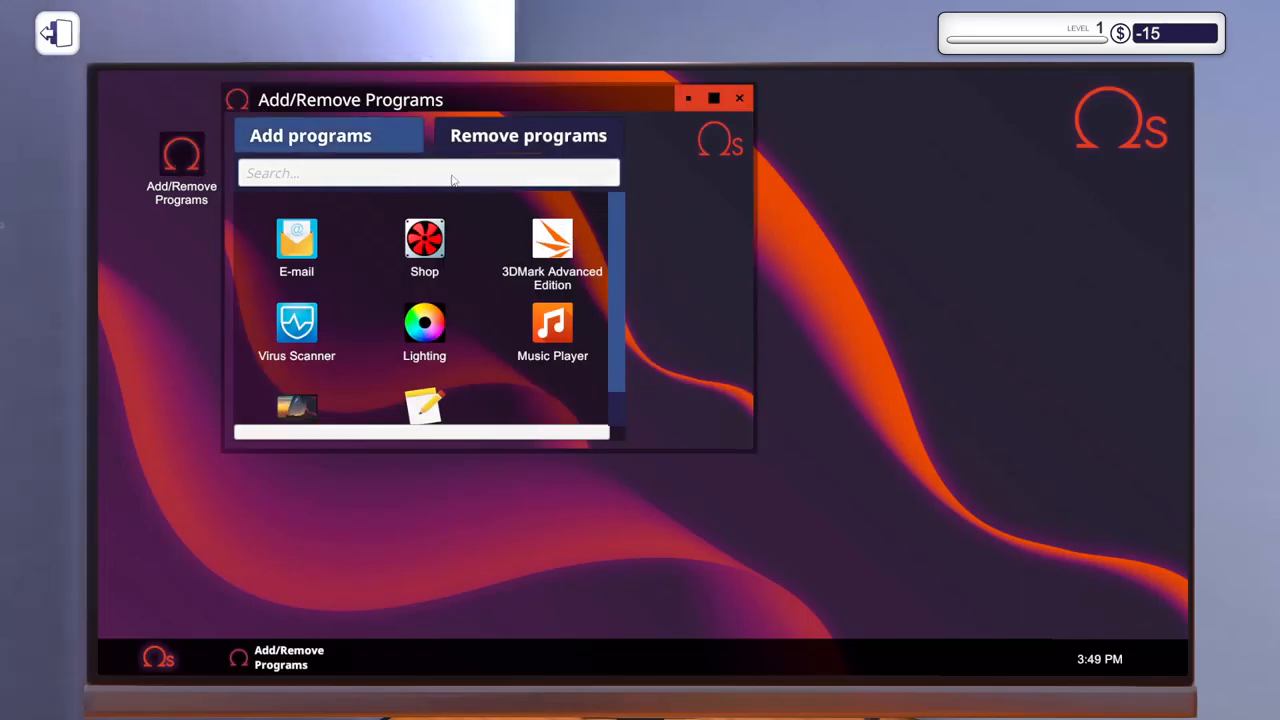
mouse_move(557, 345)
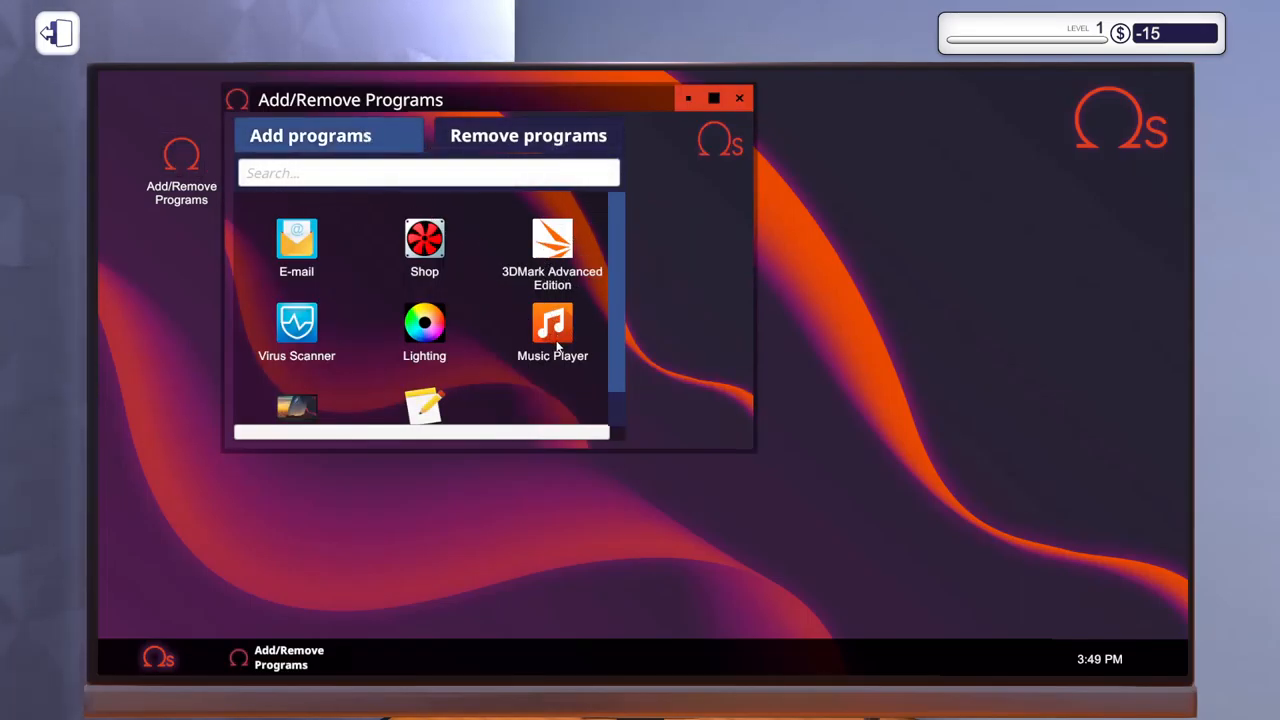
scroll(down, 3)
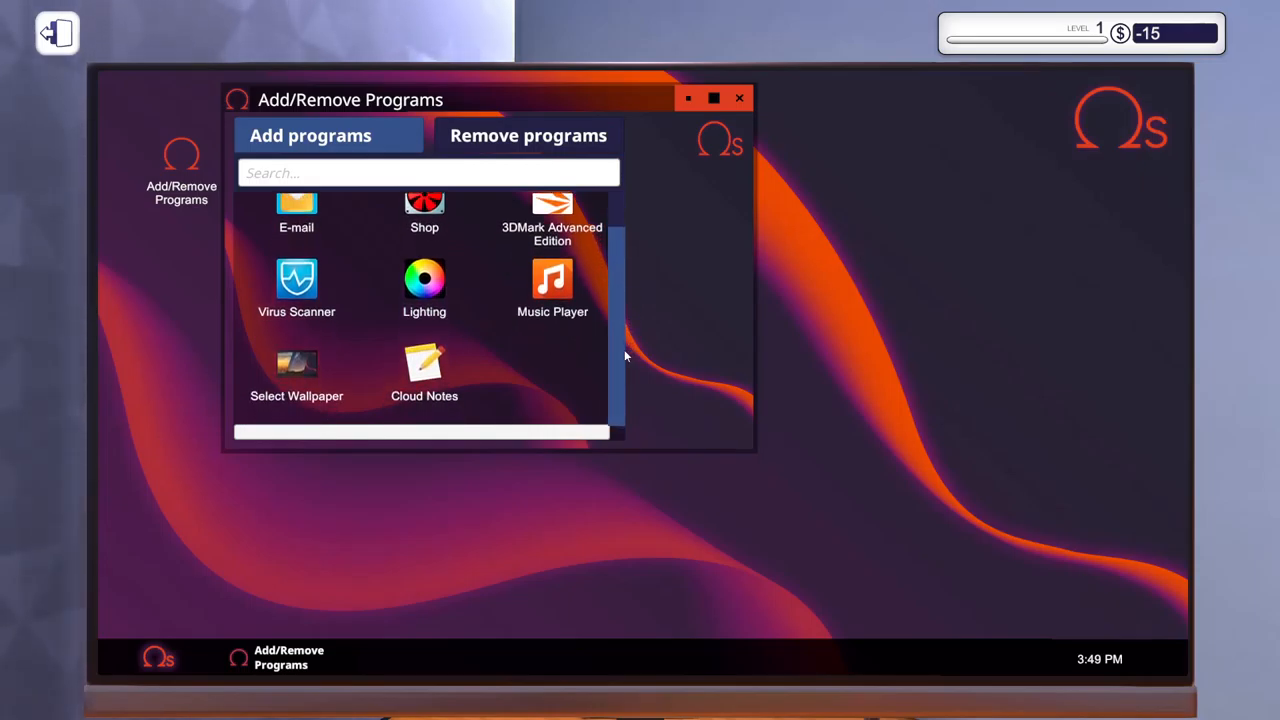
mouse_move(296, 280)
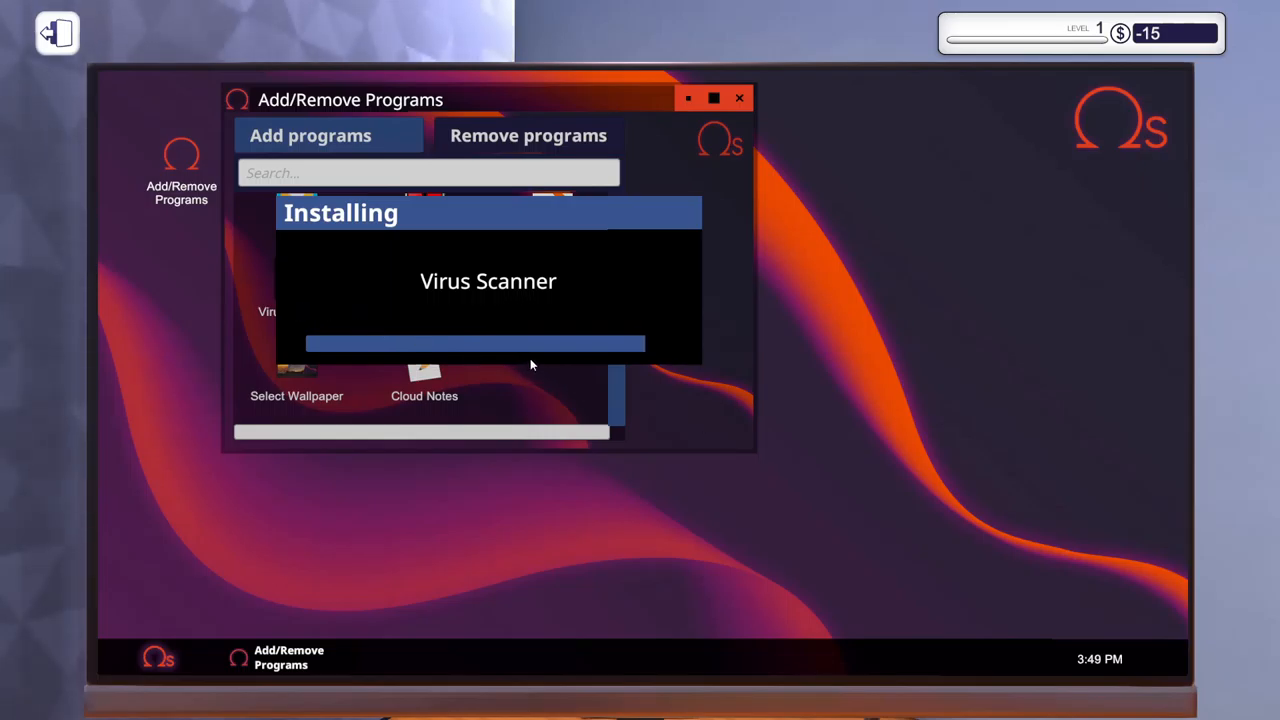
mouse_move(707, 361)
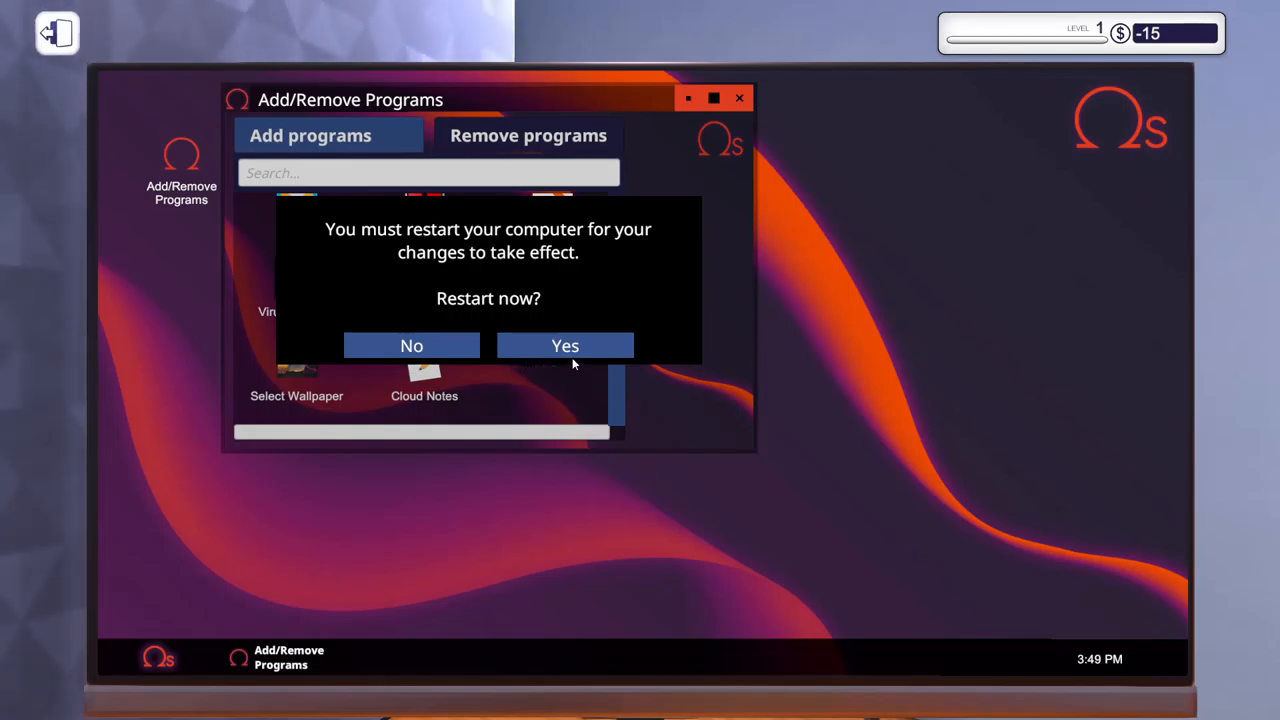
click(564, 345)
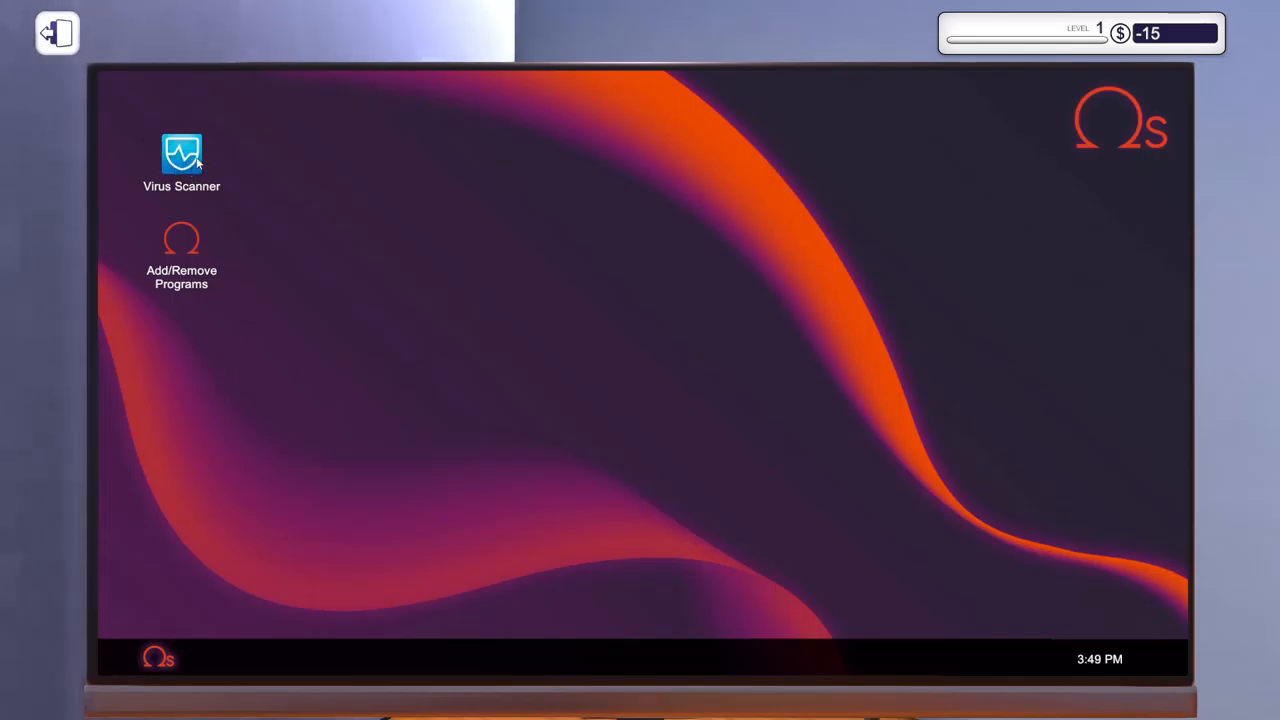
Run Virus Scanner, clean the 516 infected files, and close the scanner.
double_click(181, 155)
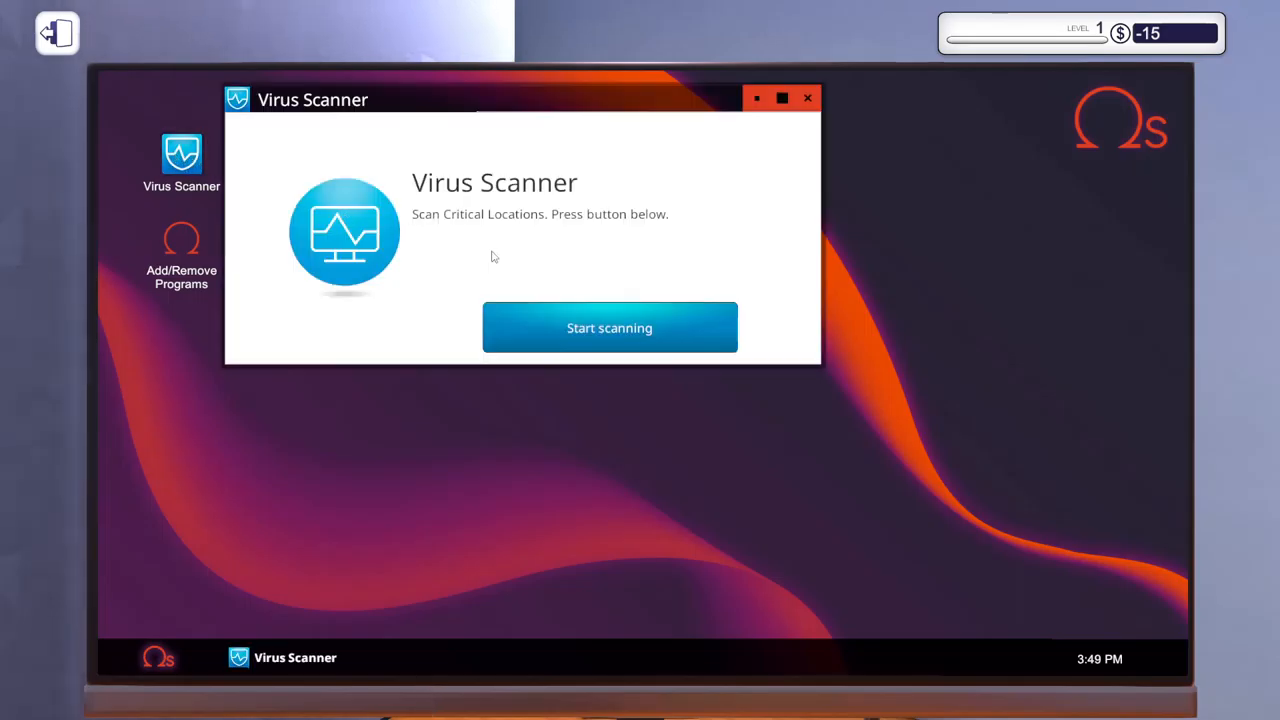
click(609, 327)
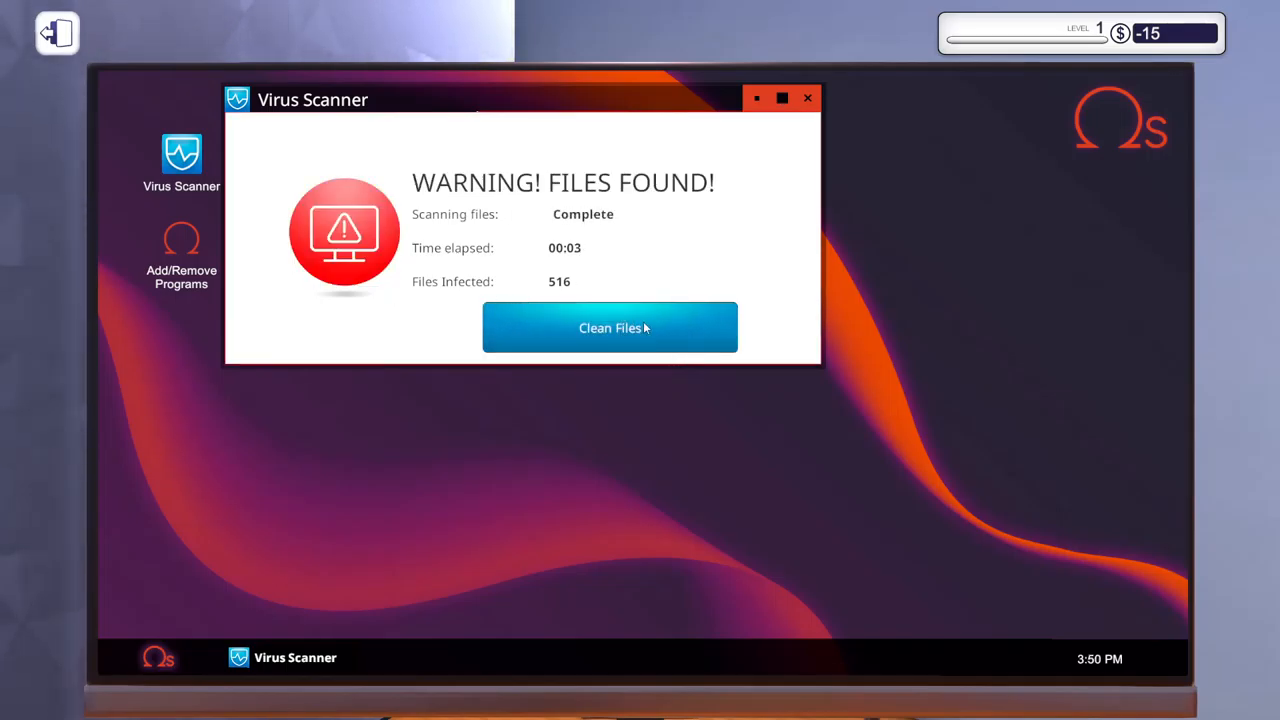
click(610, 327)
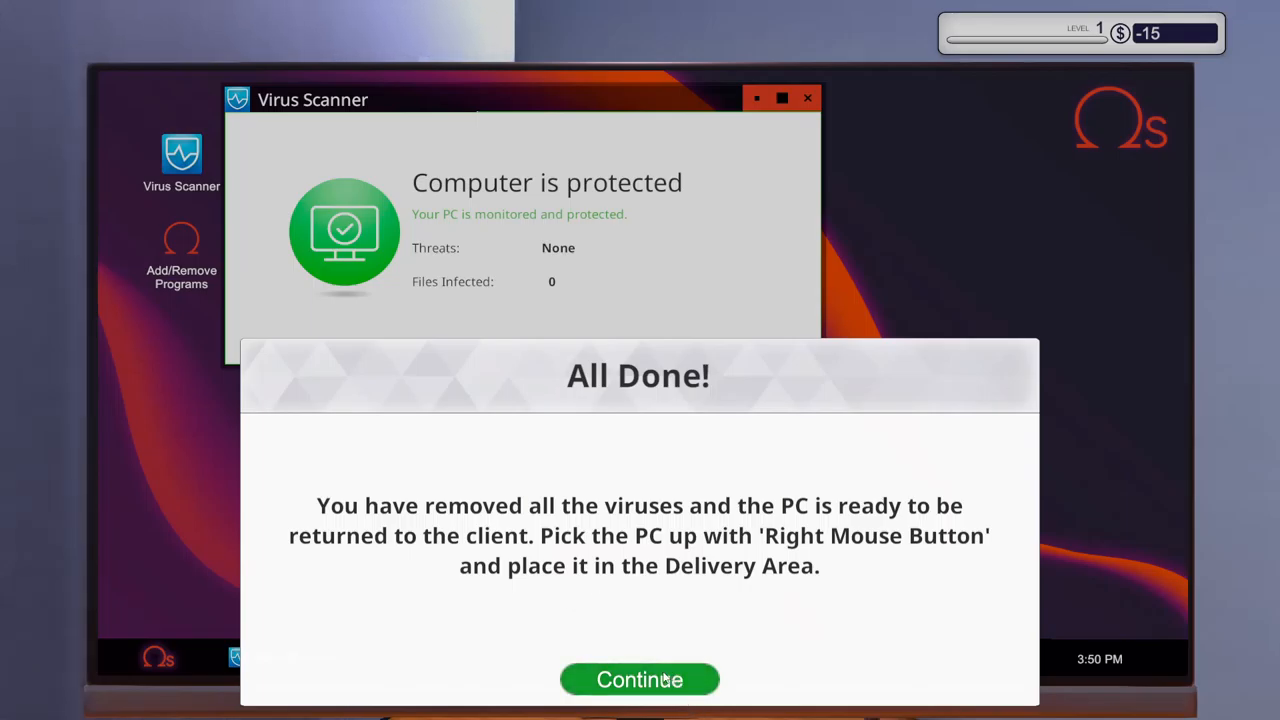
click(639, 679)
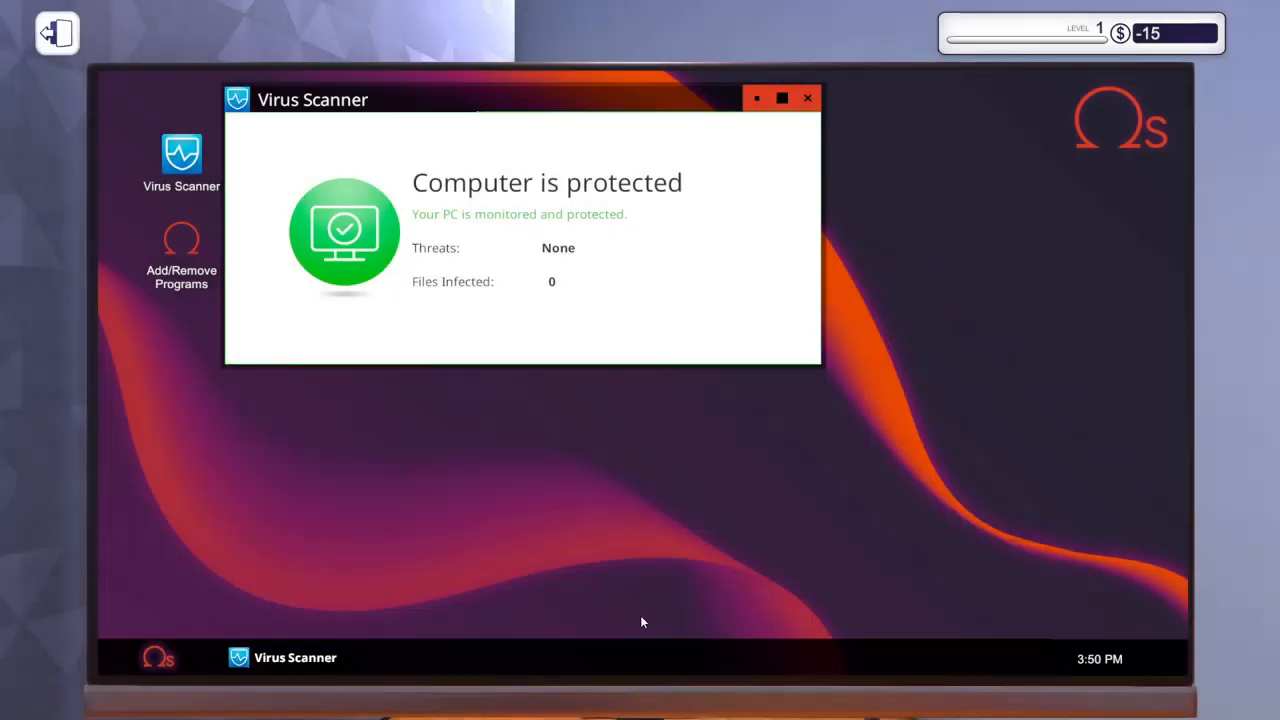
click(807, 98)
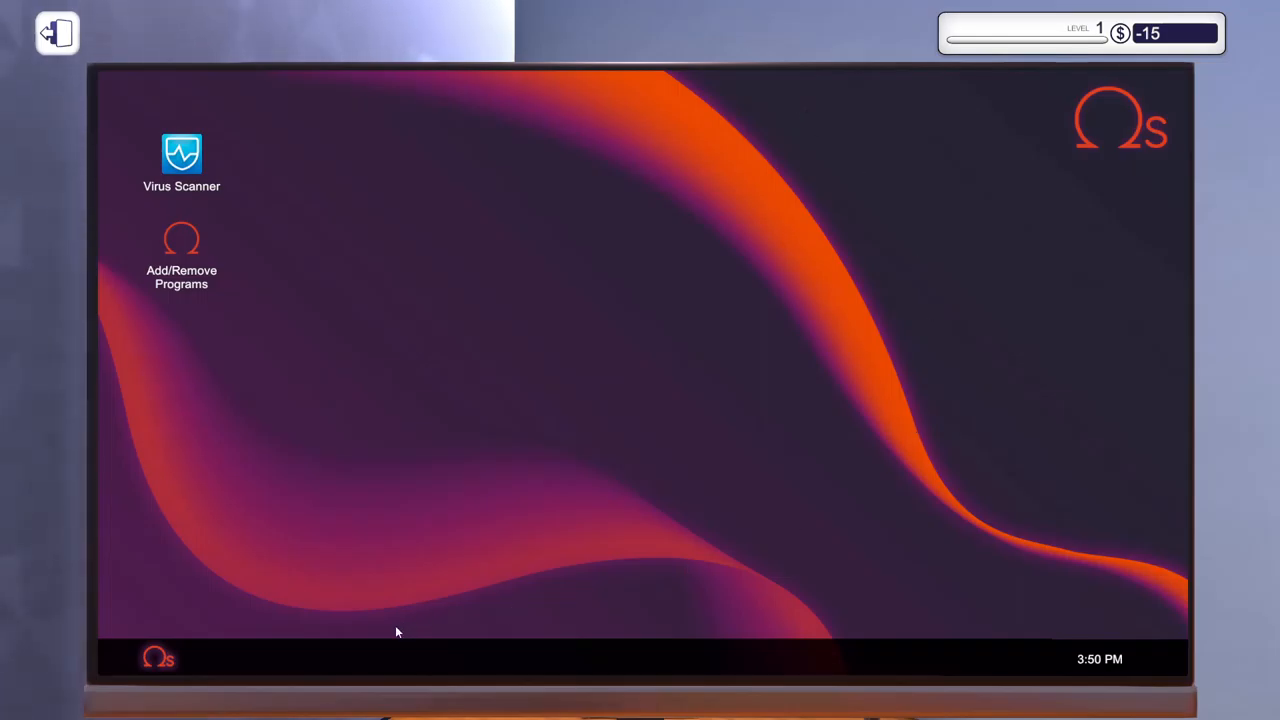
mouse_move(105, 64)
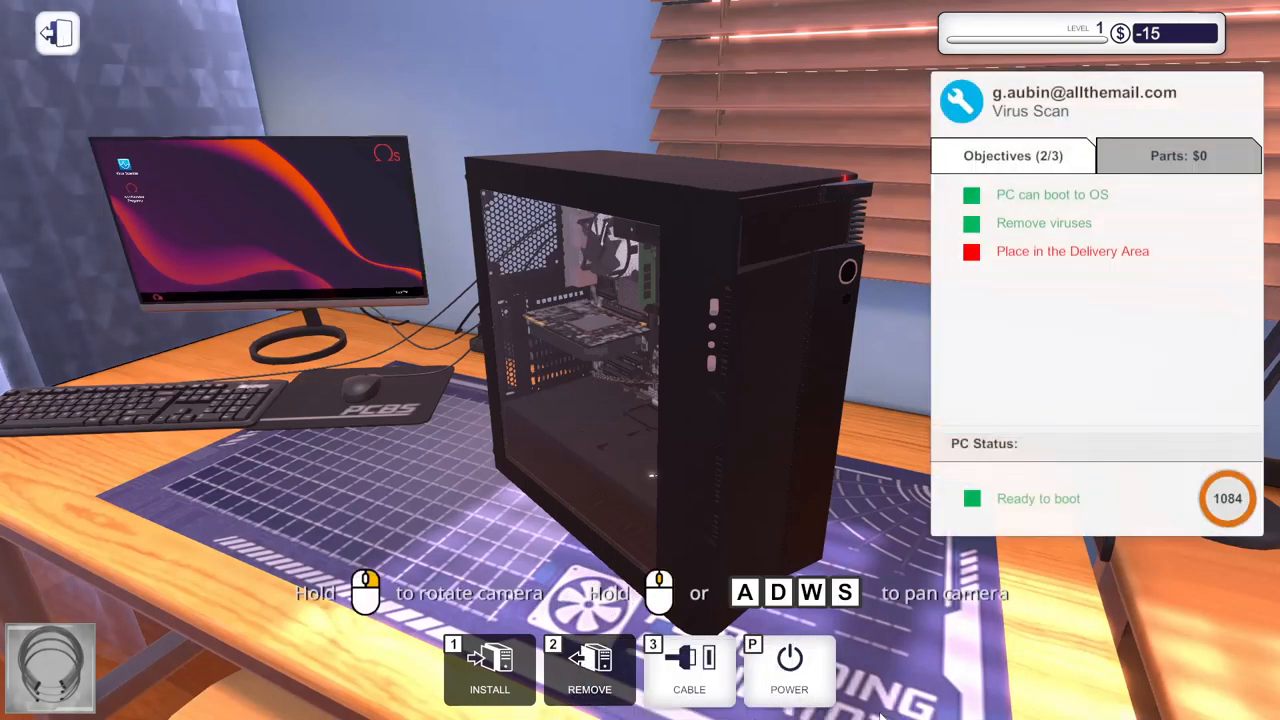
mouse_move(789, 665)
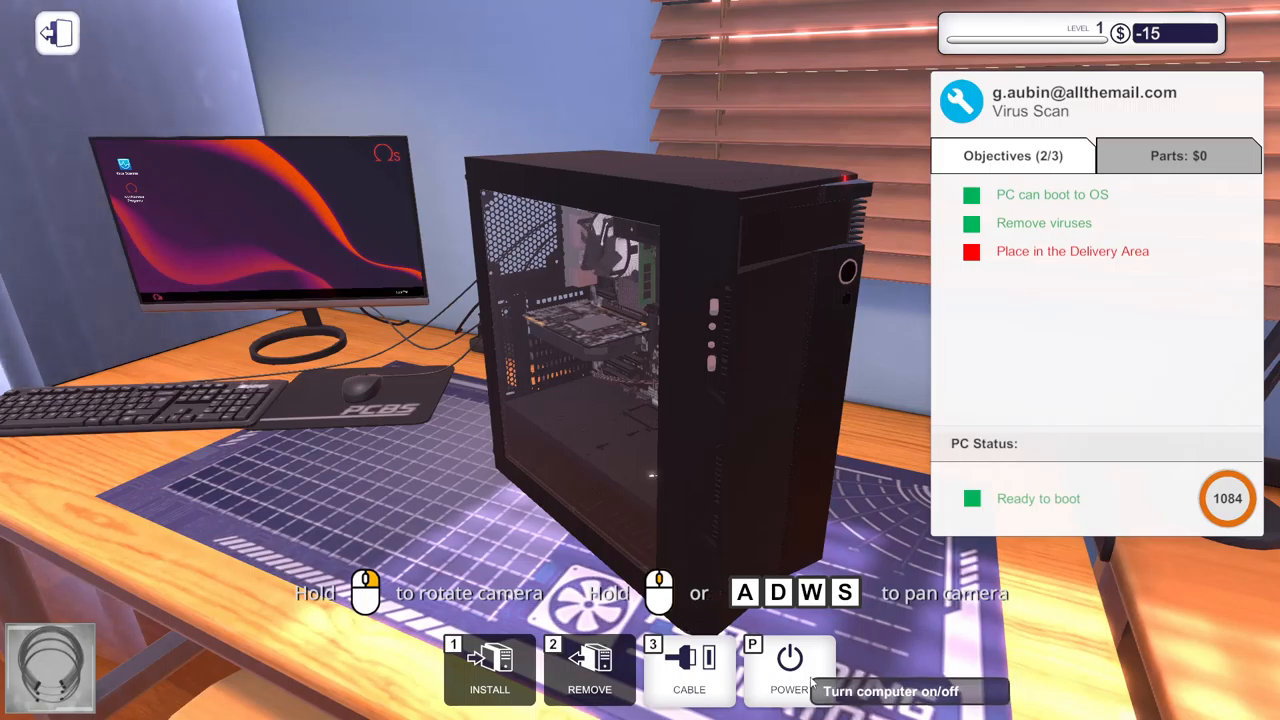
Power off the customer's PC and unplug its graphics card cable.
click(789, 665)
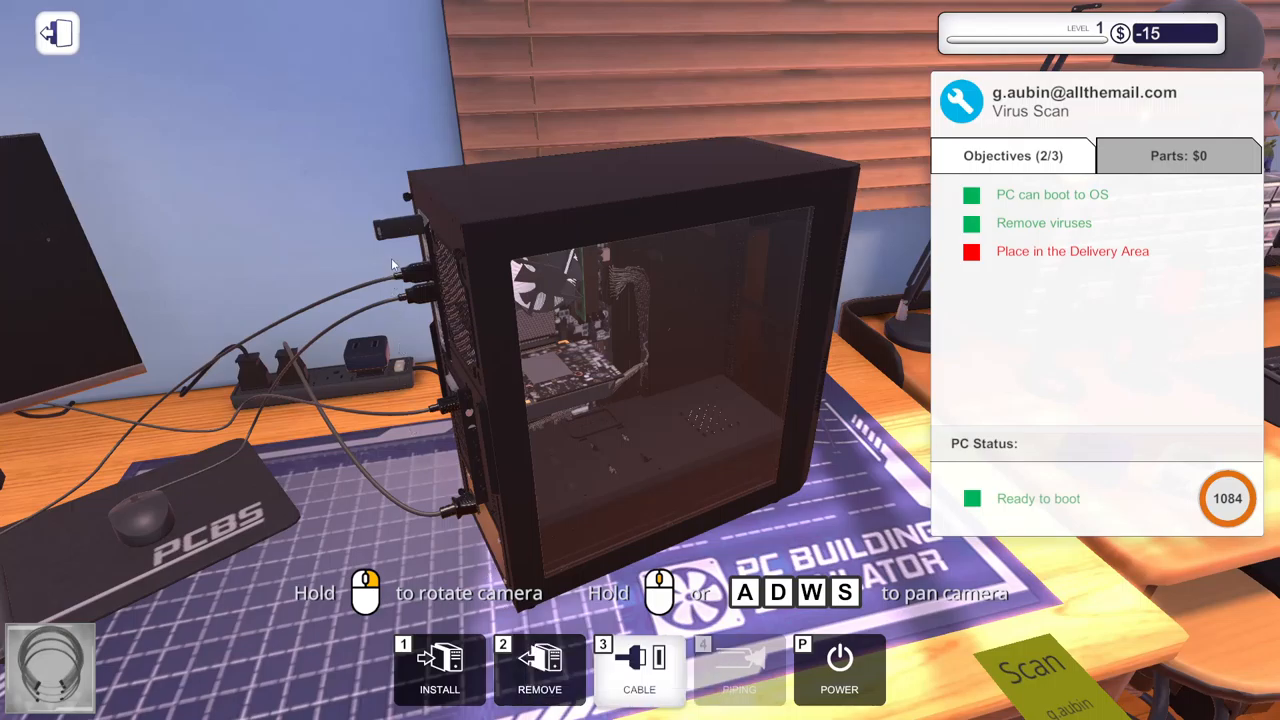
mouse_move(425, 520)
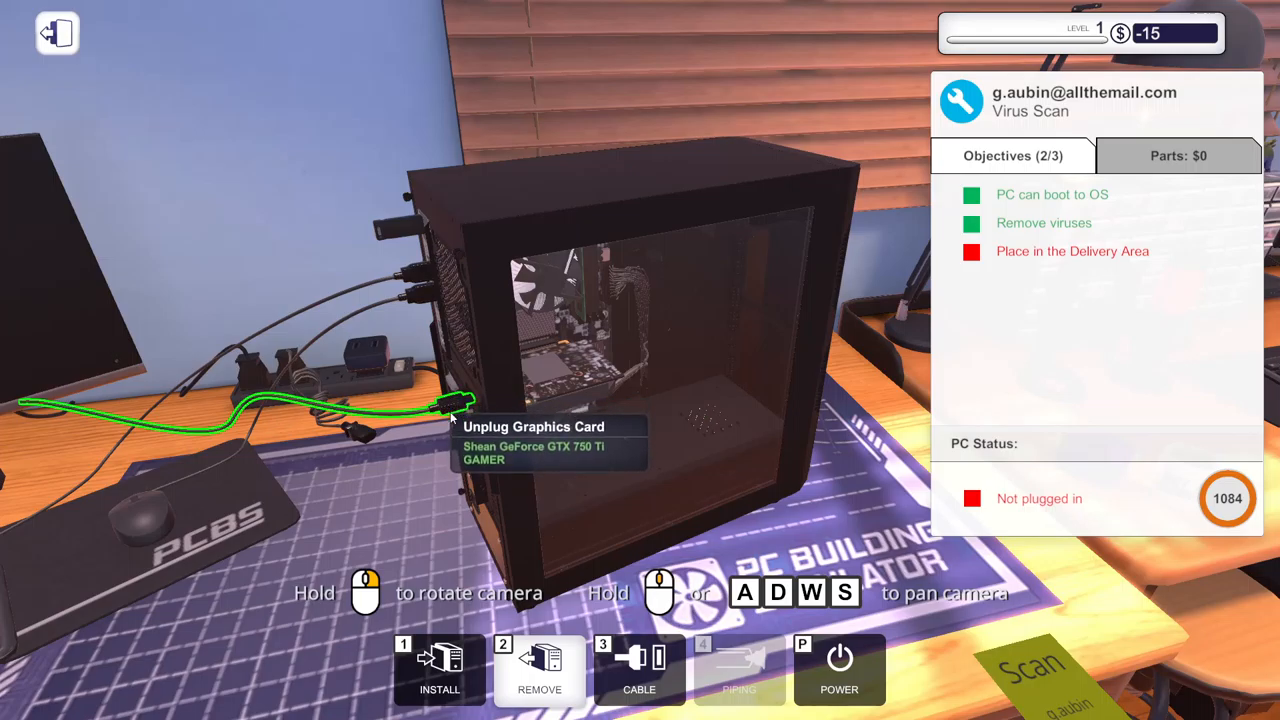
click(455, 405)
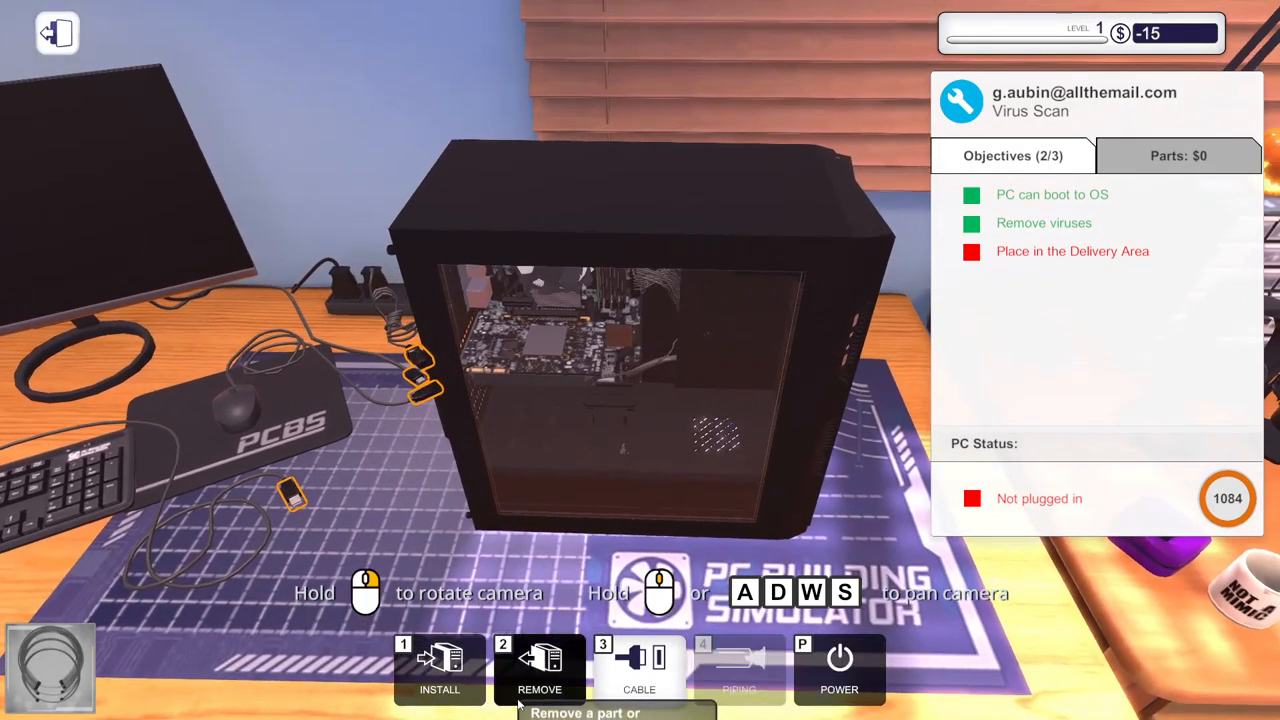
mouse_move(639, 668)
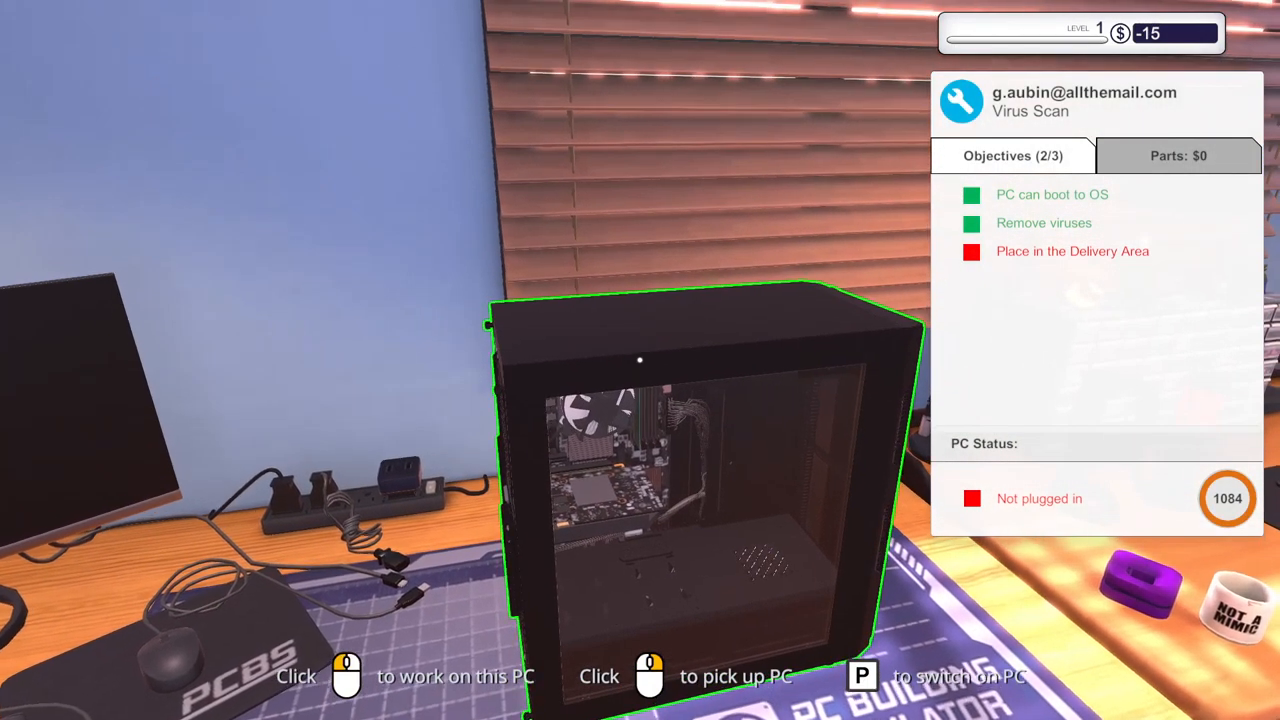
Pick up the customer's PC for delivery and dismiss the reward reminder.
click(640, 675)
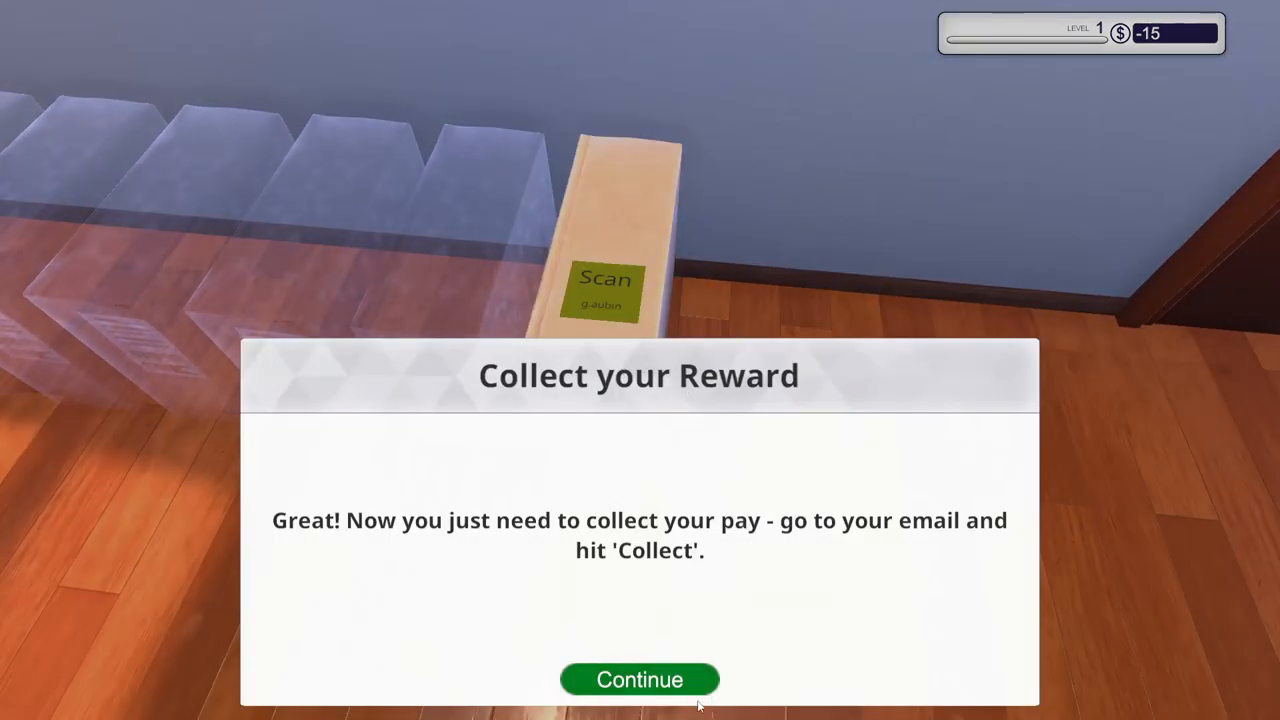
click(639, 679)
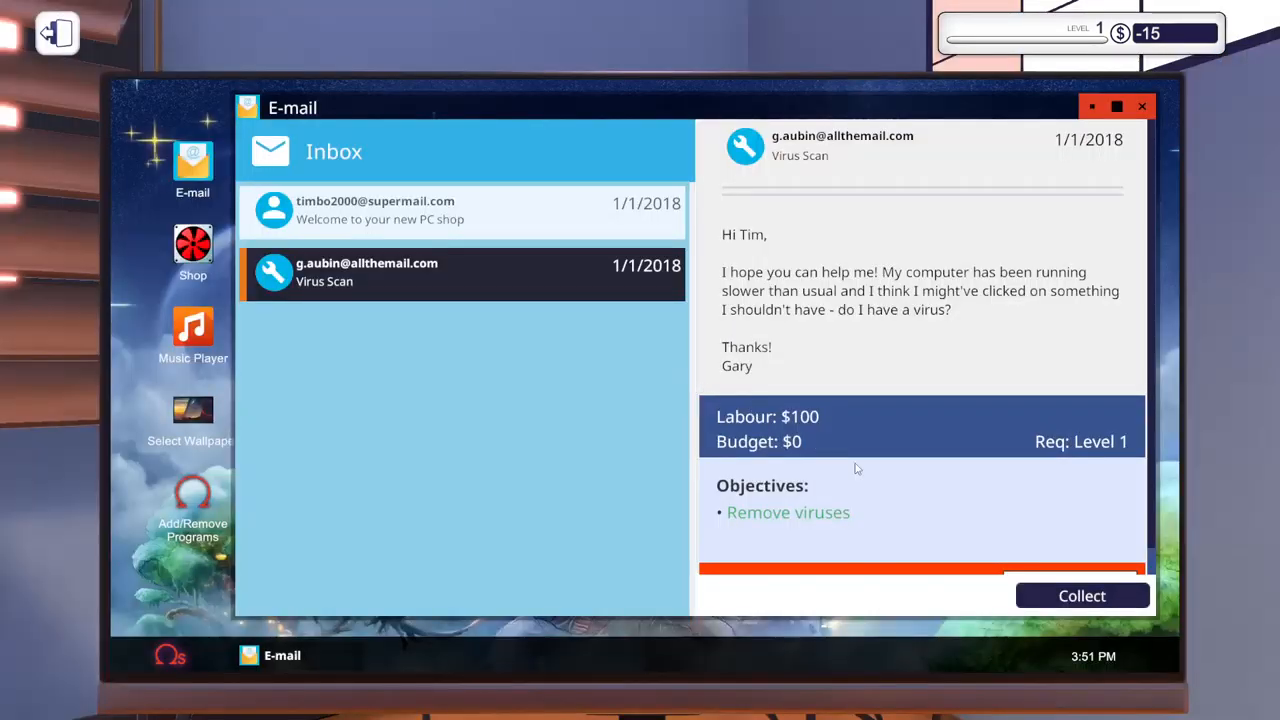
Collect the $100 Virus Scan payment, accept the invoice, and dismiss Job Complete.
click(1081, 595)
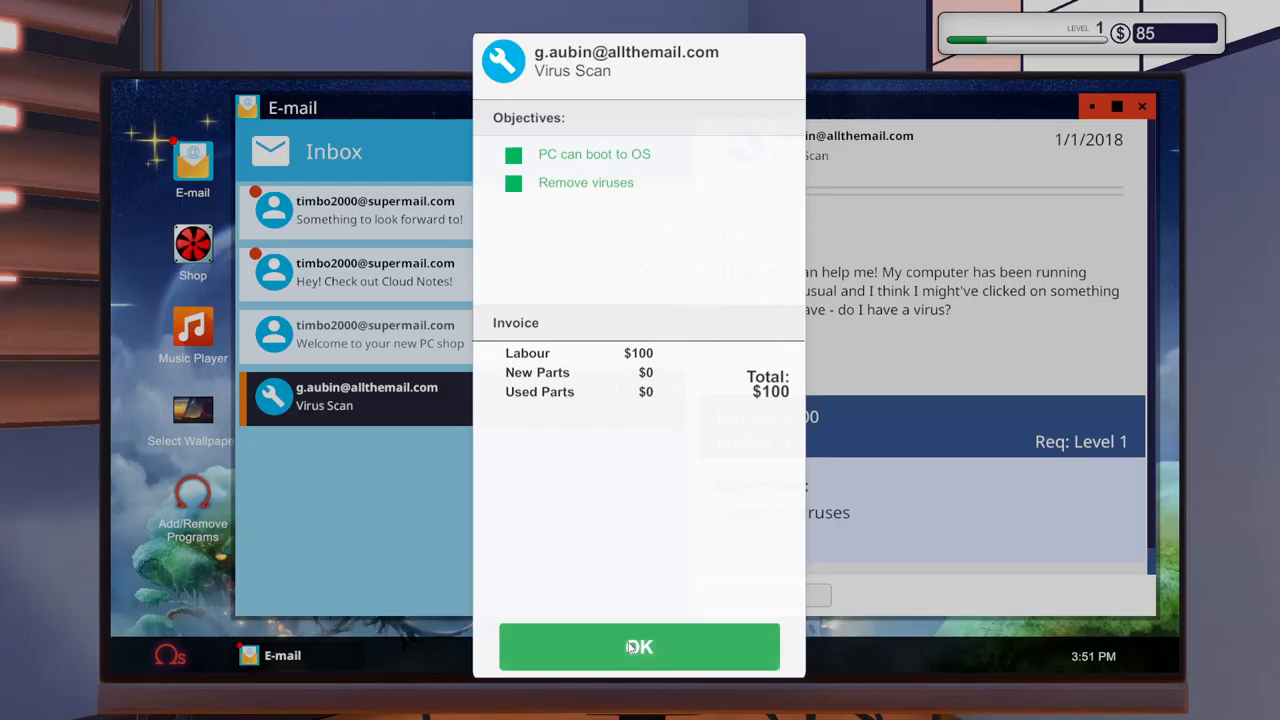
click(639, 646)
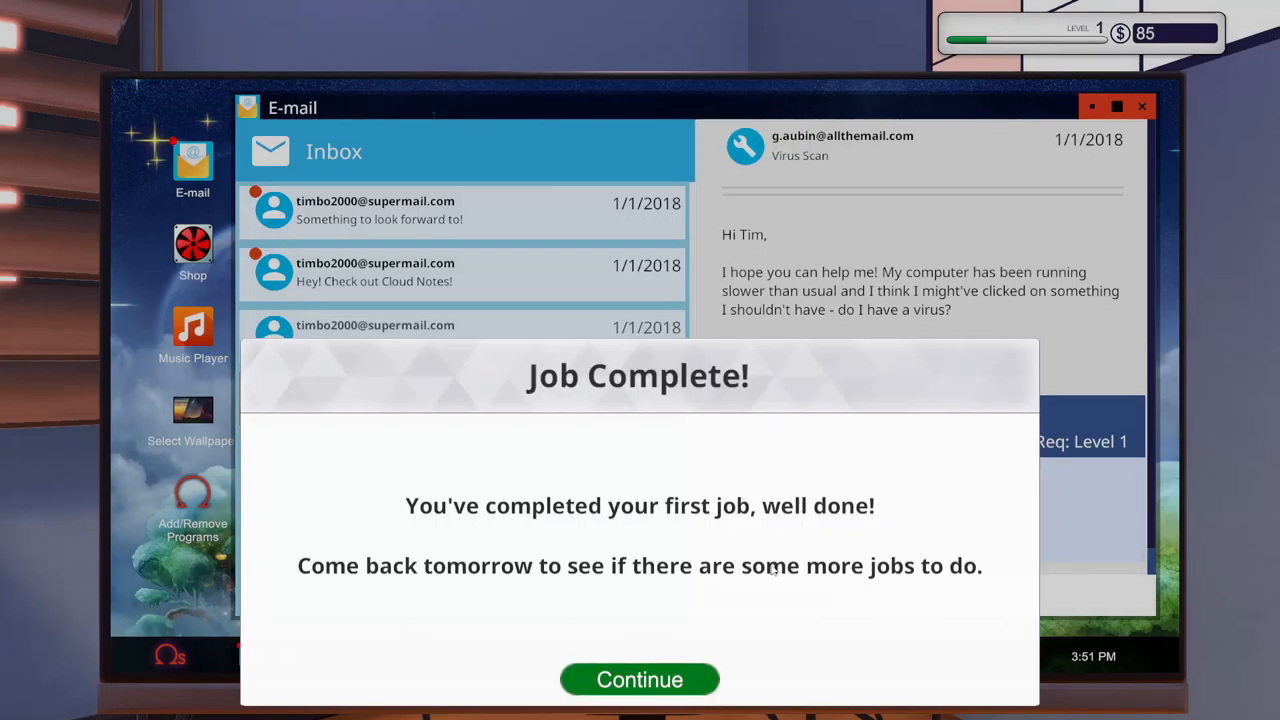
mouse_move(507, 538)
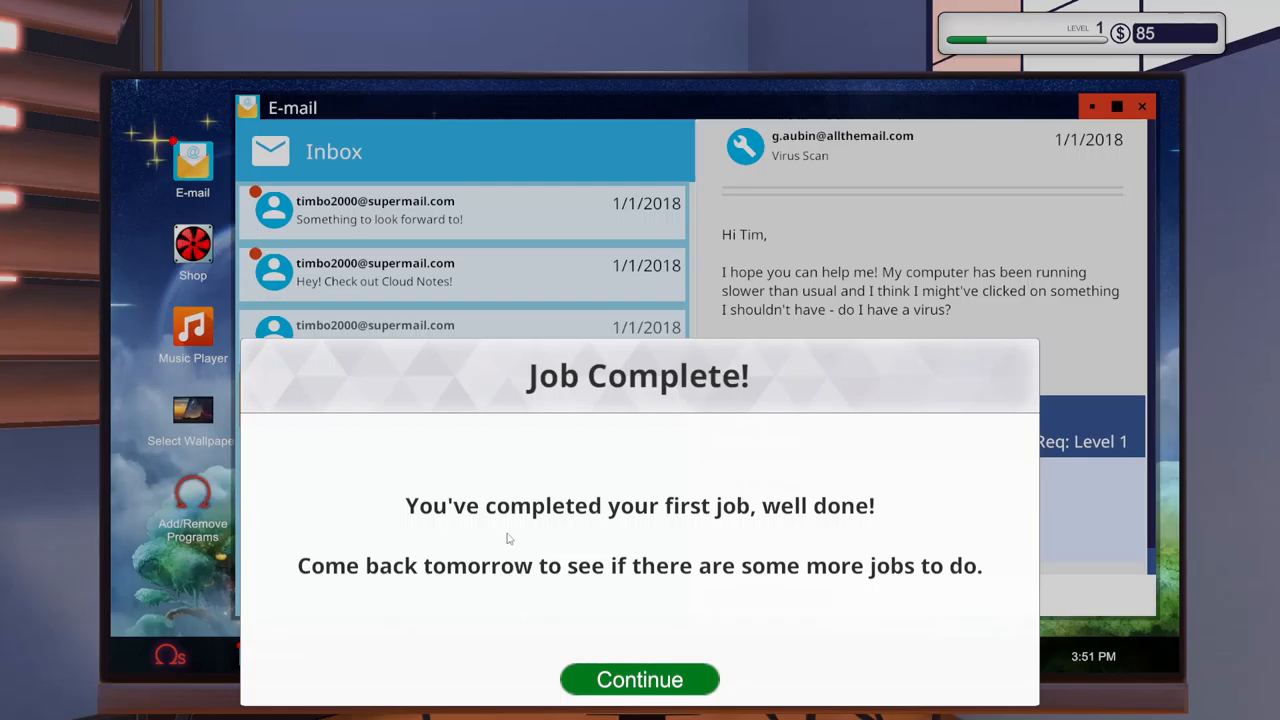
mouse_move(678, 700)
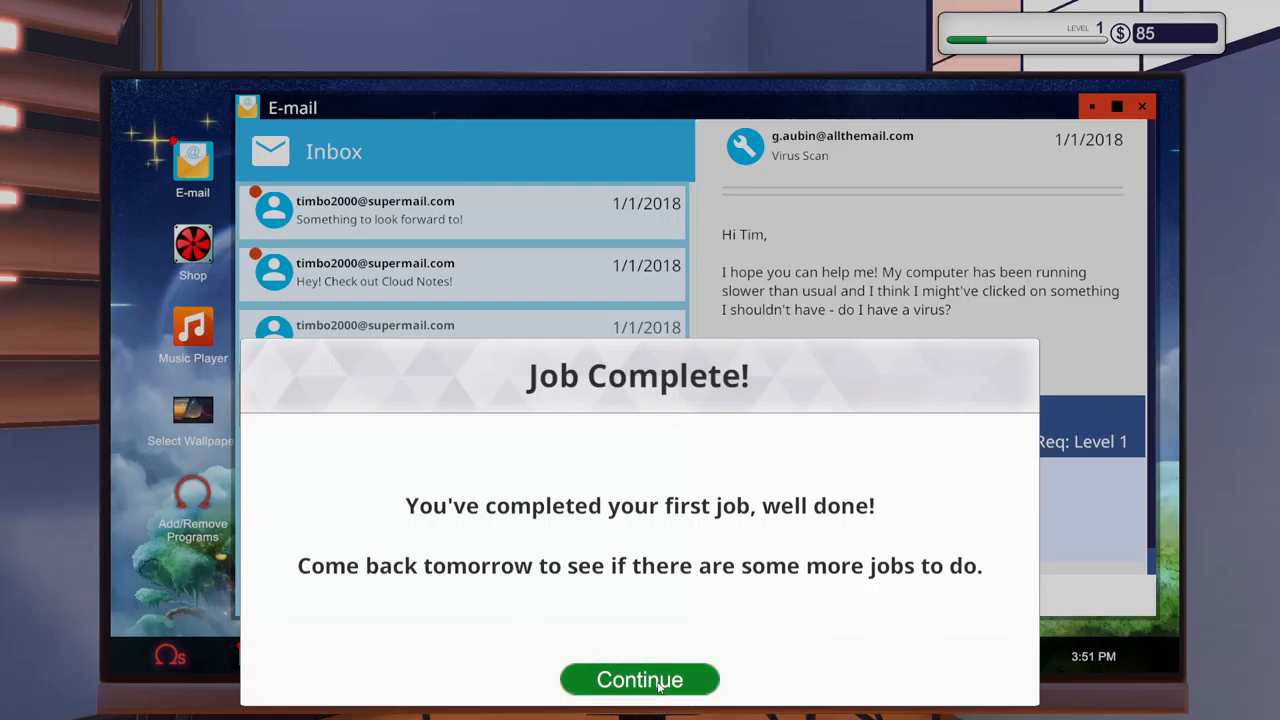
click(639, 679)
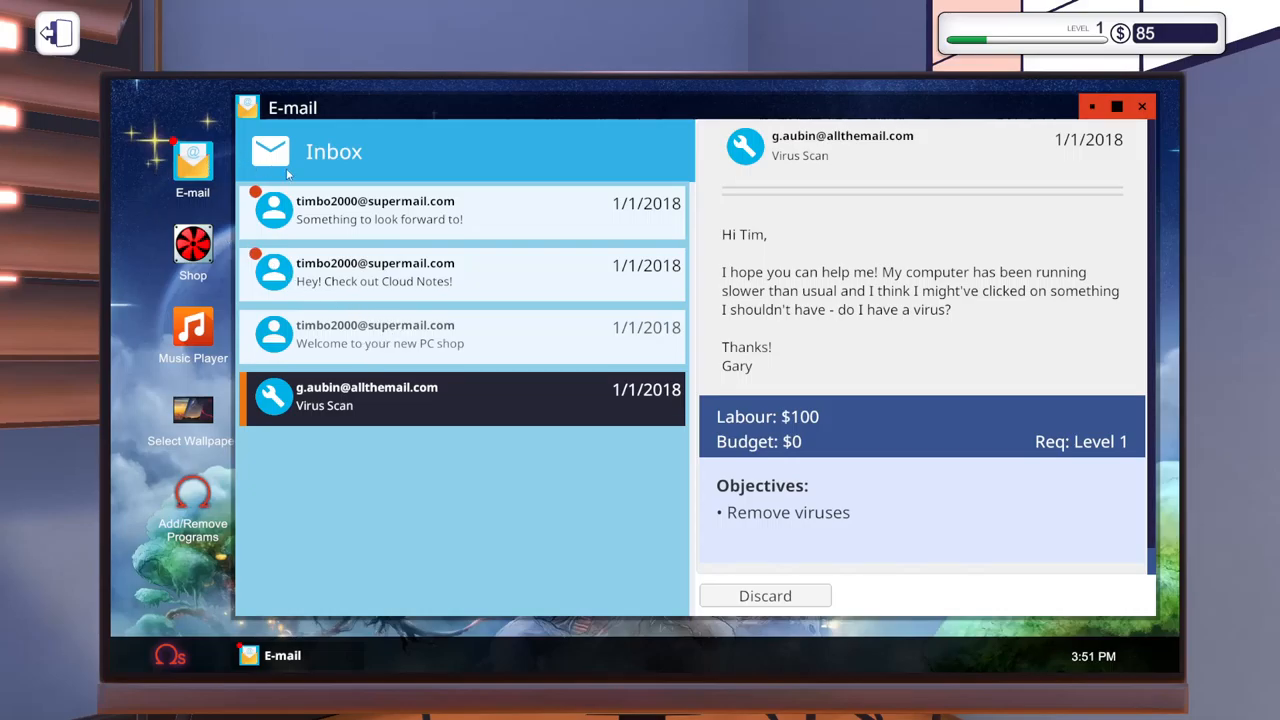
mouse_move(450, 217)
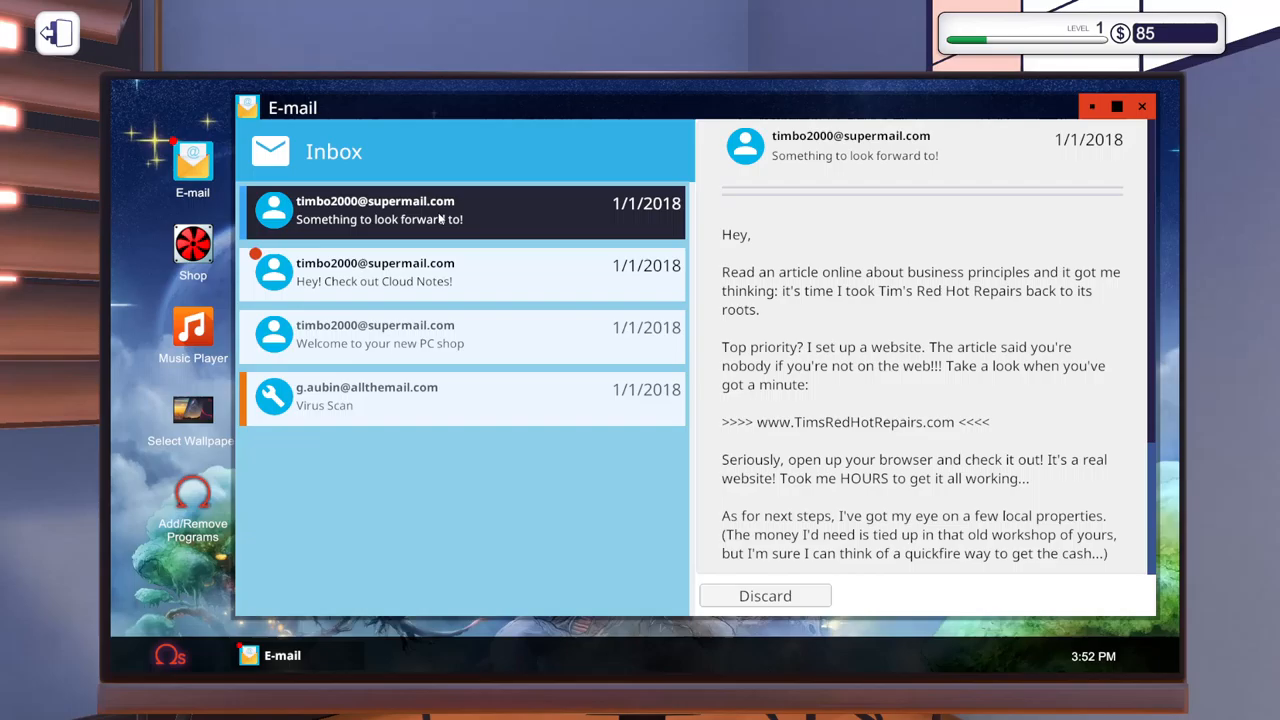
mouse_move(546, 258)
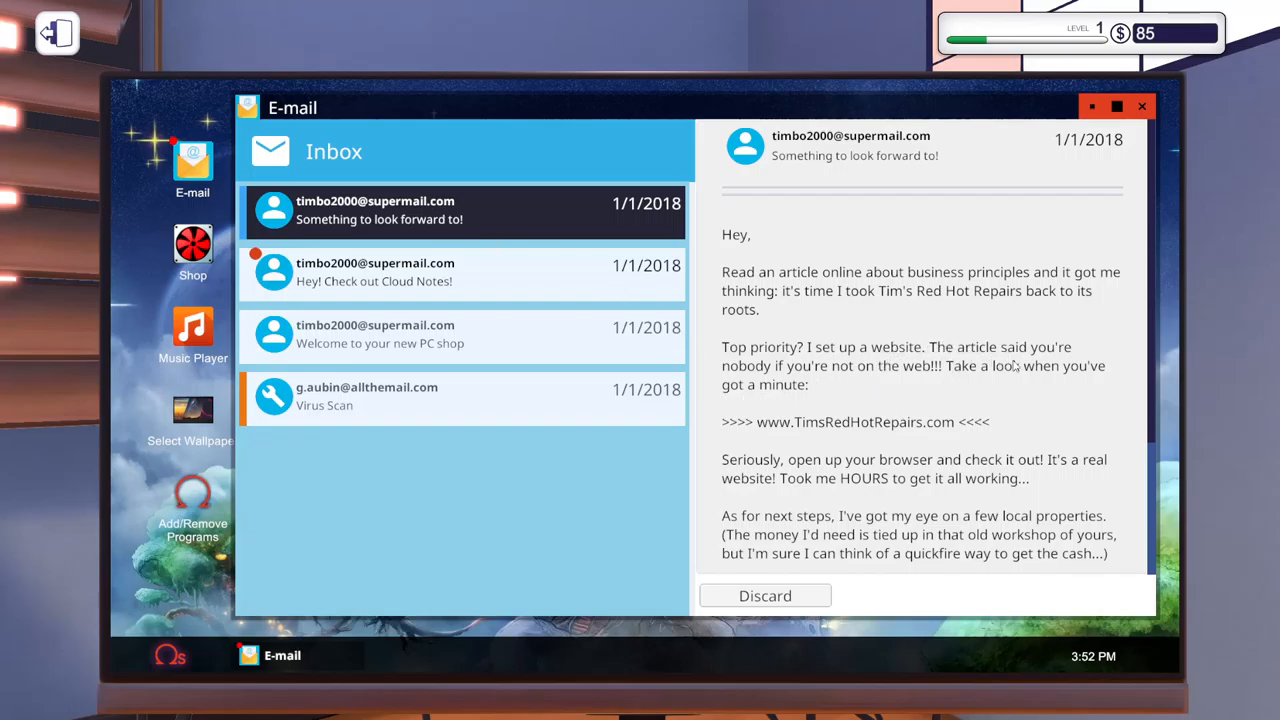
mouse_move(1137, 383)
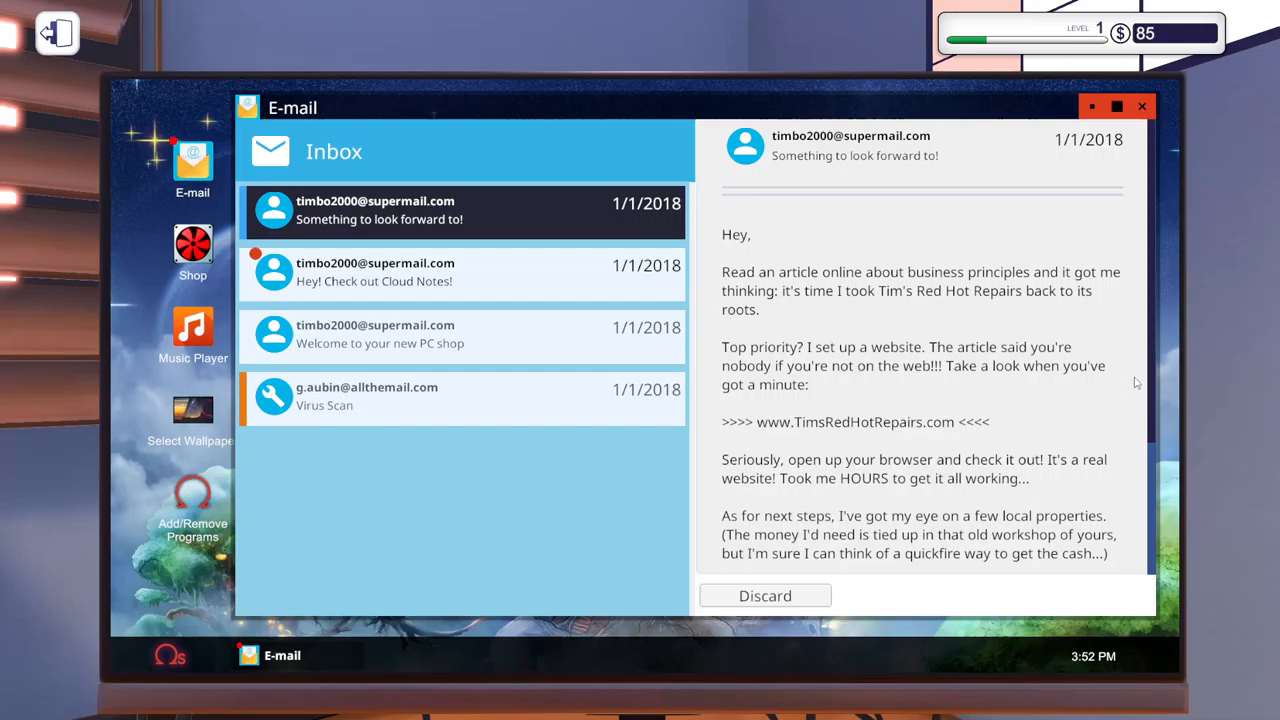
mouse_move(913, 322)
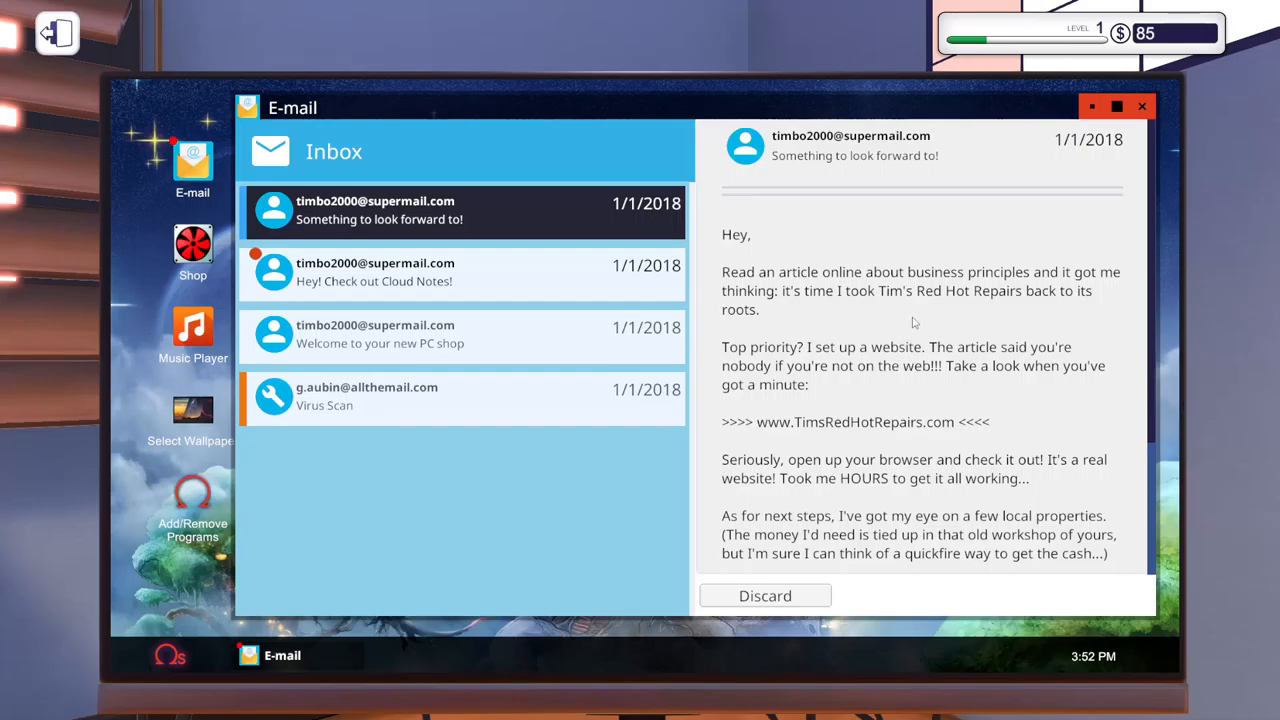
mouse_move(819, 372)
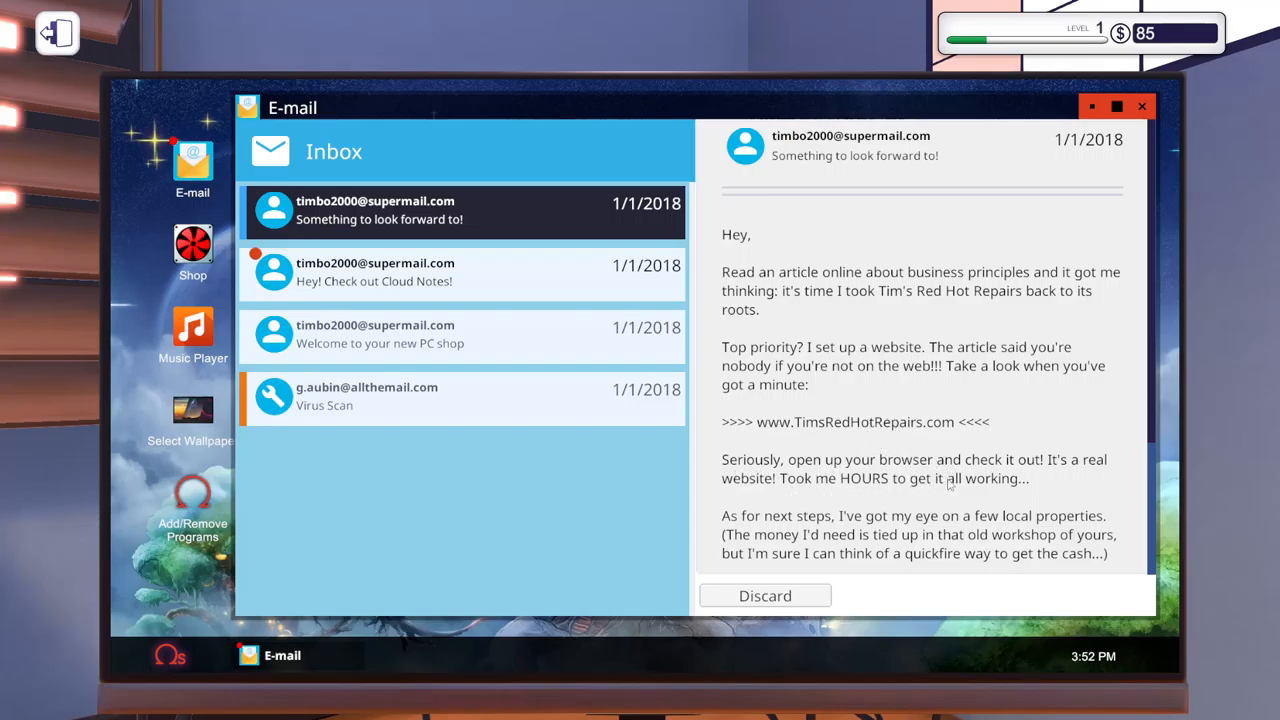
Scroll through the 'Something to look forward to!' email, then open 'Hey! Check out Cloud Notes!'.
scroll(down, 3)
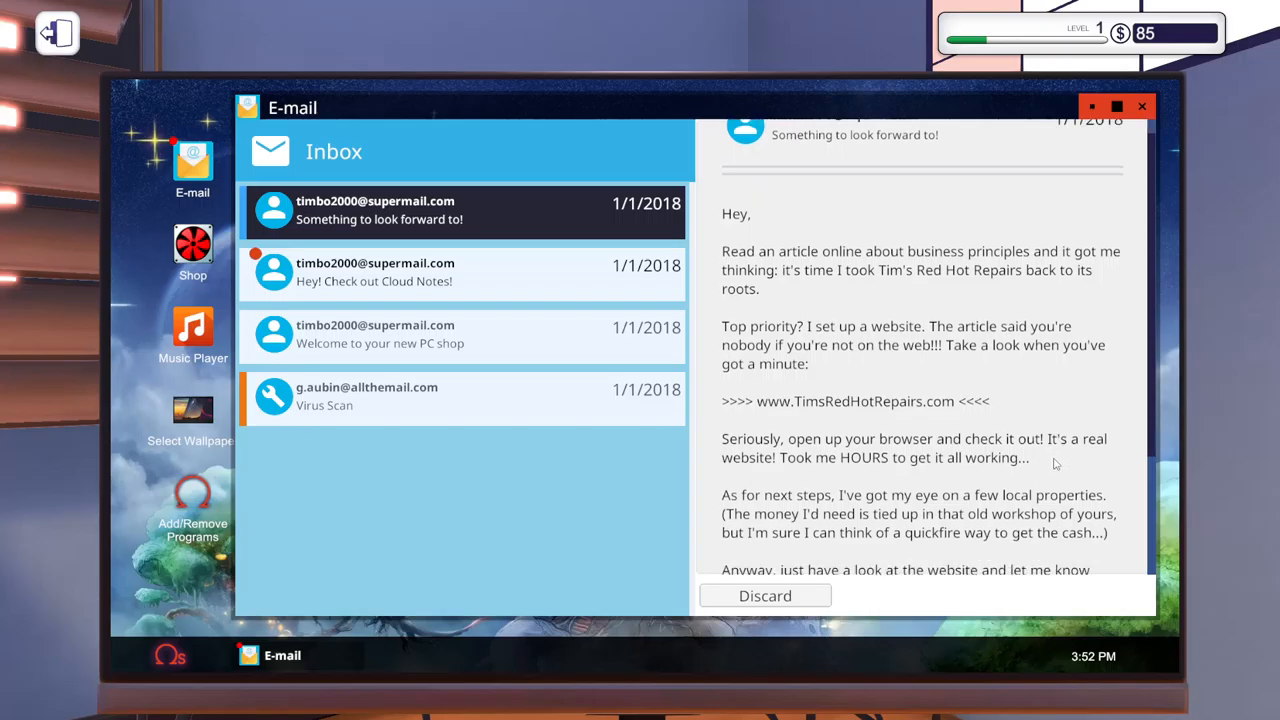
scroll(down, 3)
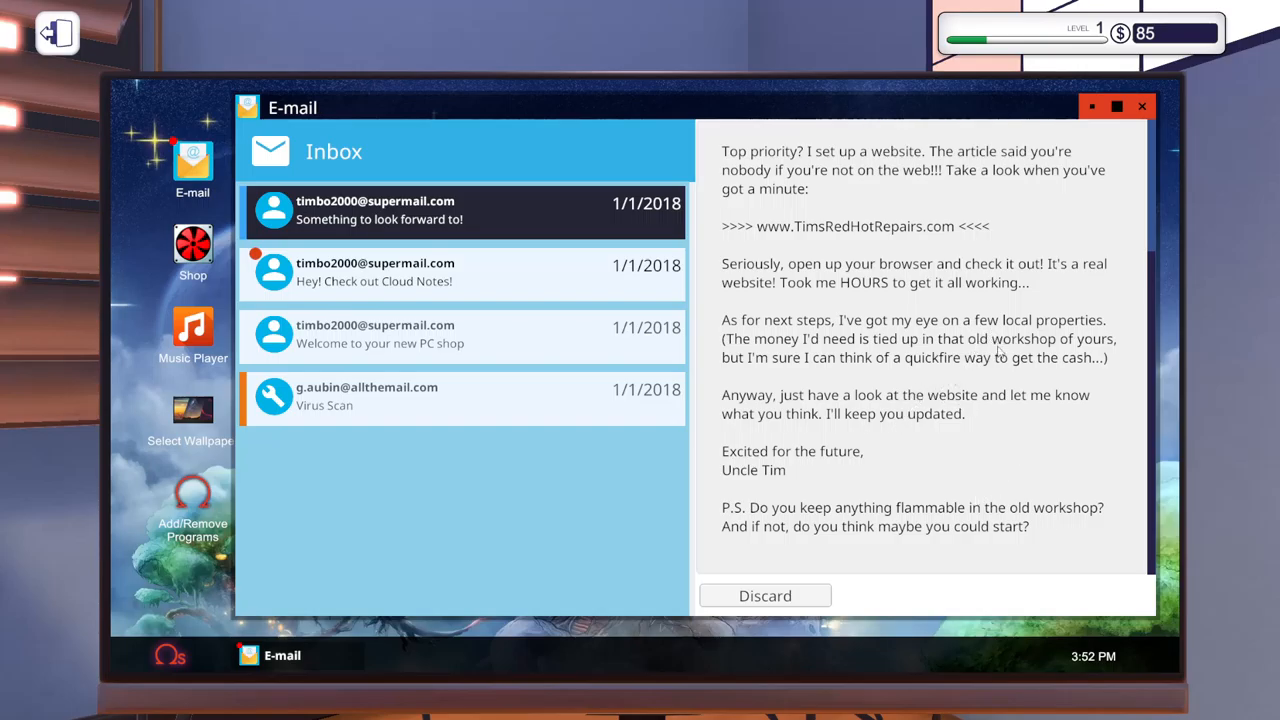
mouse_move(812, 388)
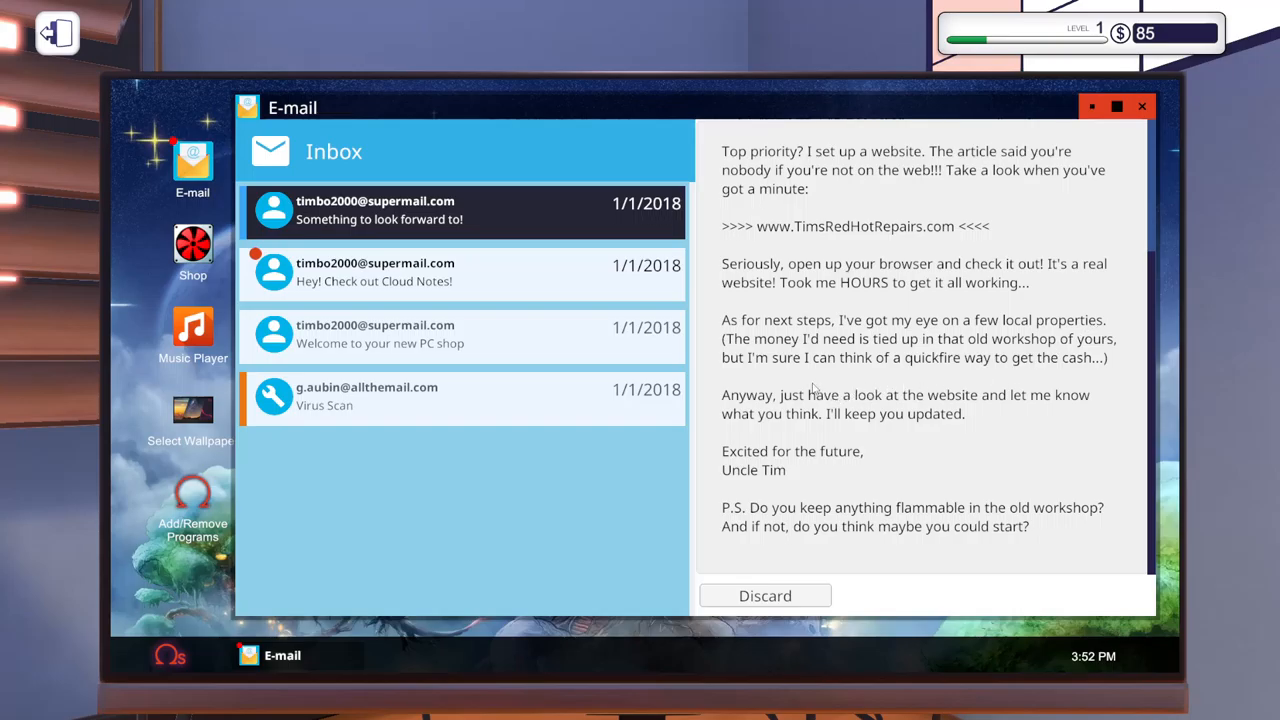
mouse_move(1003, 377)
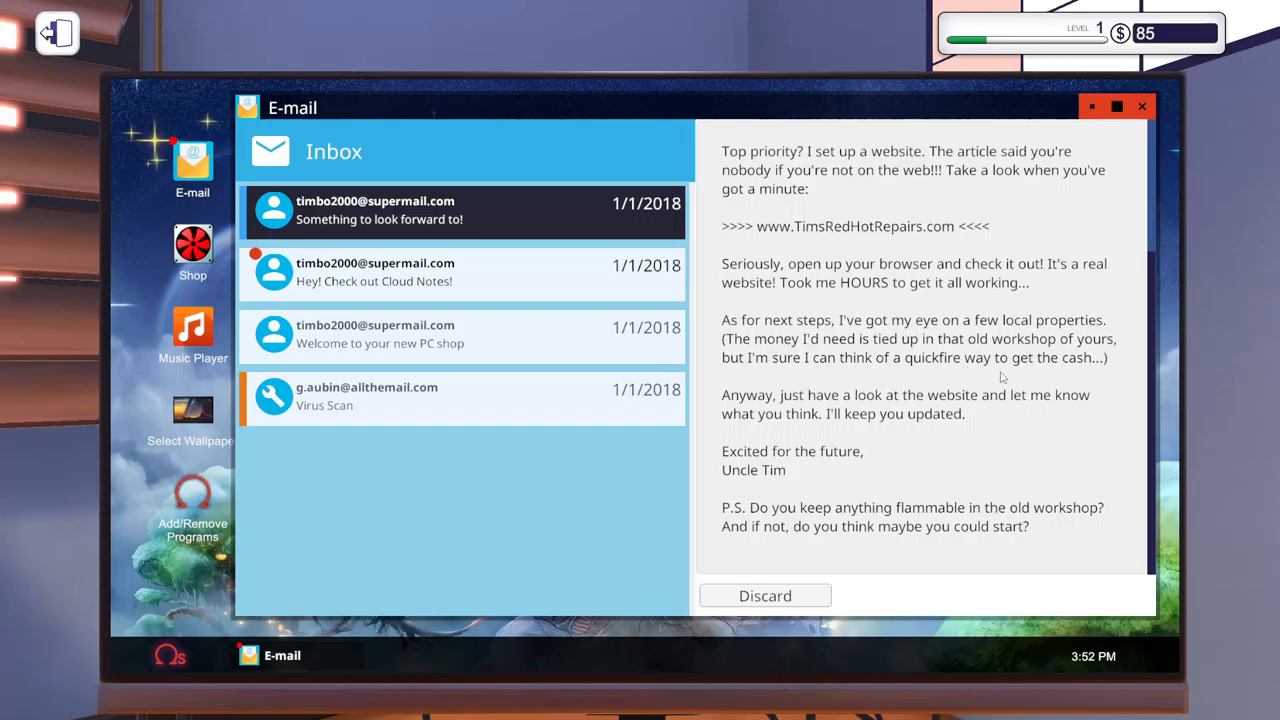
mouse_move(1146, 373)
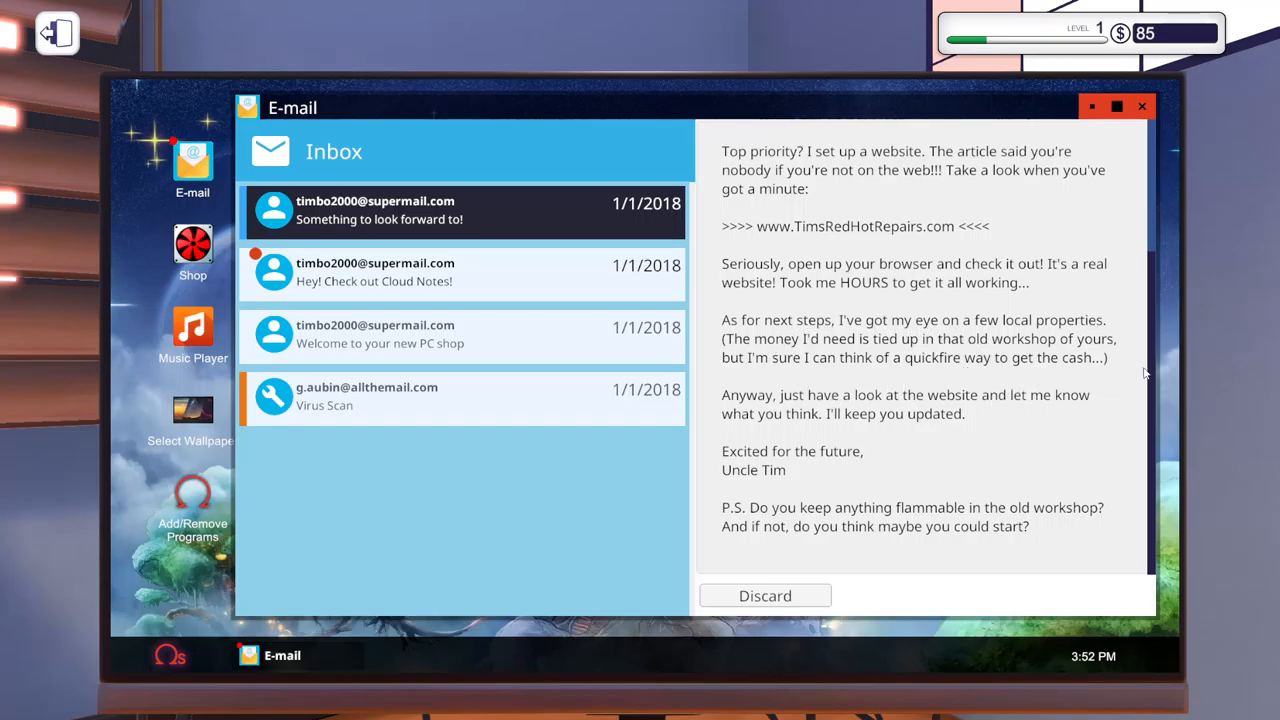
mouse_move(1005, 390)
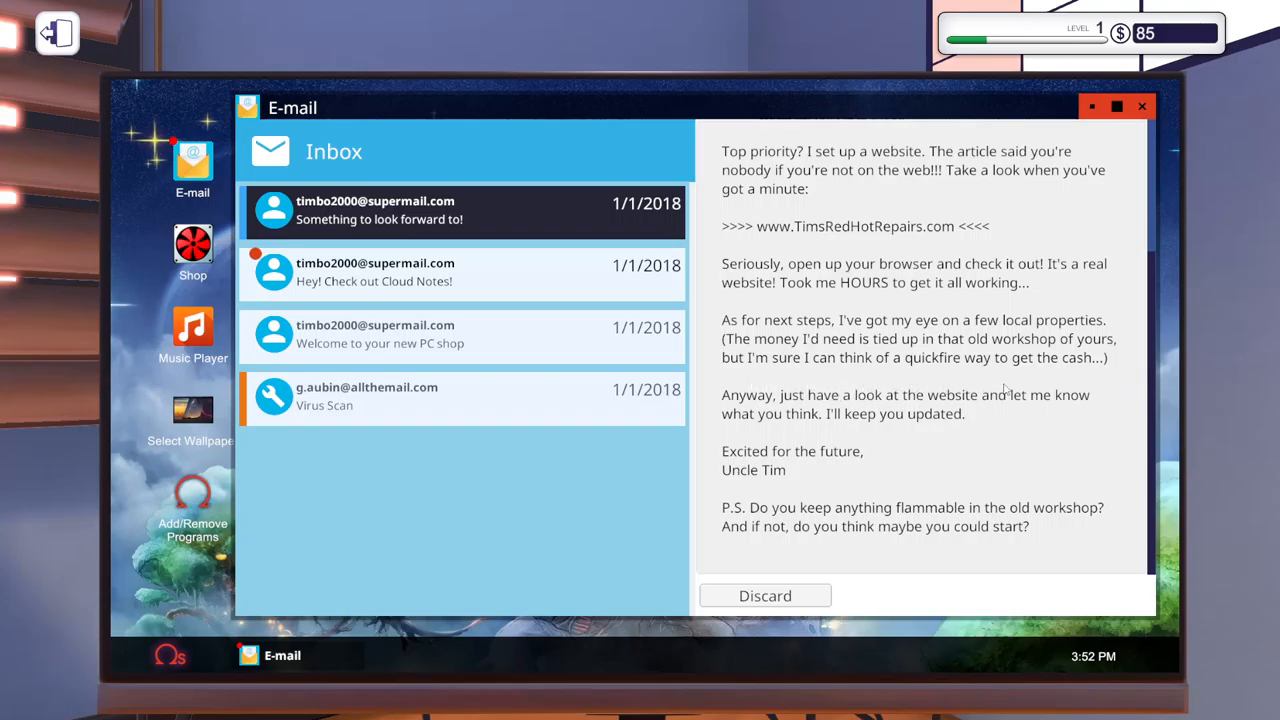
mouse_move(965, 435)
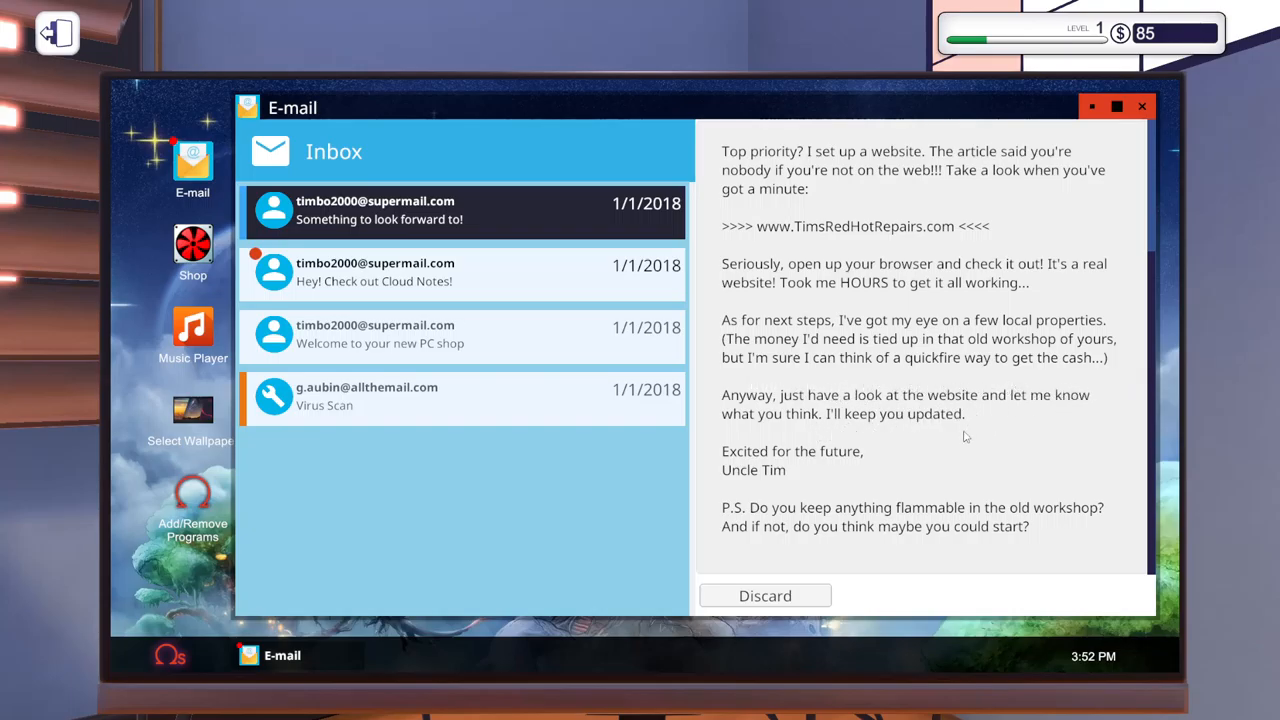
mouse_move(1070, 420)
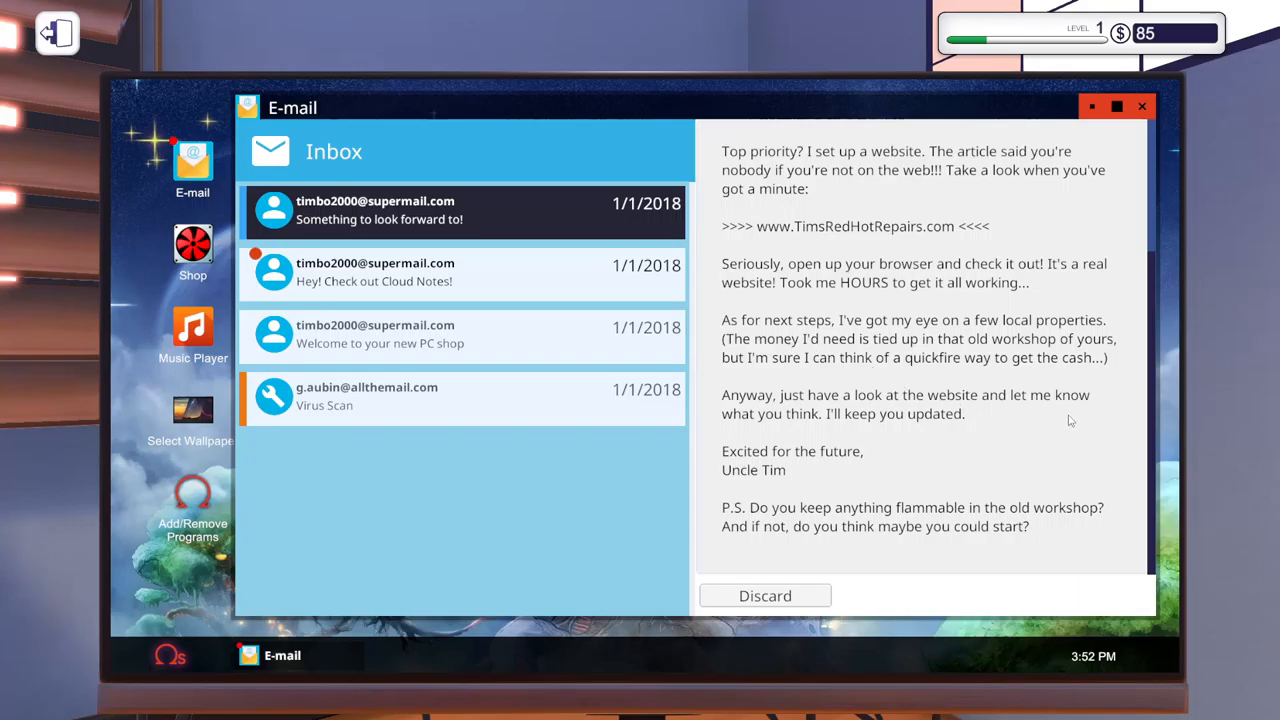
mouse_move(1188, 430)
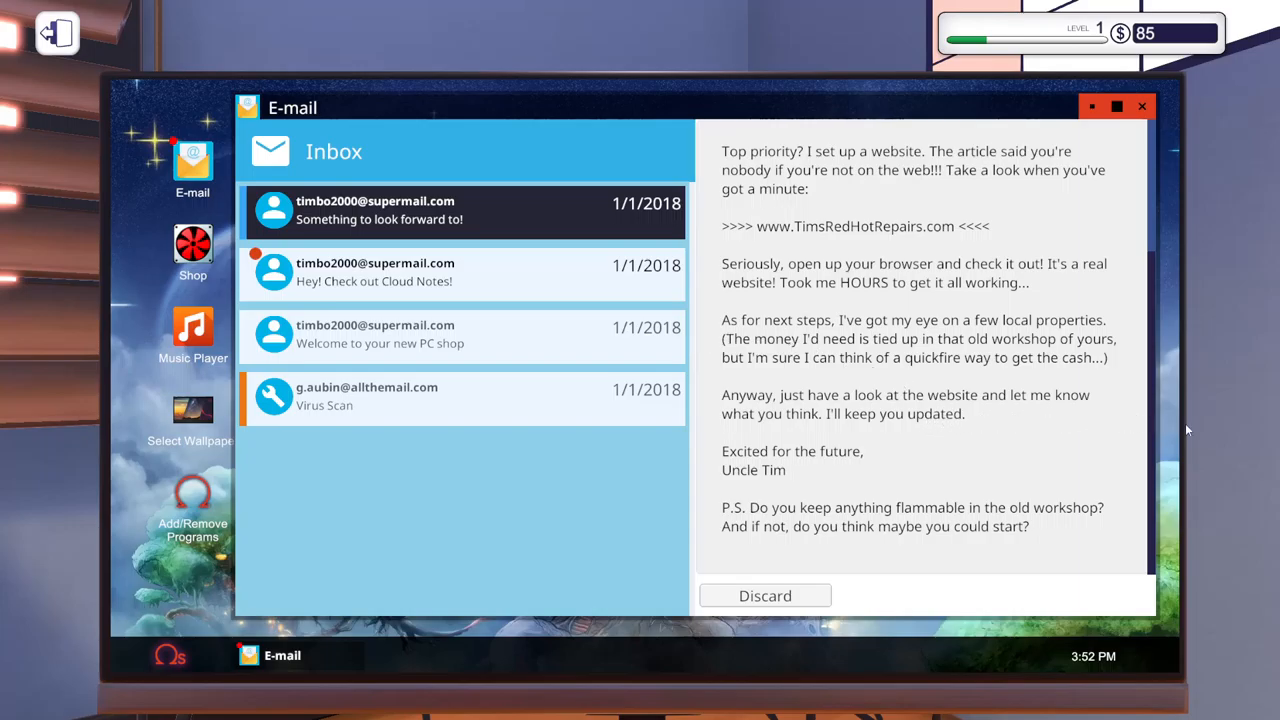
mouse_move(950, 450)
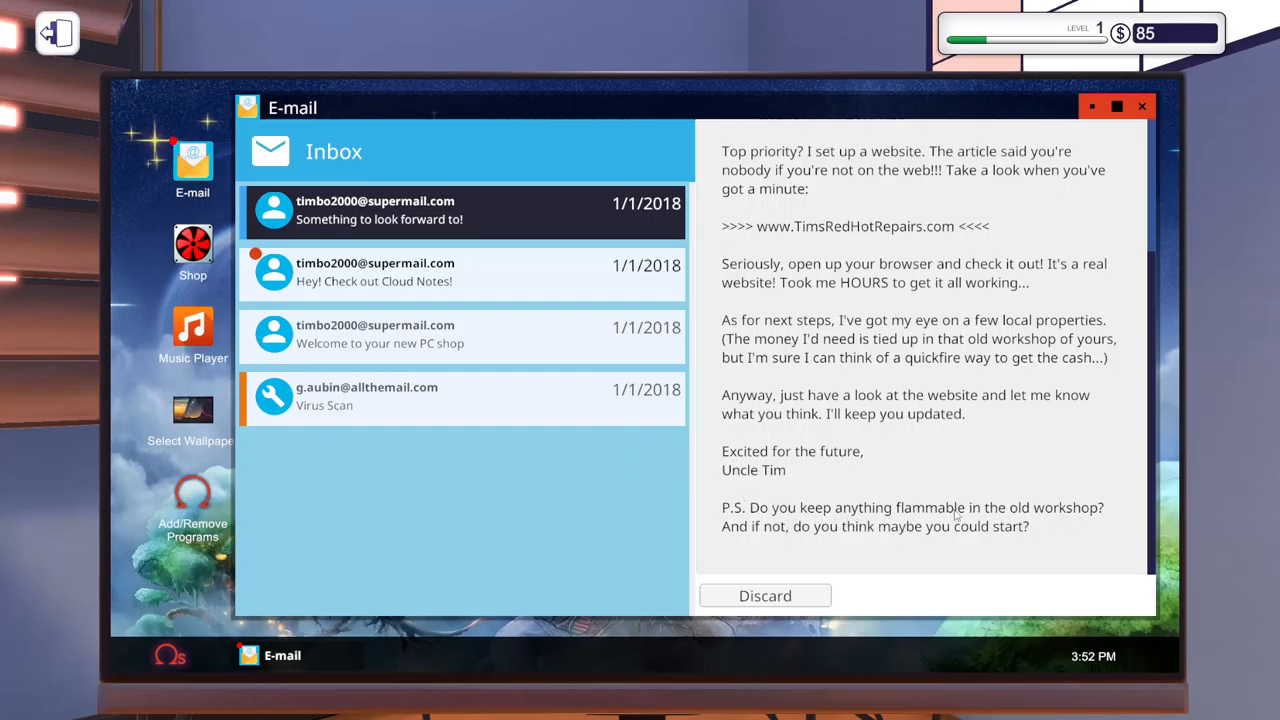
mouse_move(1148, 578)
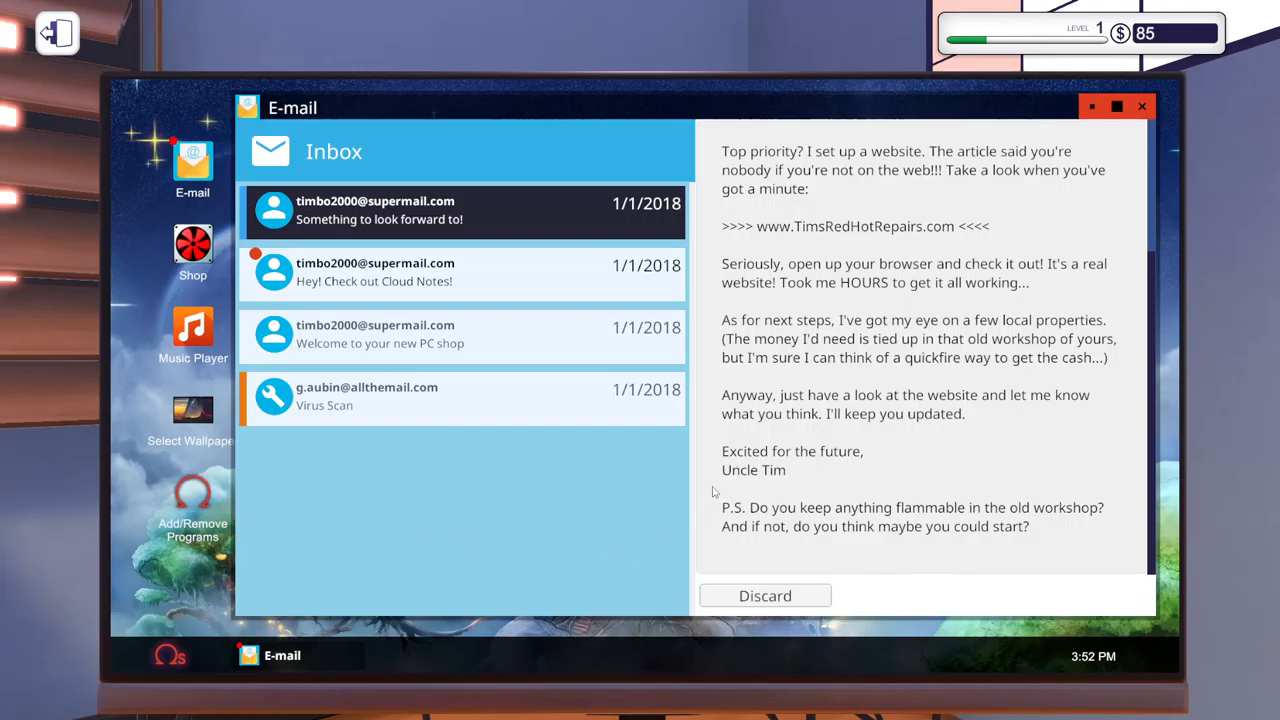
mouse_move(1025, 517)
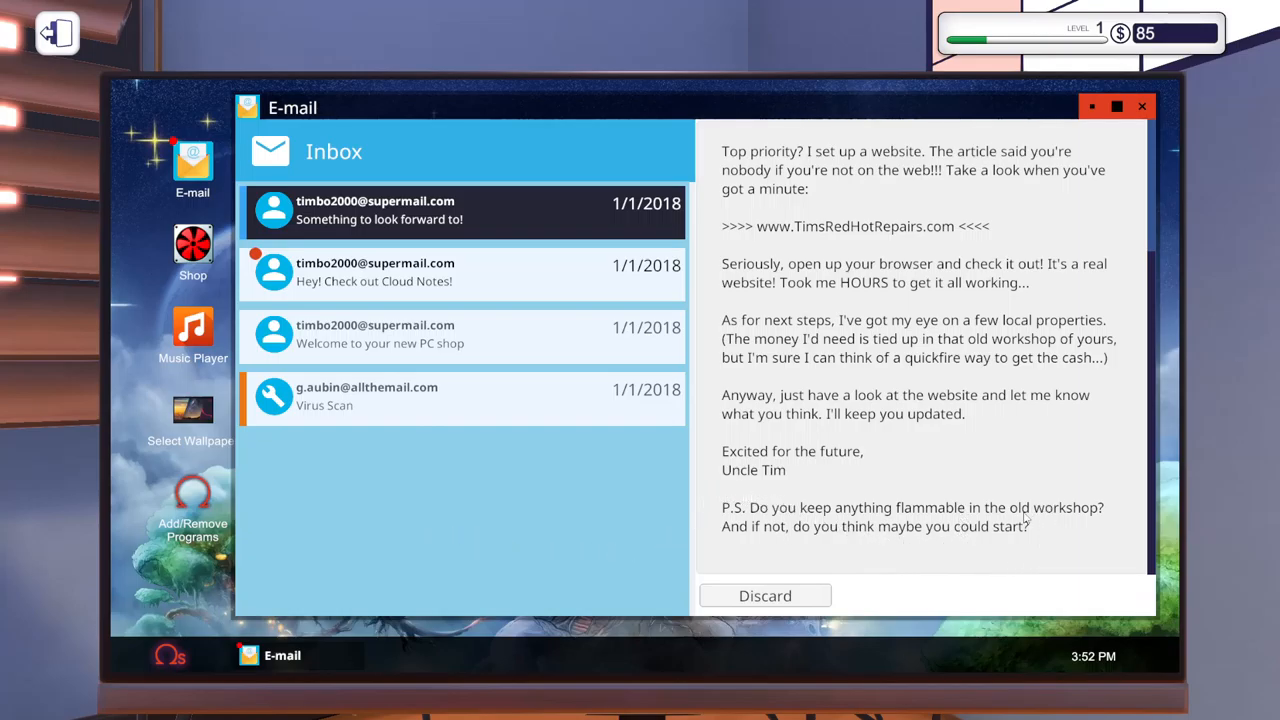
mouse_move(1008, 542)
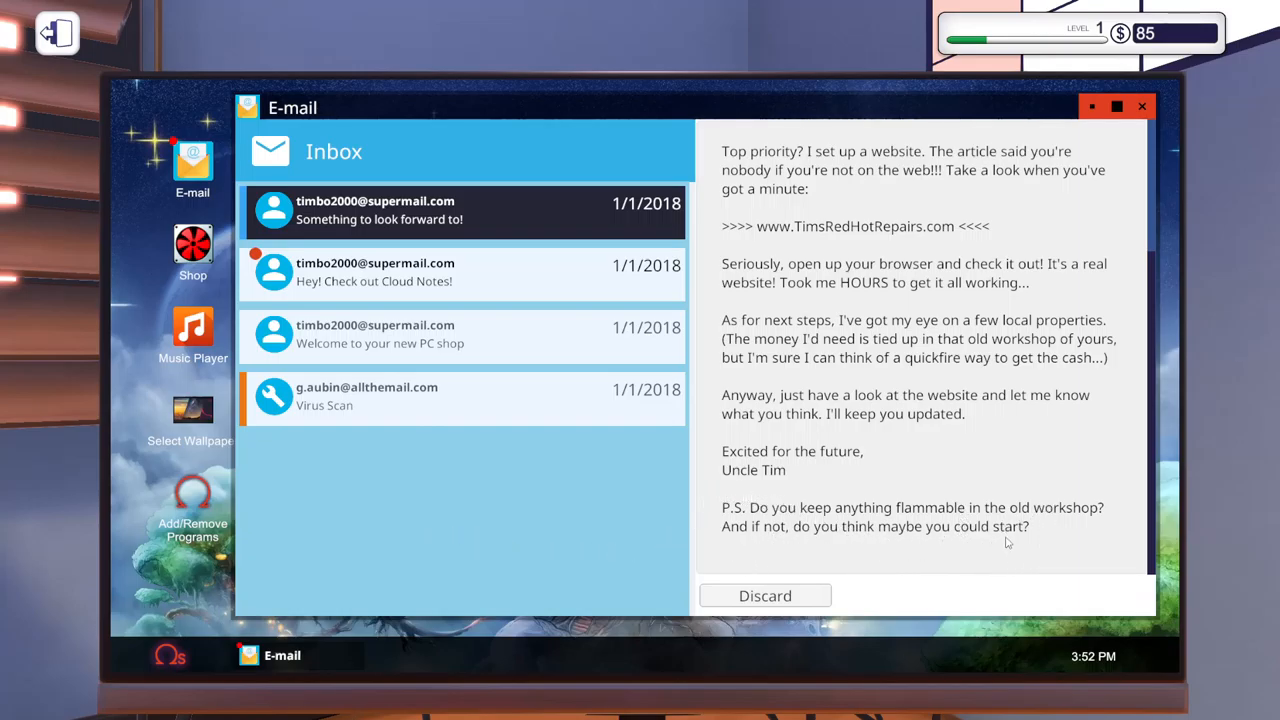
mouse_move(902, 566)
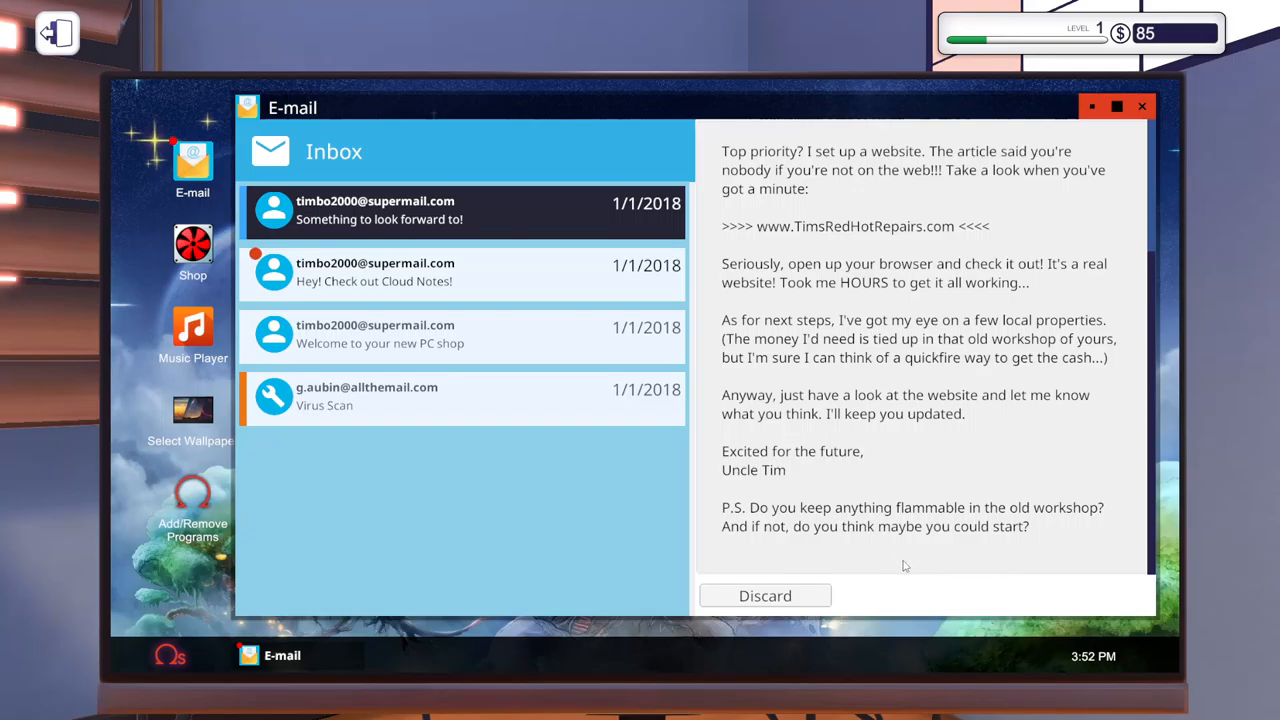
mouse_move(975, 555)
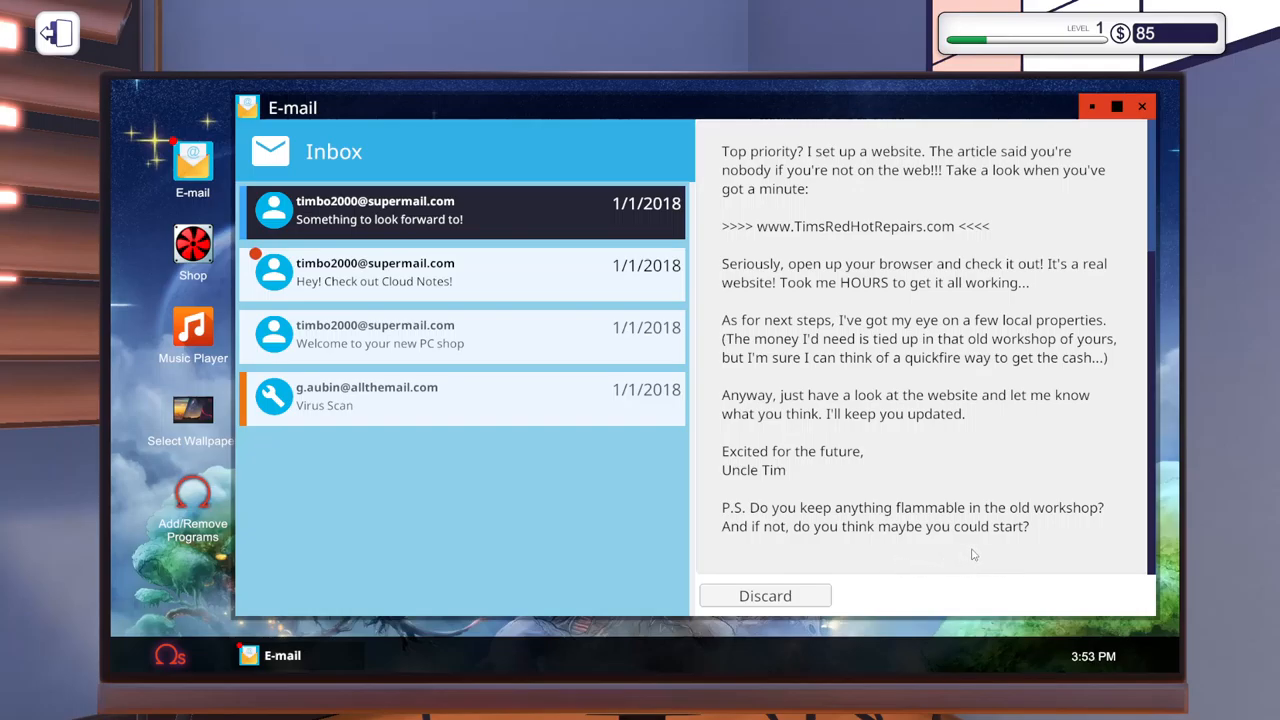
mouse_move(563, 485)
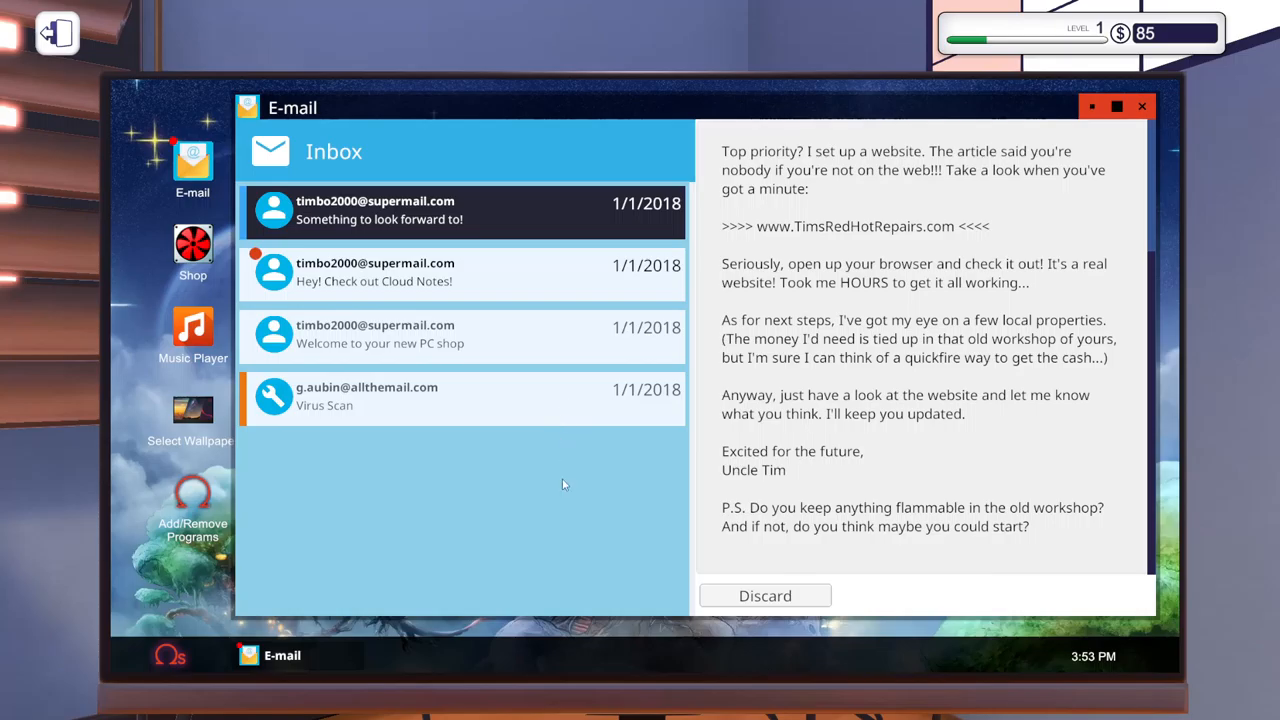
mouse_move(768, 390)
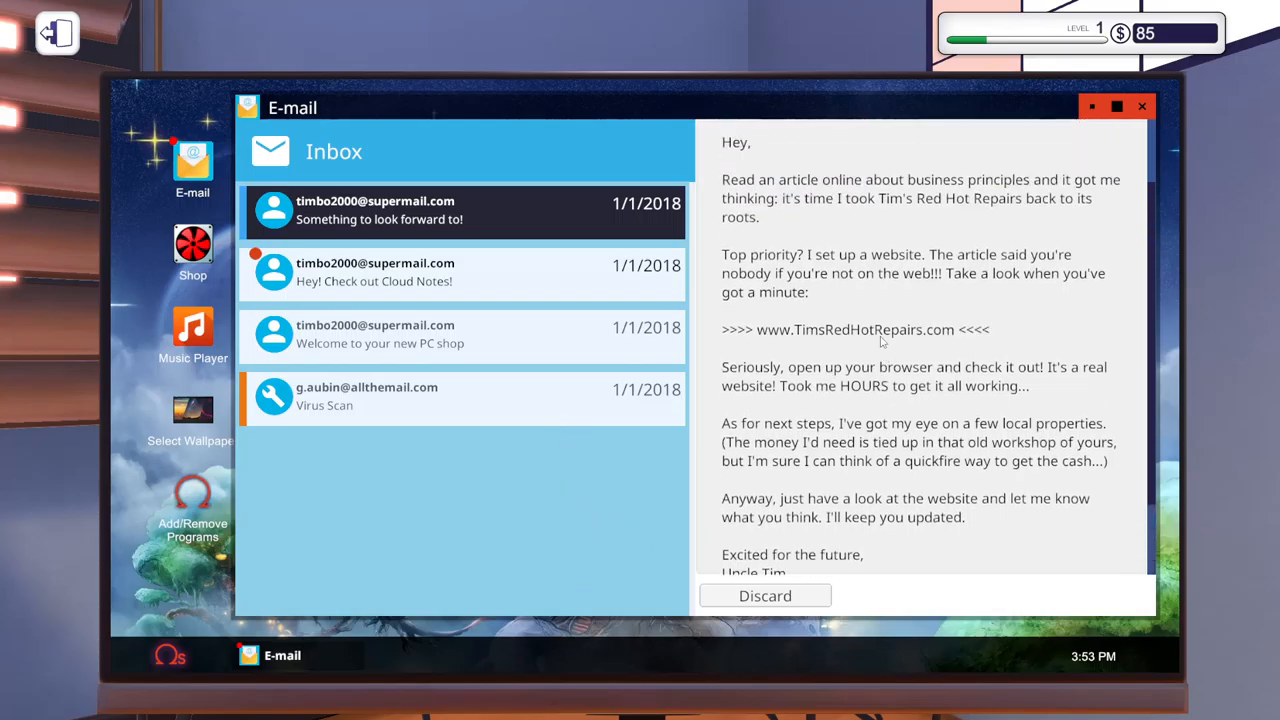
scroll(down, 3)
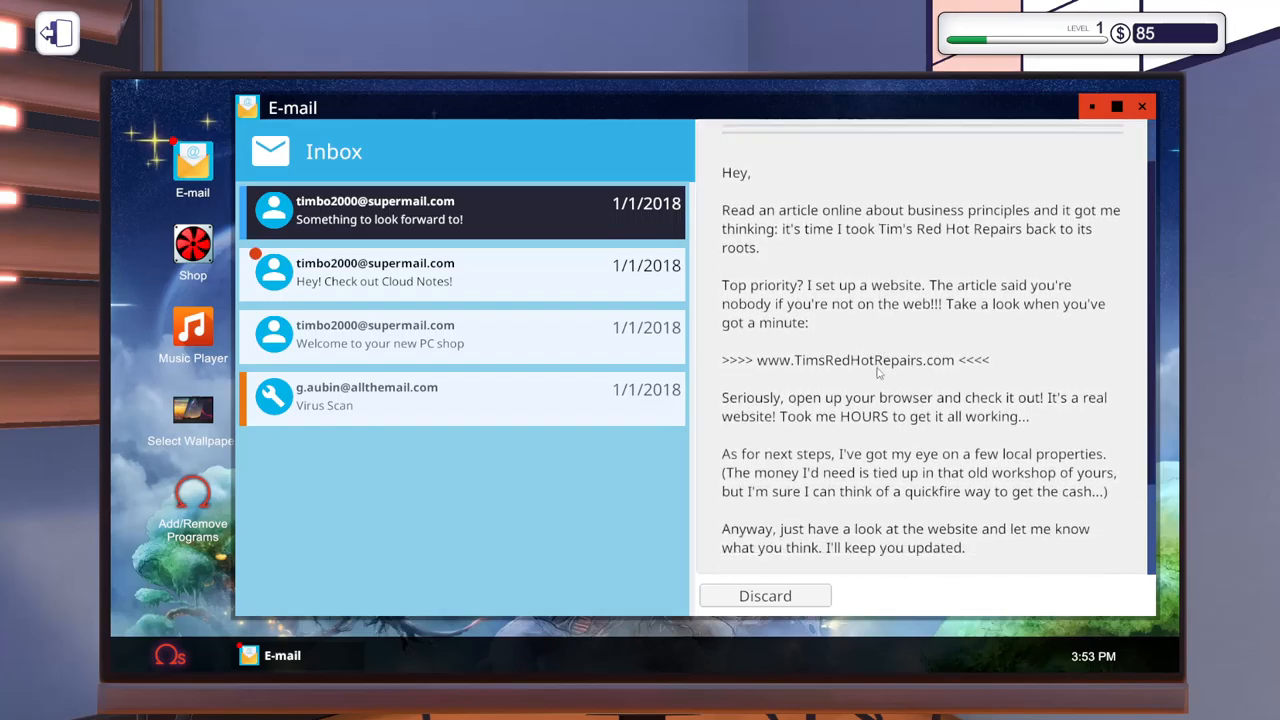
scroll(down, 3)
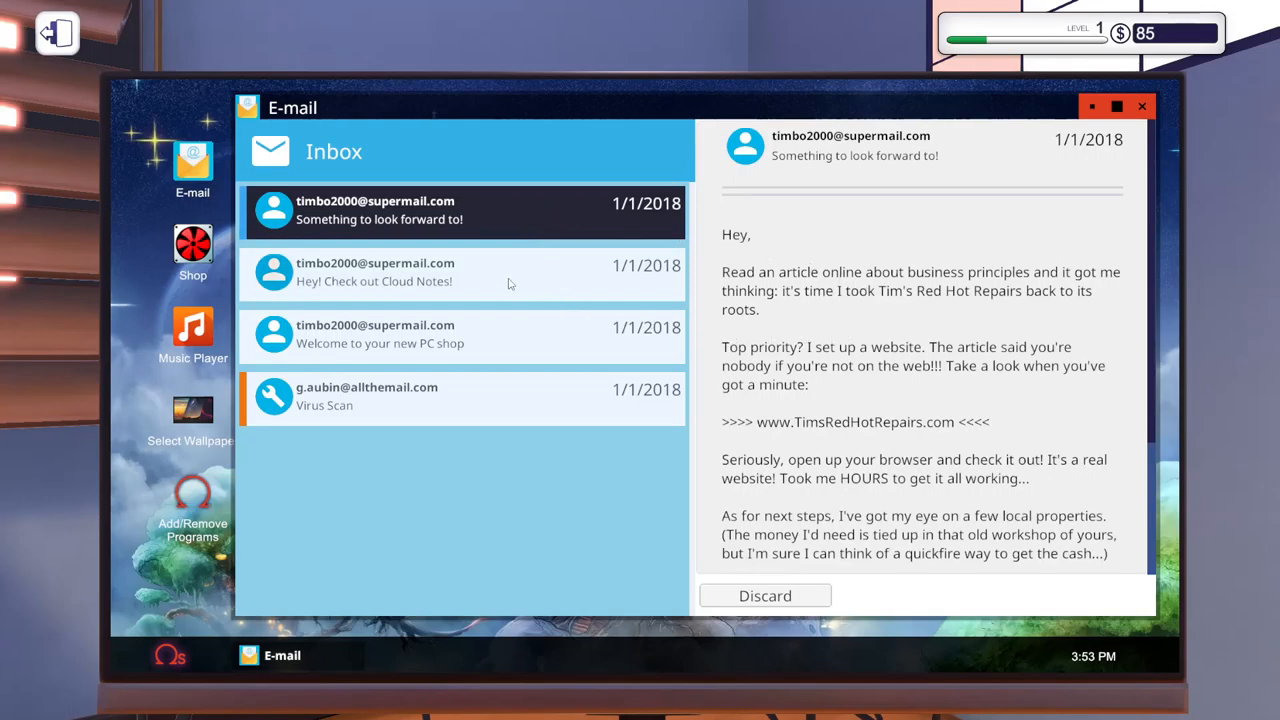
click(460, 272)
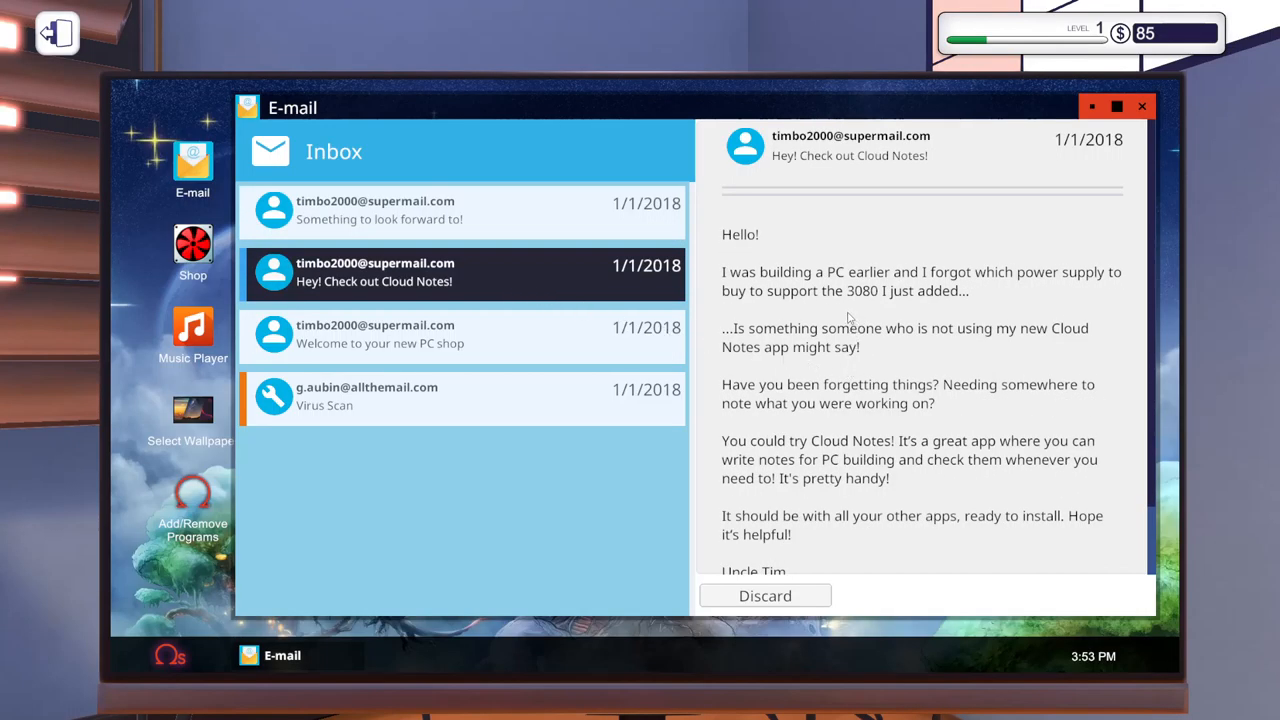
mouse_move(770, 393)
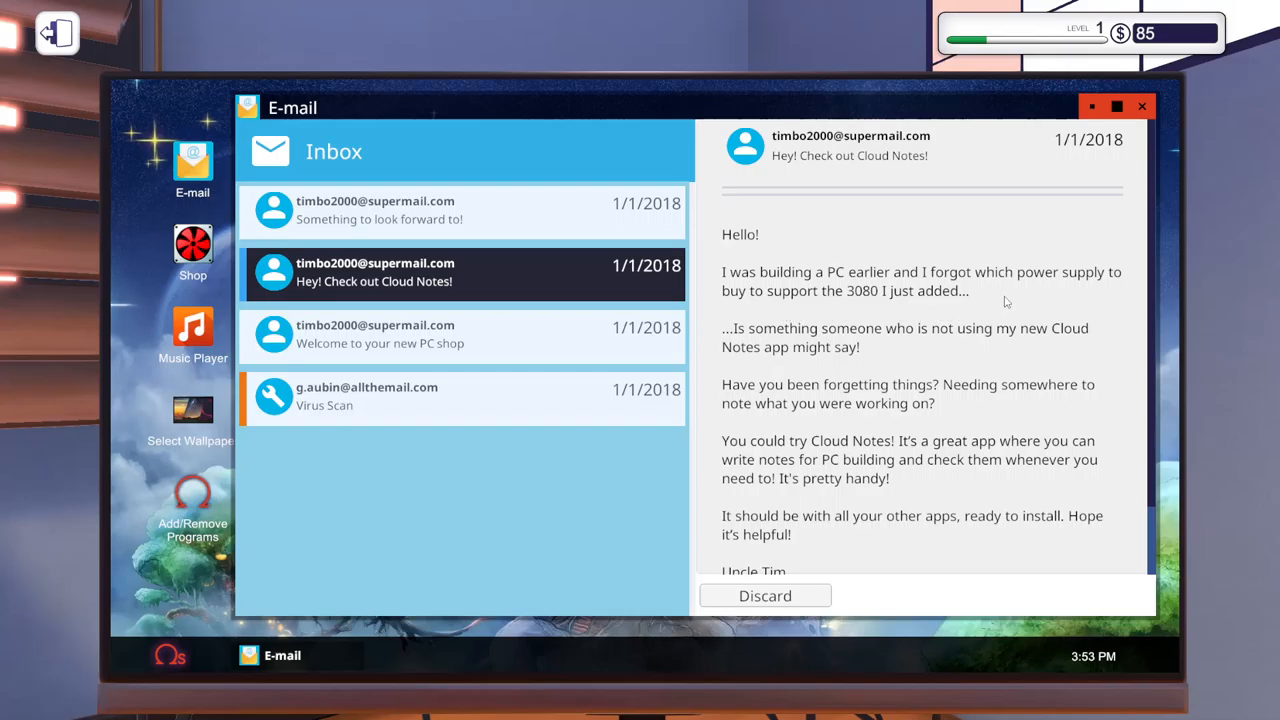
mouse_move(1000, 316)
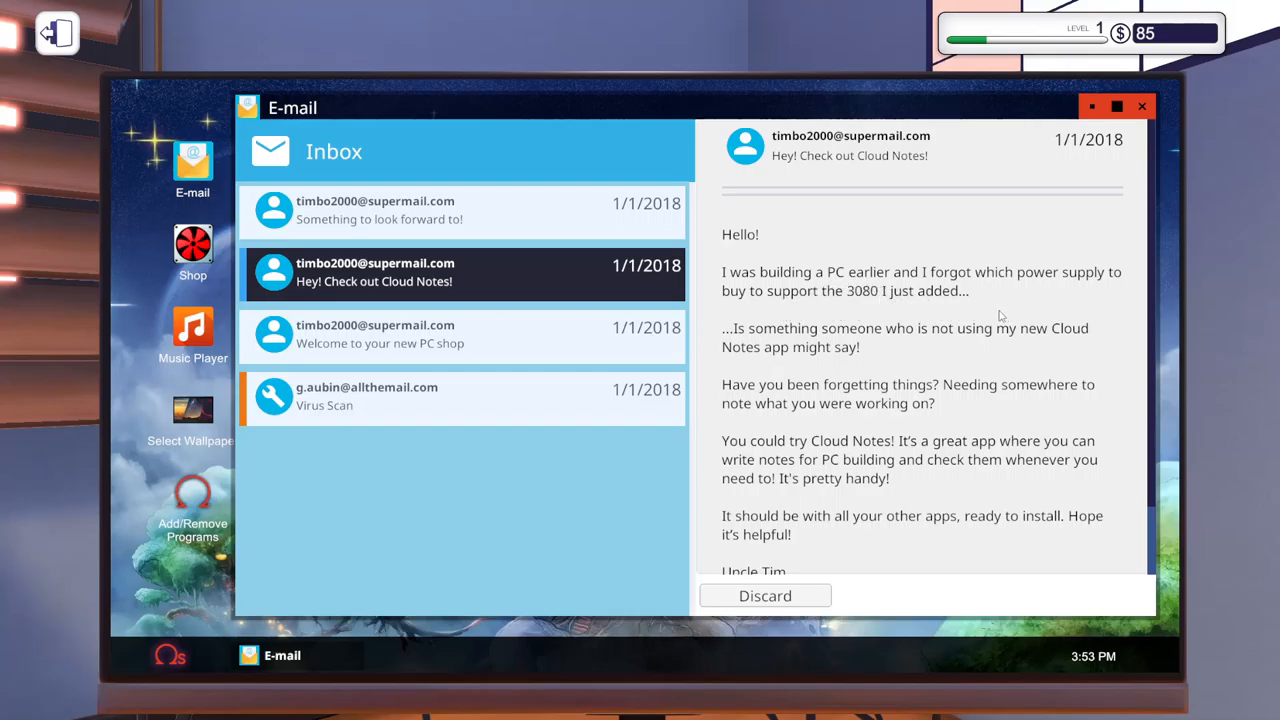
mouse_move(817, 318)
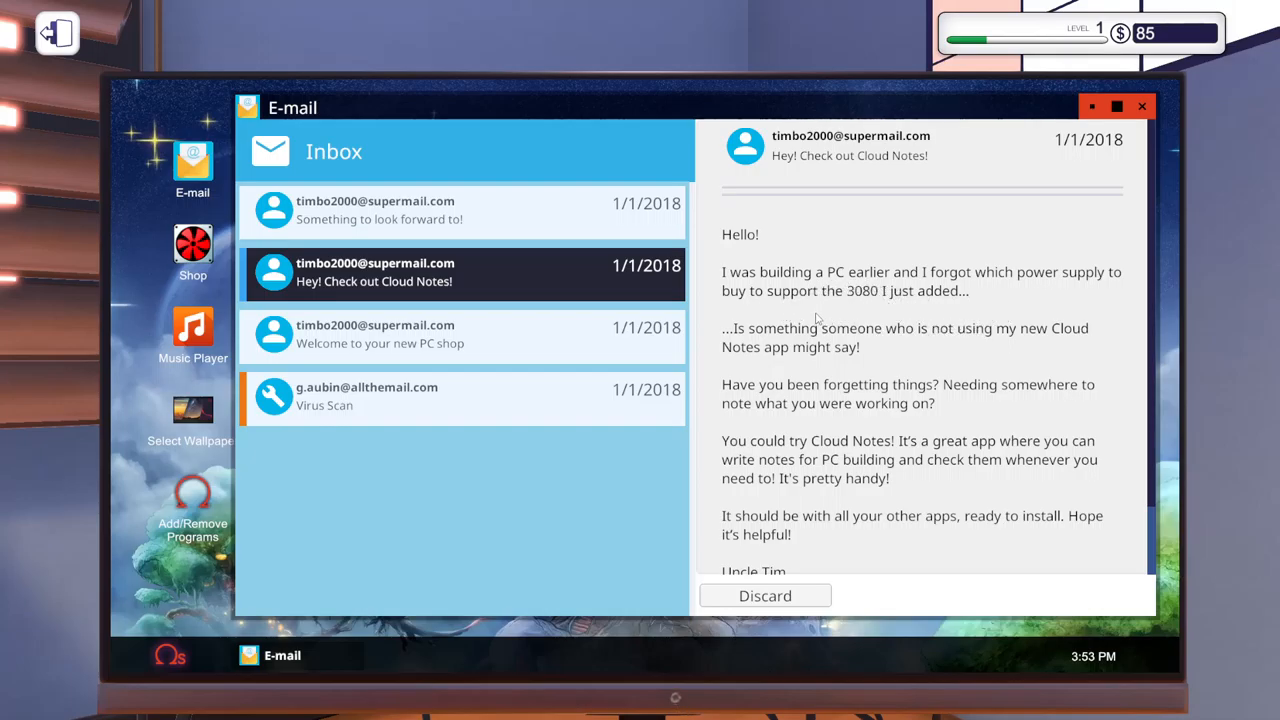
mouse_move(881, 306)
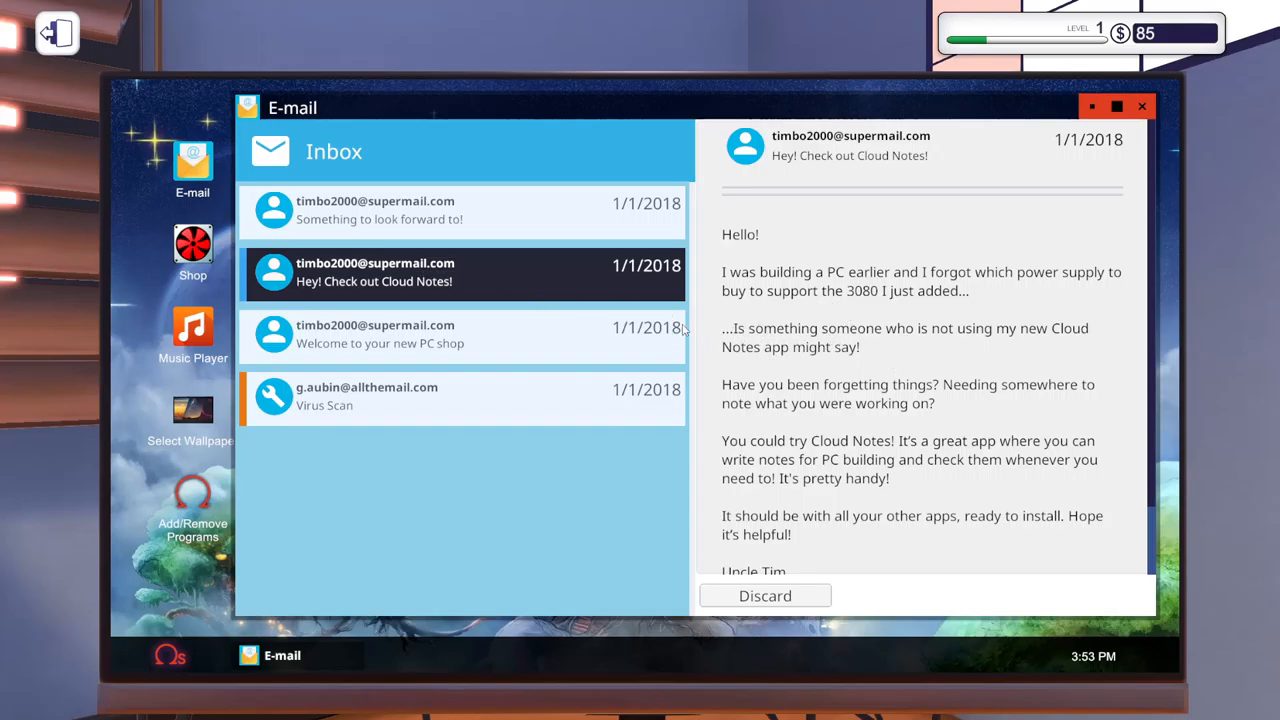
mouse_move(604, 428)
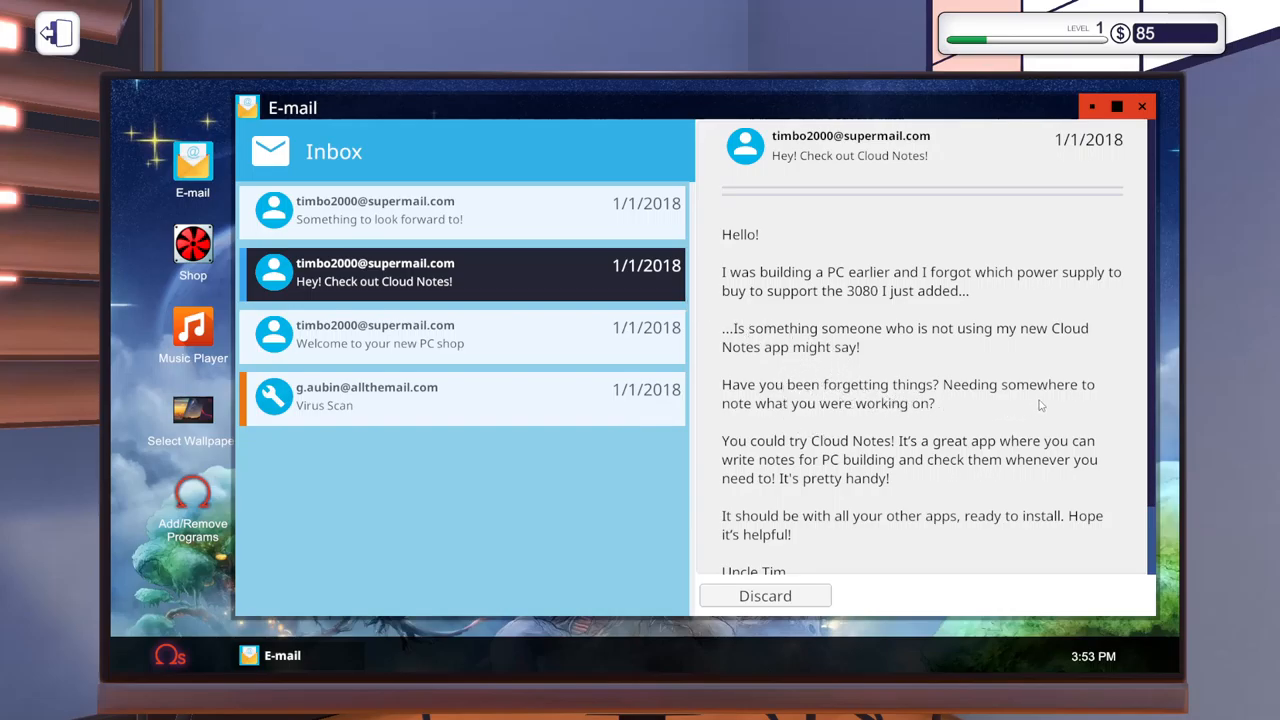
mouse_move(1070, 448)
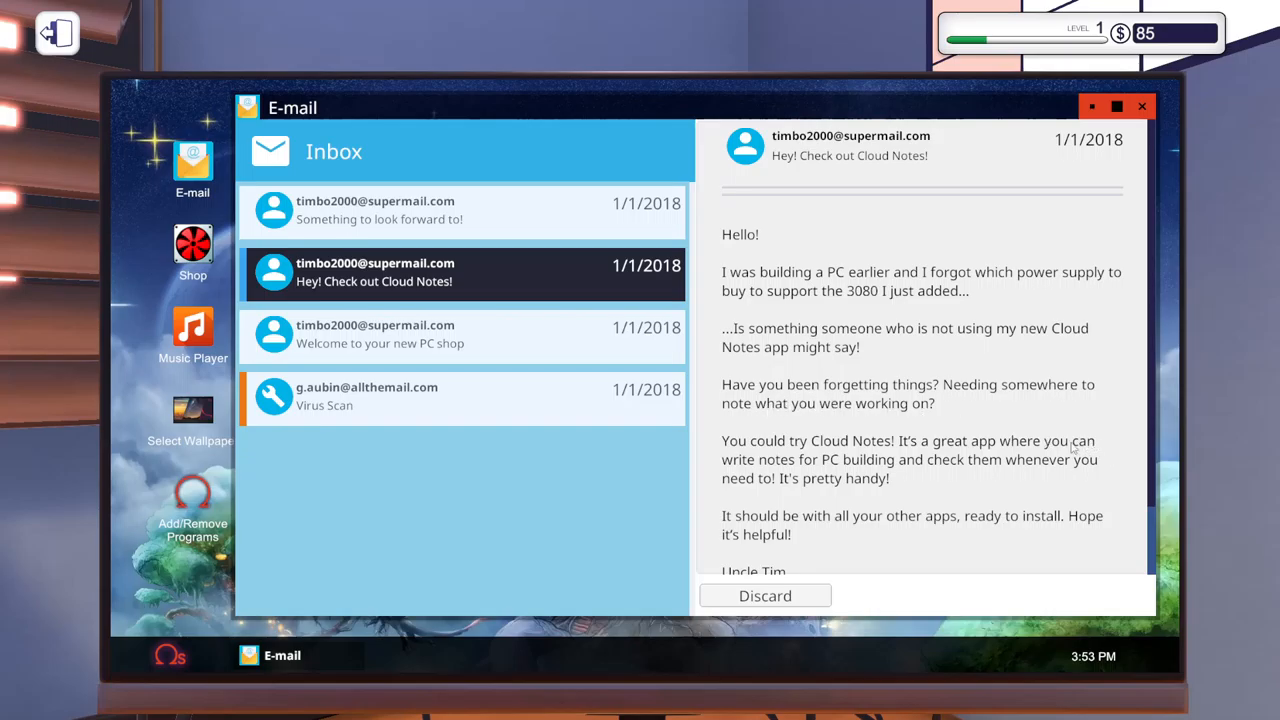
mouse_move(1055, 457)
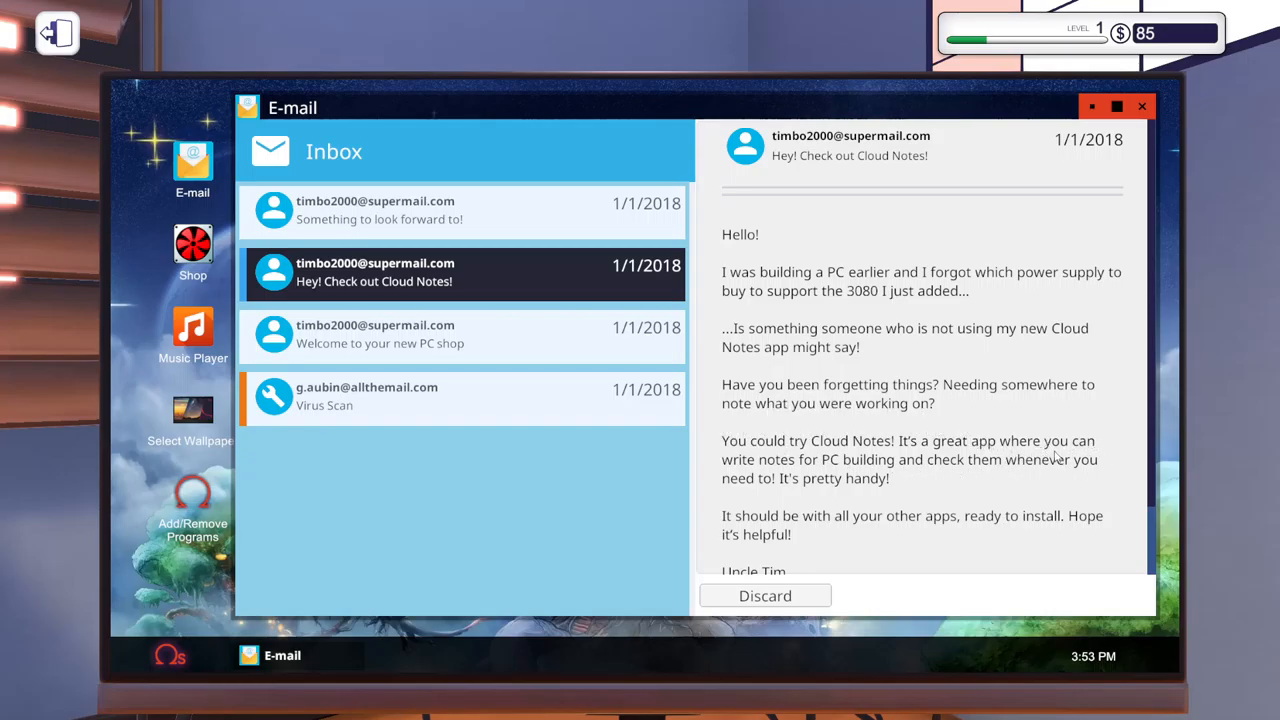
mouse_move(723, 455)
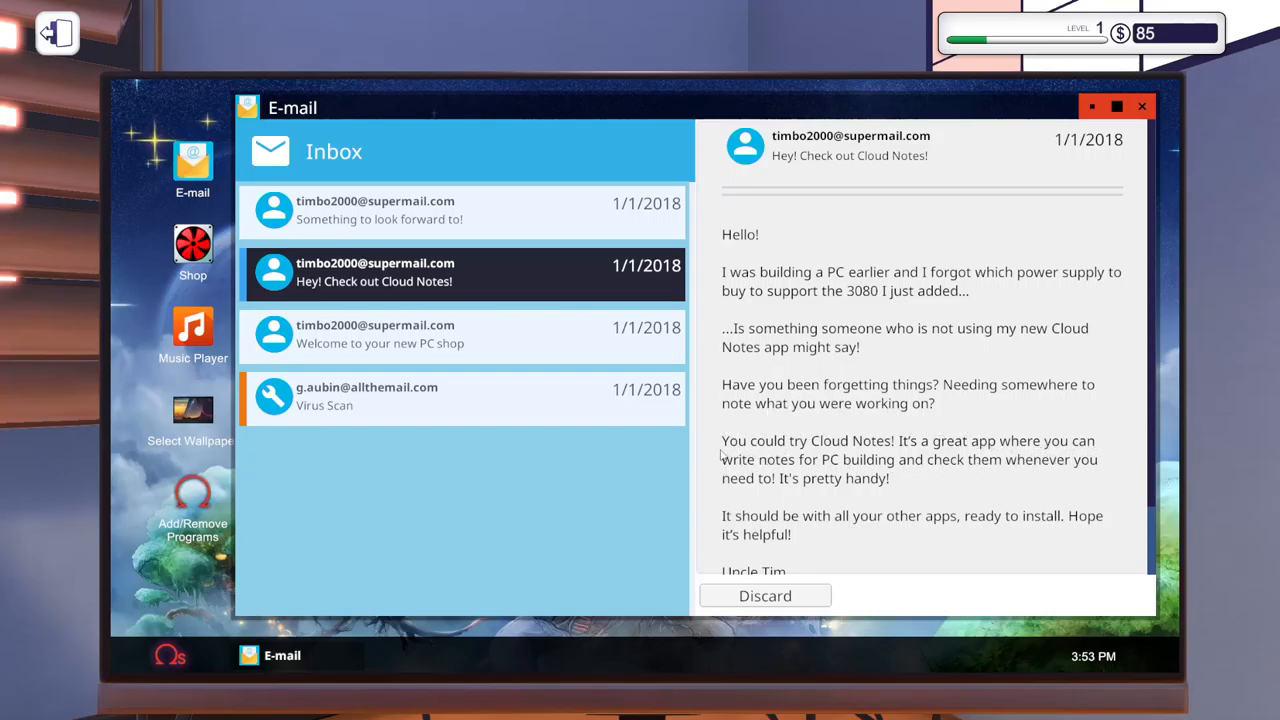
mouse_move(728, 504)
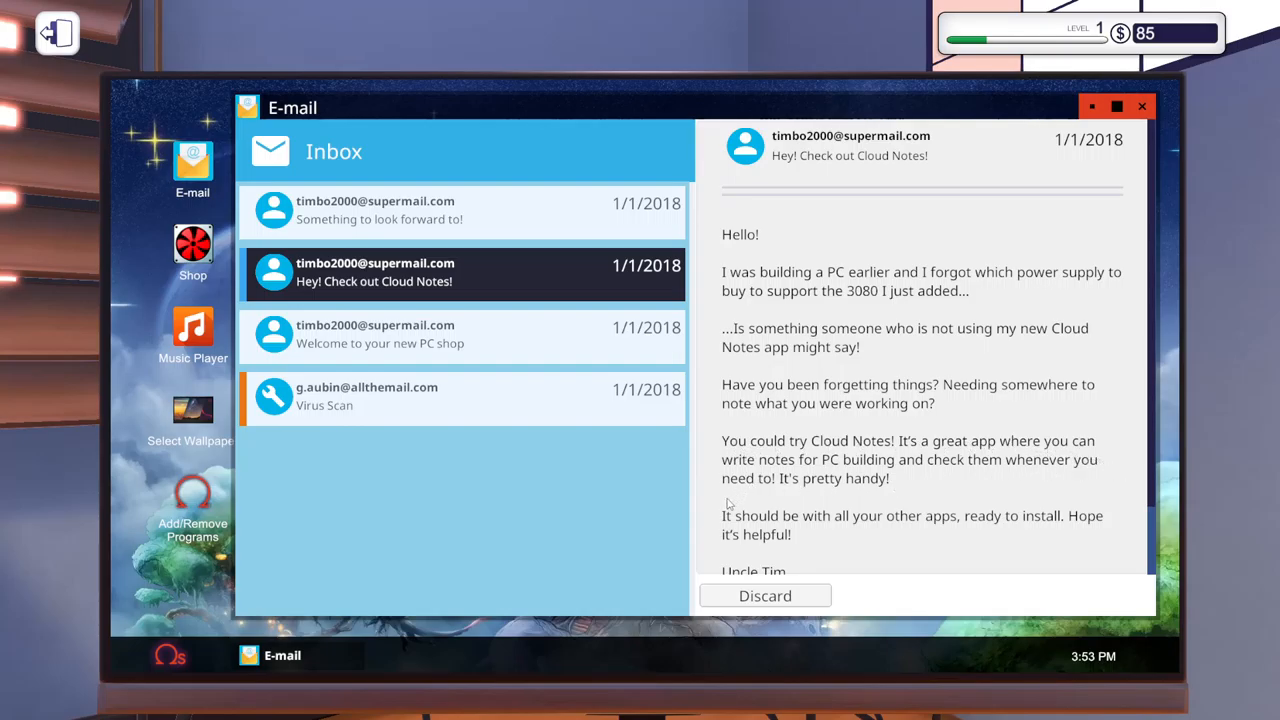
Scroll through the Cloud Notes email down to its P.S. about prototype access.
scroll(down, 3)
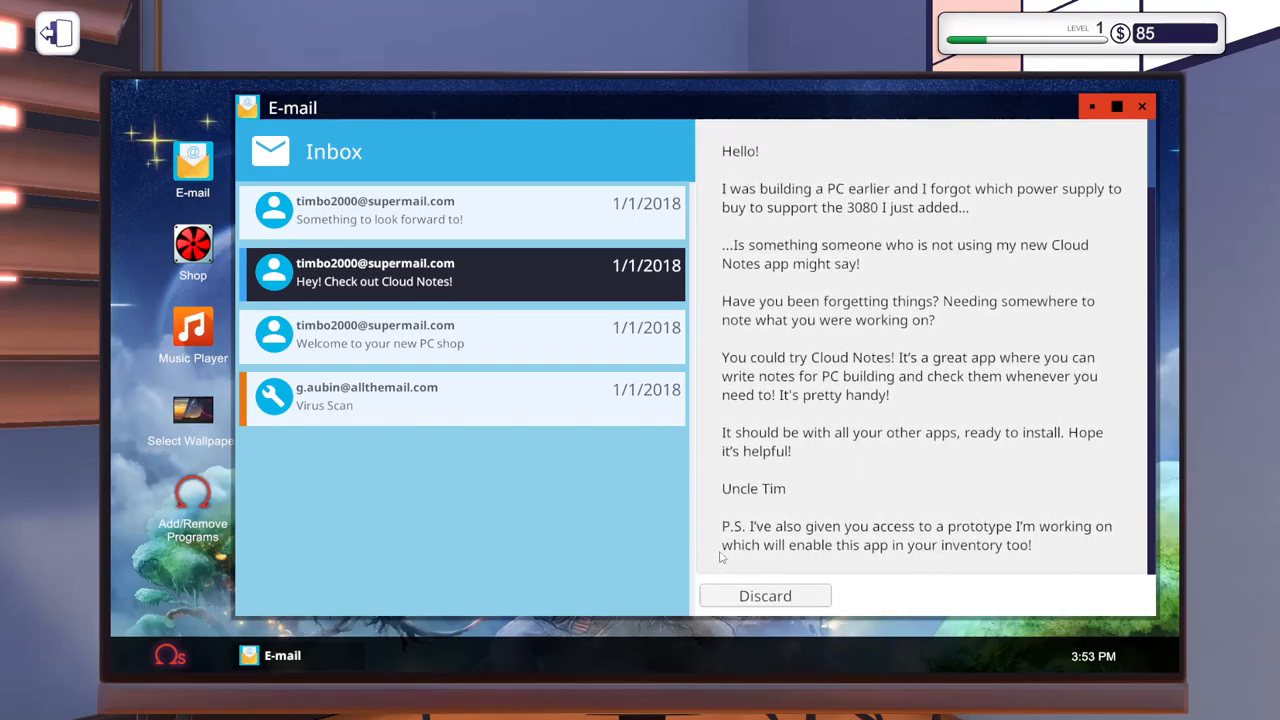
mouse_move(1053, 536)
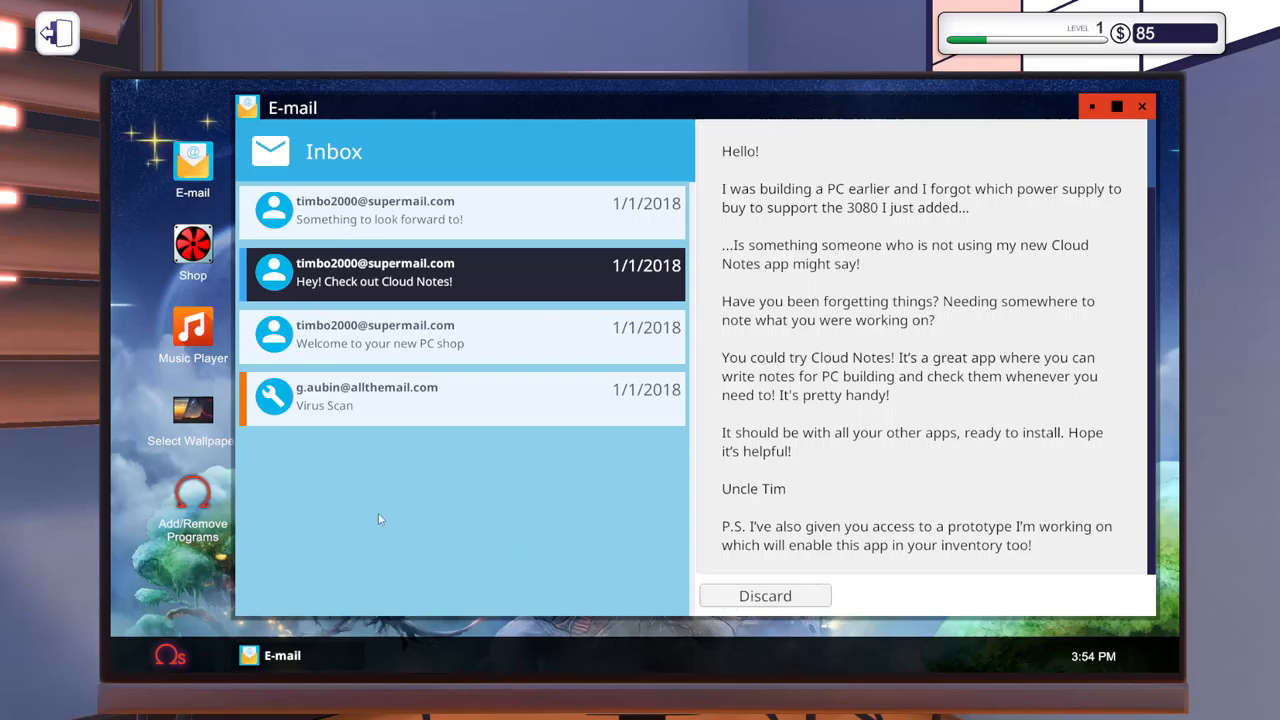
mouse_move(210, 201)
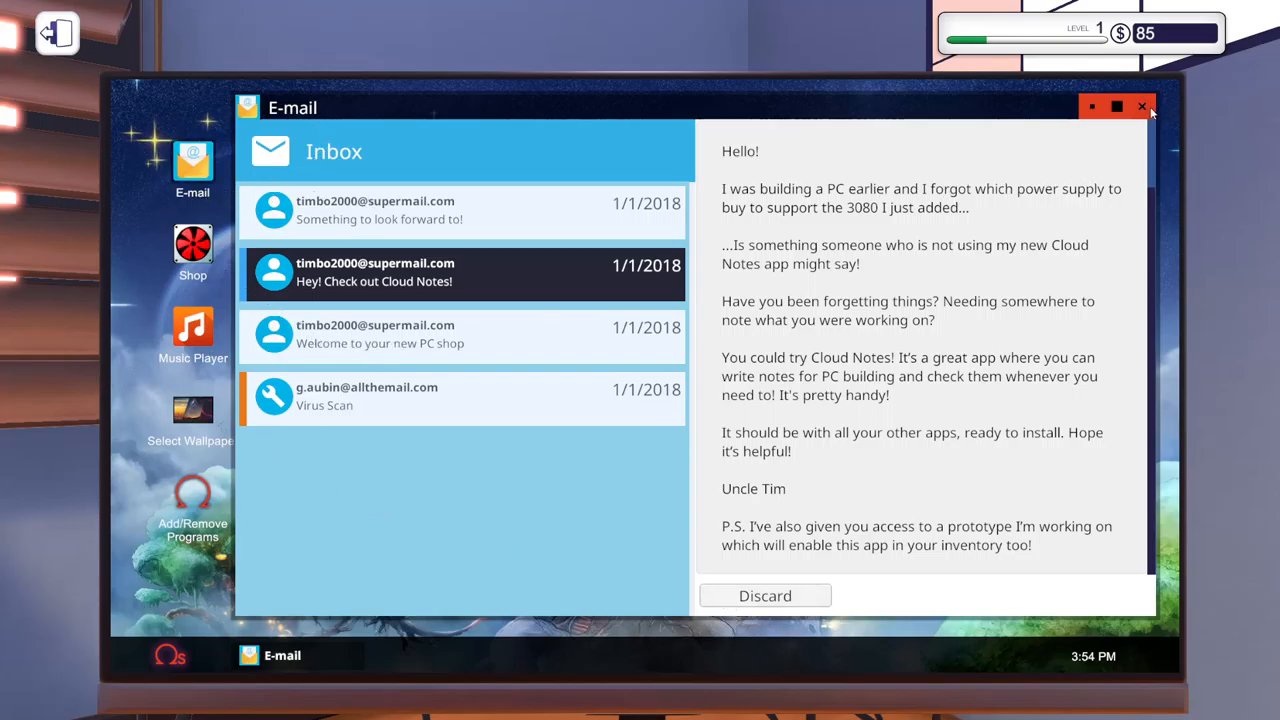
Install Cloud Notes from Add/Remove Programs and confirm restarting the shop PC.
click(1142, 106)
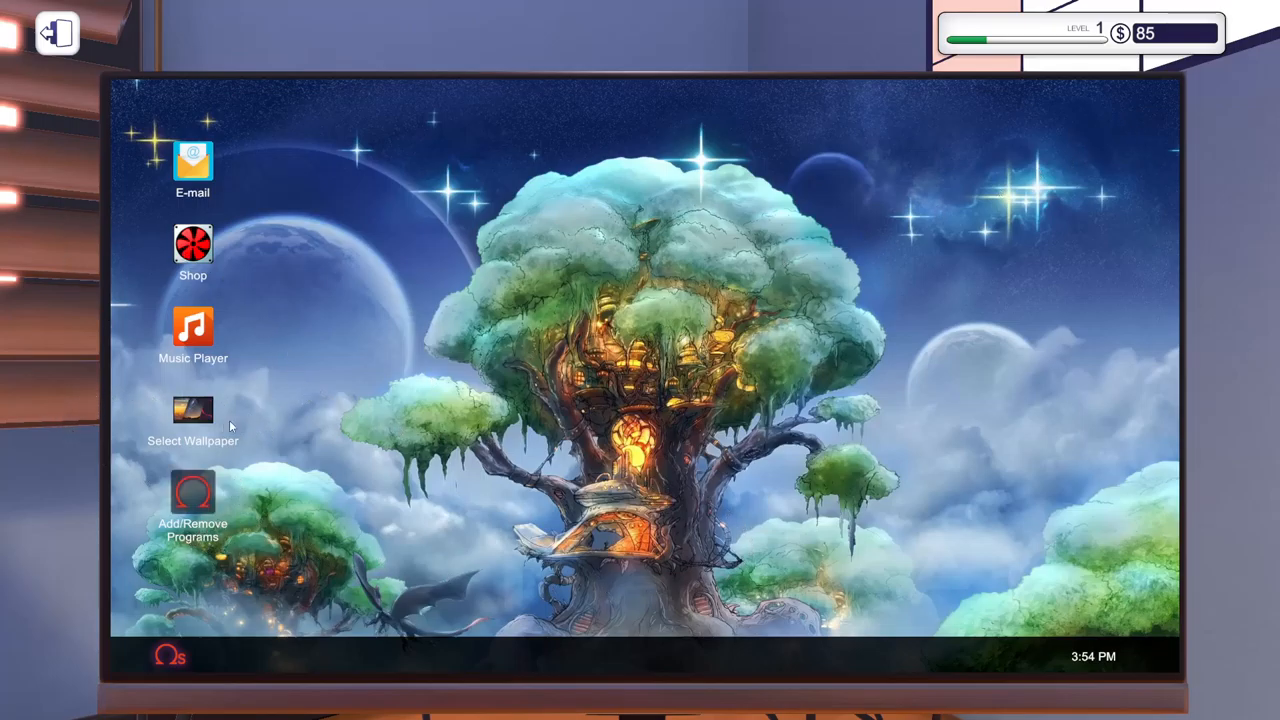
mouse_move(185, 500)
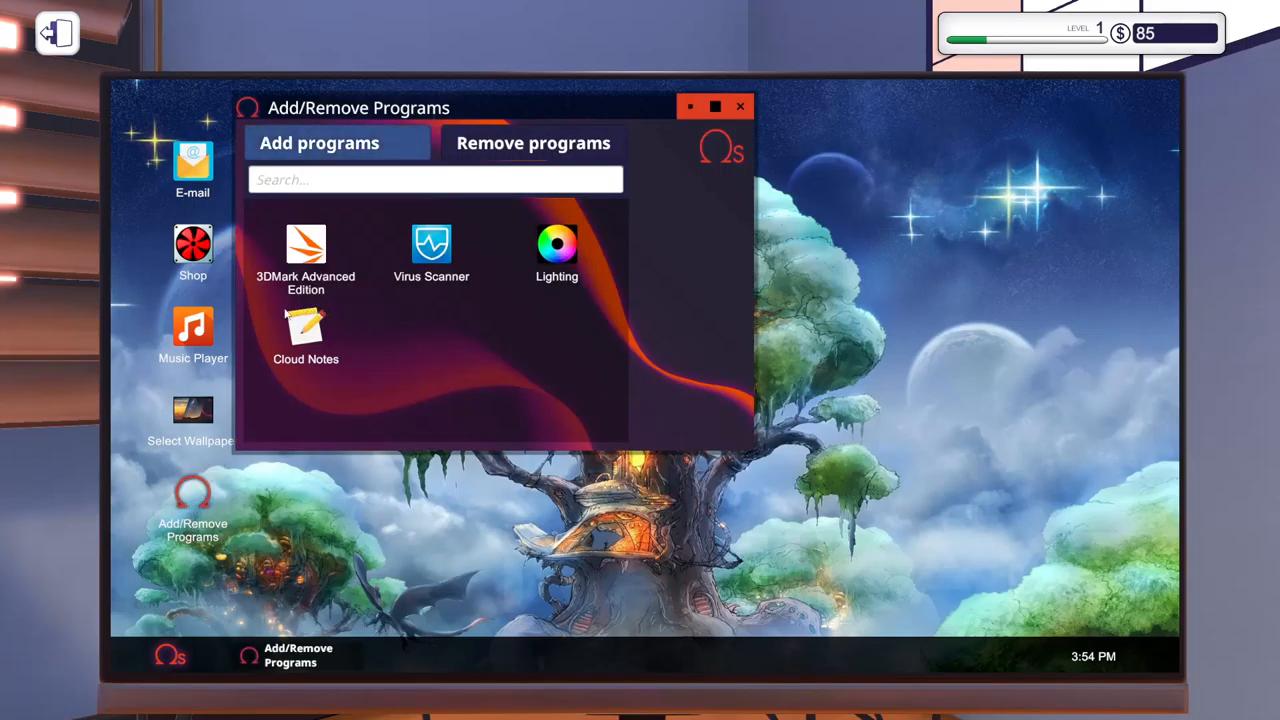
click(306, 330)
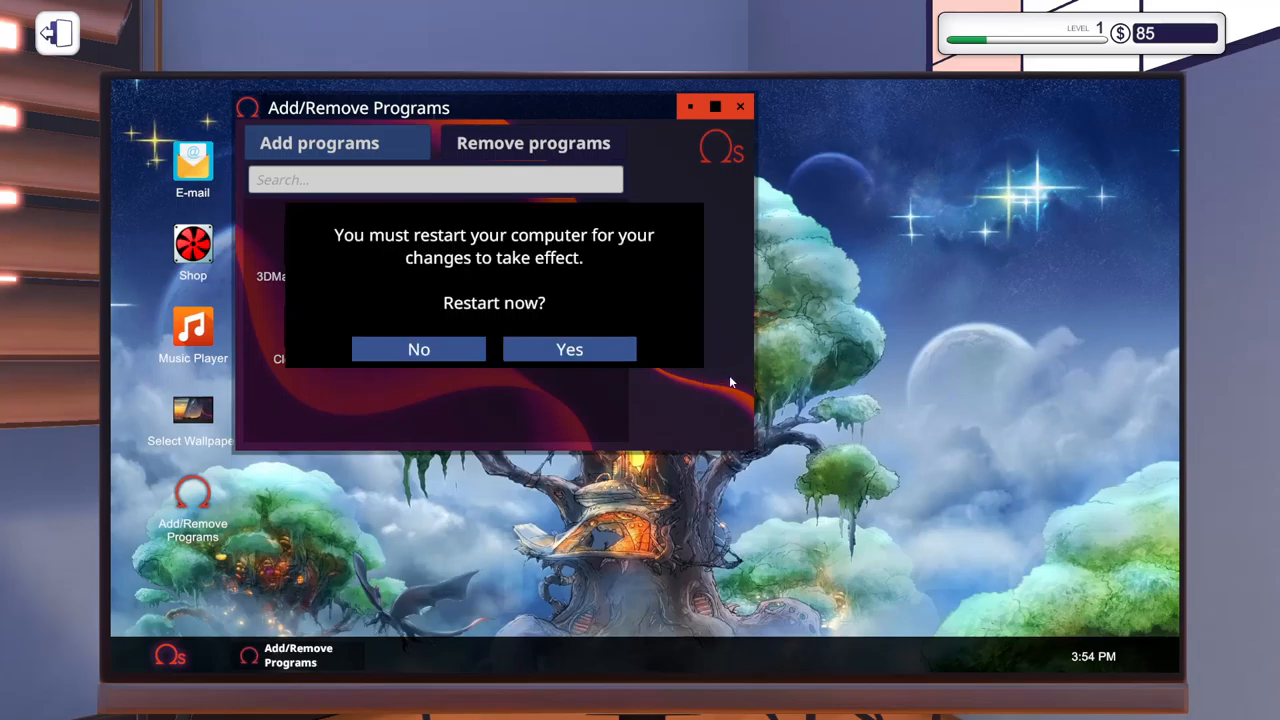
click(569, 349)
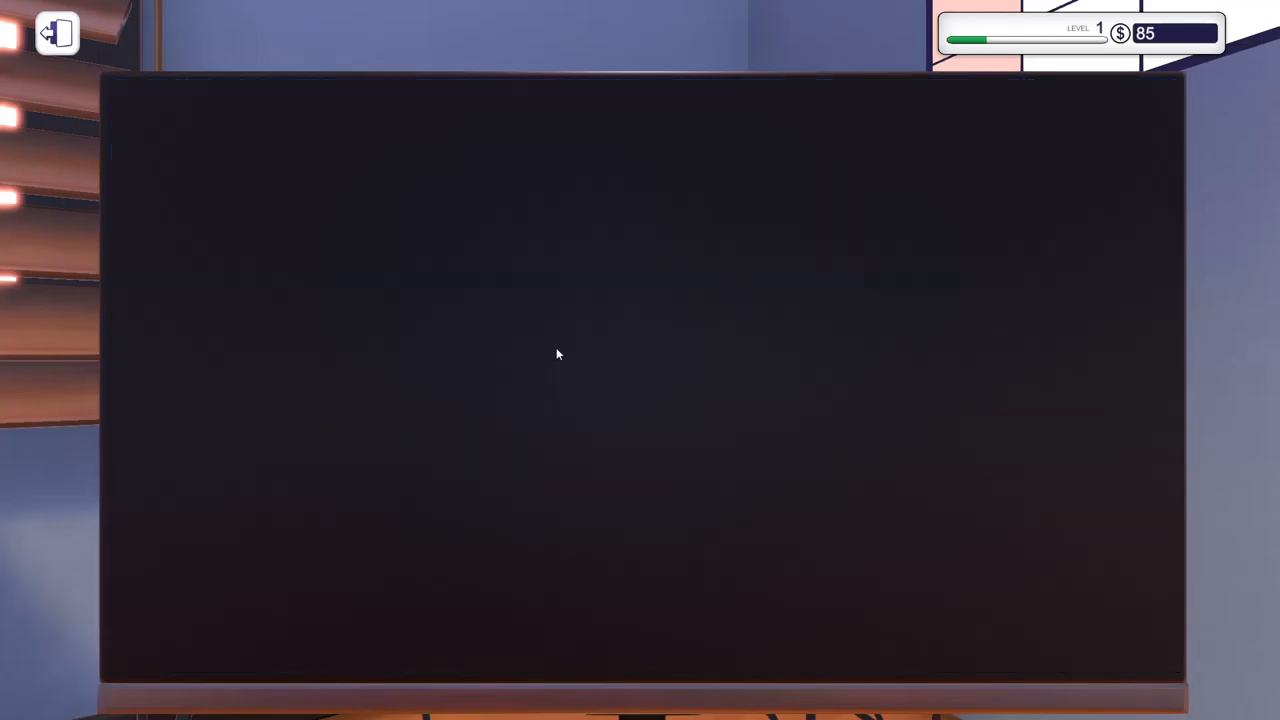
mouse_move(793, 305)
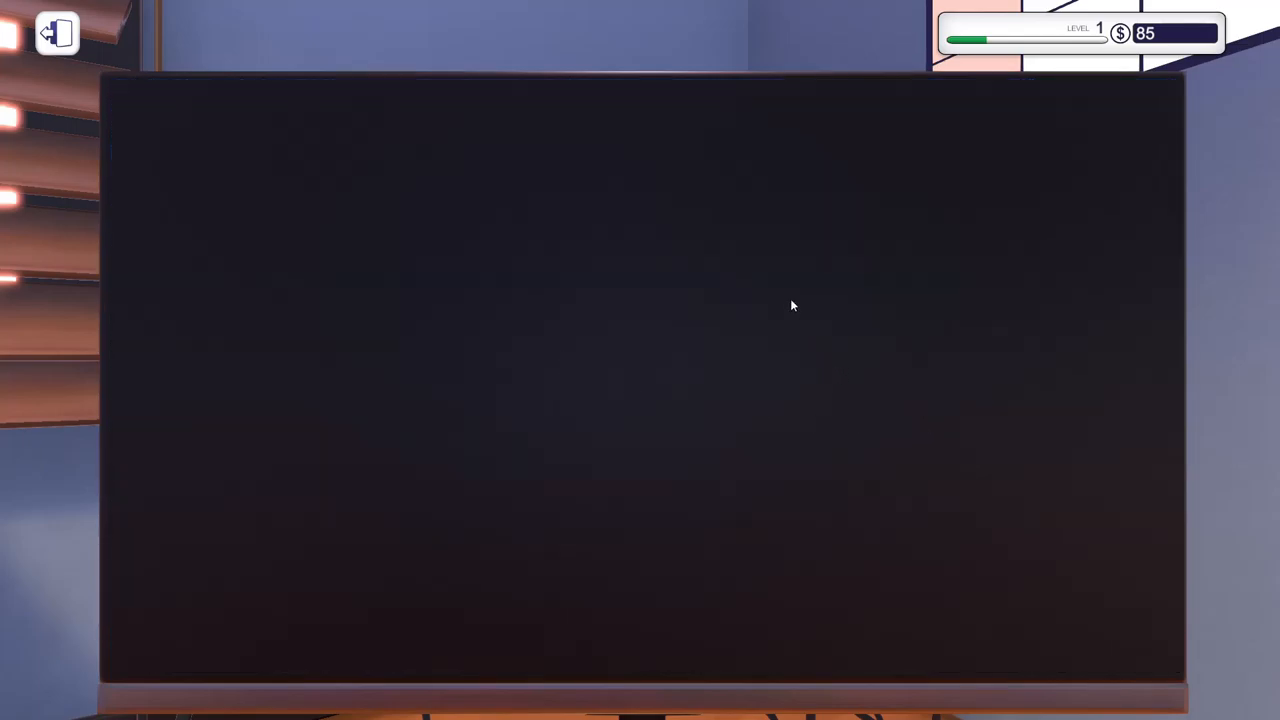
mouse_move(805, 292)
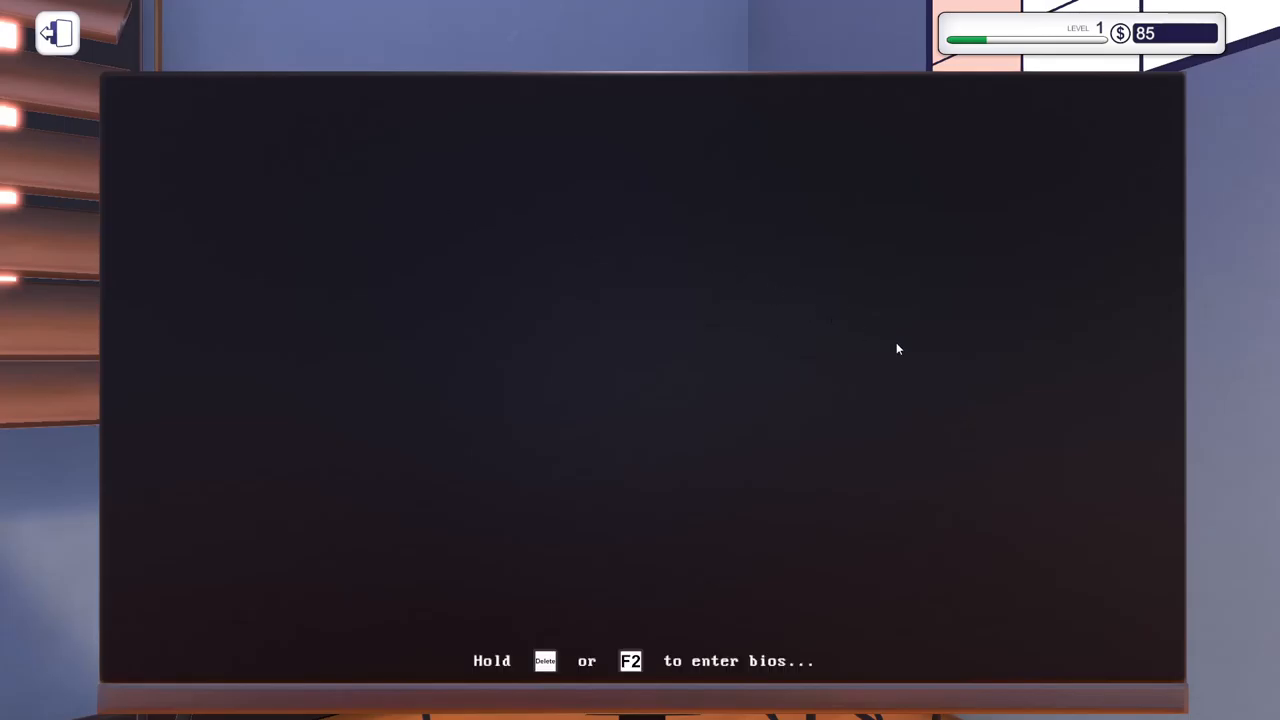
mouse_move(960, 583)
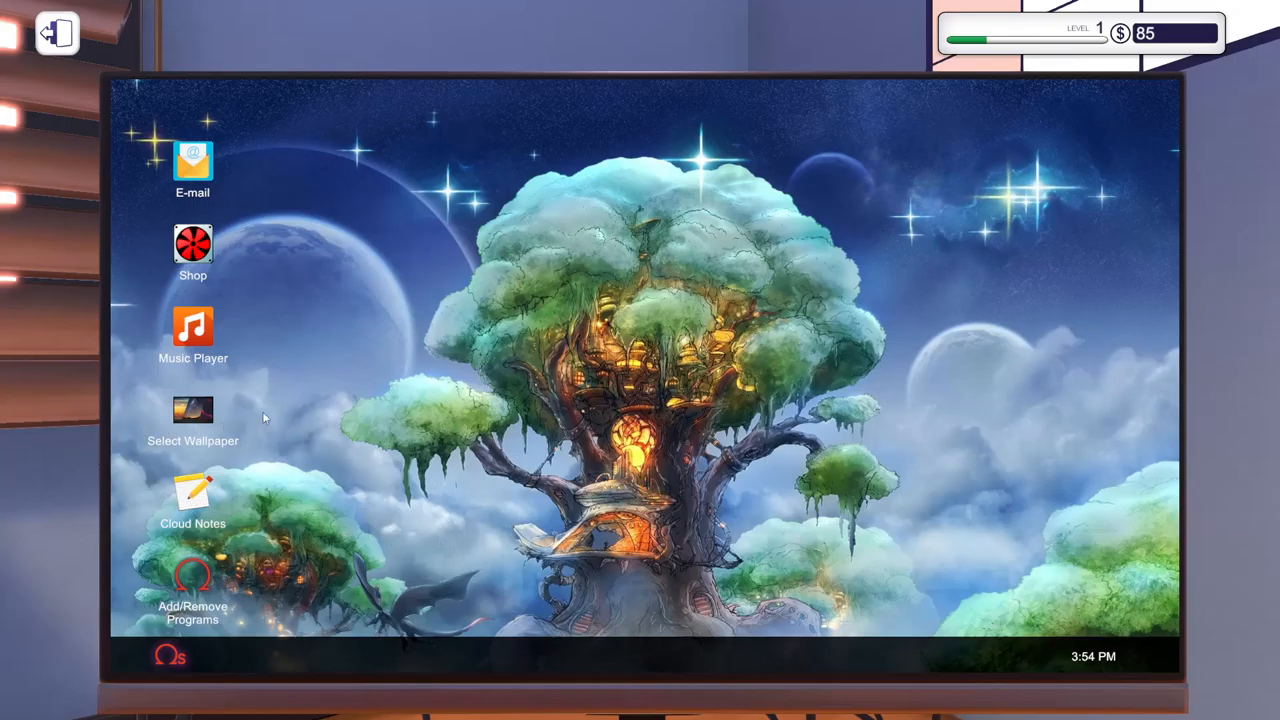
mouse_move(277, 614)
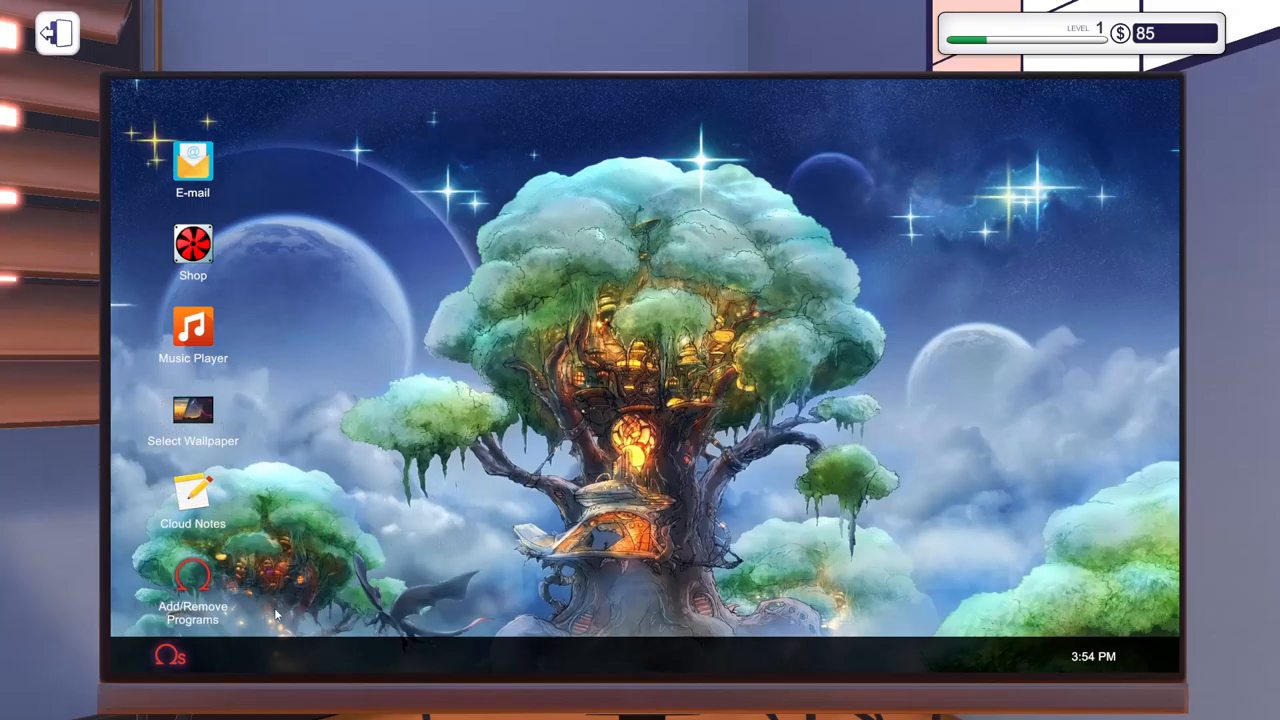
mouse_move(162, 523)
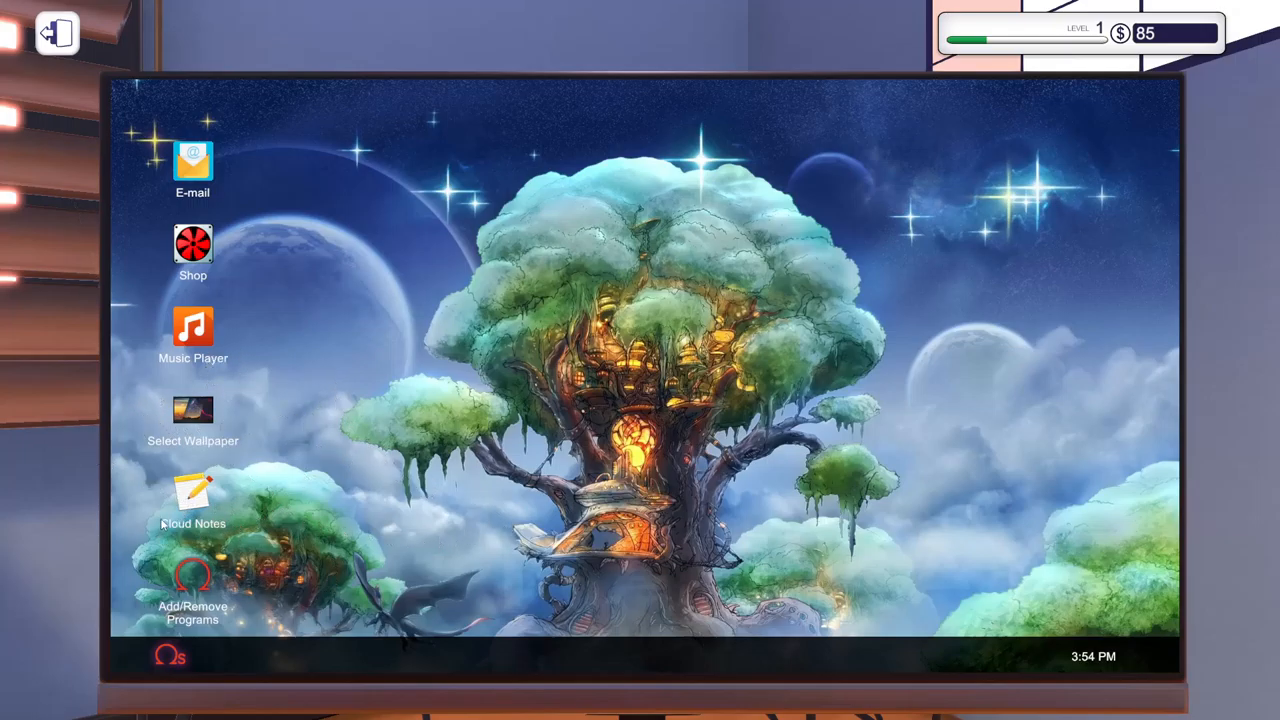
double_click(193, 497)
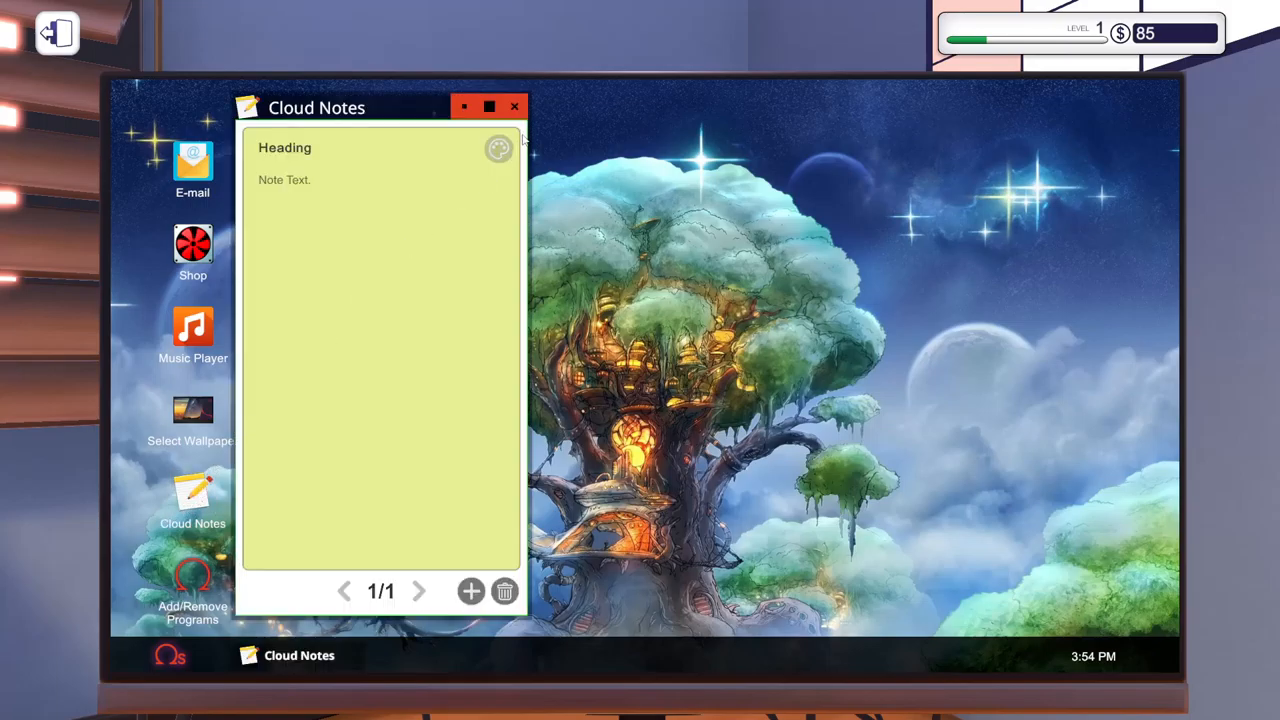
click(515, 106)
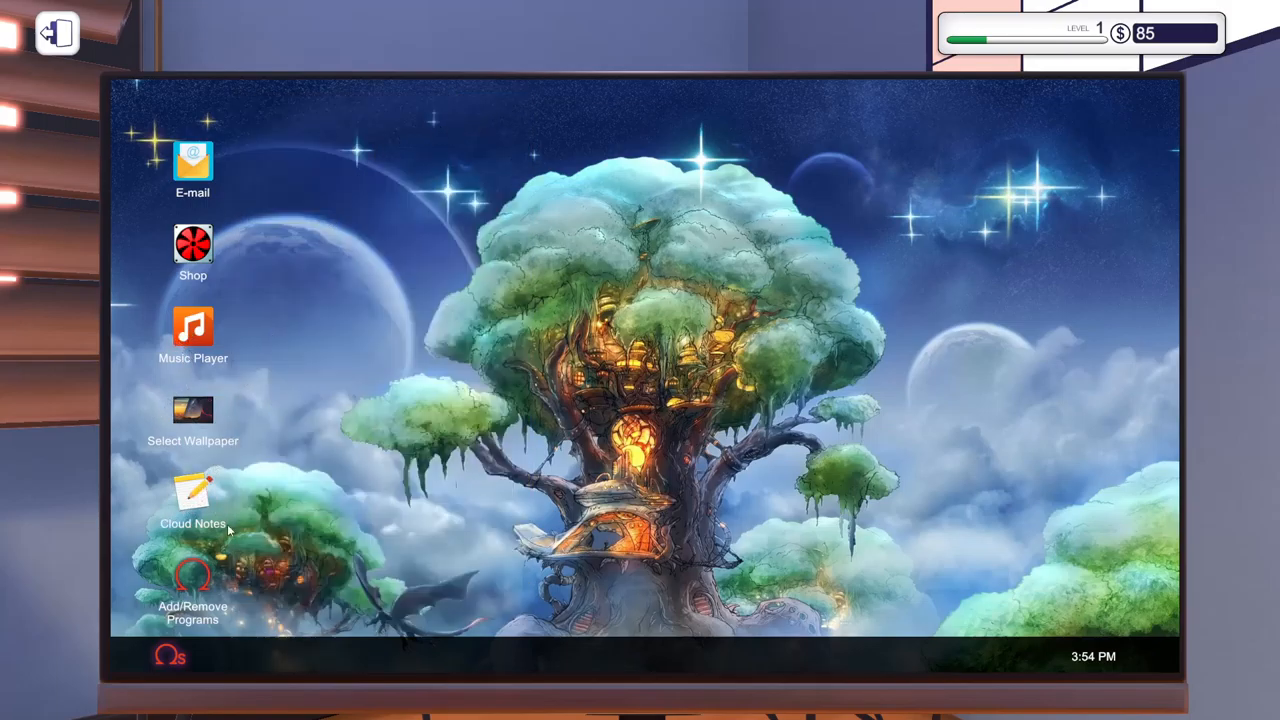
mouse_move(254, 268)
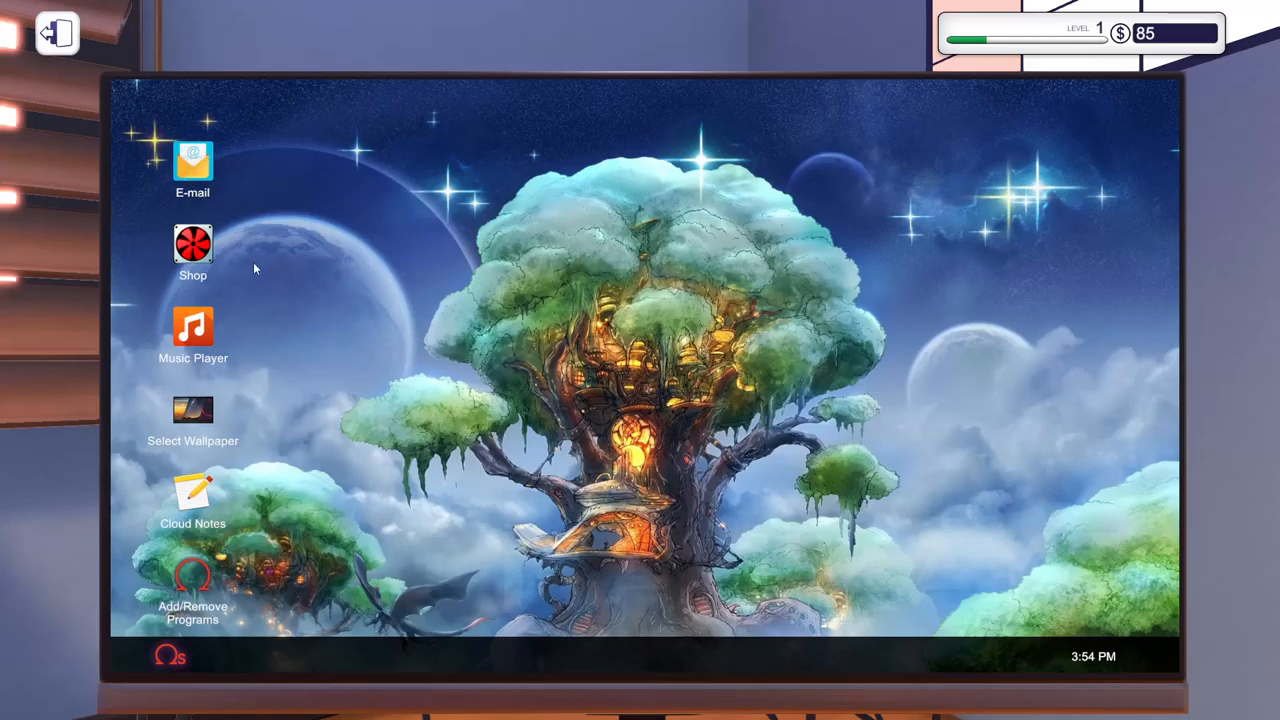
mouse_move(259, 647)
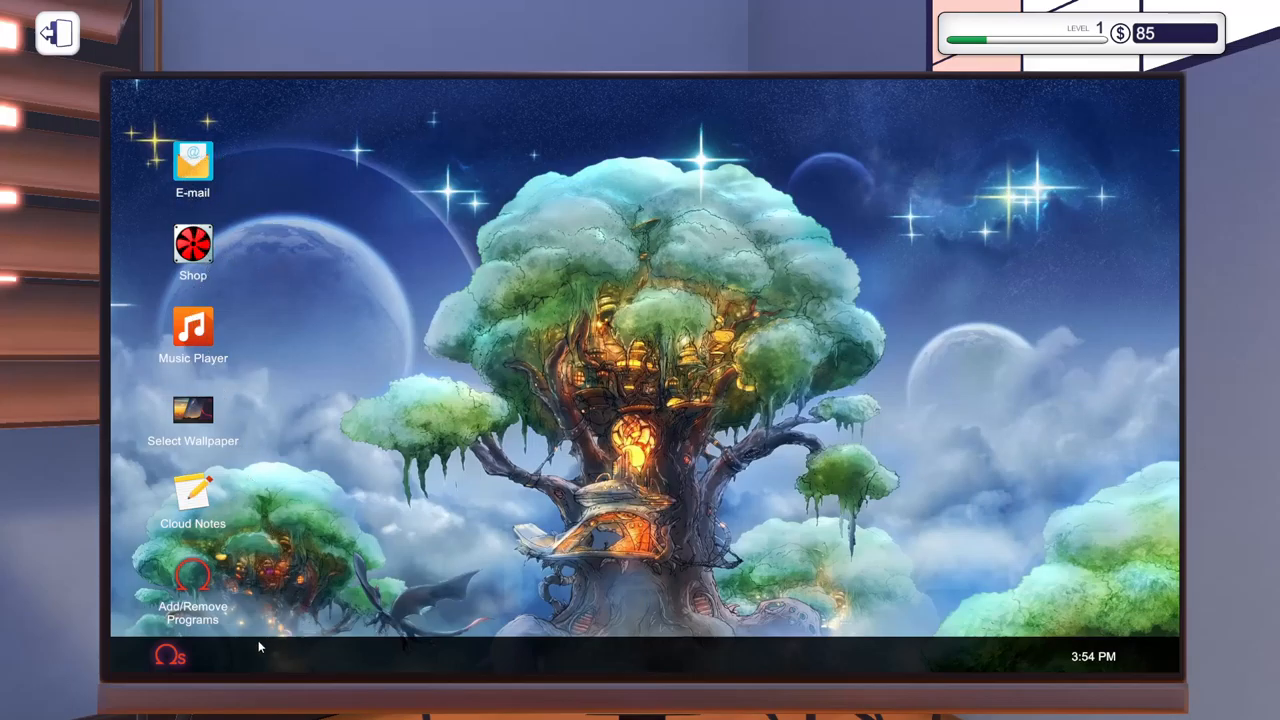
double_click(192, 580)
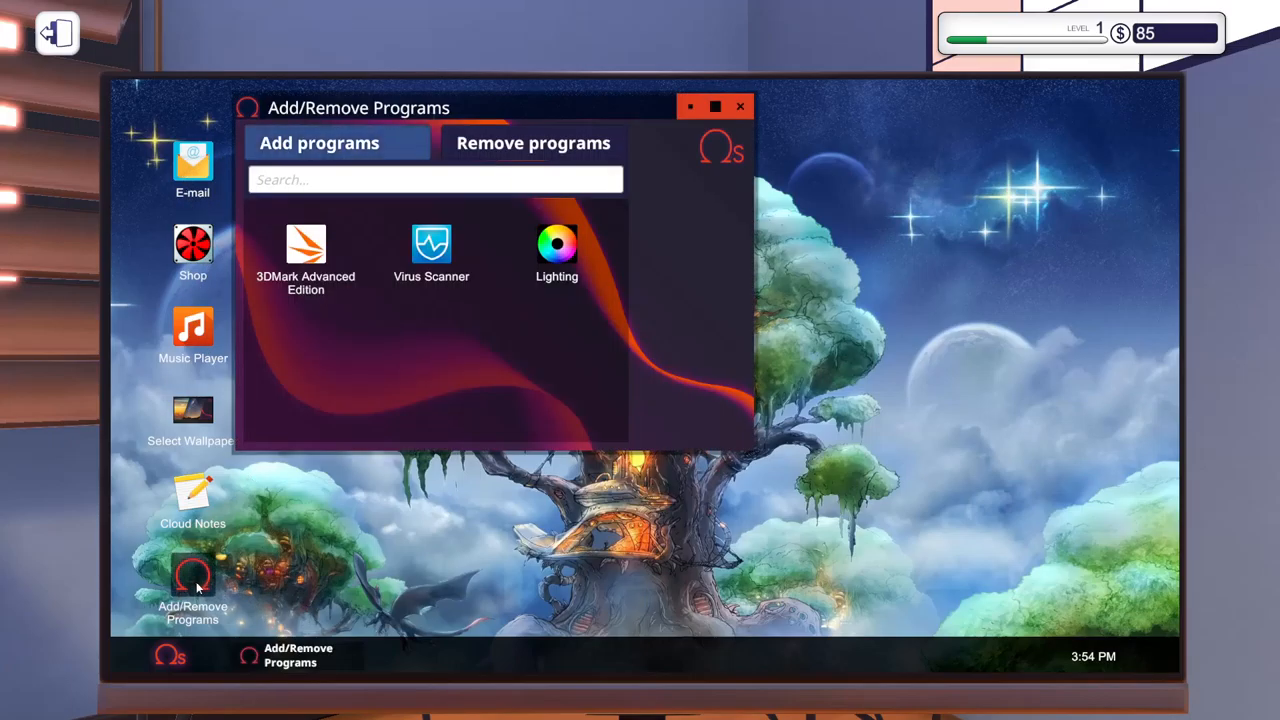
mouse_move(758, 111)
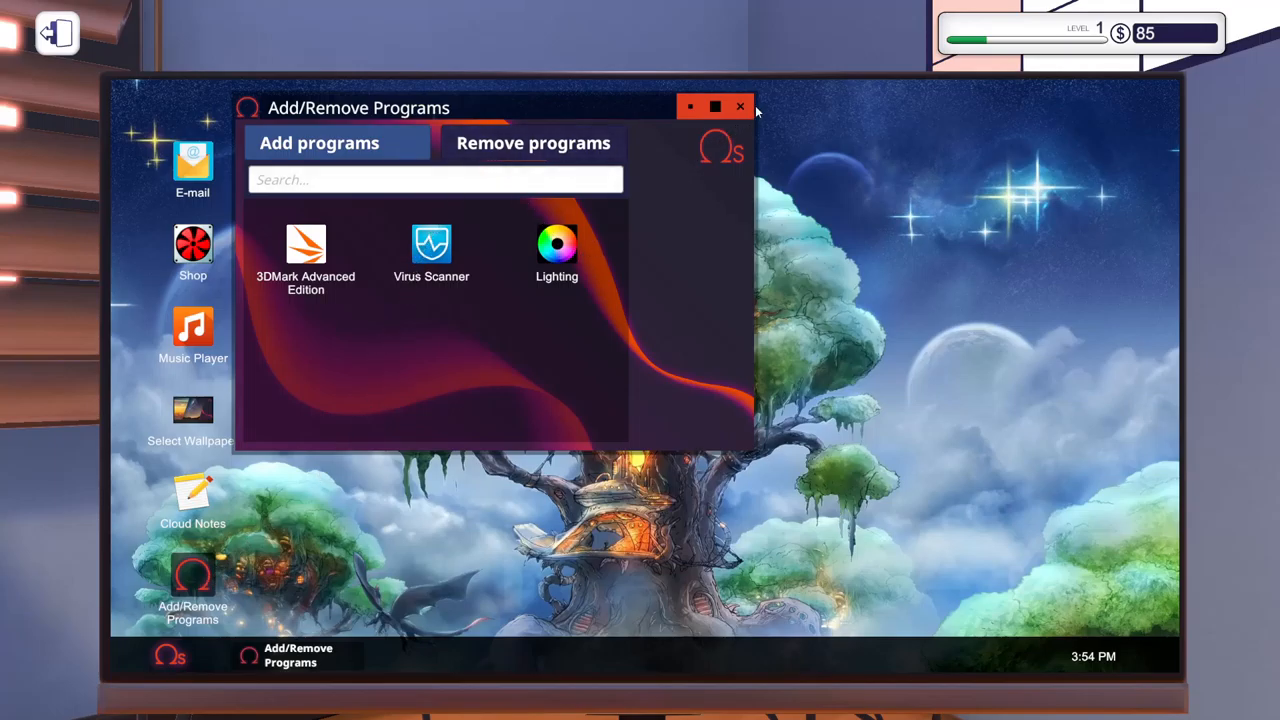
click(740, 106)
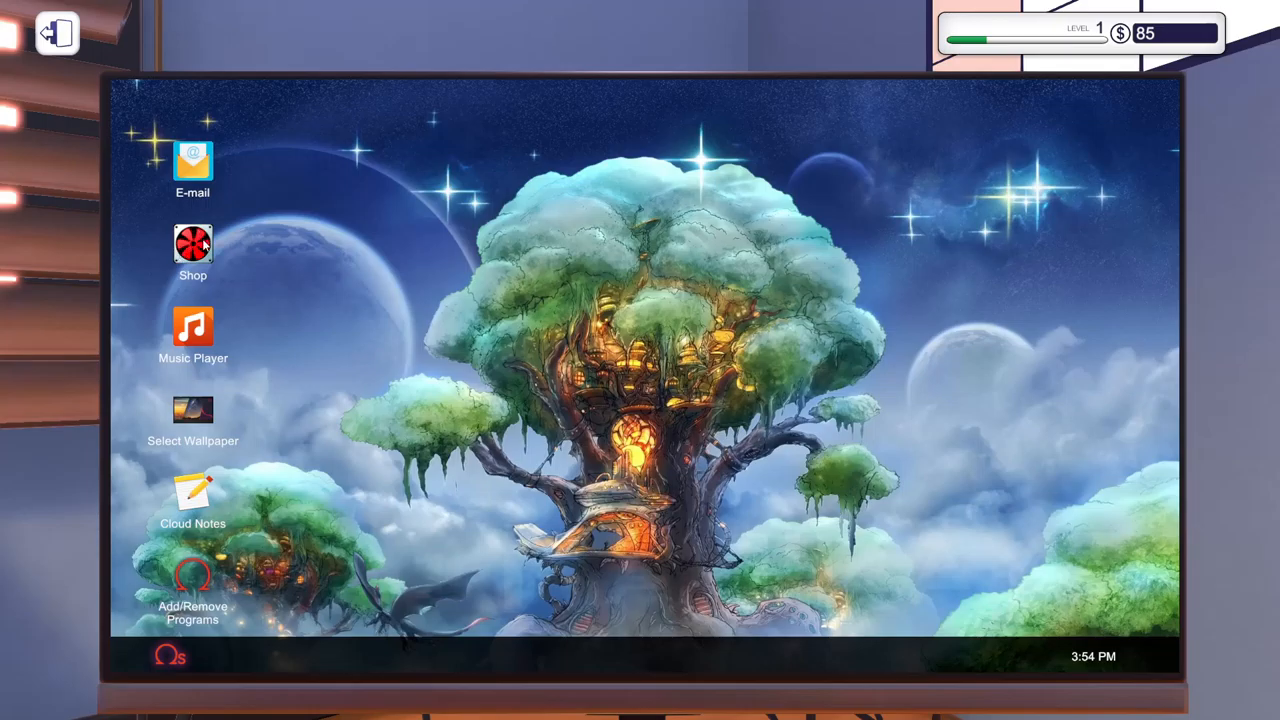
click(192, 160)
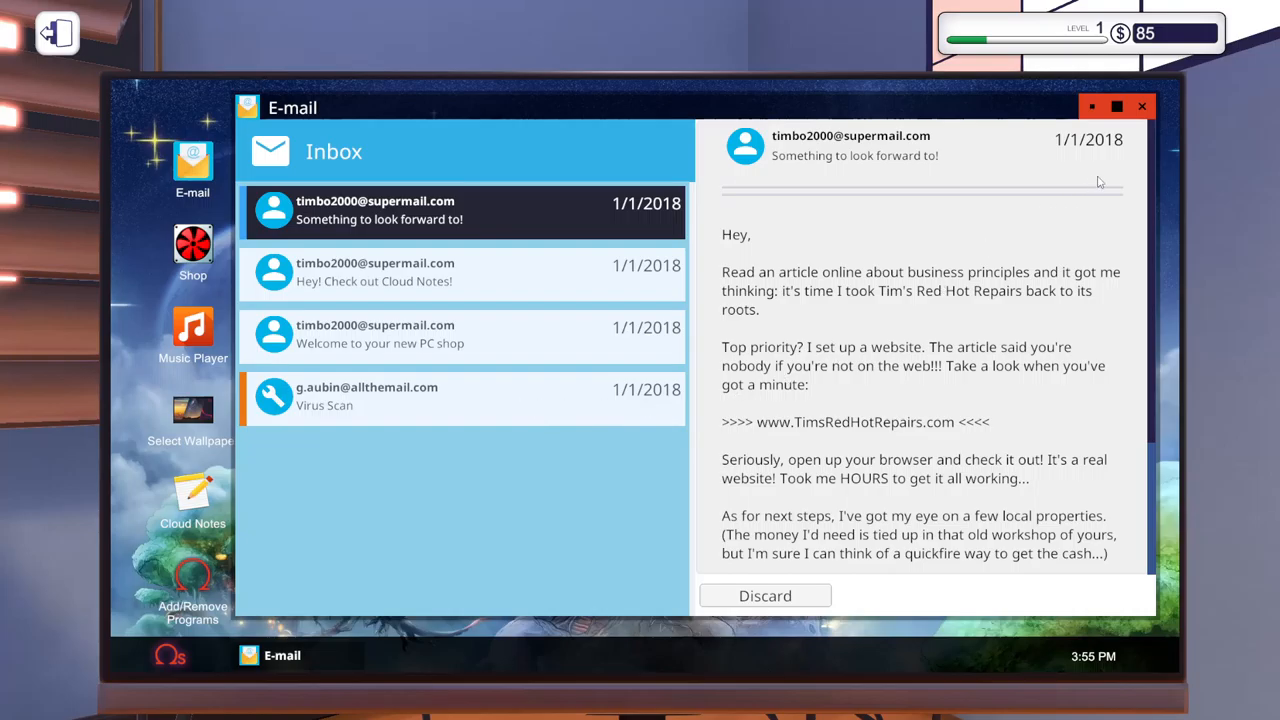
click(1142, 106)
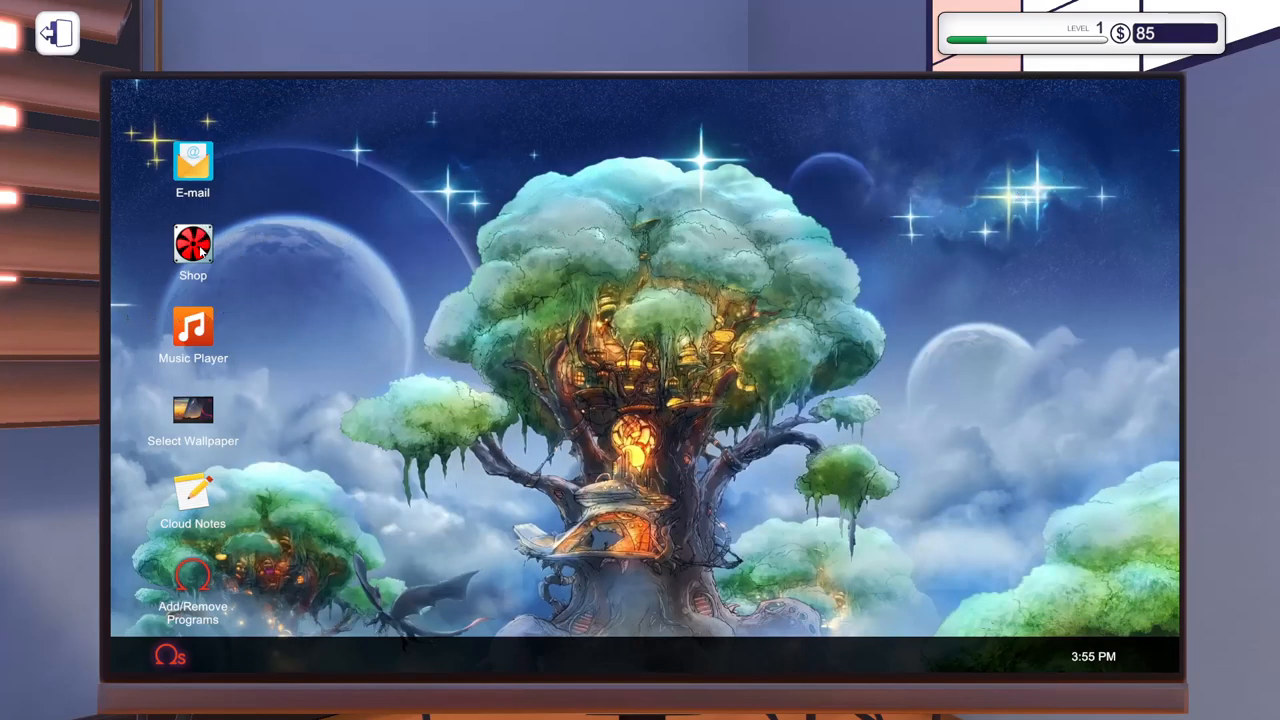
mouse_move(217, 524)
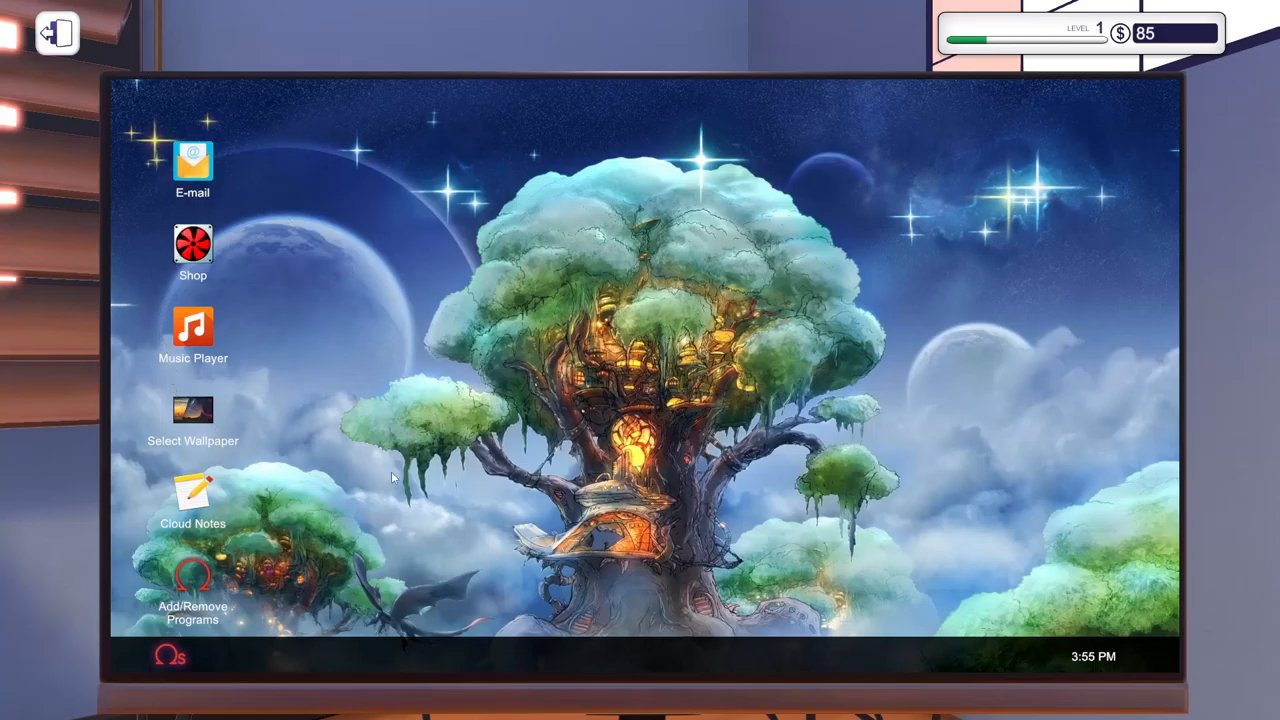
mouse_move(1028, 689)
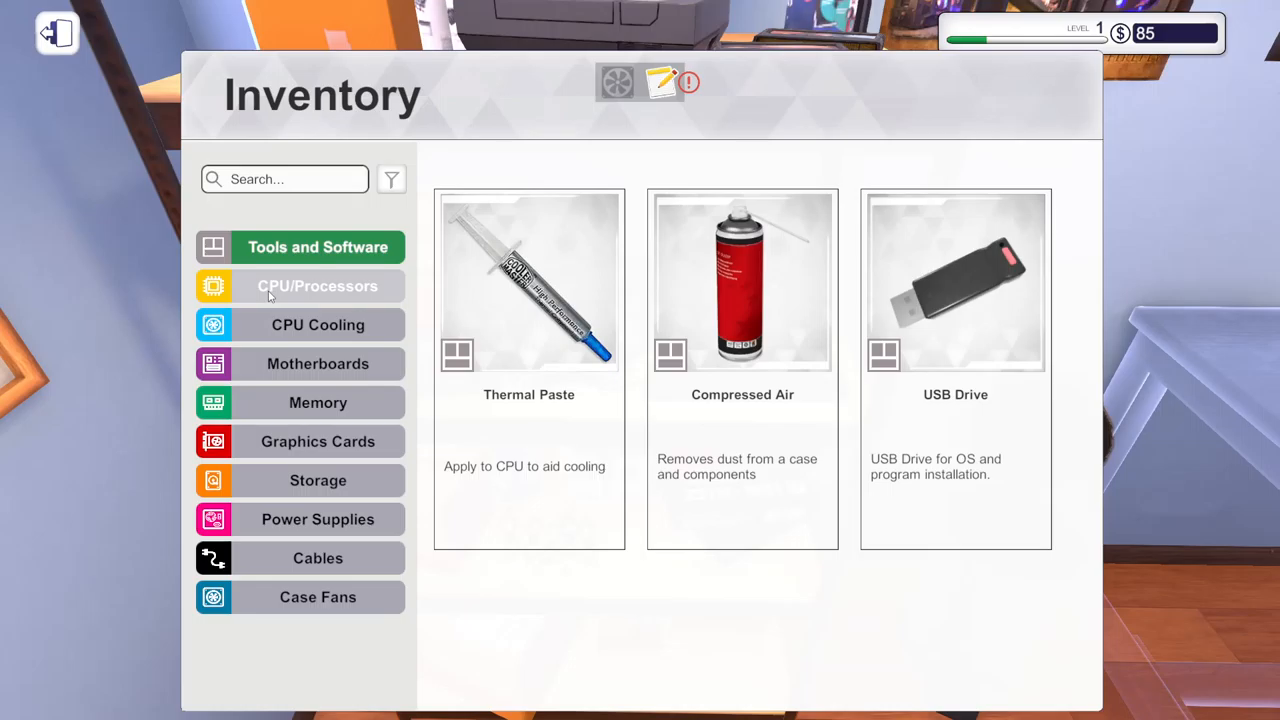
Check the Memory and Cables inventory categories, then close the Inventory.
click(317, 324)
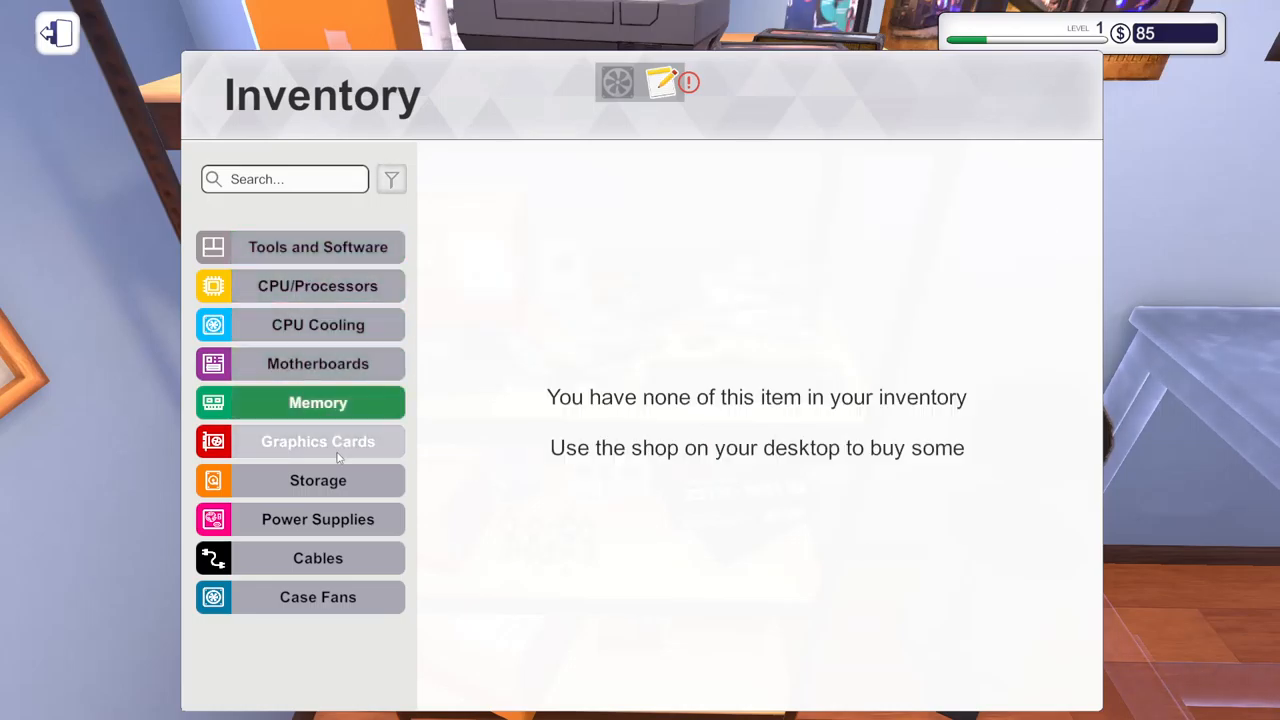
click(317, 558)
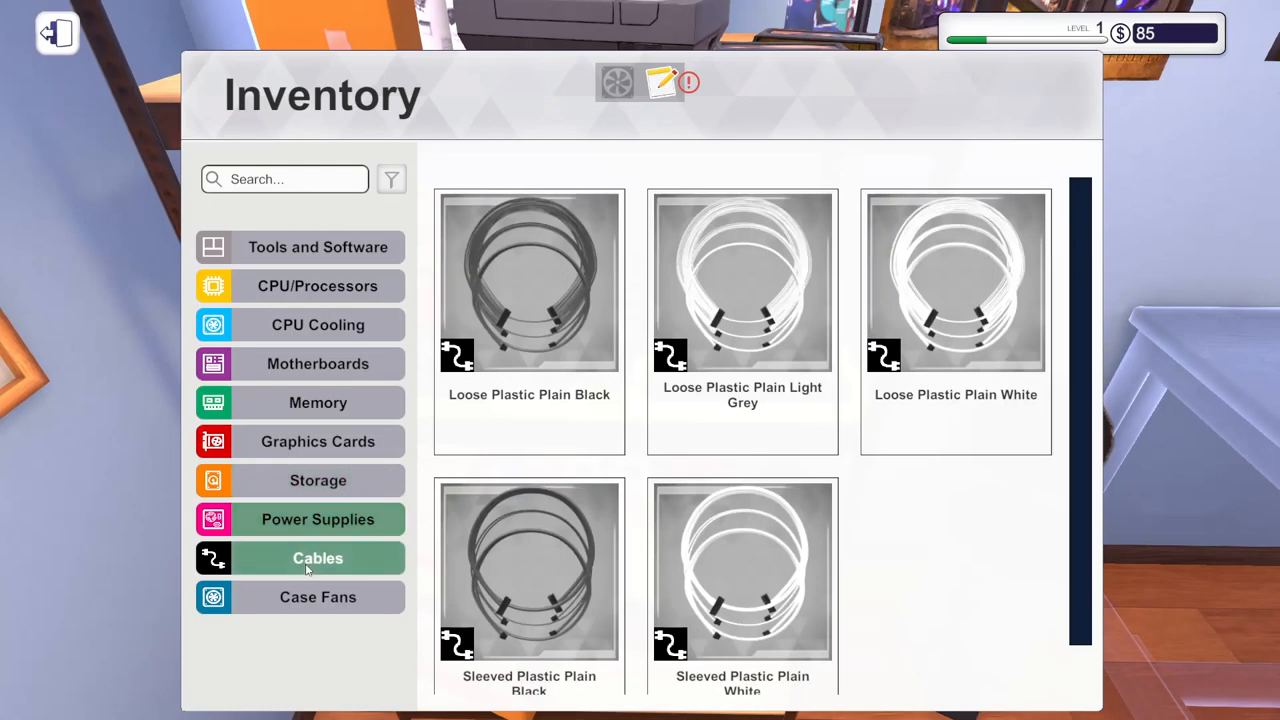
click(317, 597)
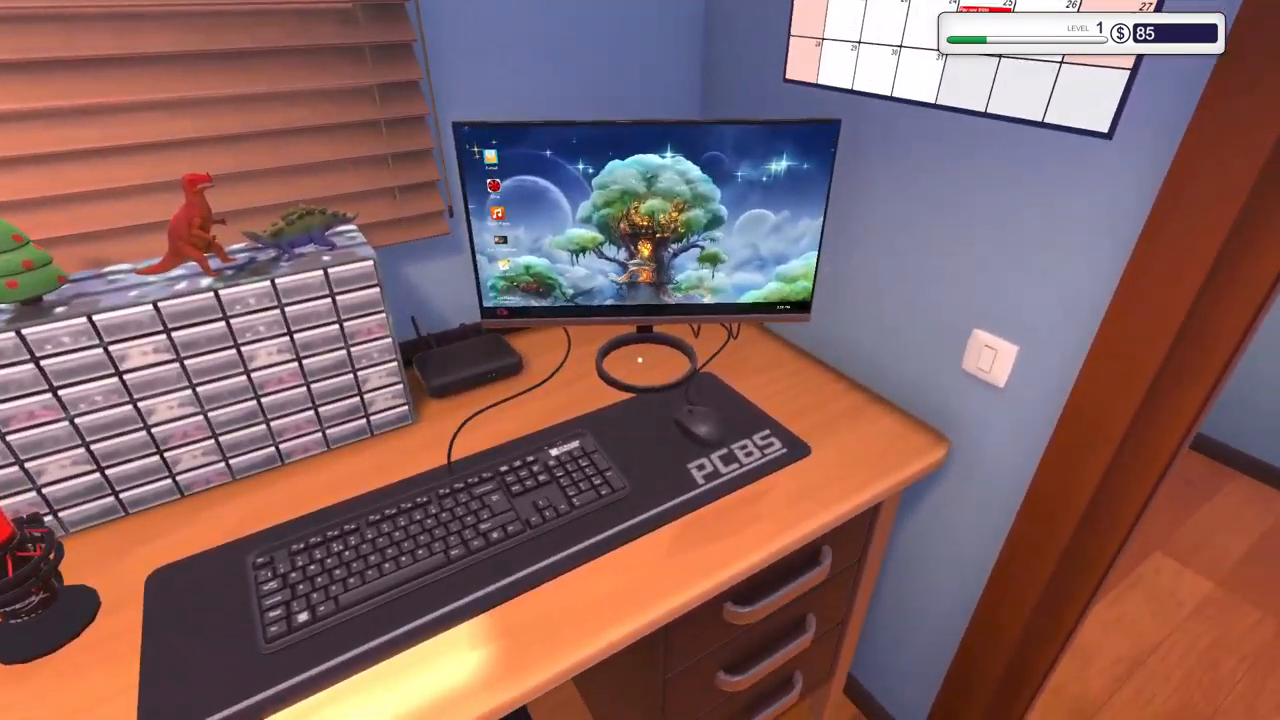
Sit at the shop computer and launch the E-mail app from the desktop.
click(640, 230)
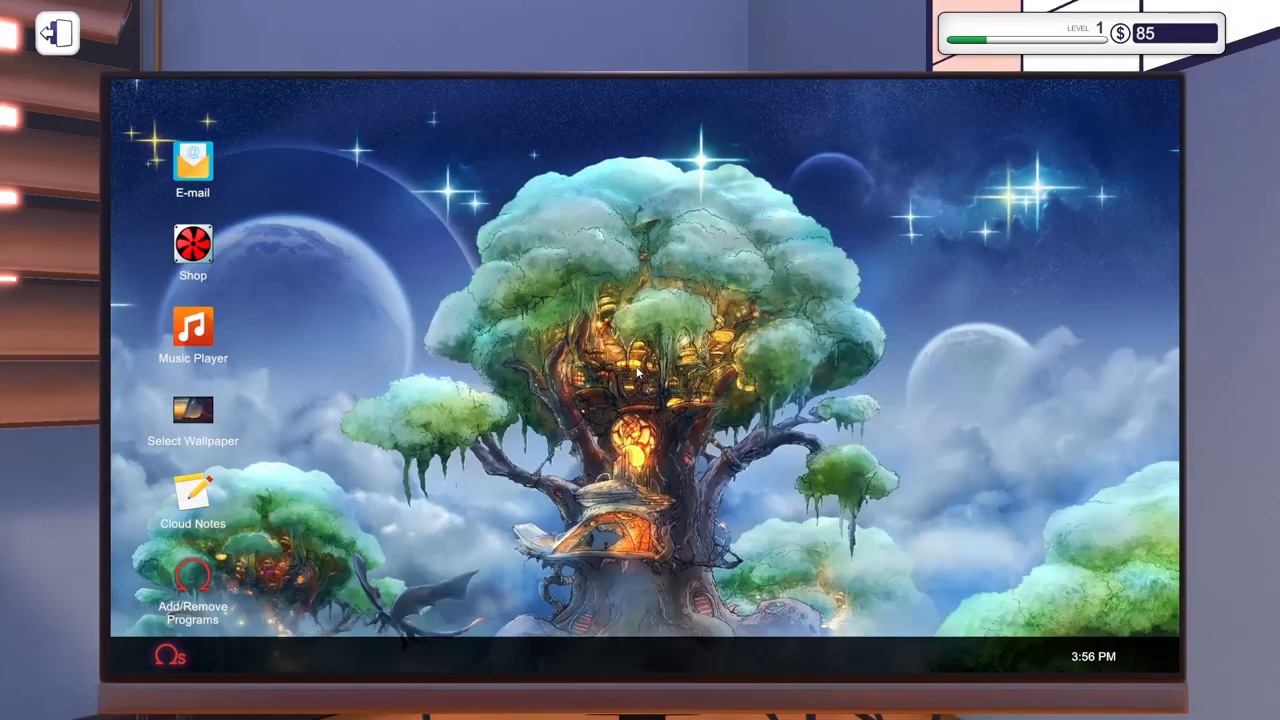
click(193, 163)
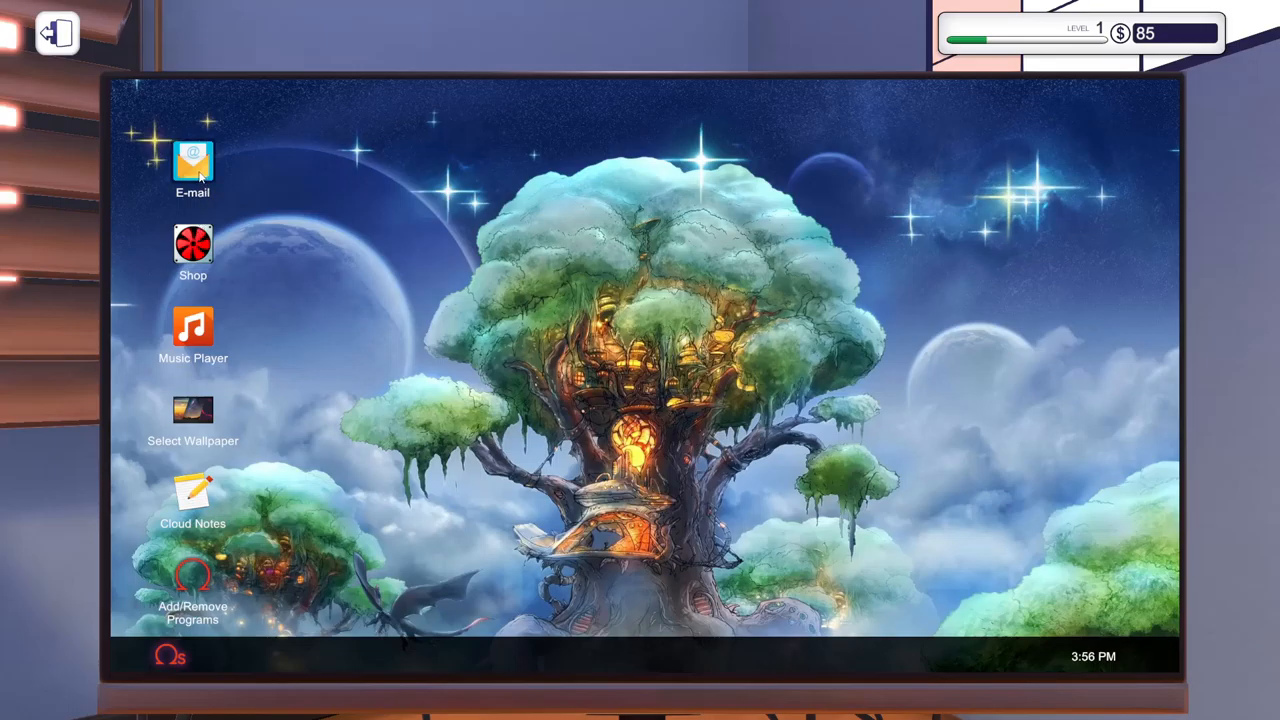
double_click(192, 162)
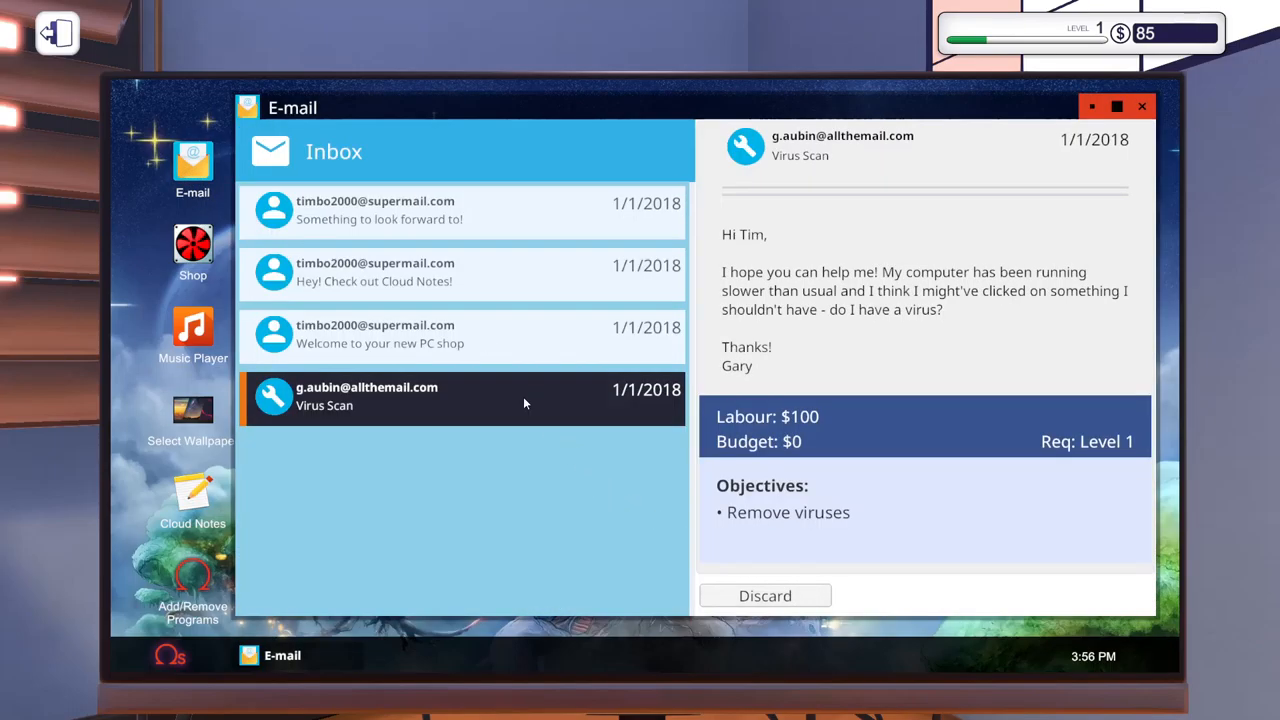
mouse_move(778, 440)
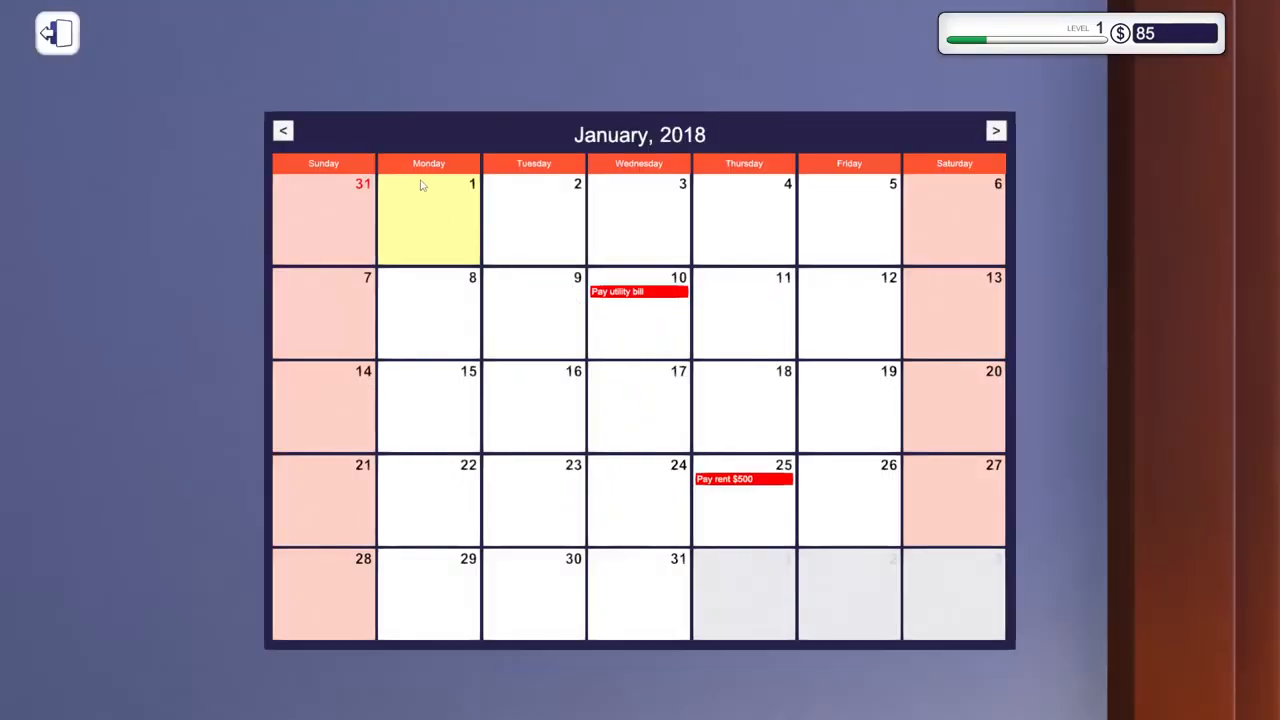
mouse_move(556, 224)
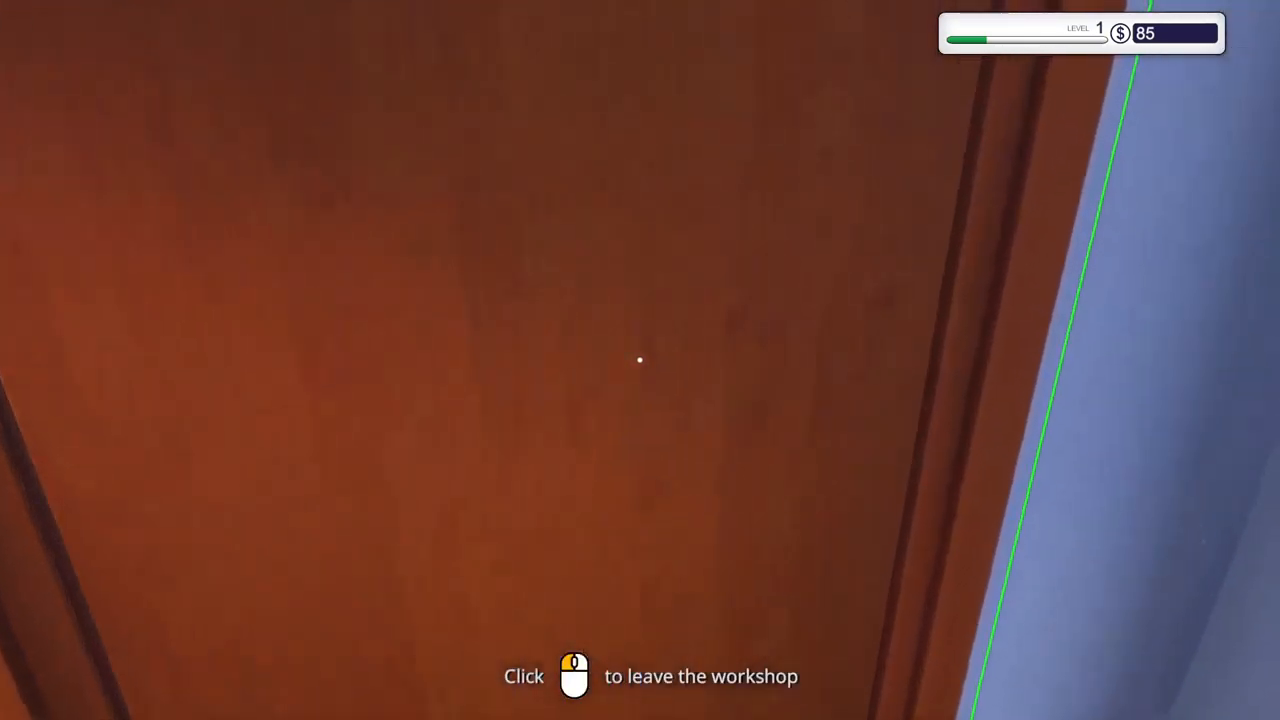
Leave through the door, end day one, and go to work on Tuesday, January 2.
click(640, 360)
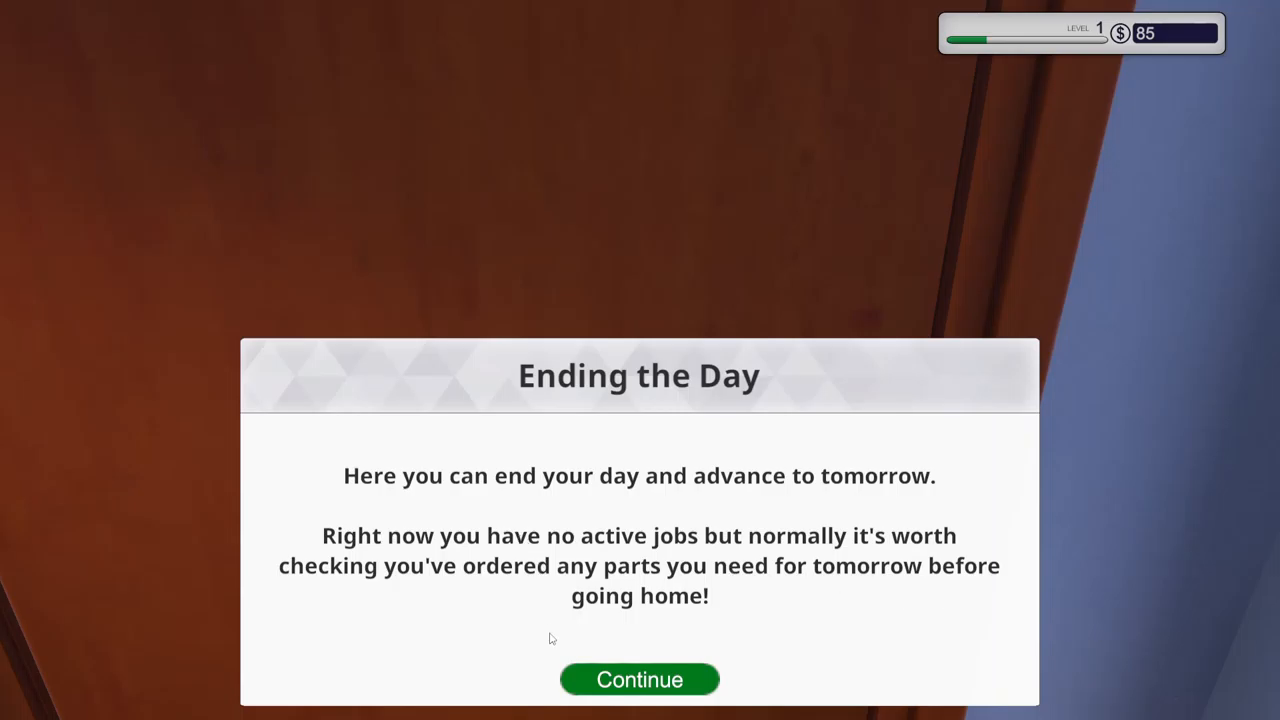
click(639, 679)
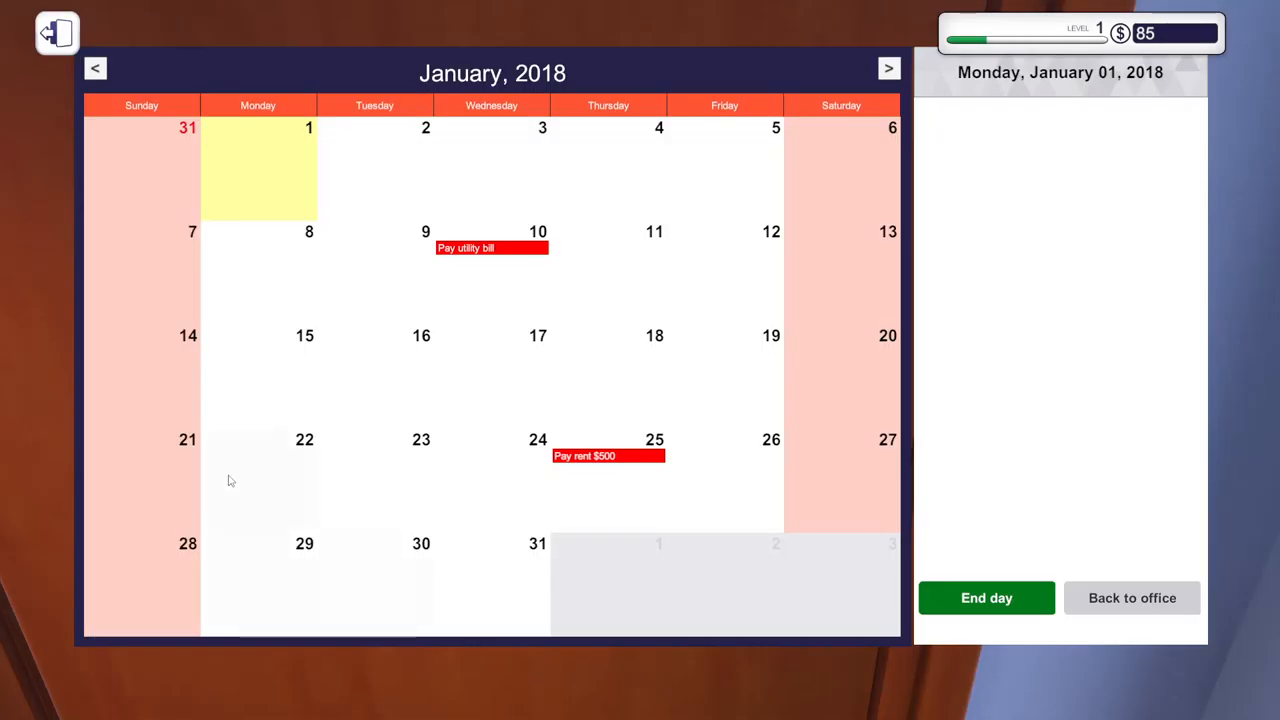
click(985, 597)
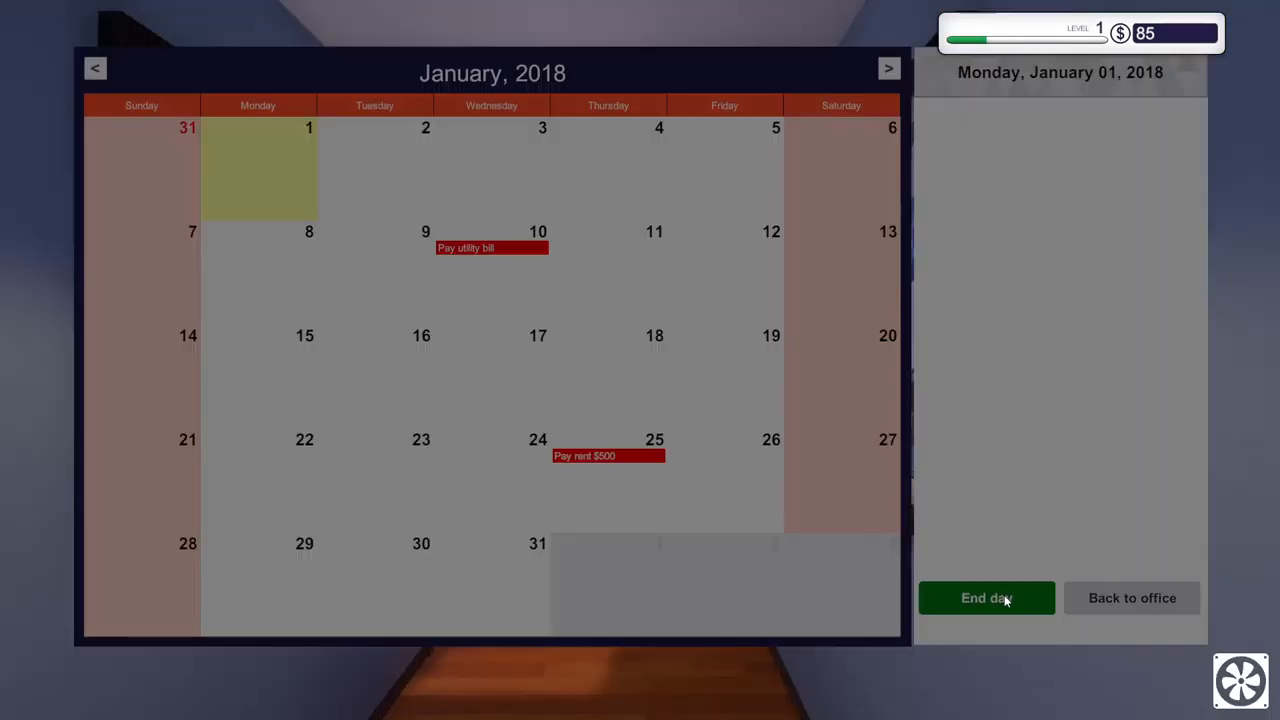
click(985, 597)
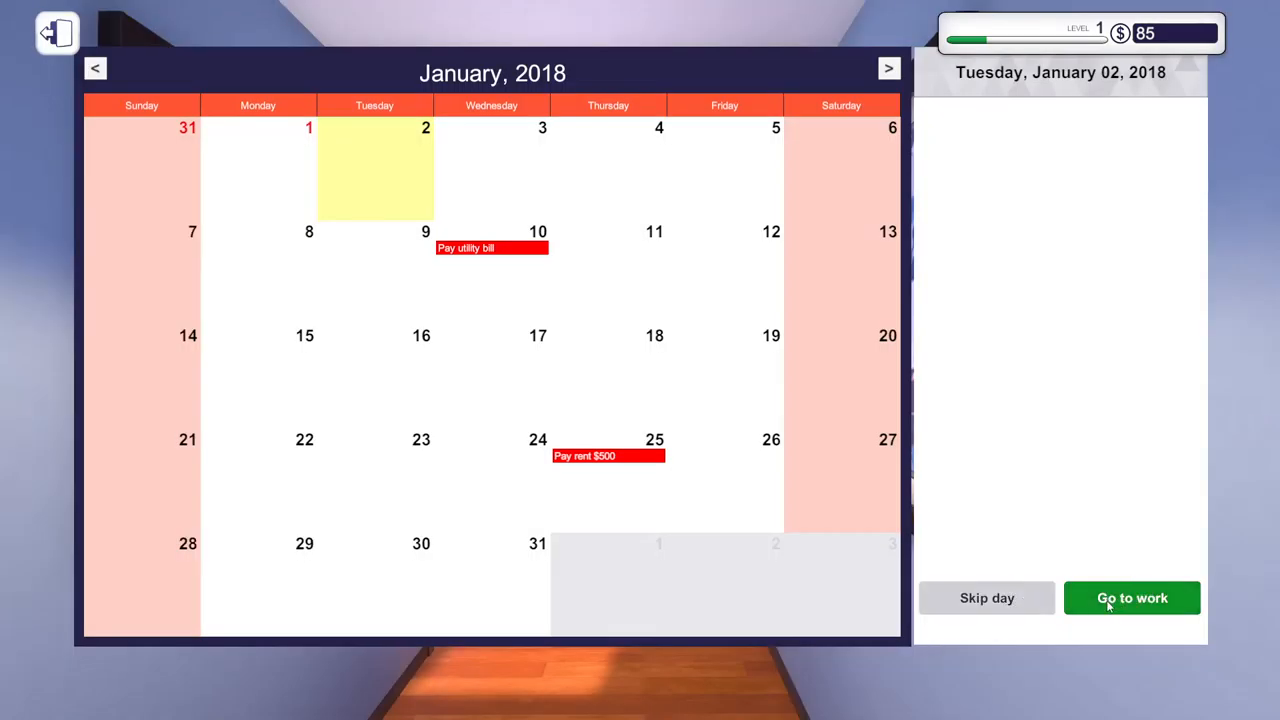
click(1131, 598)
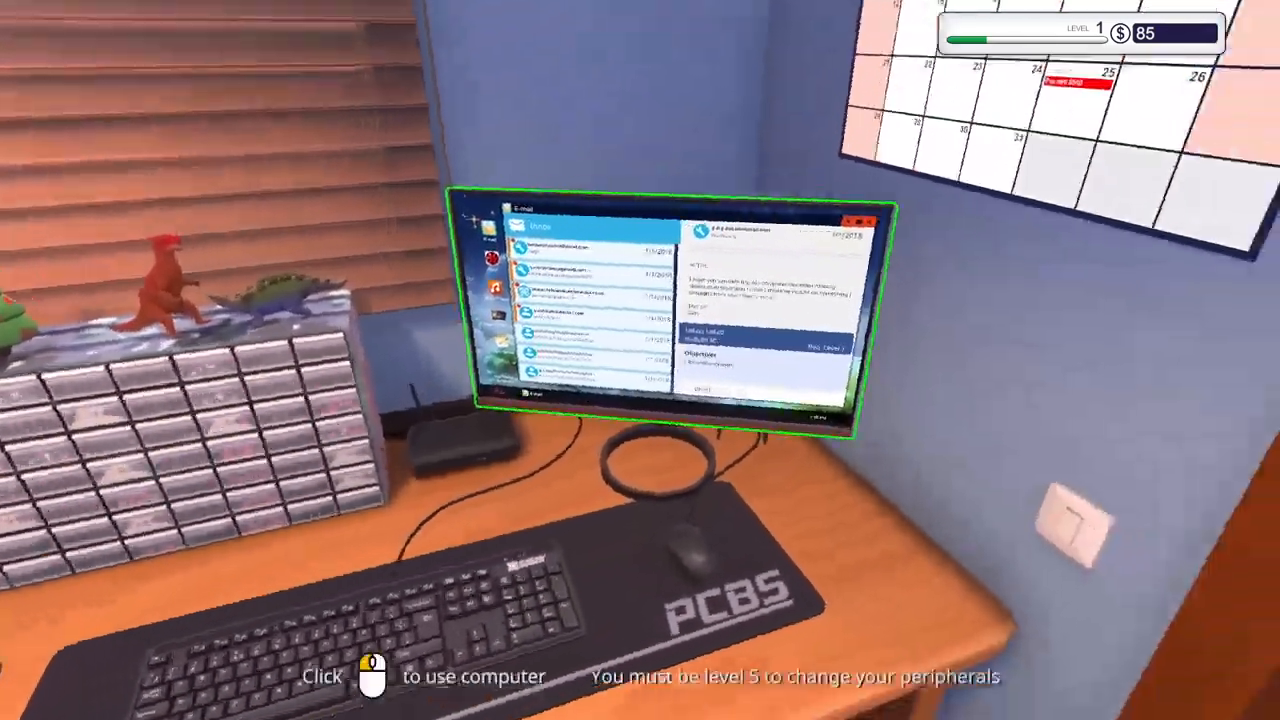
Open P. Sherman's Help! email and scroll to its virus-removal and dust-cleaning objectives.
click(660, 310)
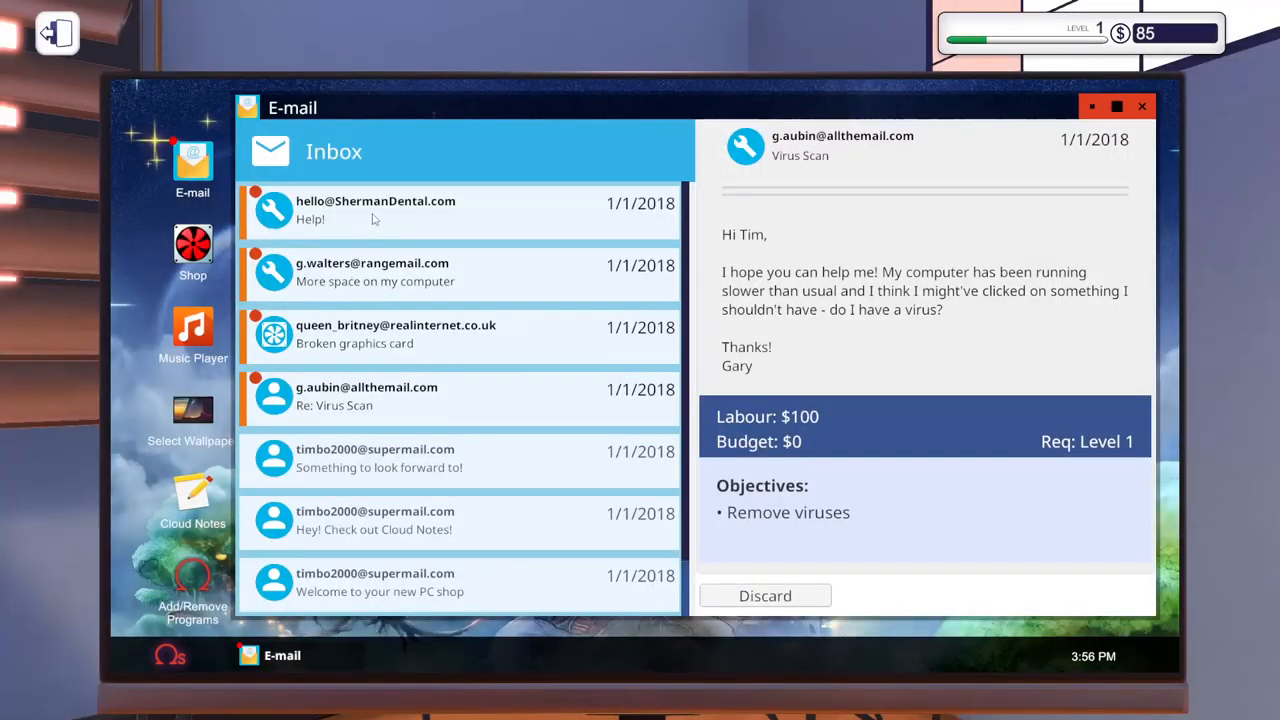
click(375, 211)
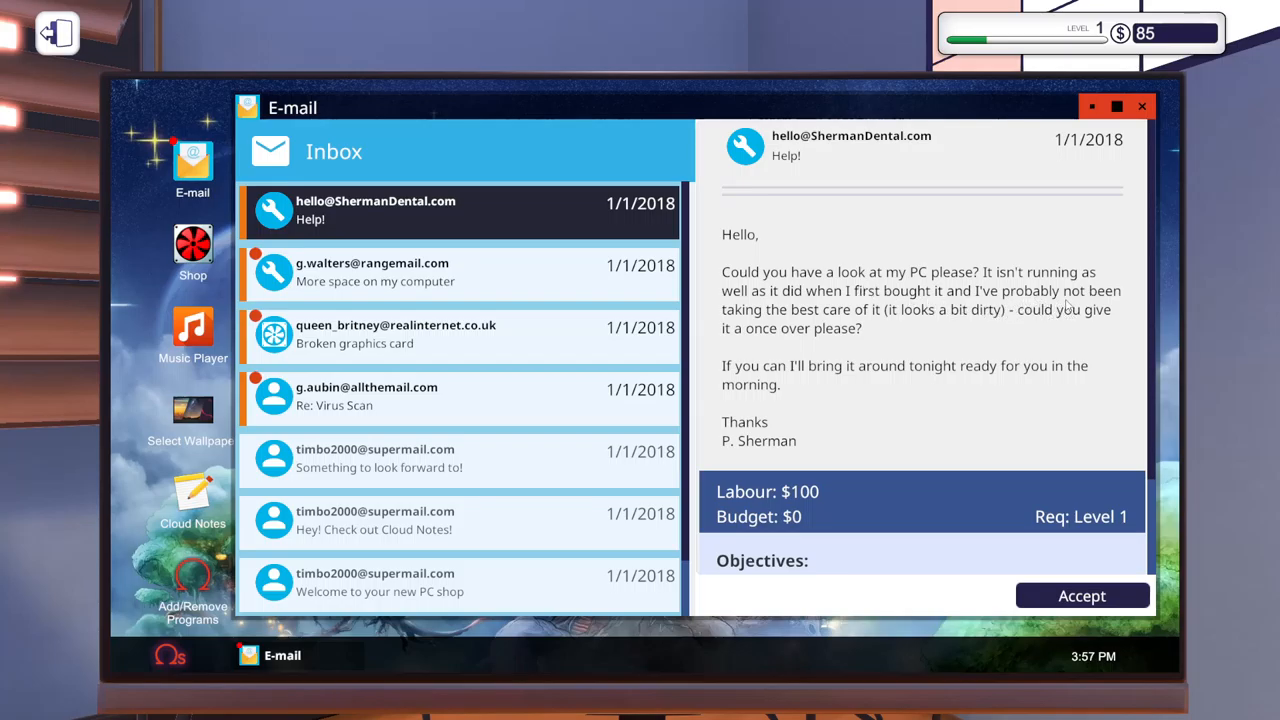
mouse_move(919, 332)
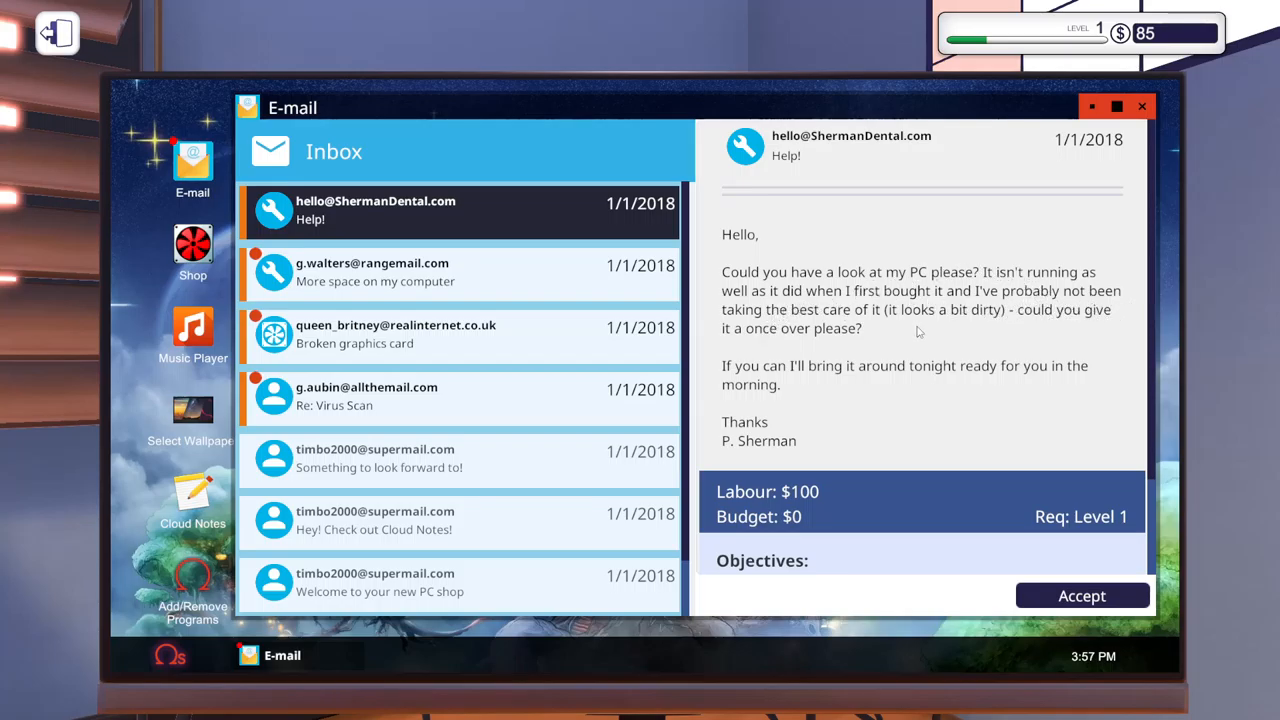
mouse_move(965, 366)
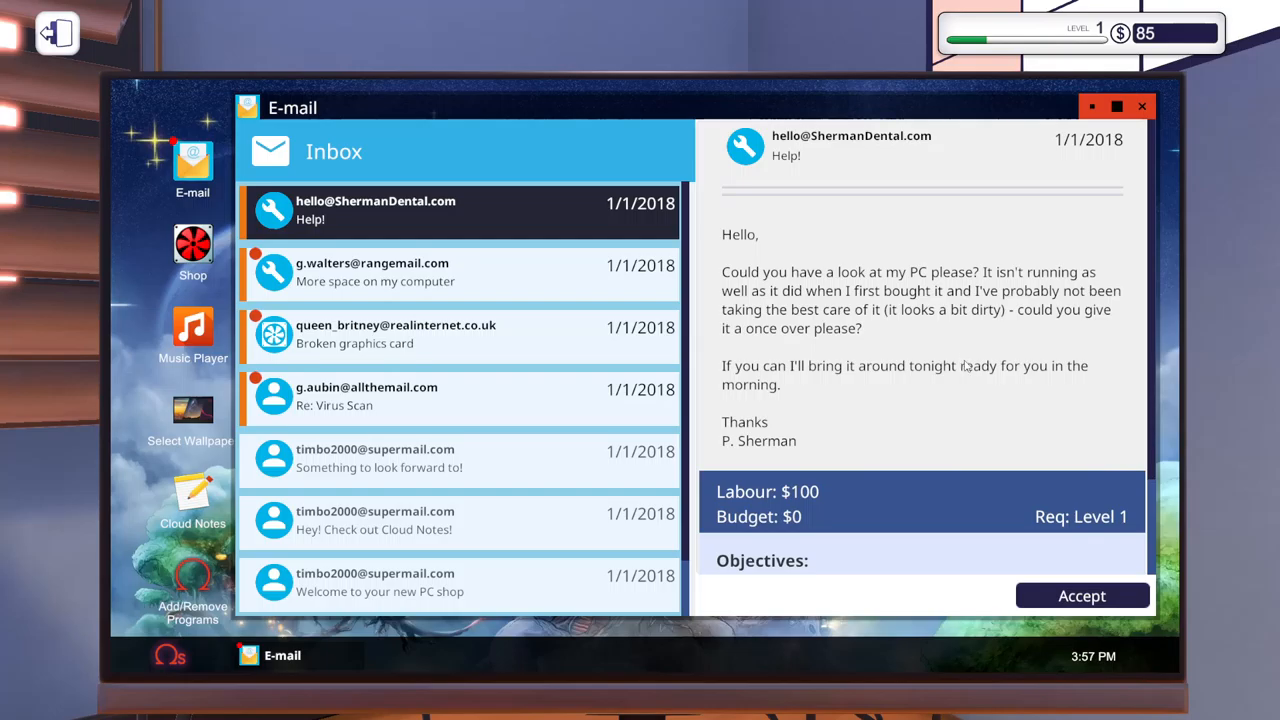
mouse_move(788, 405)
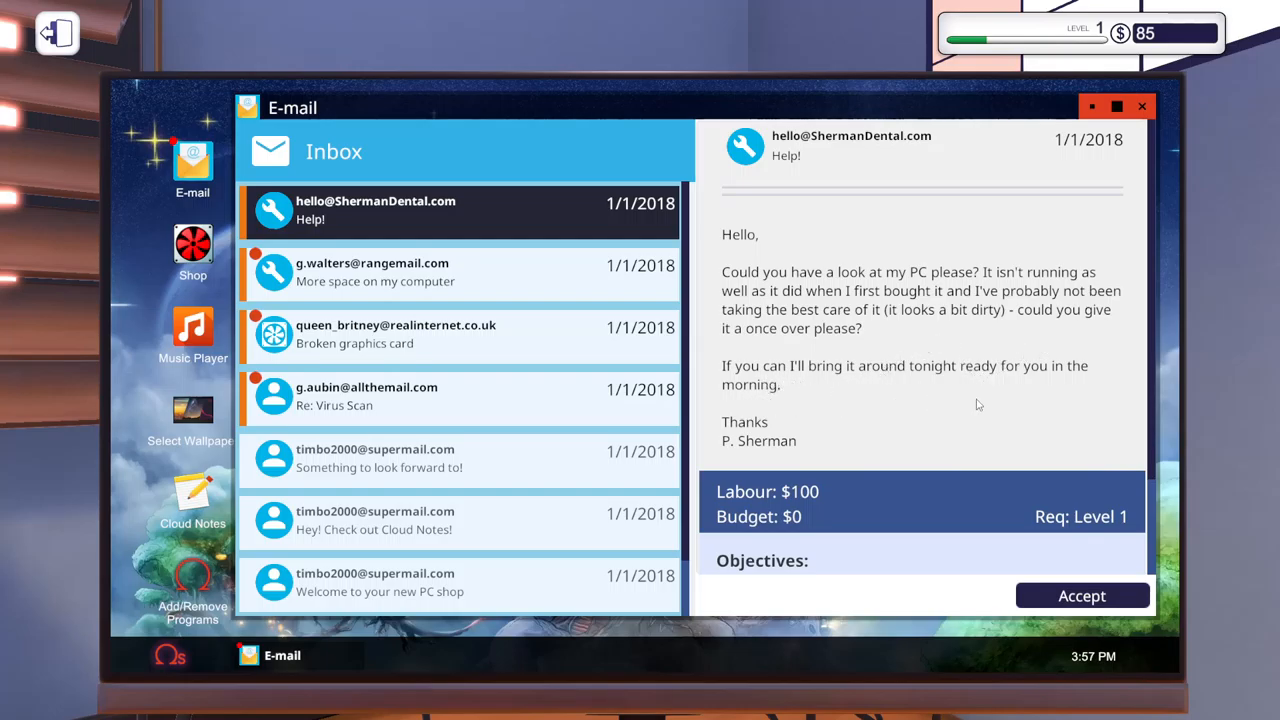
mouse_move(1000, 490)
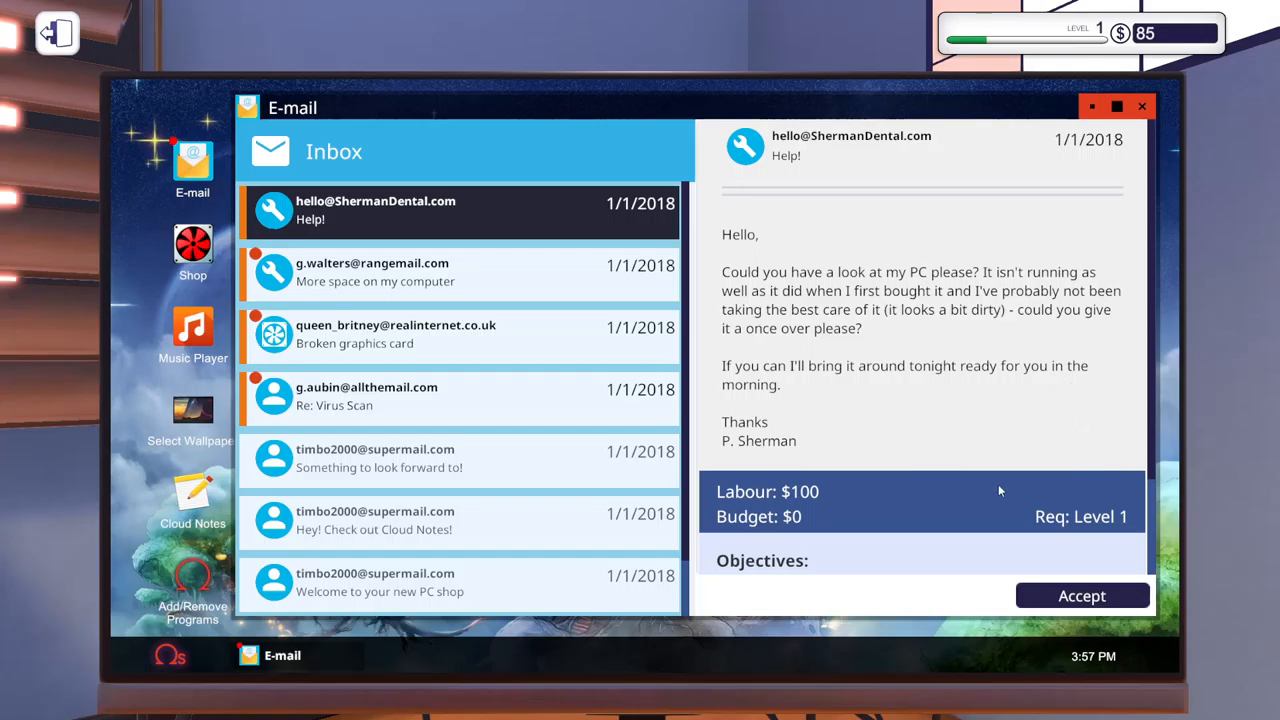
scroll(down, 3)
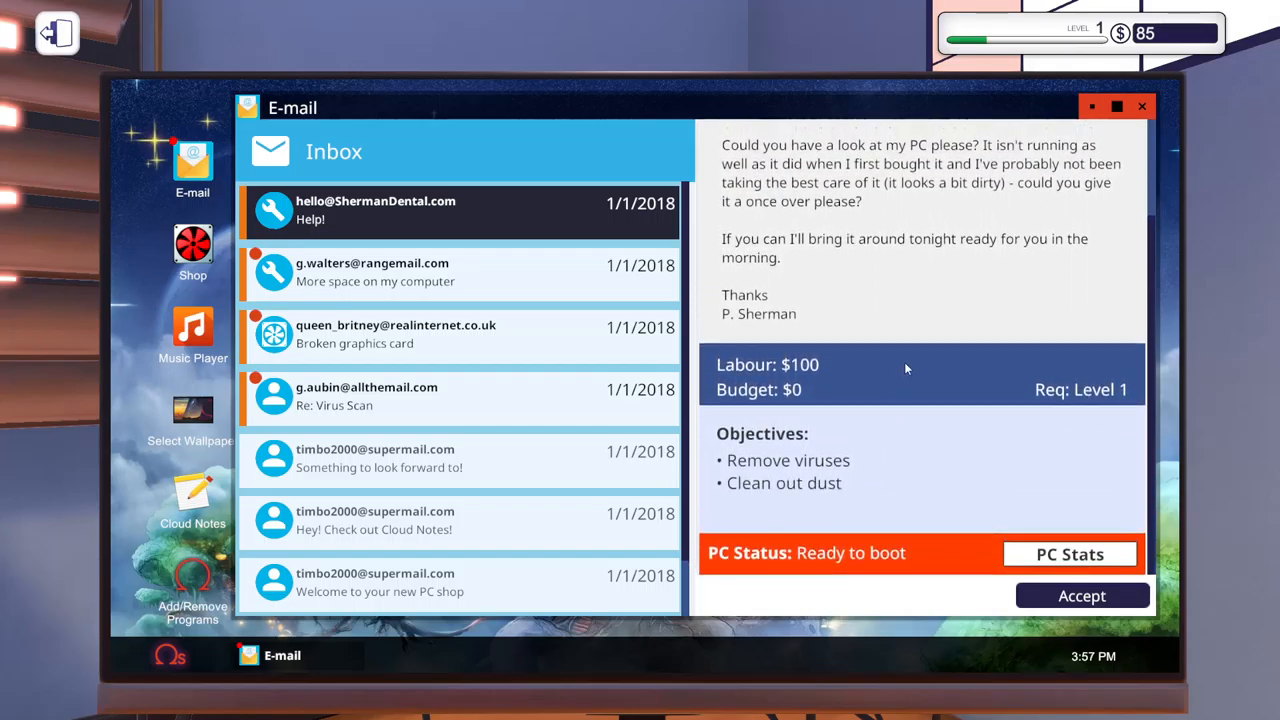
mouse_move(910, 421)
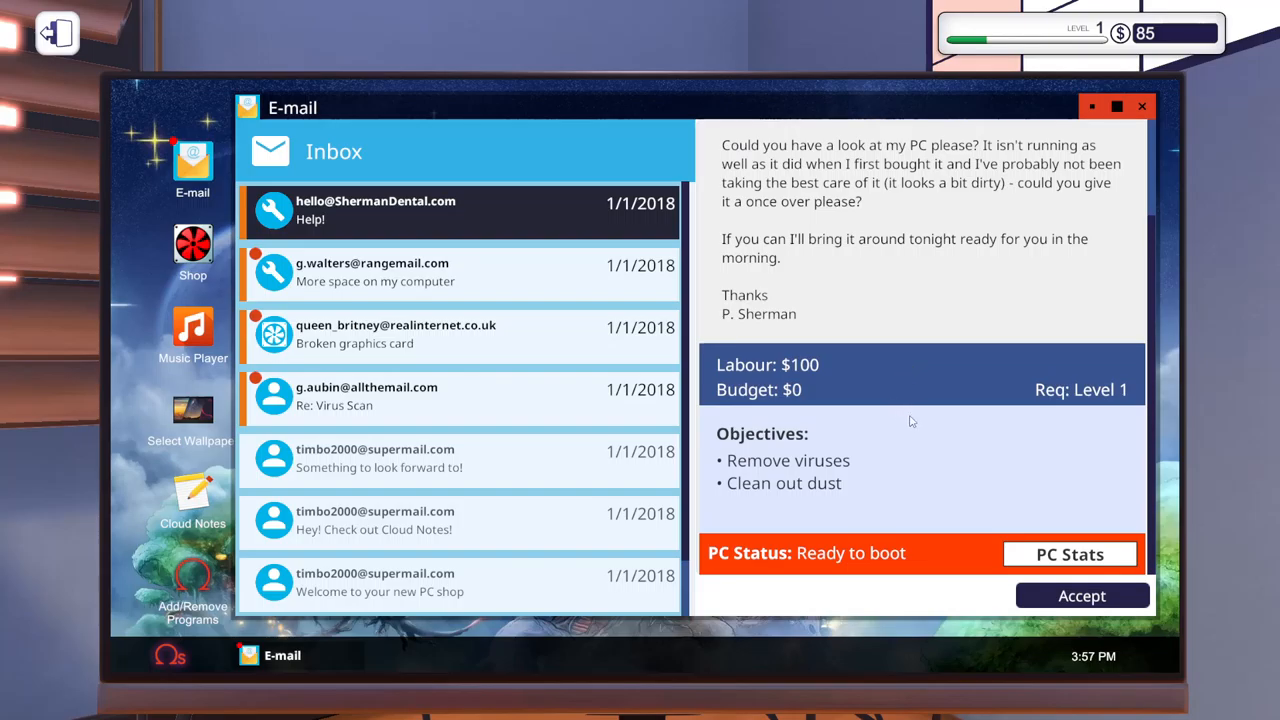
mouse_move(958, 588)
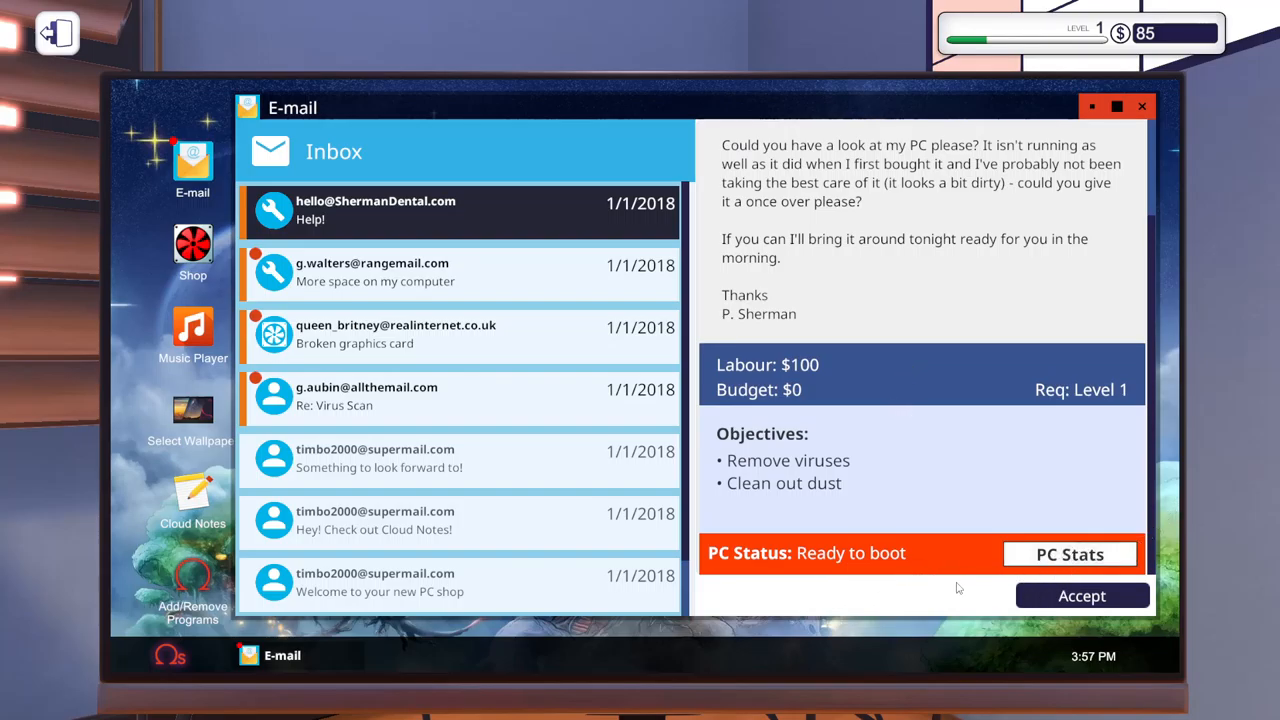
Accept the Help! cleanup job and dismiss the Things Take Time notice.
click(1081, 595)
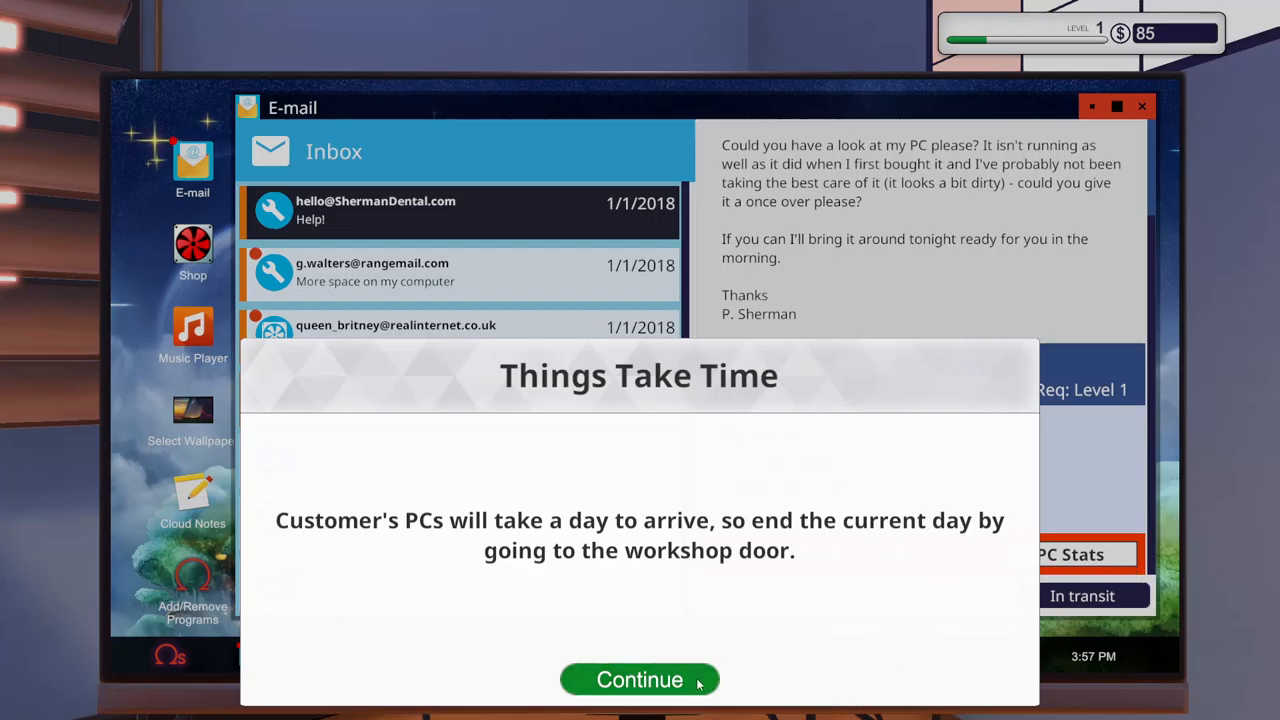
click(639, 679)
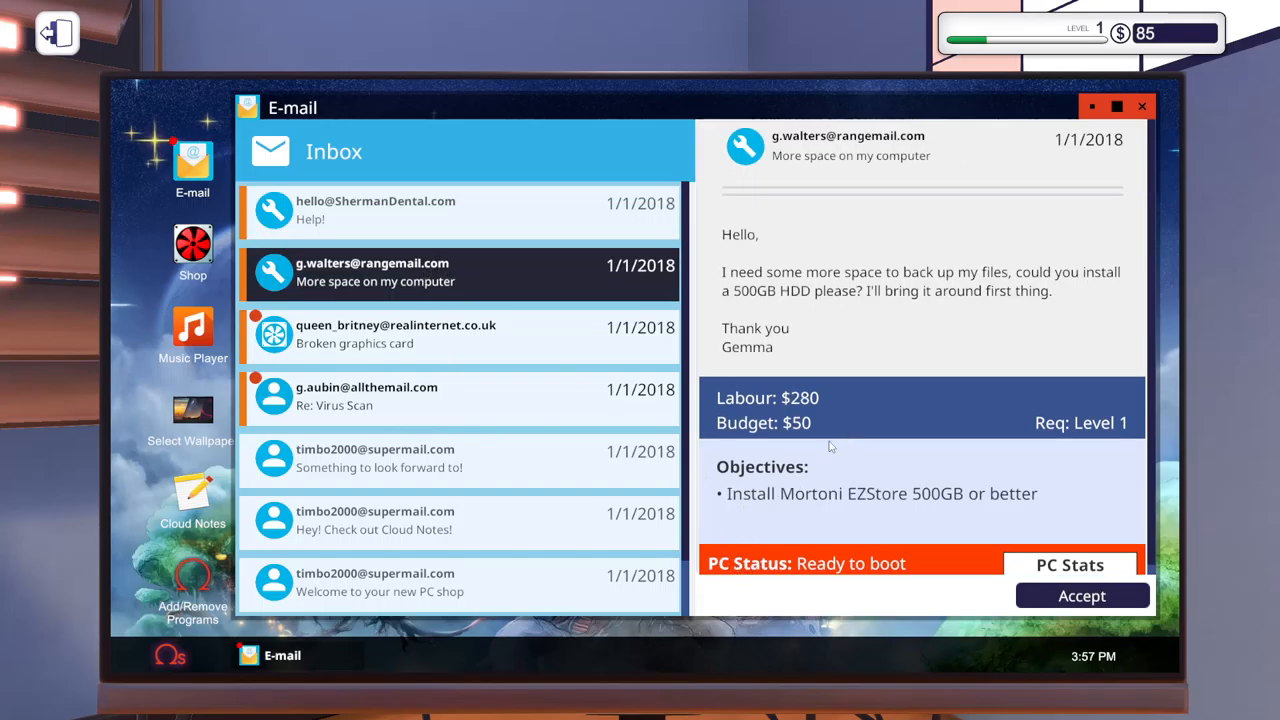
mouse_move(745, 307)
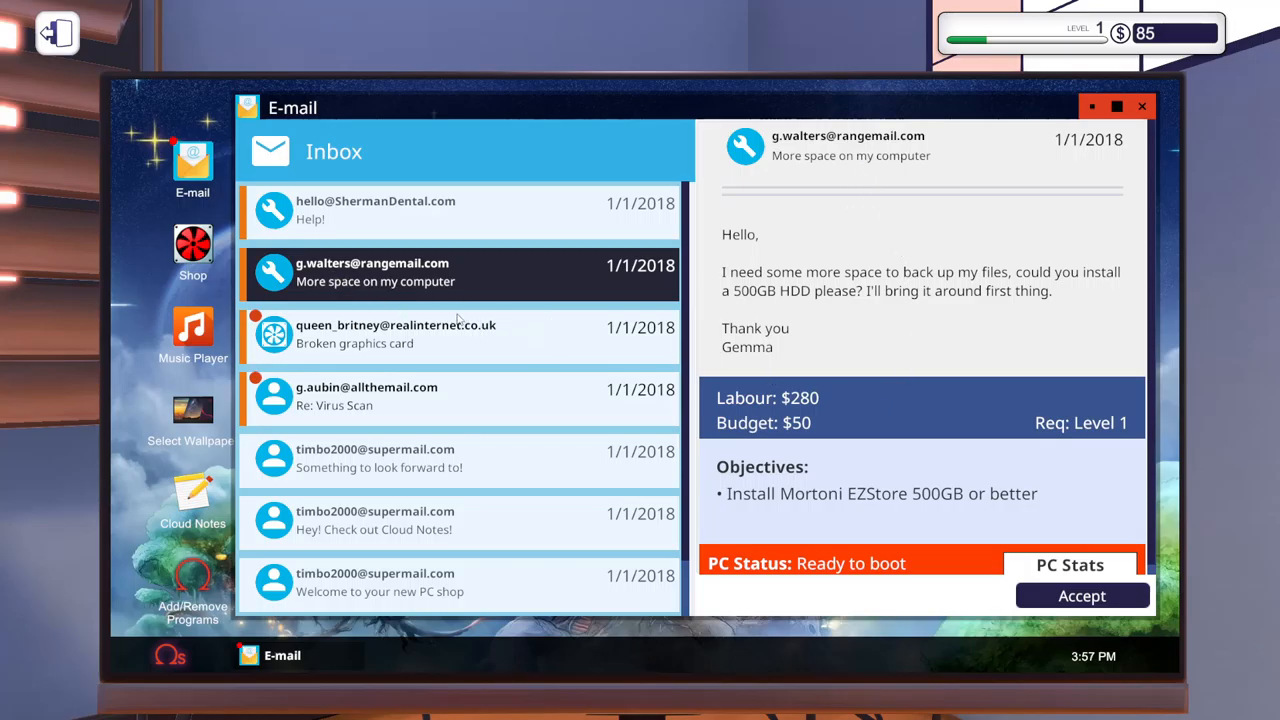
mouse_move(802, 330)
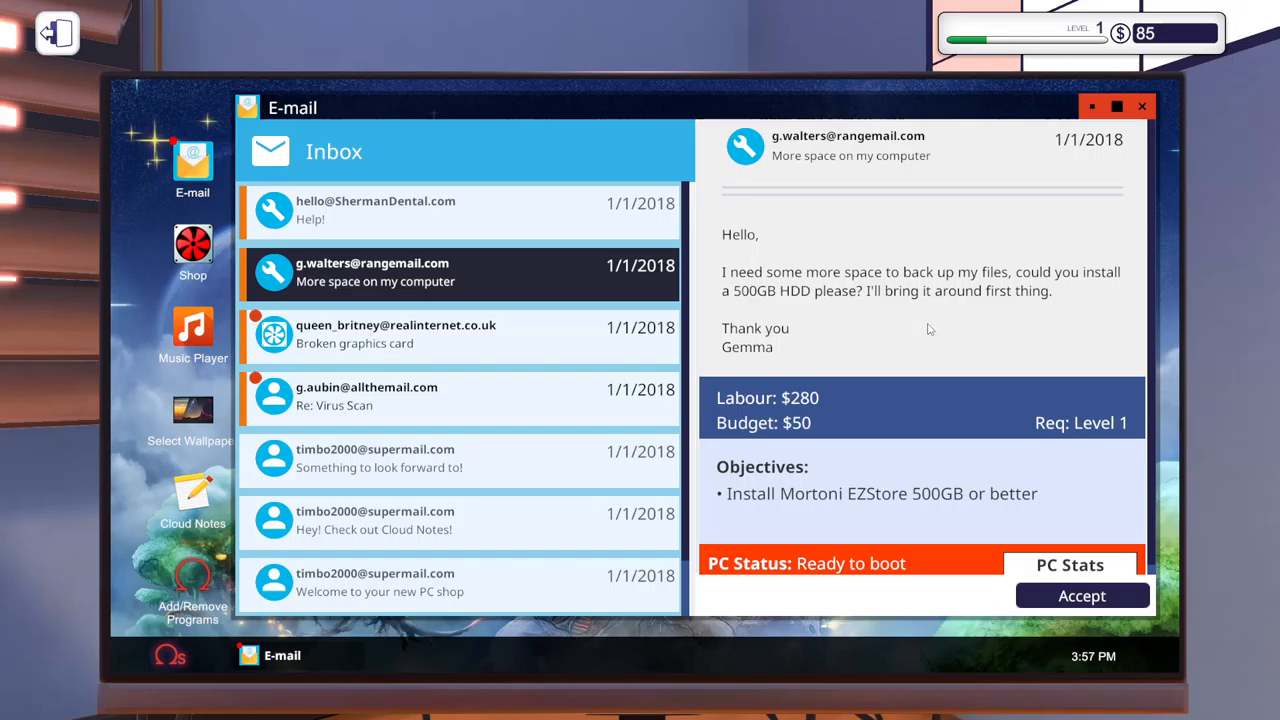
mouse_move(921, 311)
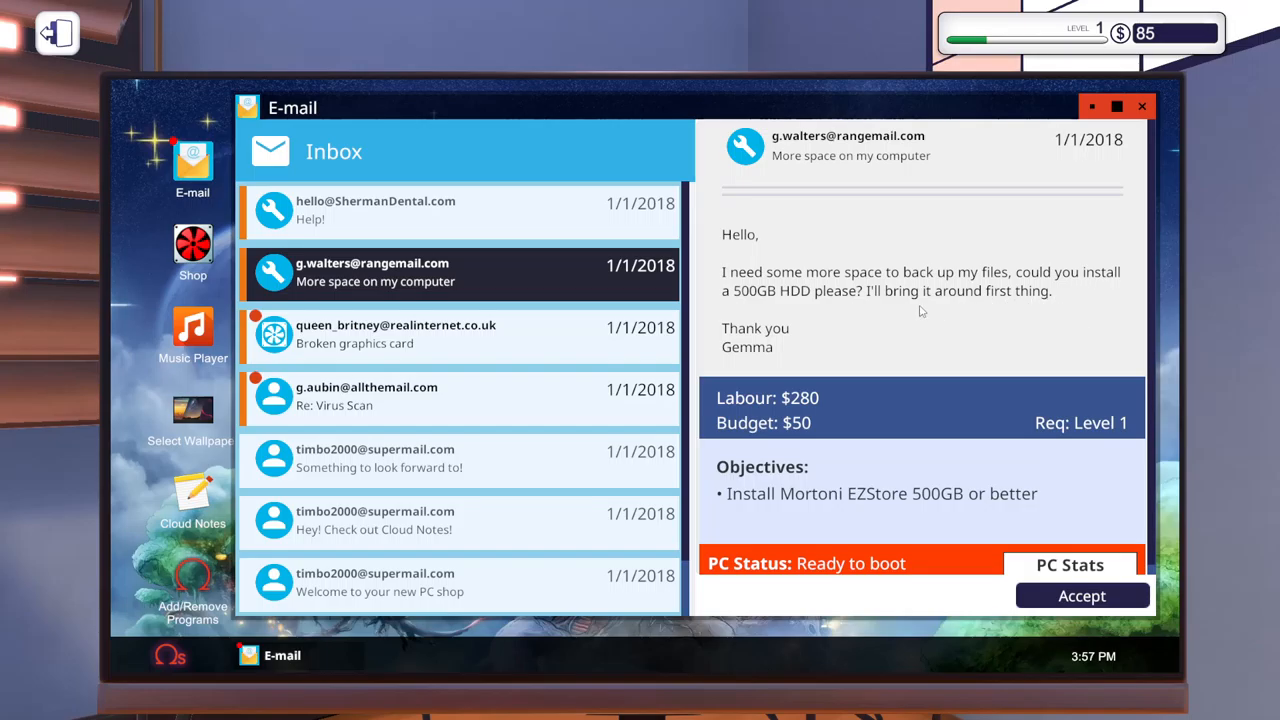
mouse_move(1110, 313)
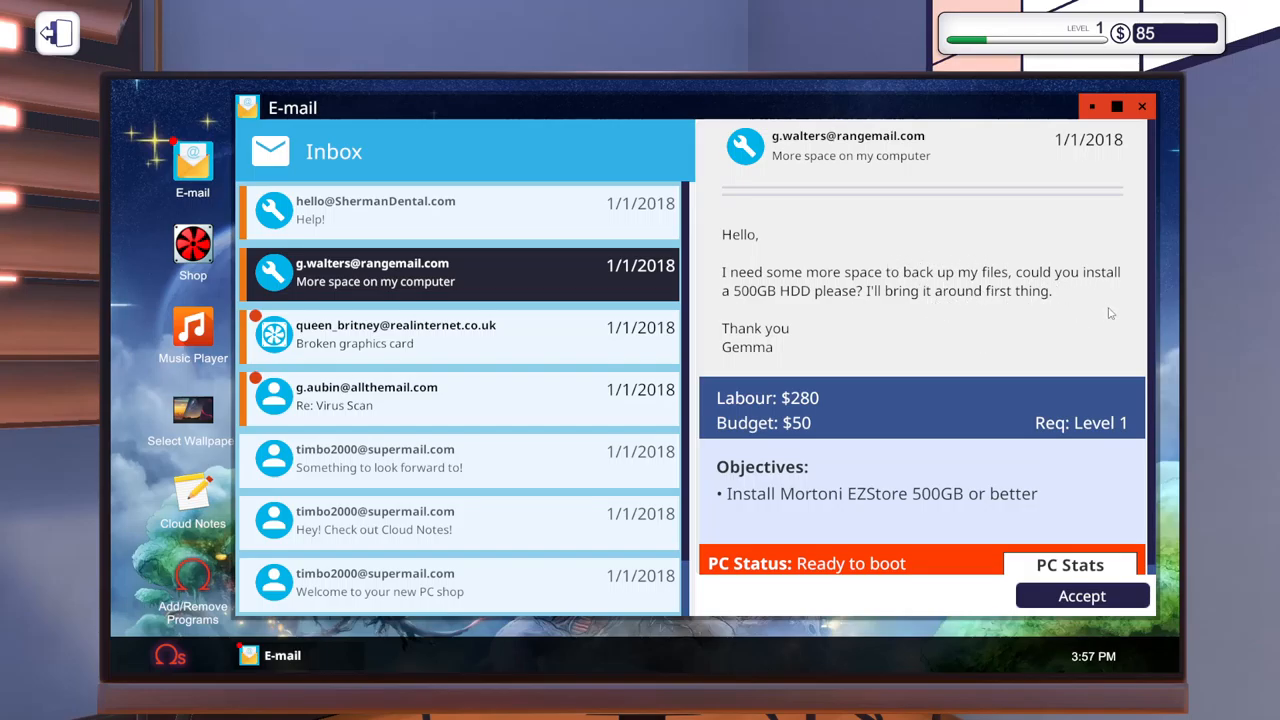
mouse_move(618, 331)
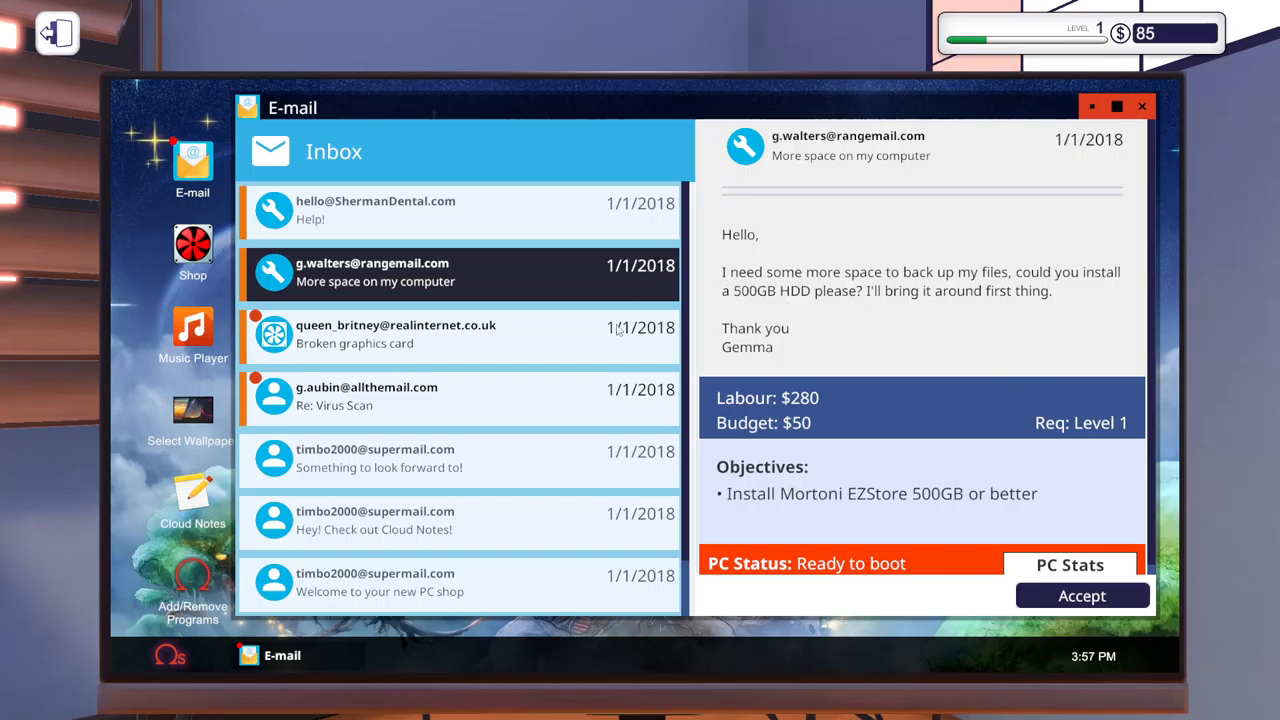
mouse_move(720, 302)
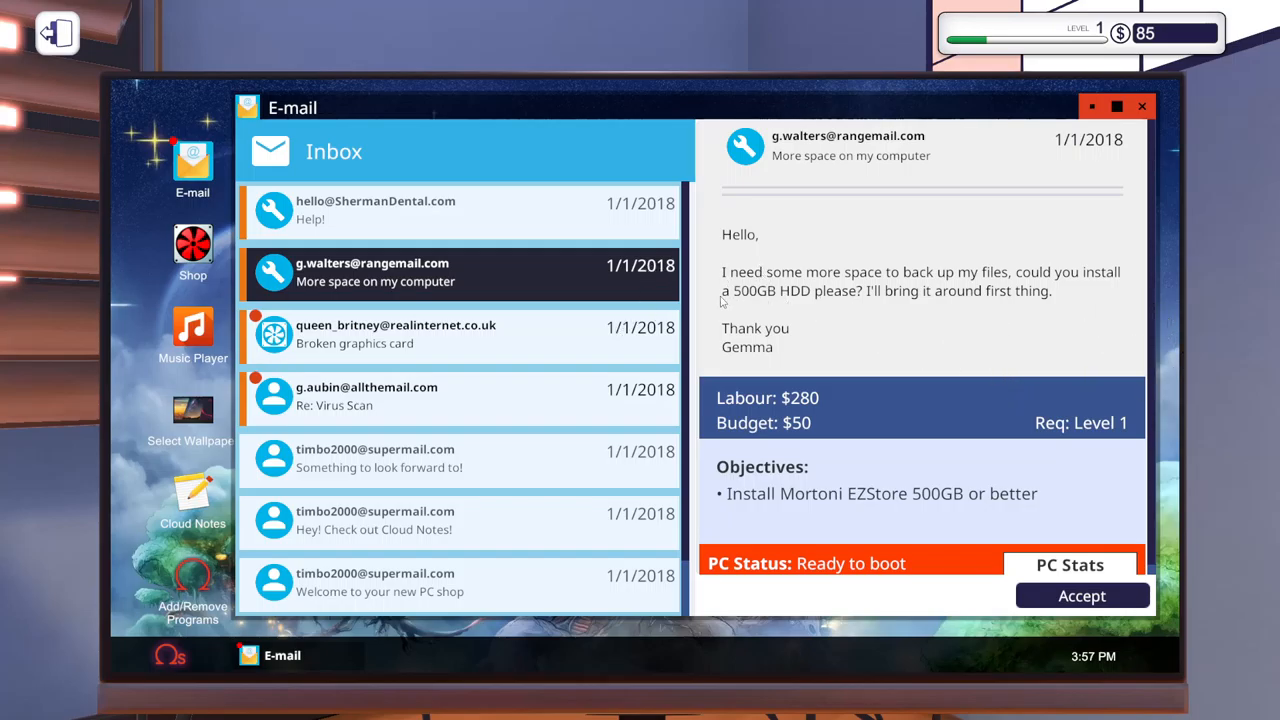
mouse_move(935, 414)
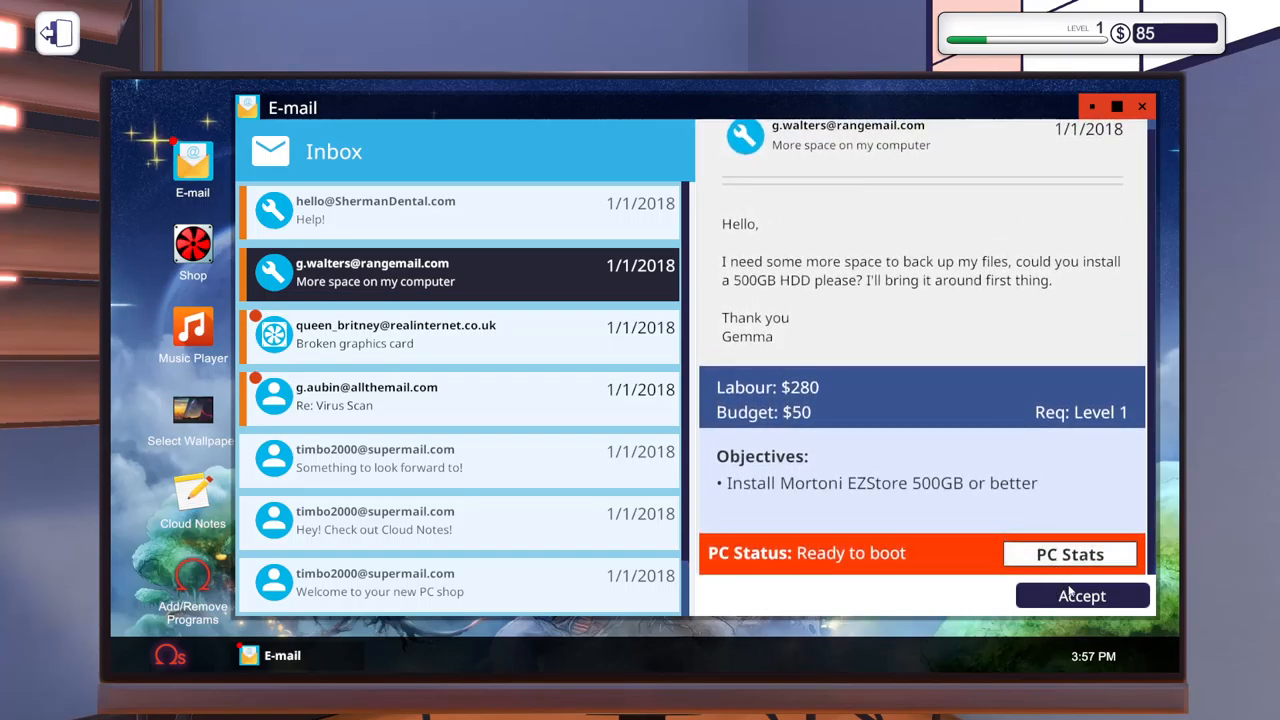
Accept the 500GB hard drive job and dismiss the Buy your Components notice.
click(1081, 595)
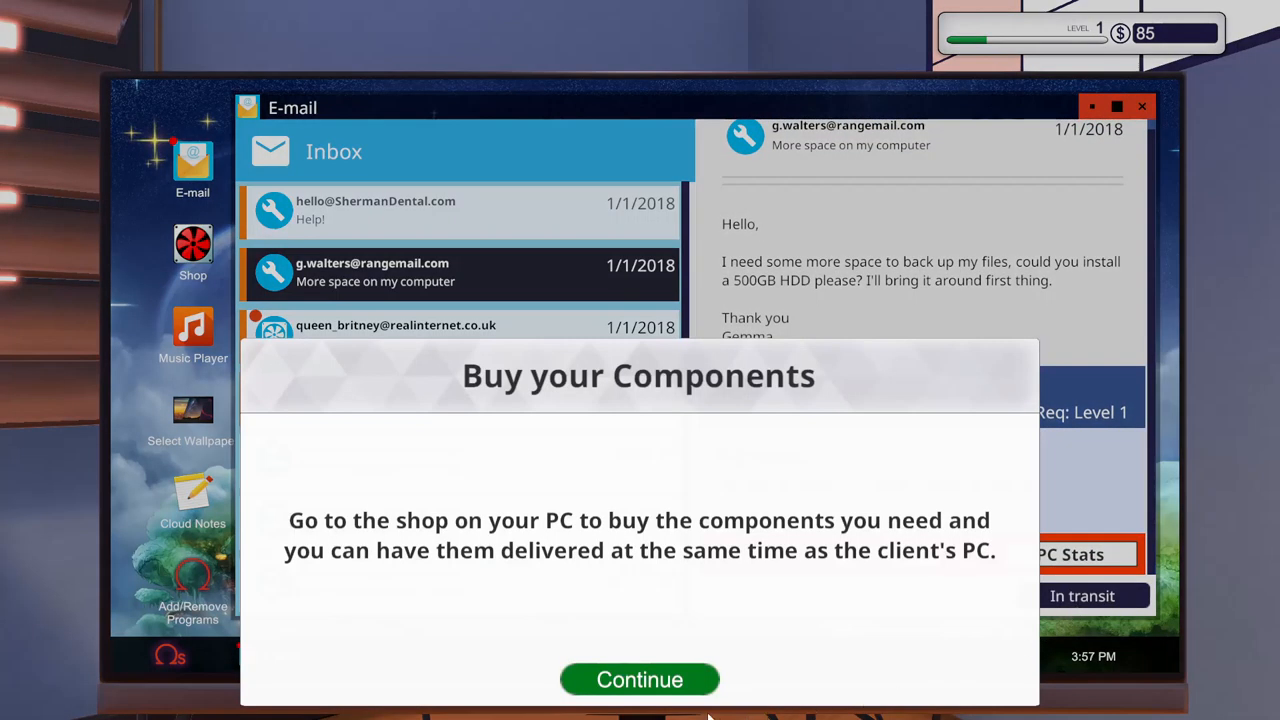
click(639, 679)
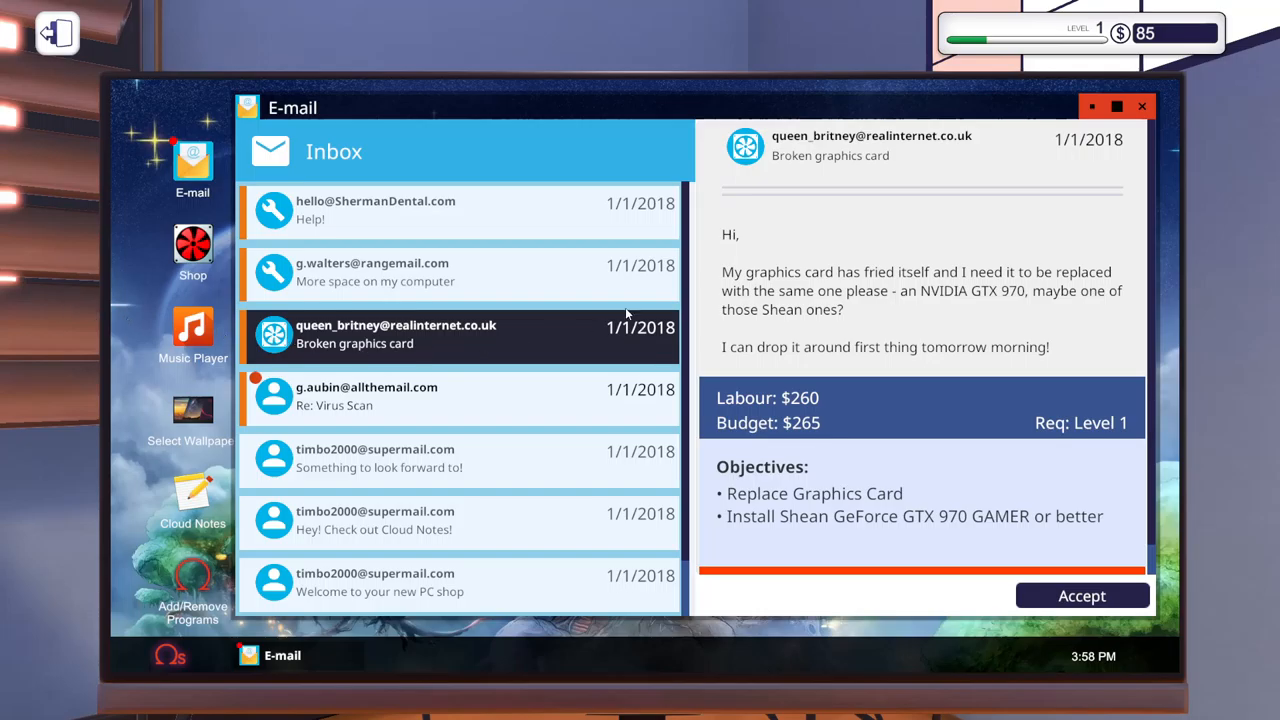
mouse_move(1088, 298)
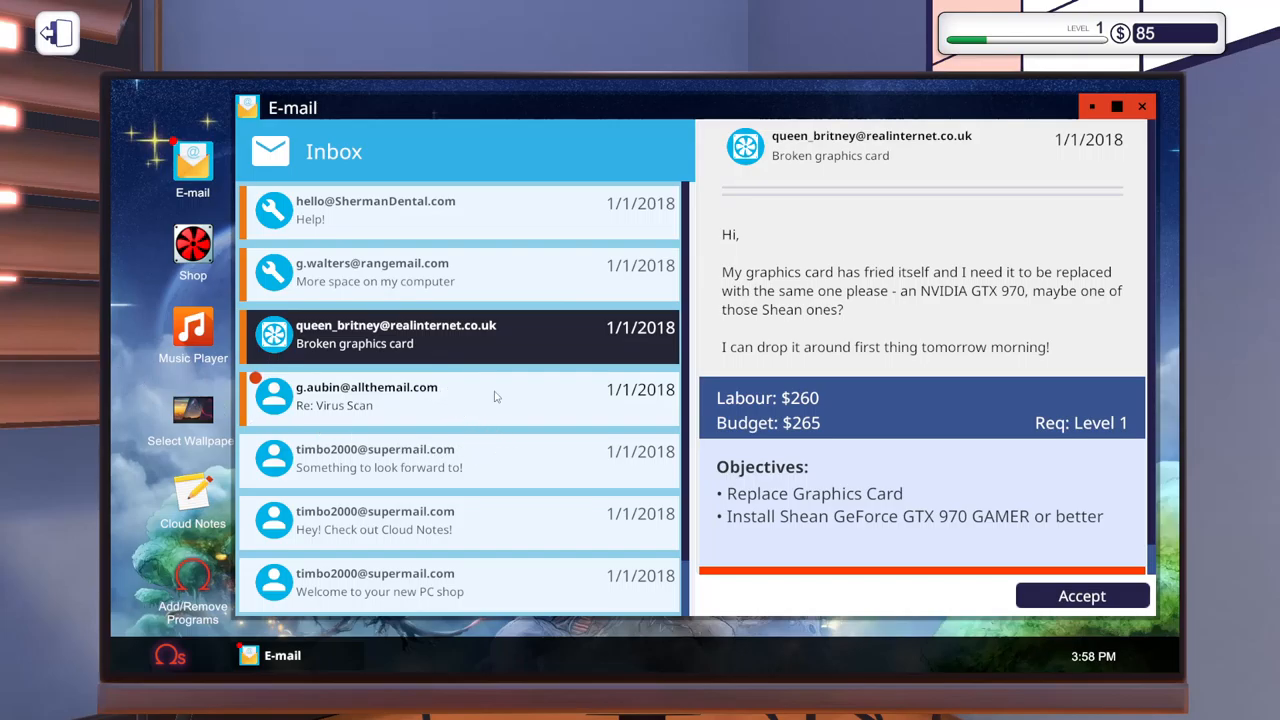
mouse_move(848, 464)
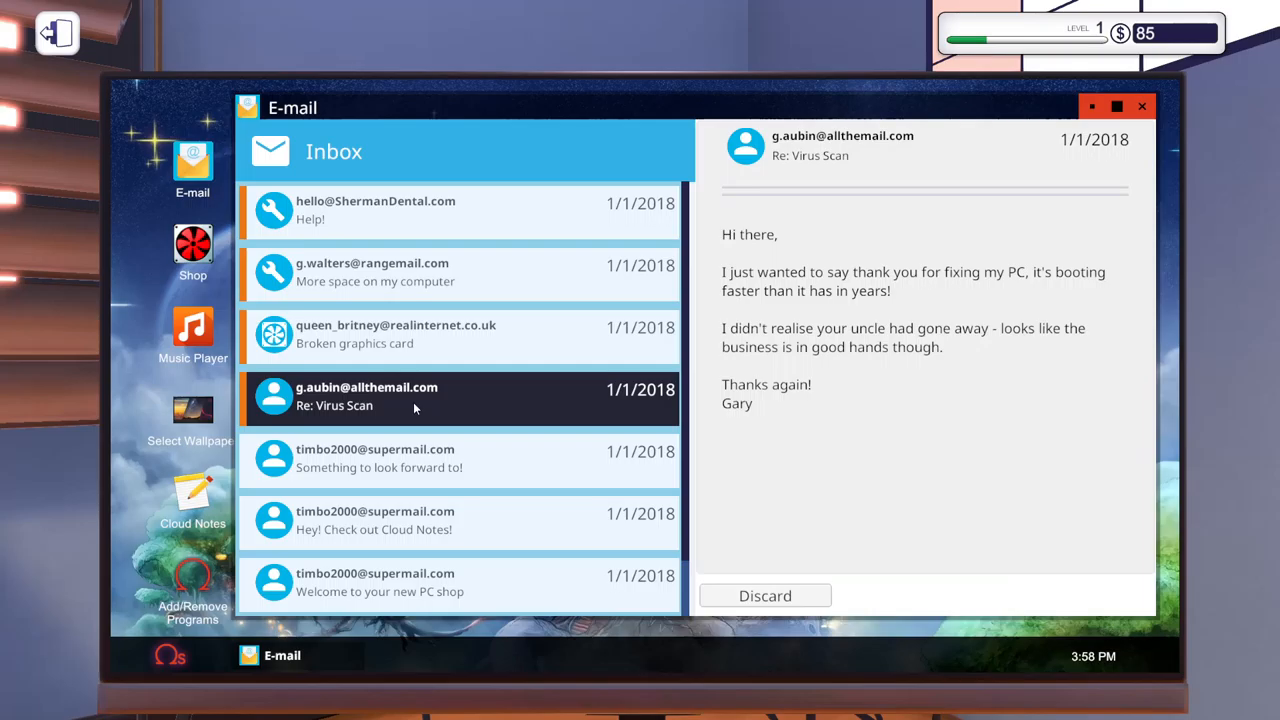
mouse_move(837, 231)
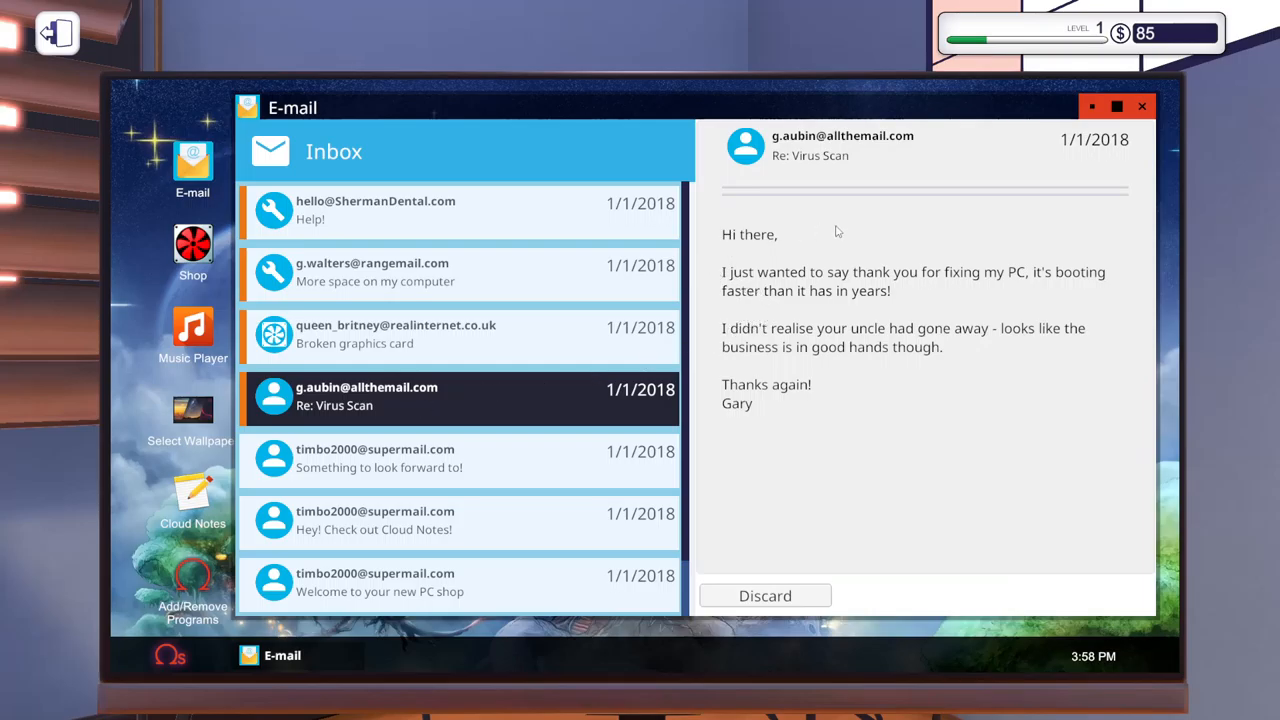
mouse_move(970, 500)
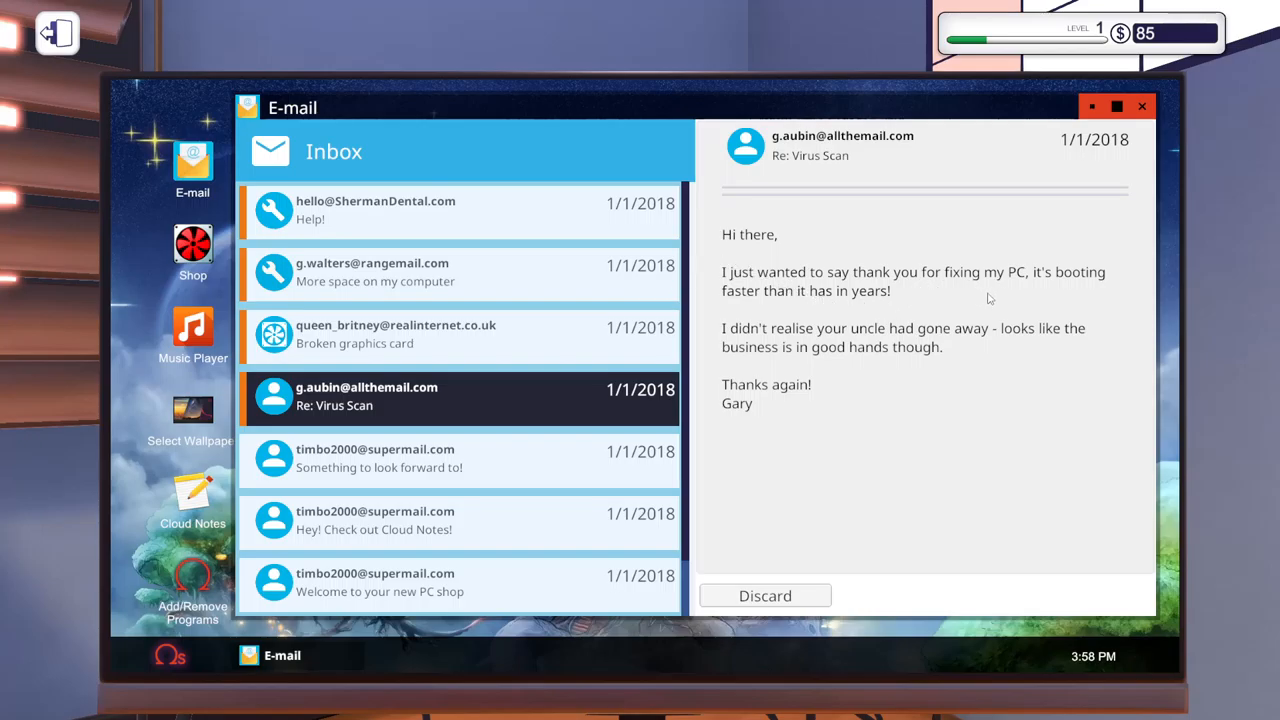
mouse_move(698, 298)
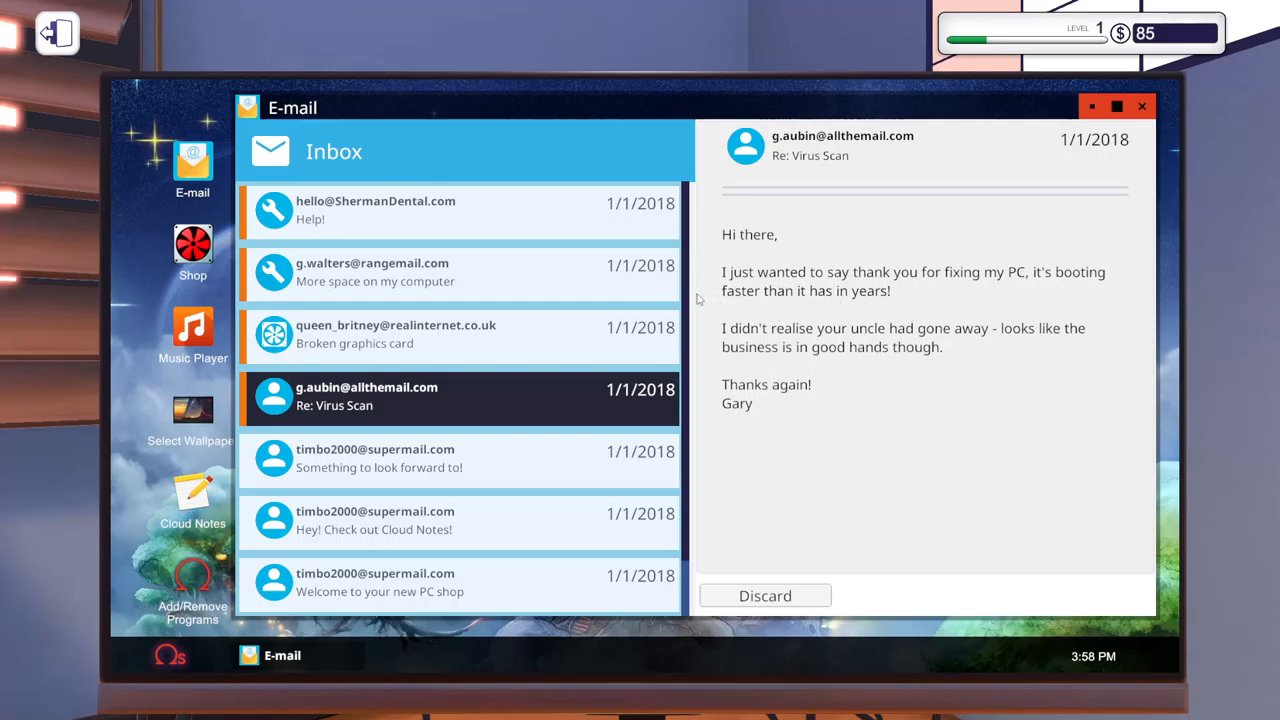
mouse_move(1230, 423)
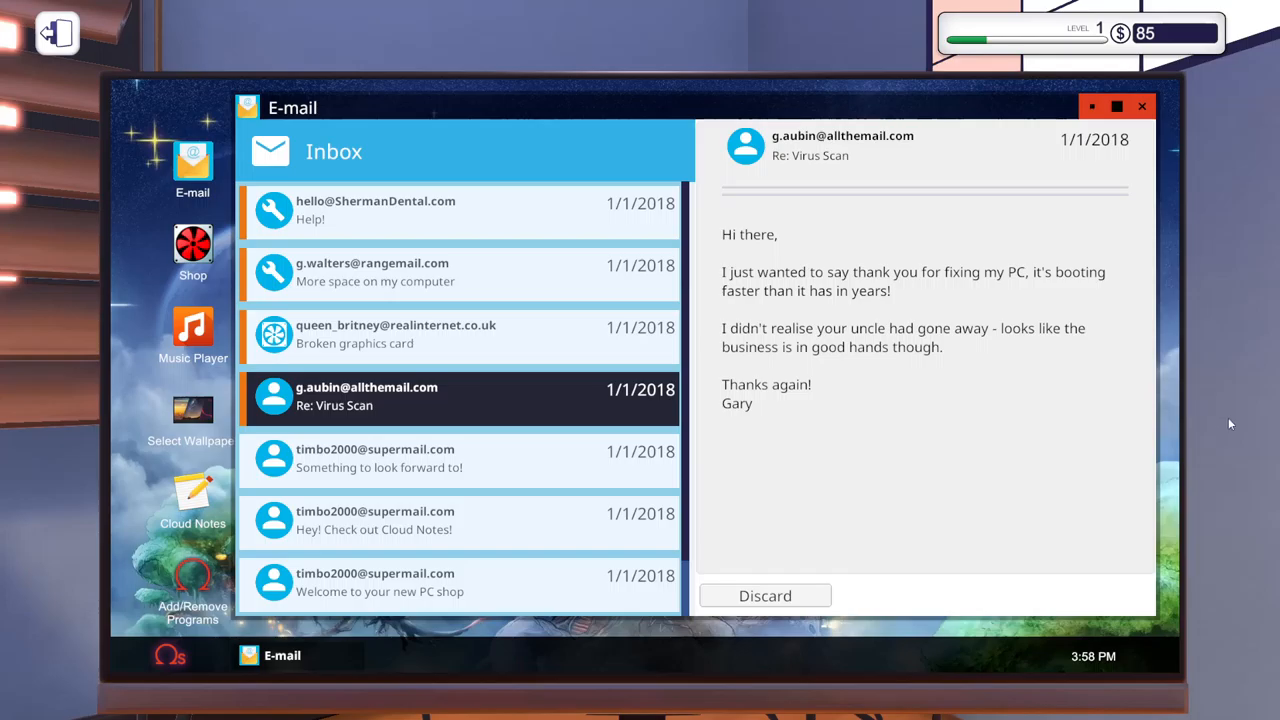
mouse_move(1212, 371)
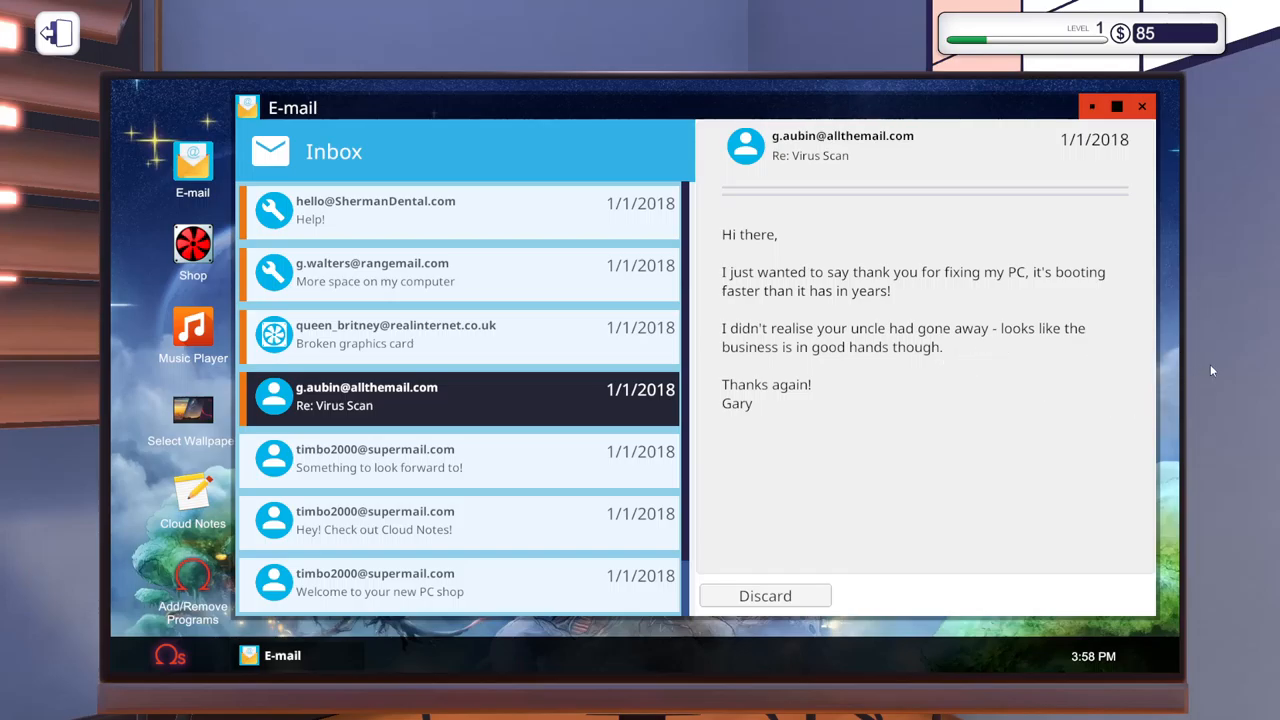
mouse_move(45, 346)
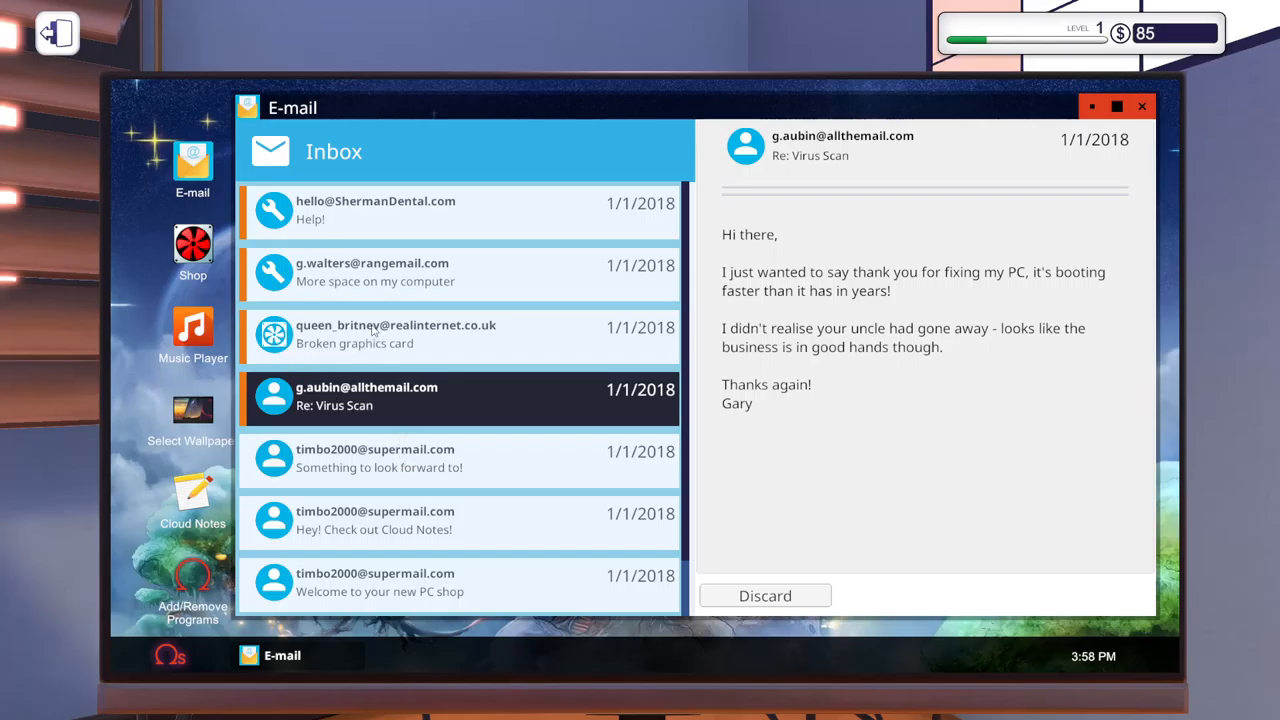
Reopen the 'More space on my computer' request from the inbox list.
click(400, 335)
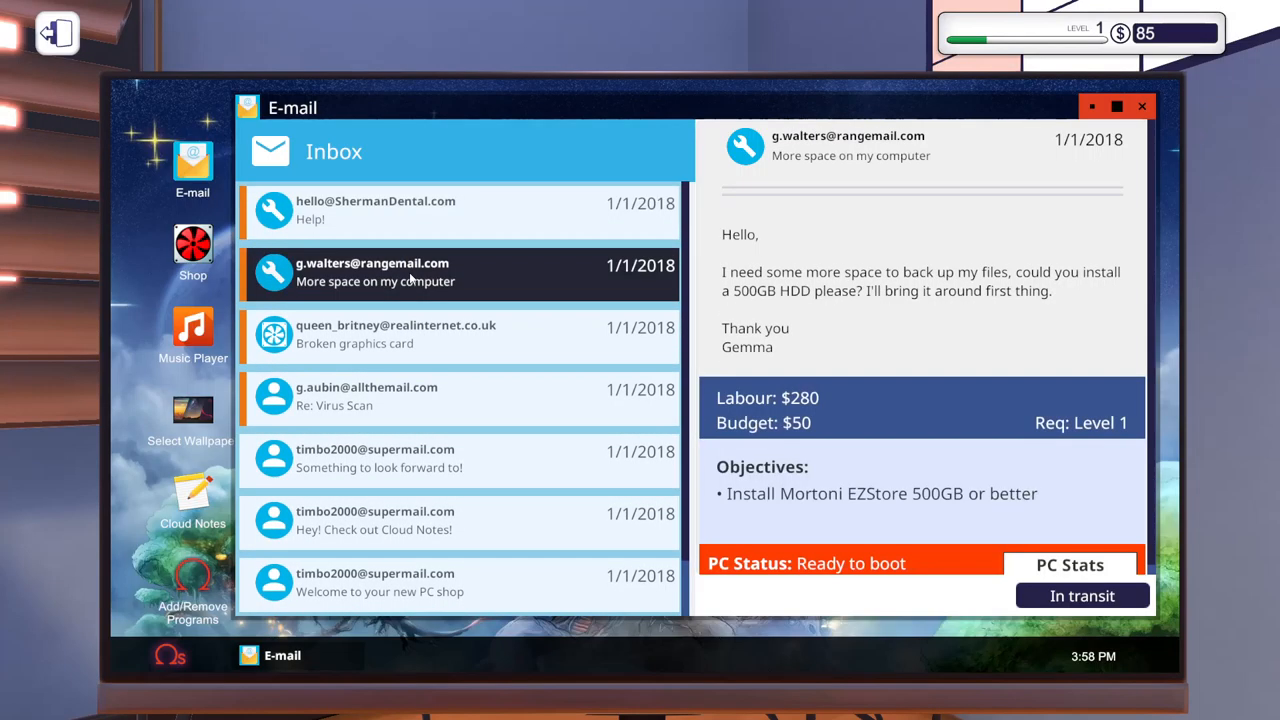
click(397, 334)
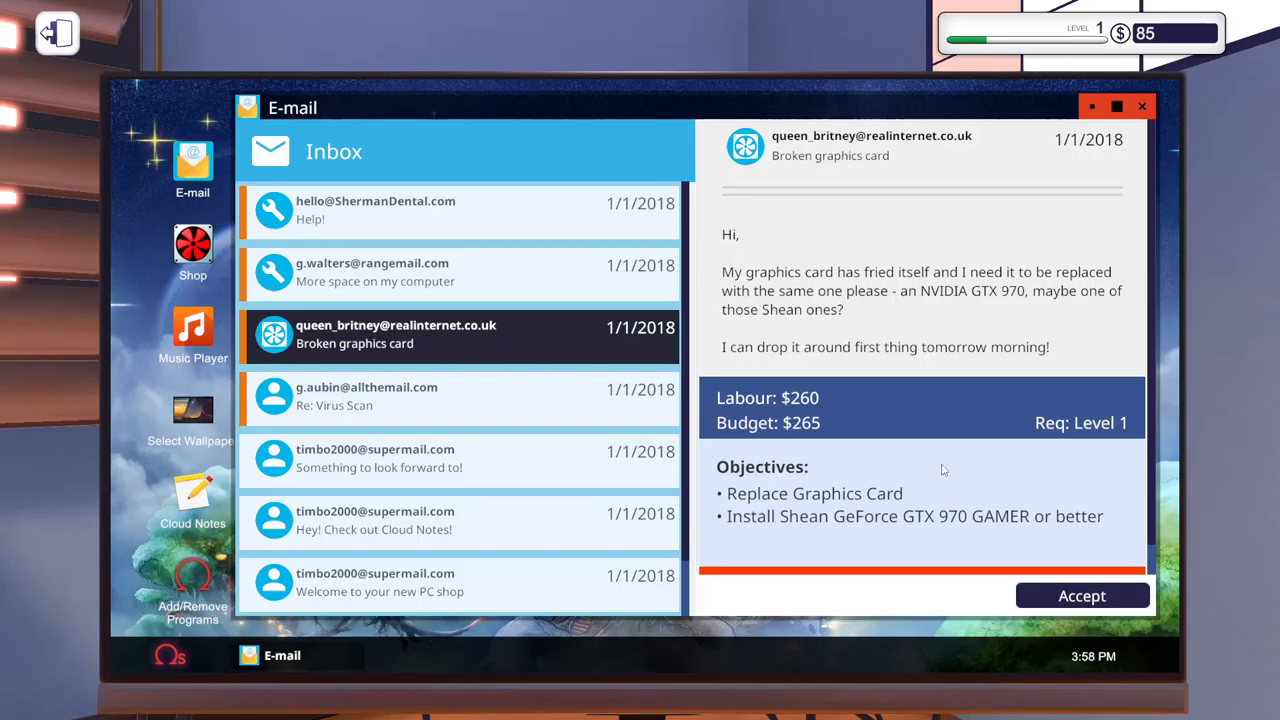
mouse_move(755, 435)
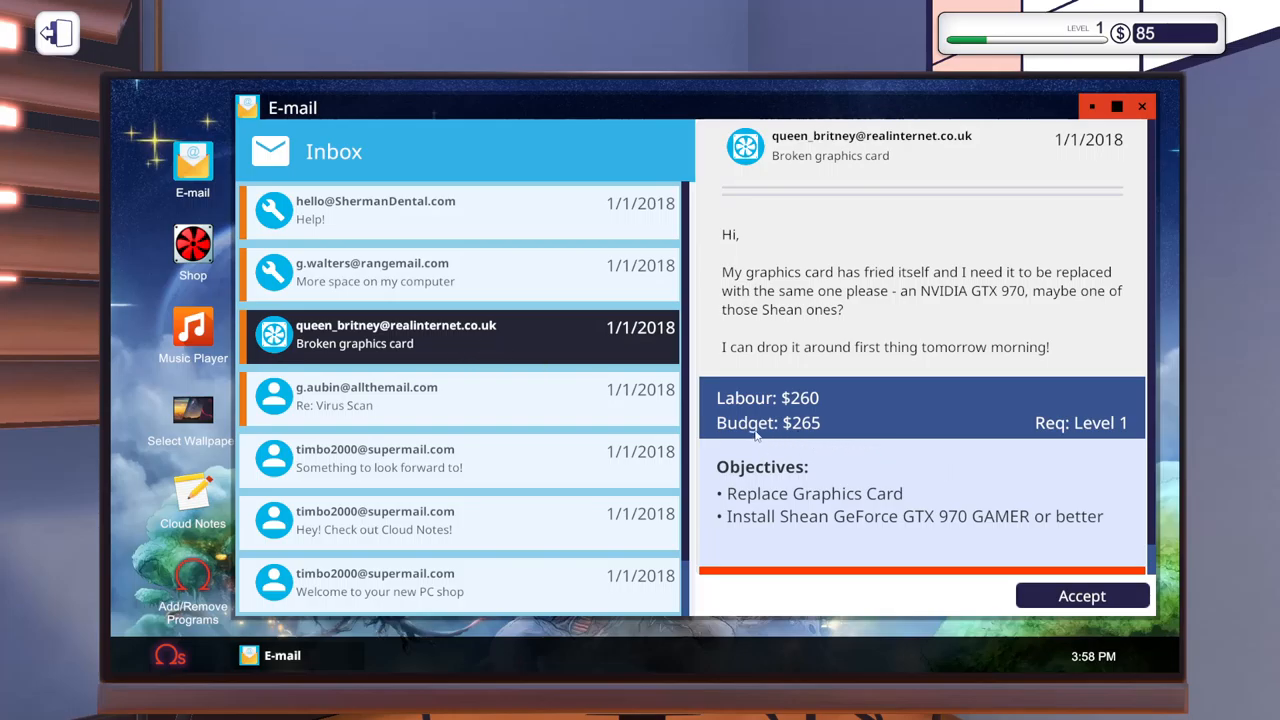
mouse_move(806, 450)
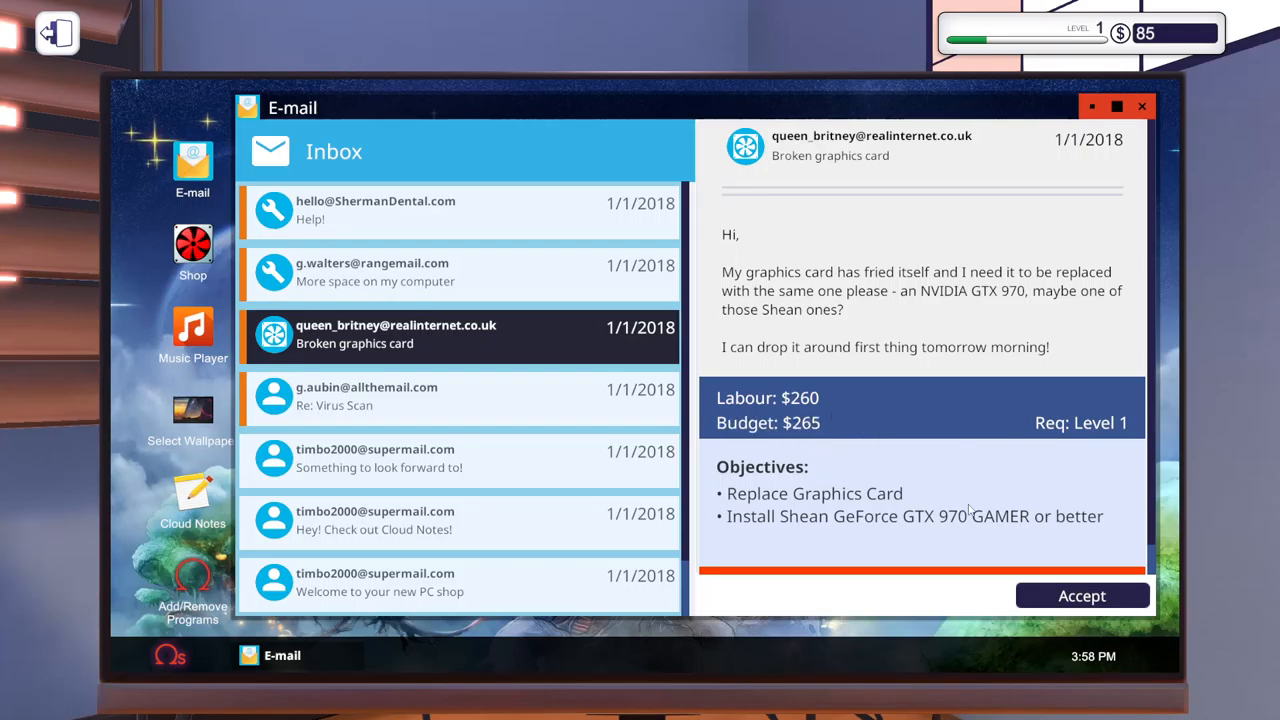
scroll(down, 3)
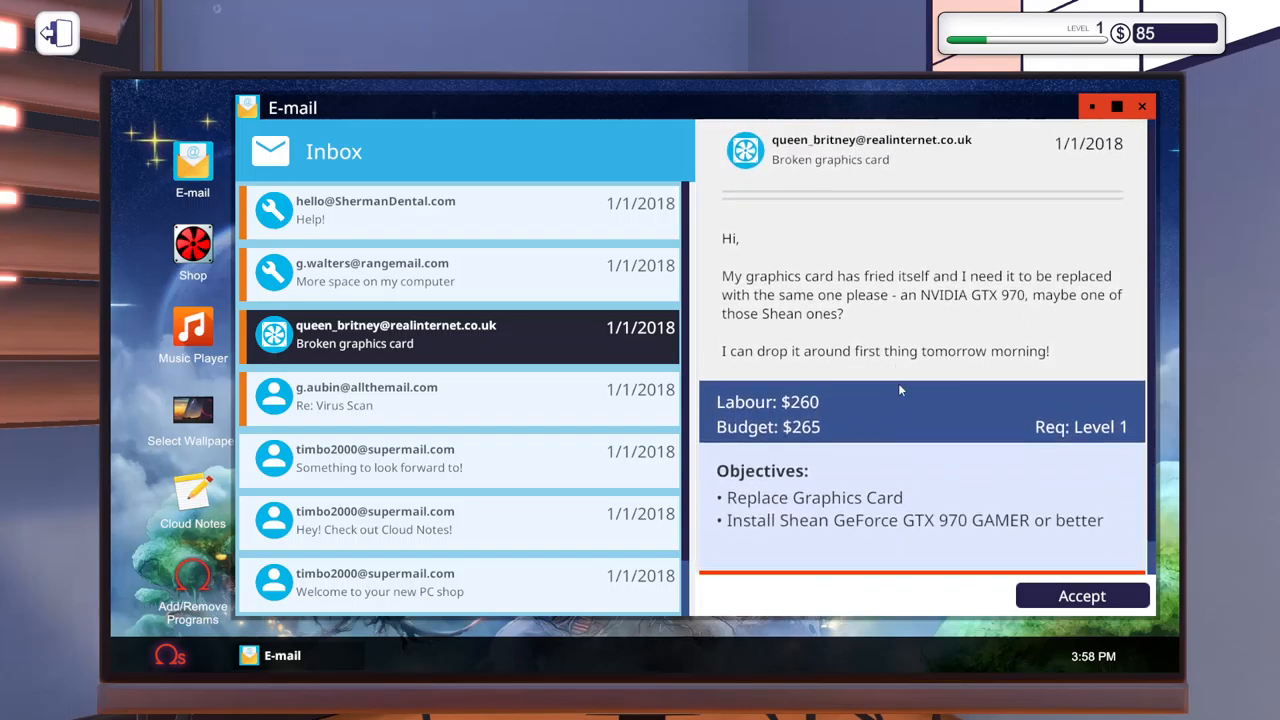
scroll(down, 3)
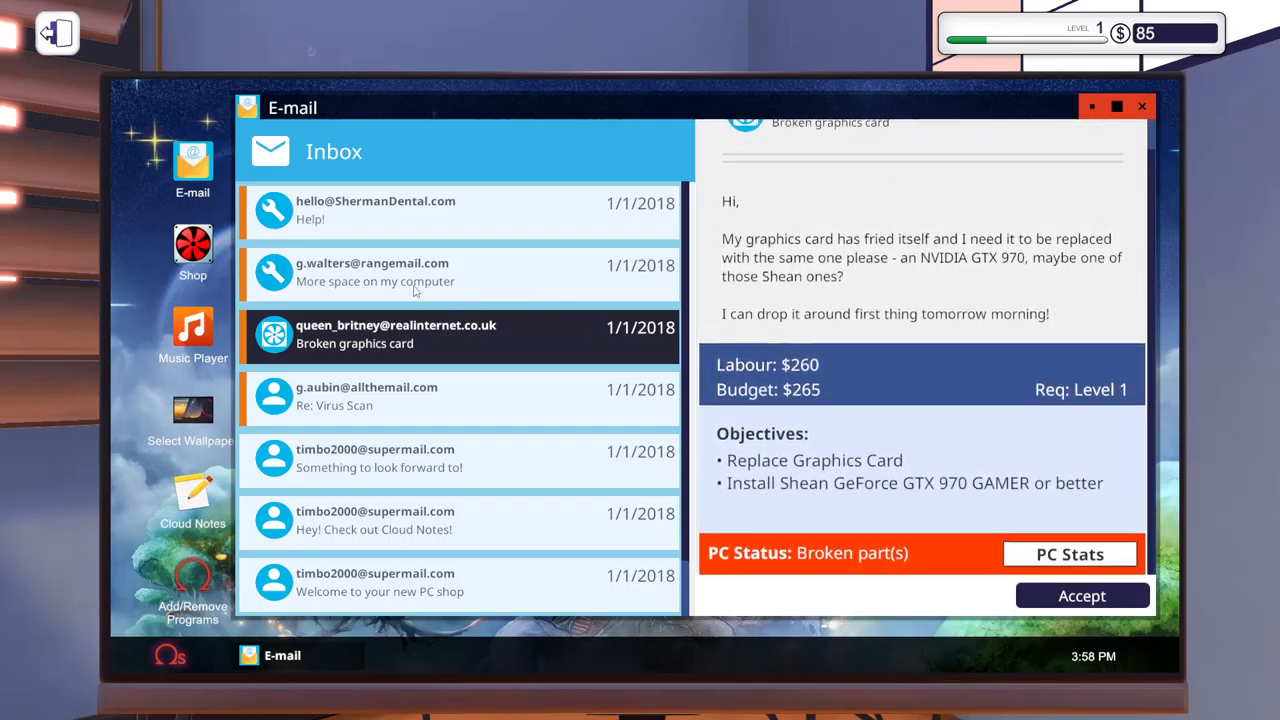
click(375, 210)
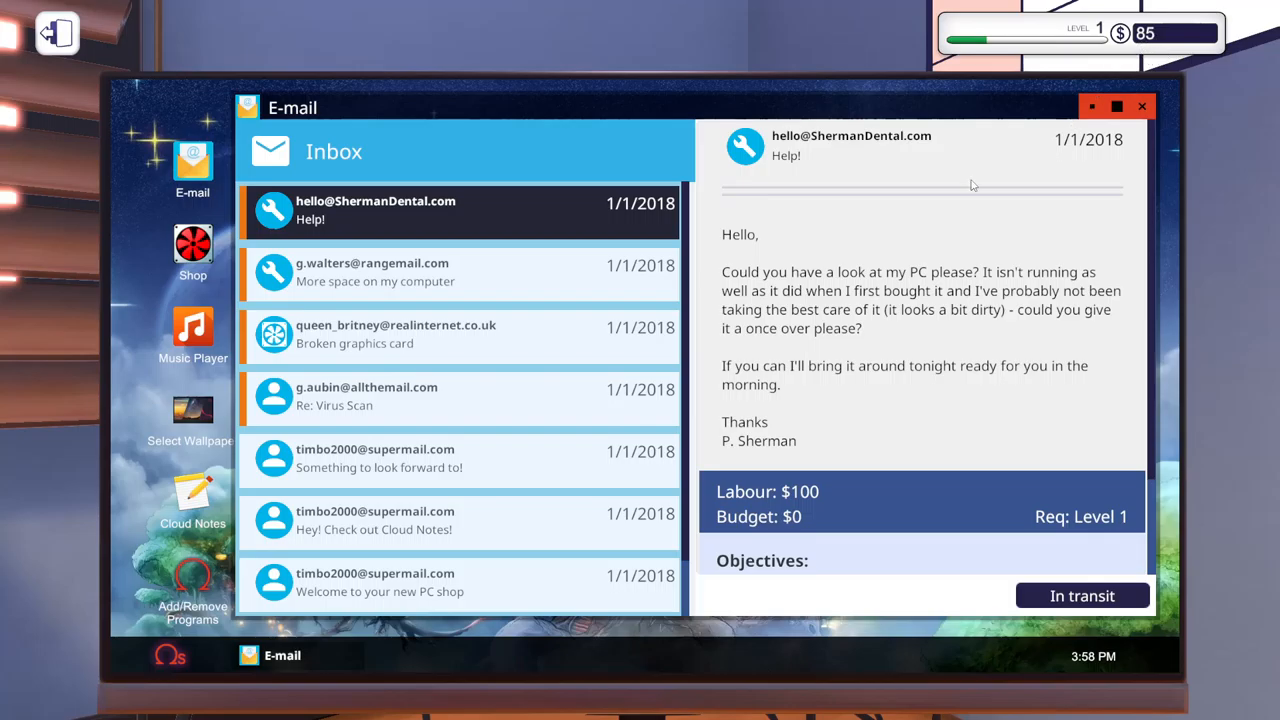
click(458, 272)
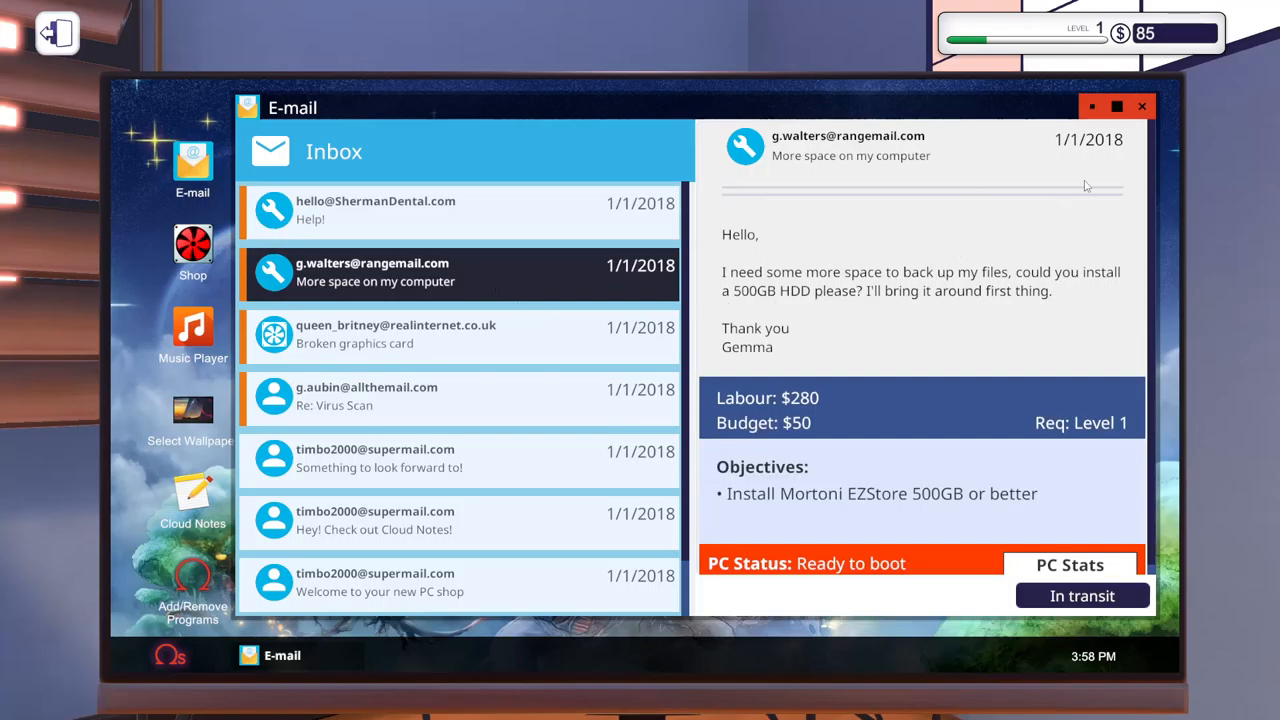
mouse_move(485, 214)
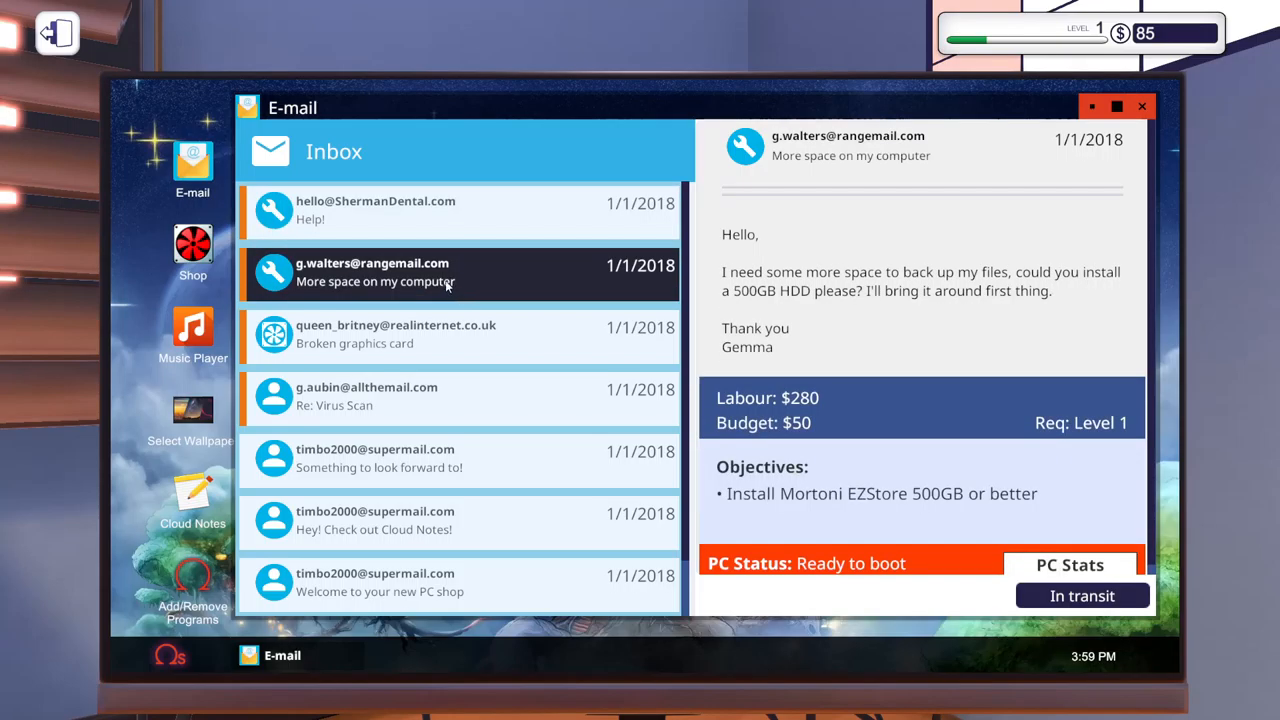
mouse_move(557, 344)
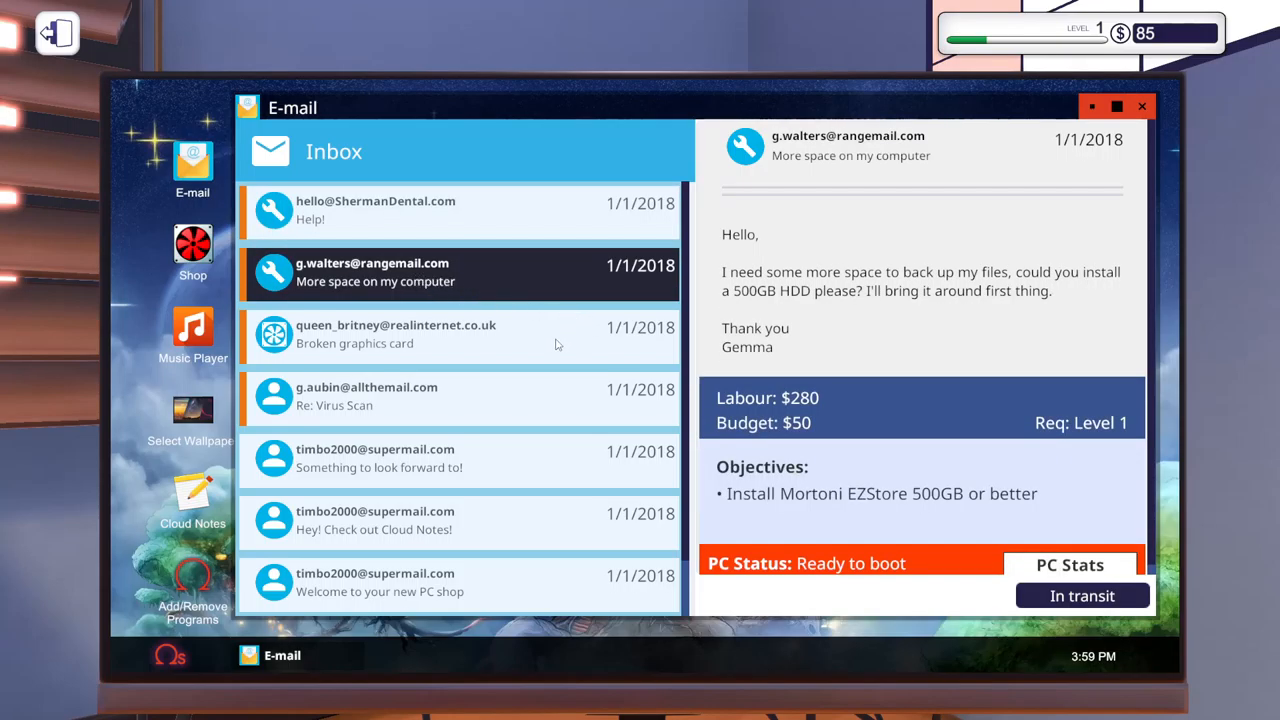
mouse_move(810, 470)
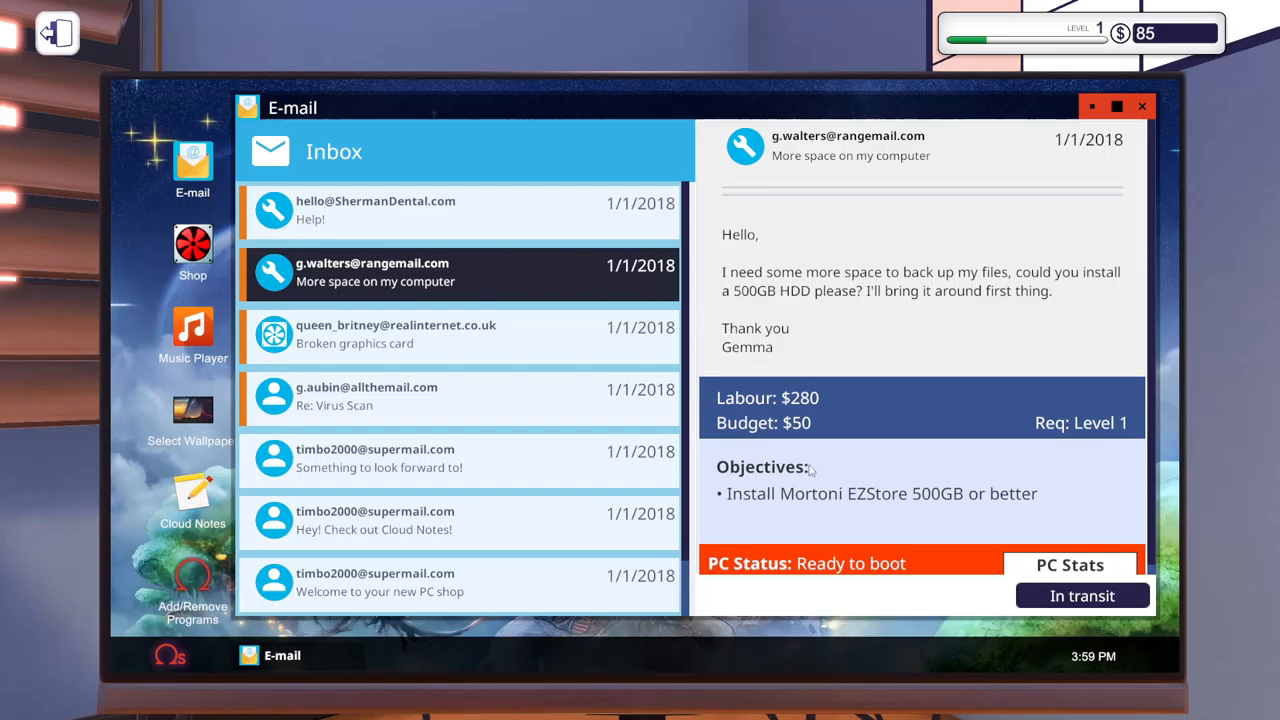